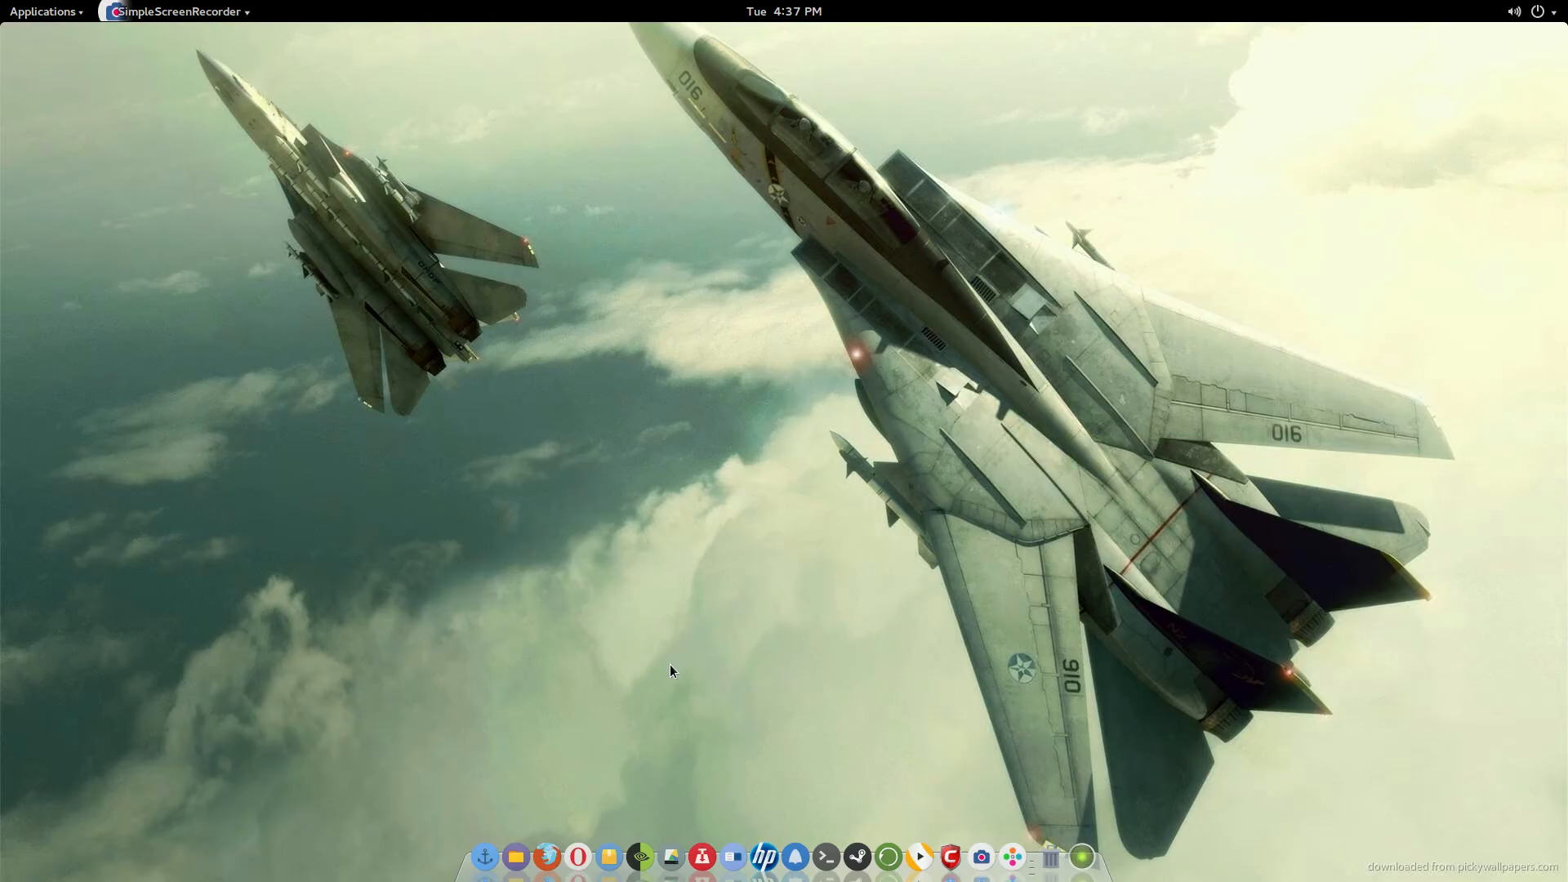
Open the printer settings from the system status menu, then close them.
click(1514, 11)
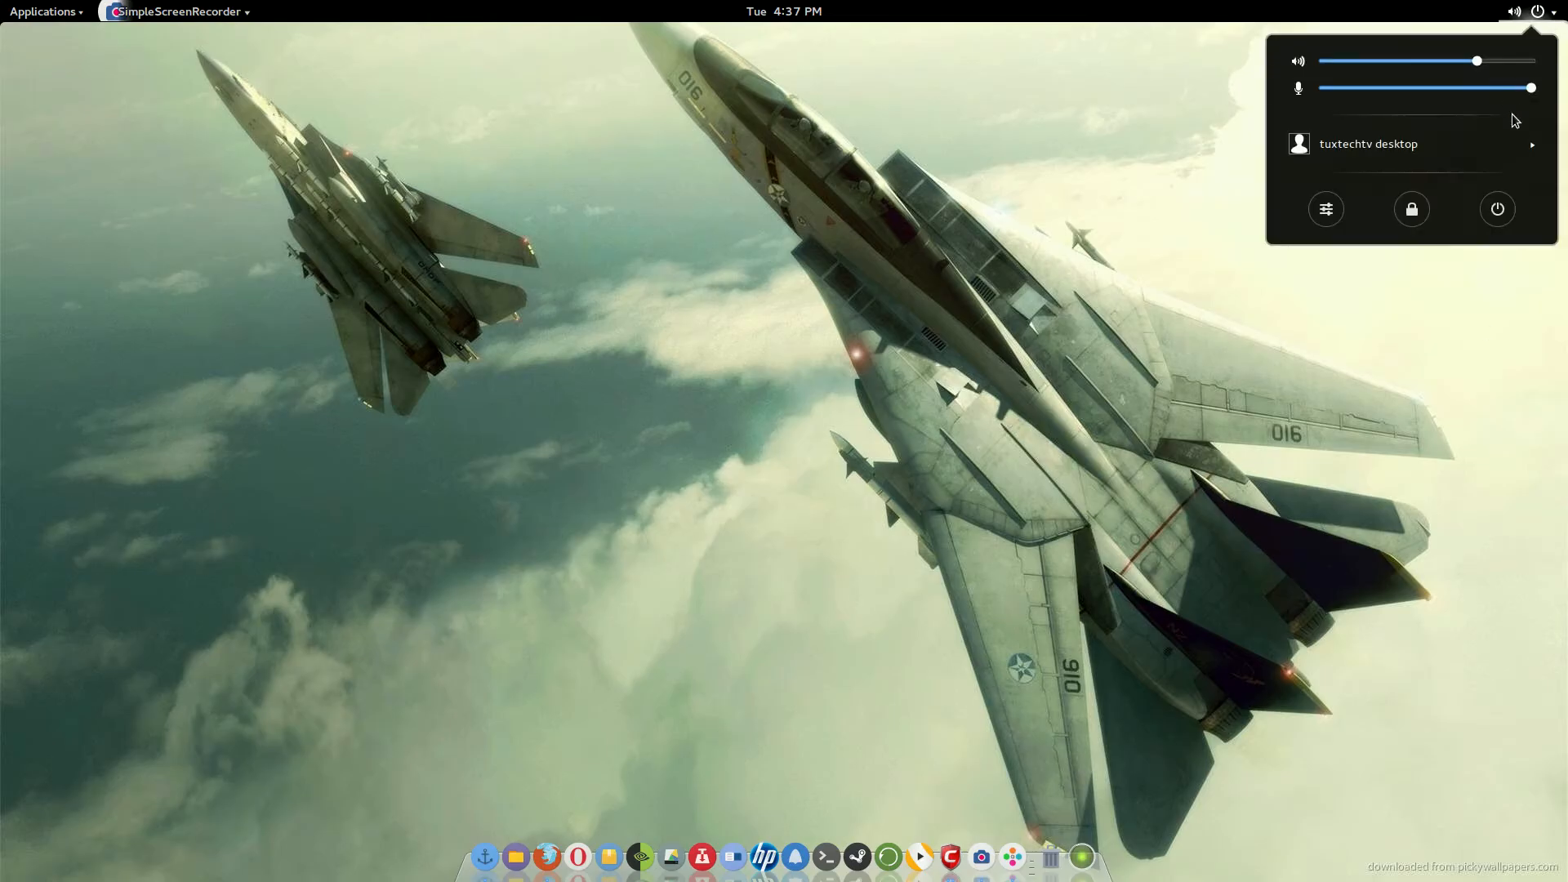
click(1325, 209)
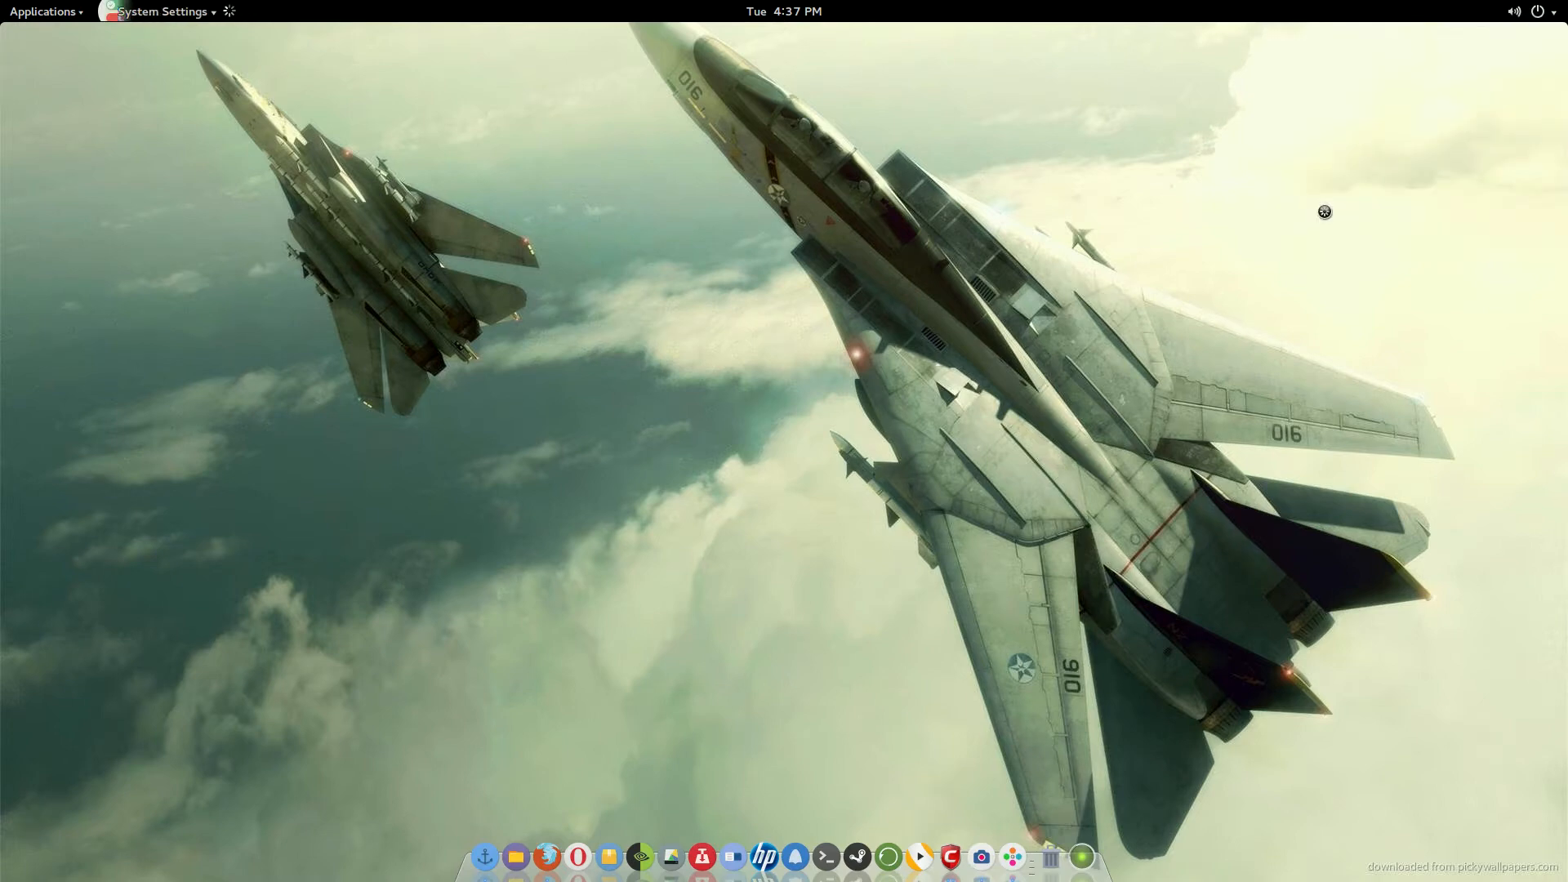
click(160, 11)
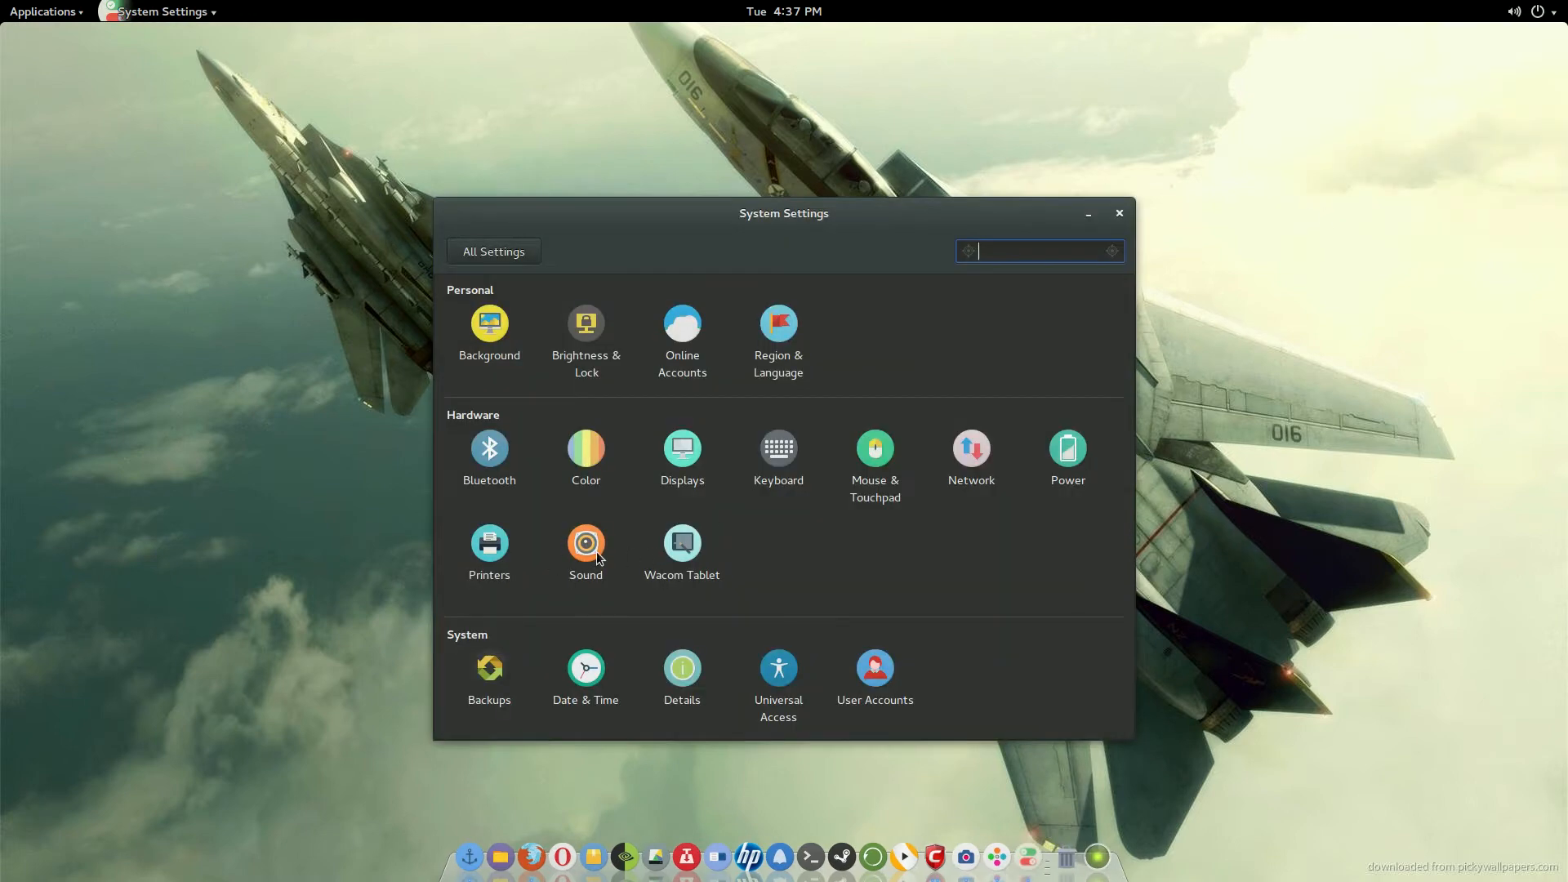
click(489, 544)
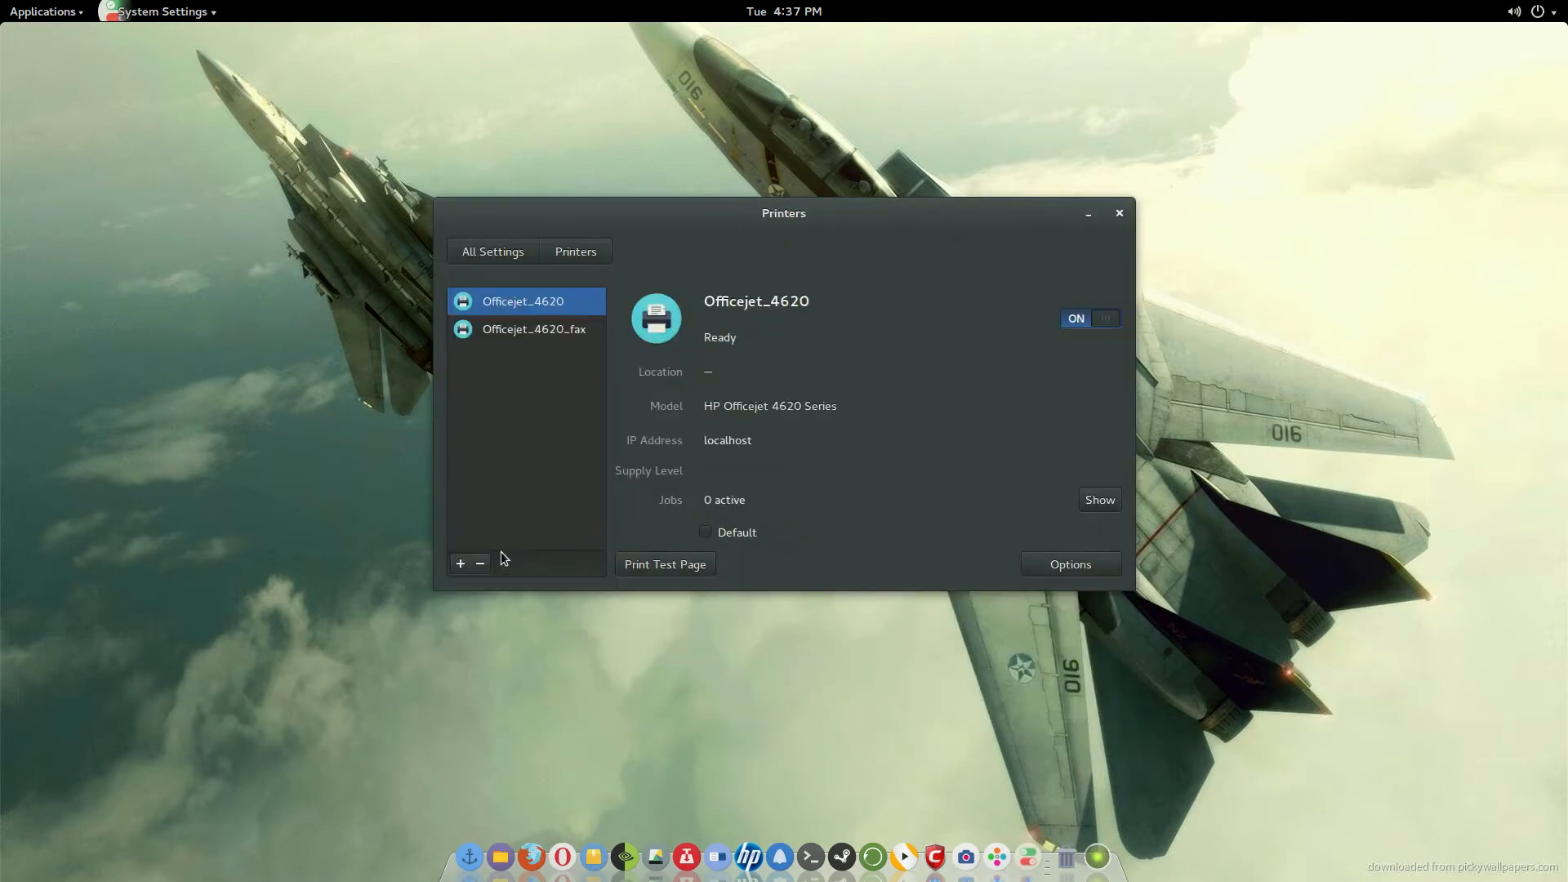
mouse_move(1030, 348)
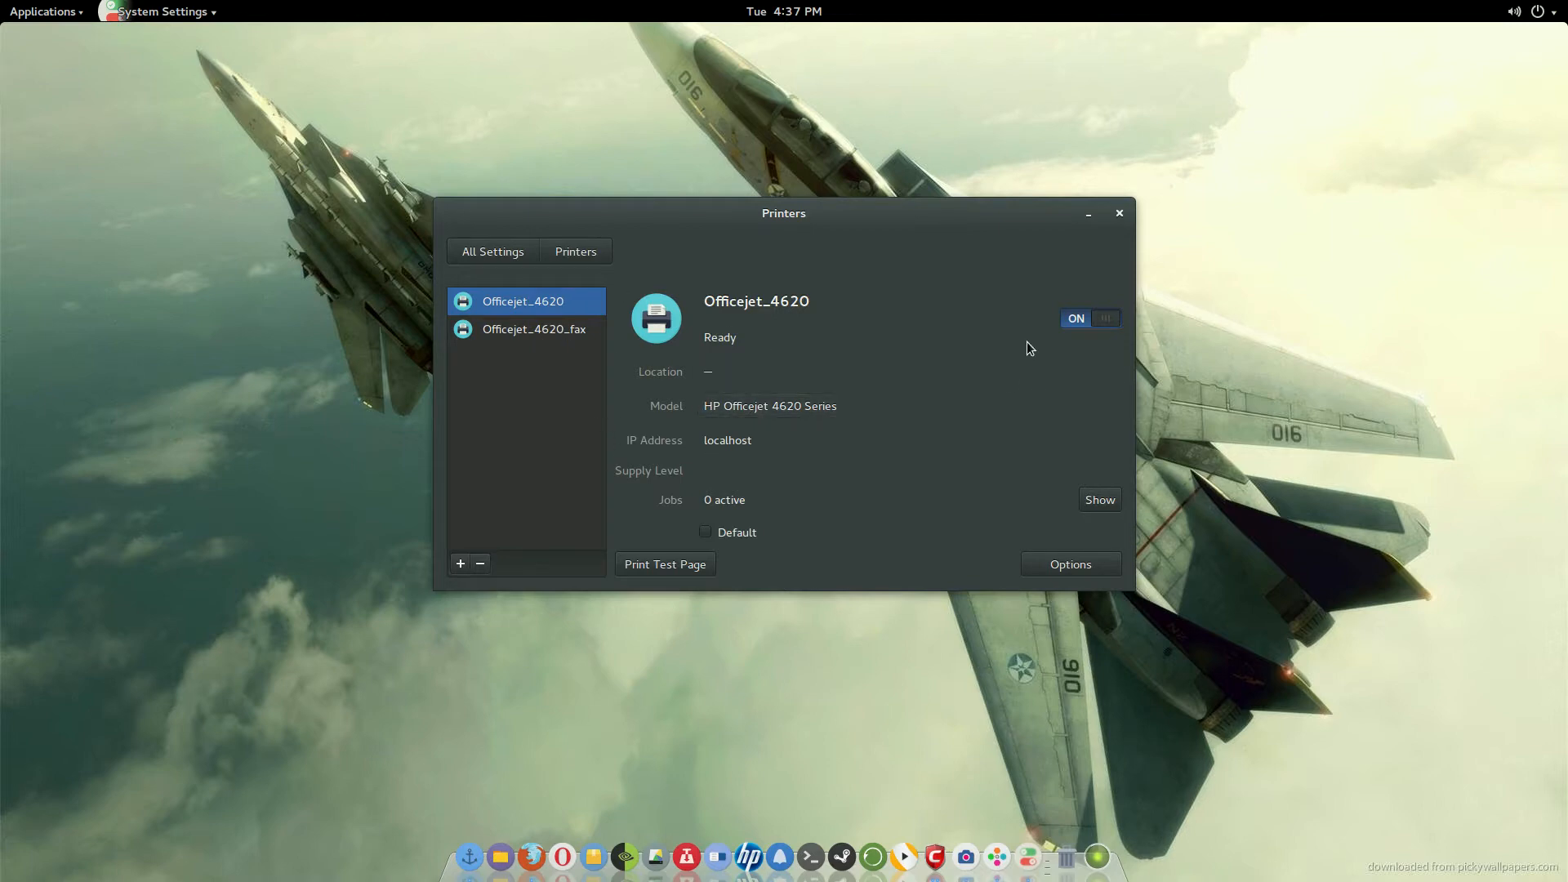
mouse_move(789, 849)
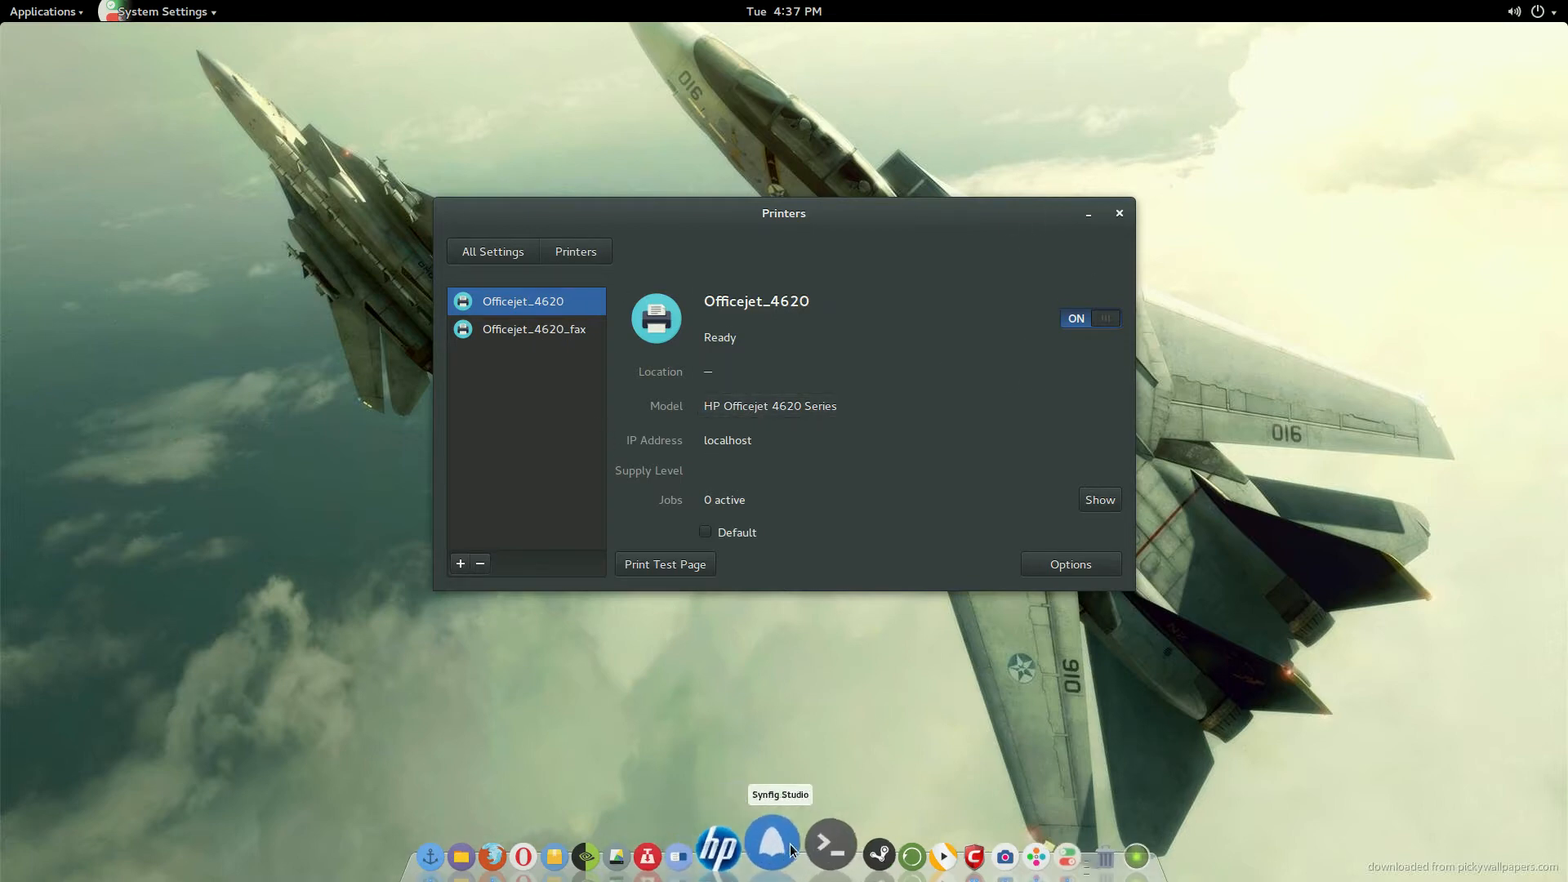
mouse_move(740, 844)
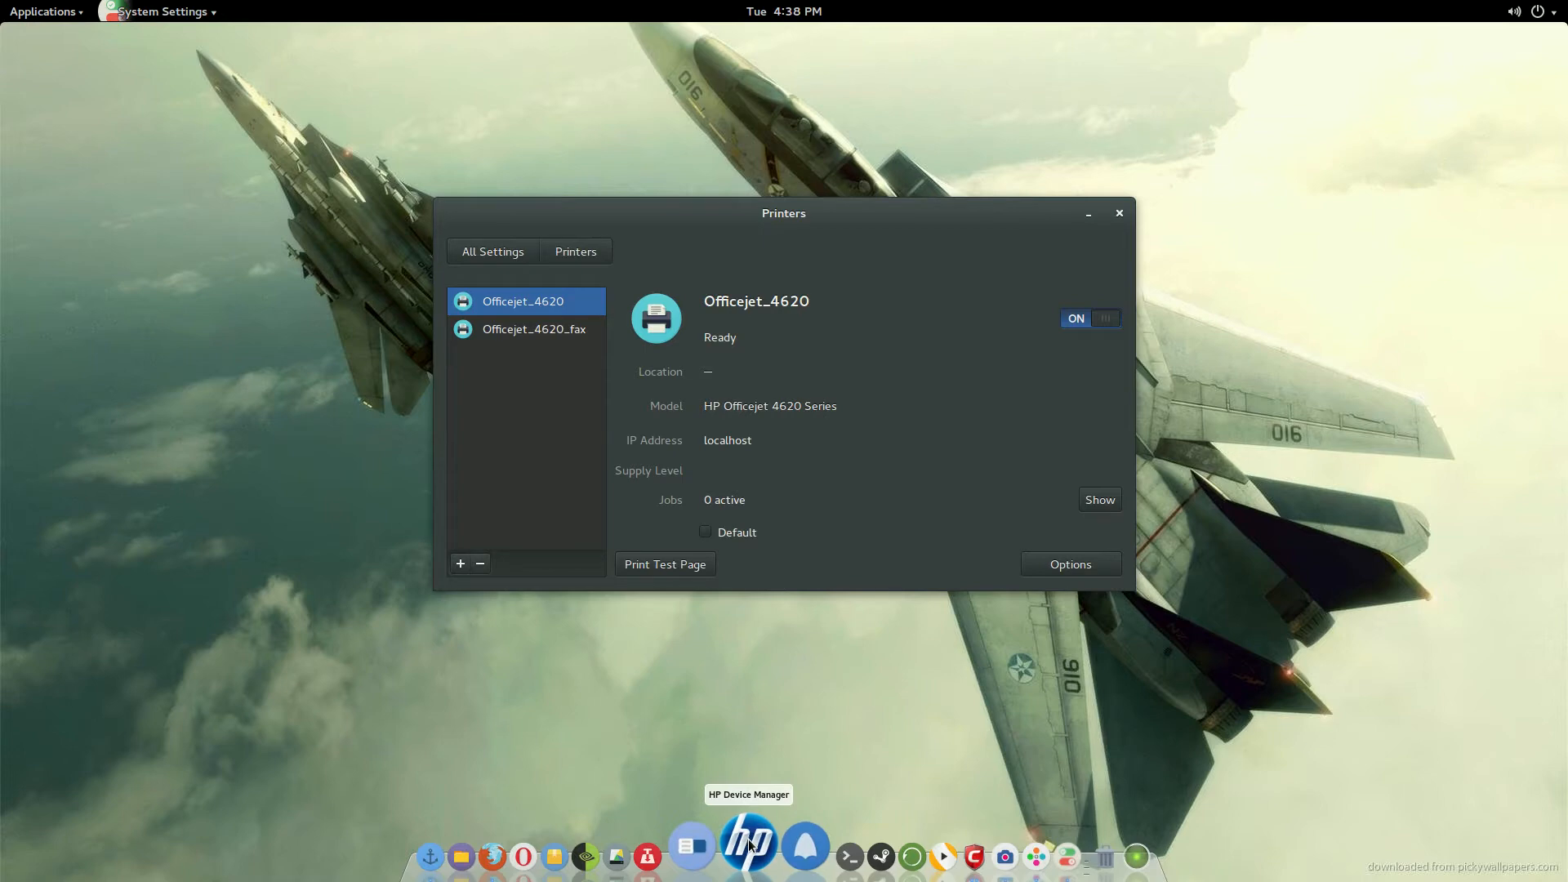
mouse_move(967, 238)
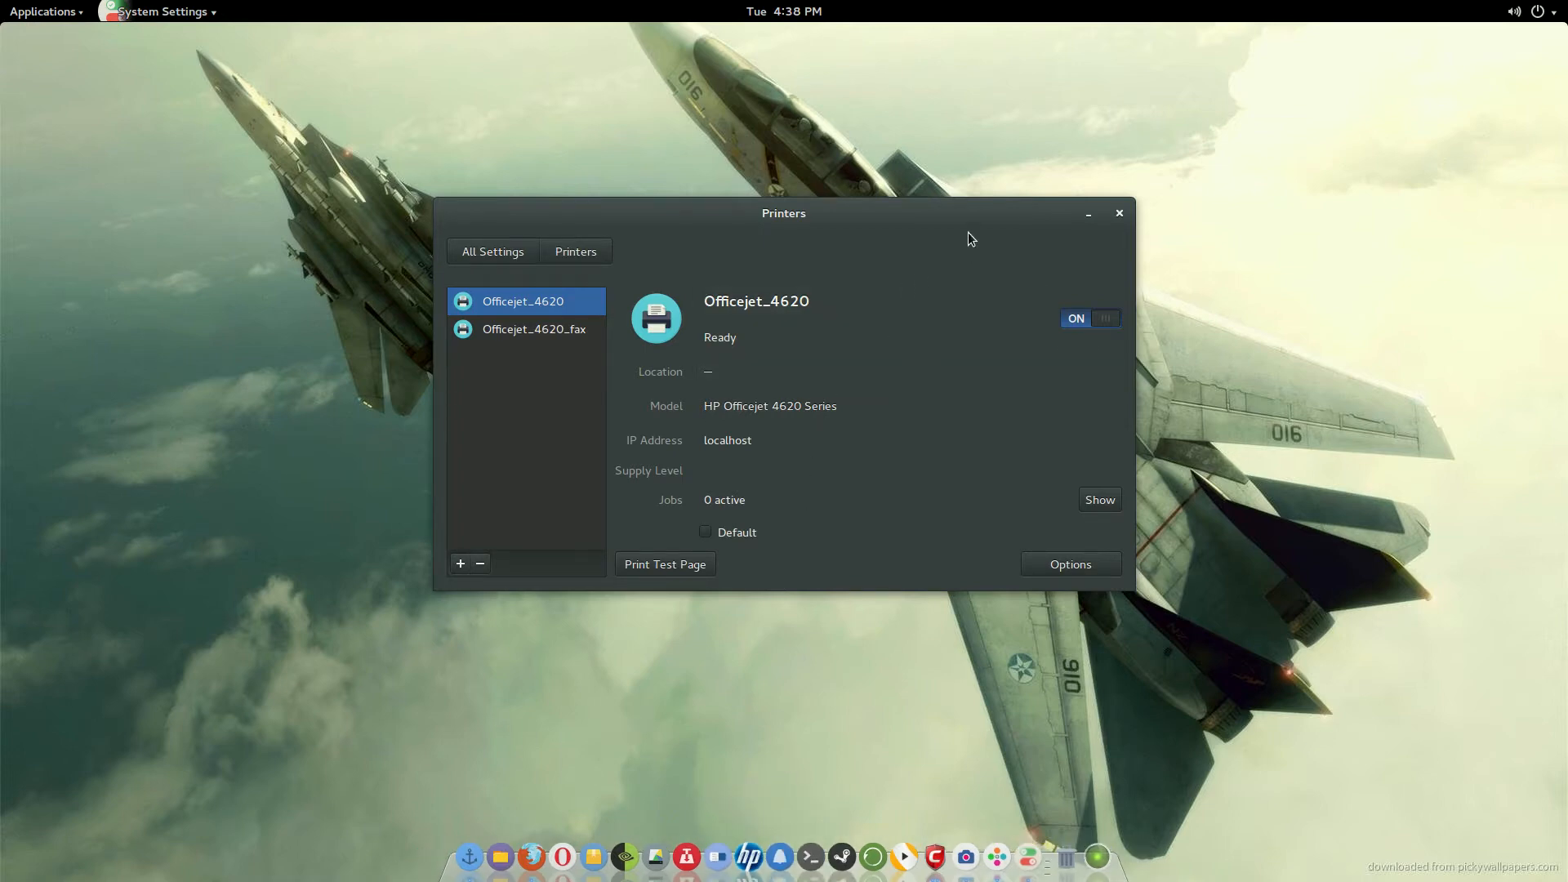
click(1118, 214)
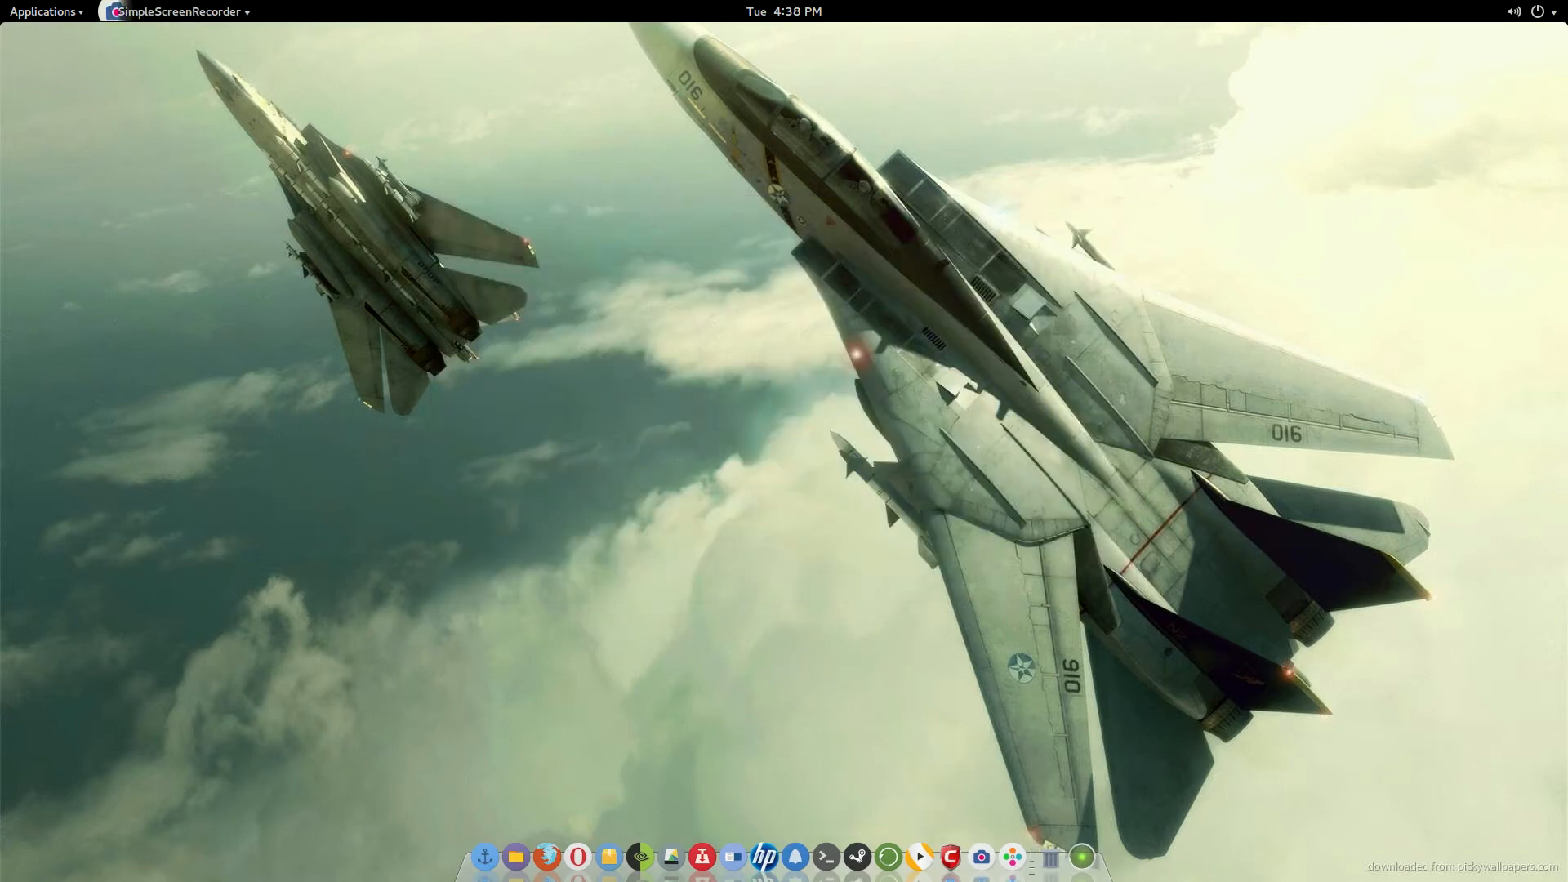
mouse_move(1556, 52)
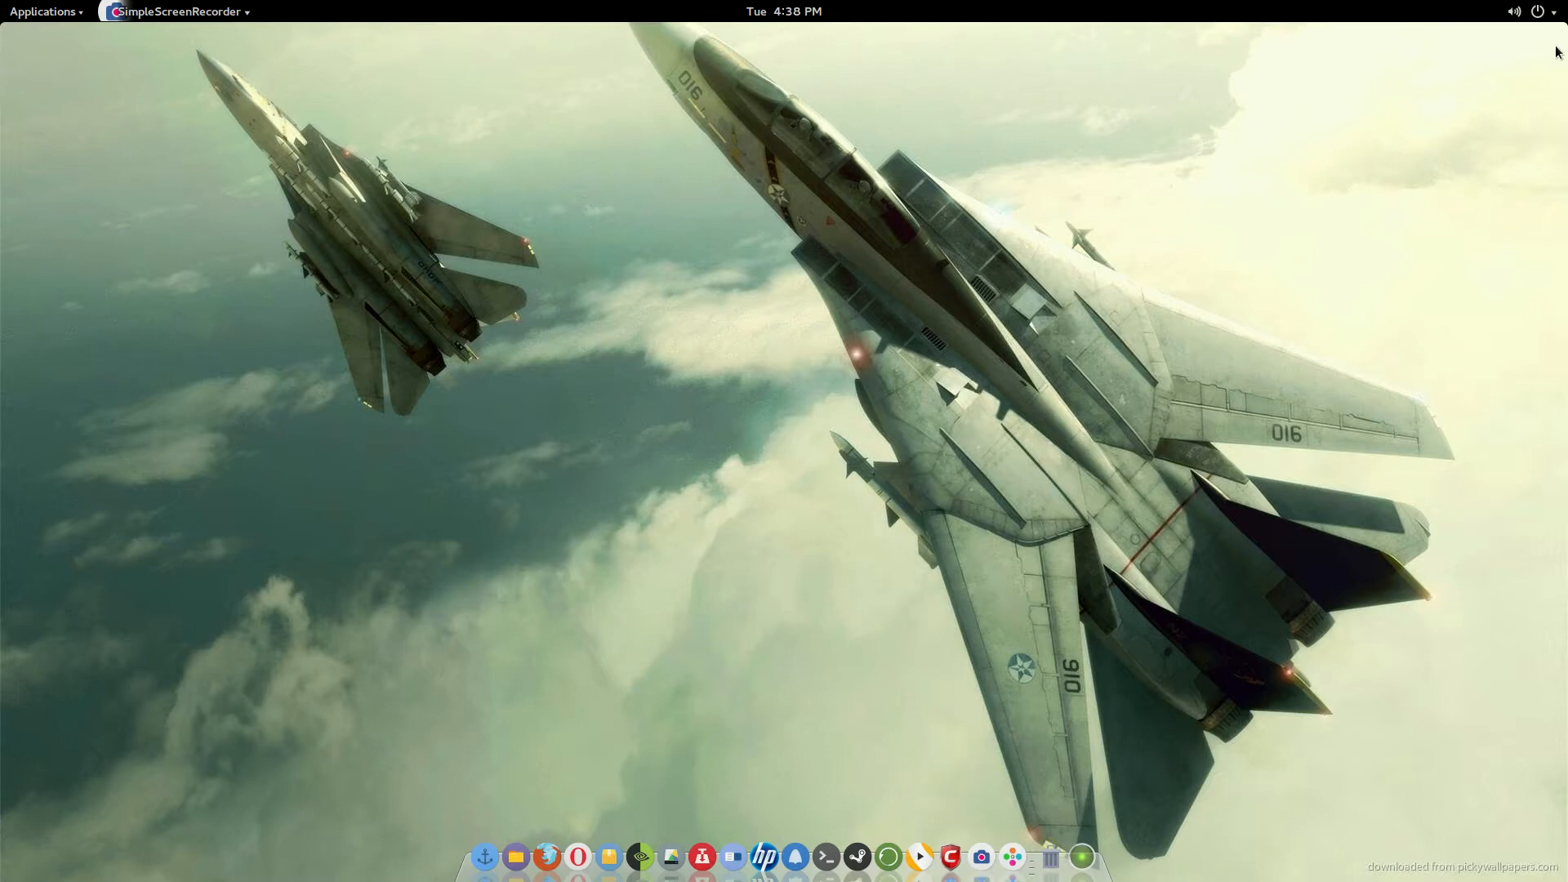
mouse_move(1265, 283)
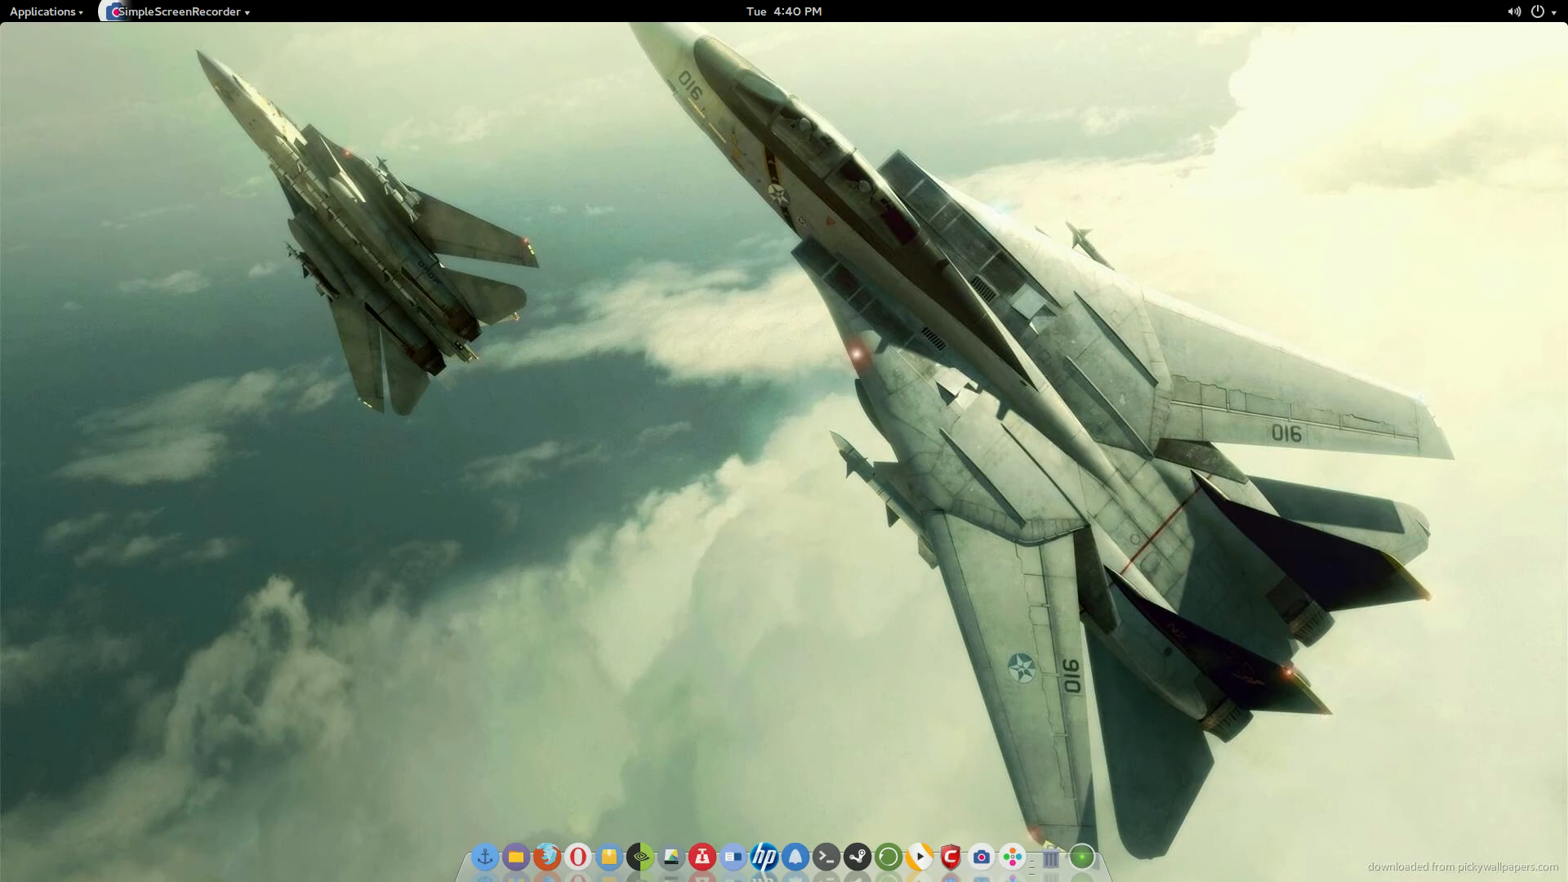
mouse_move(886, 681)
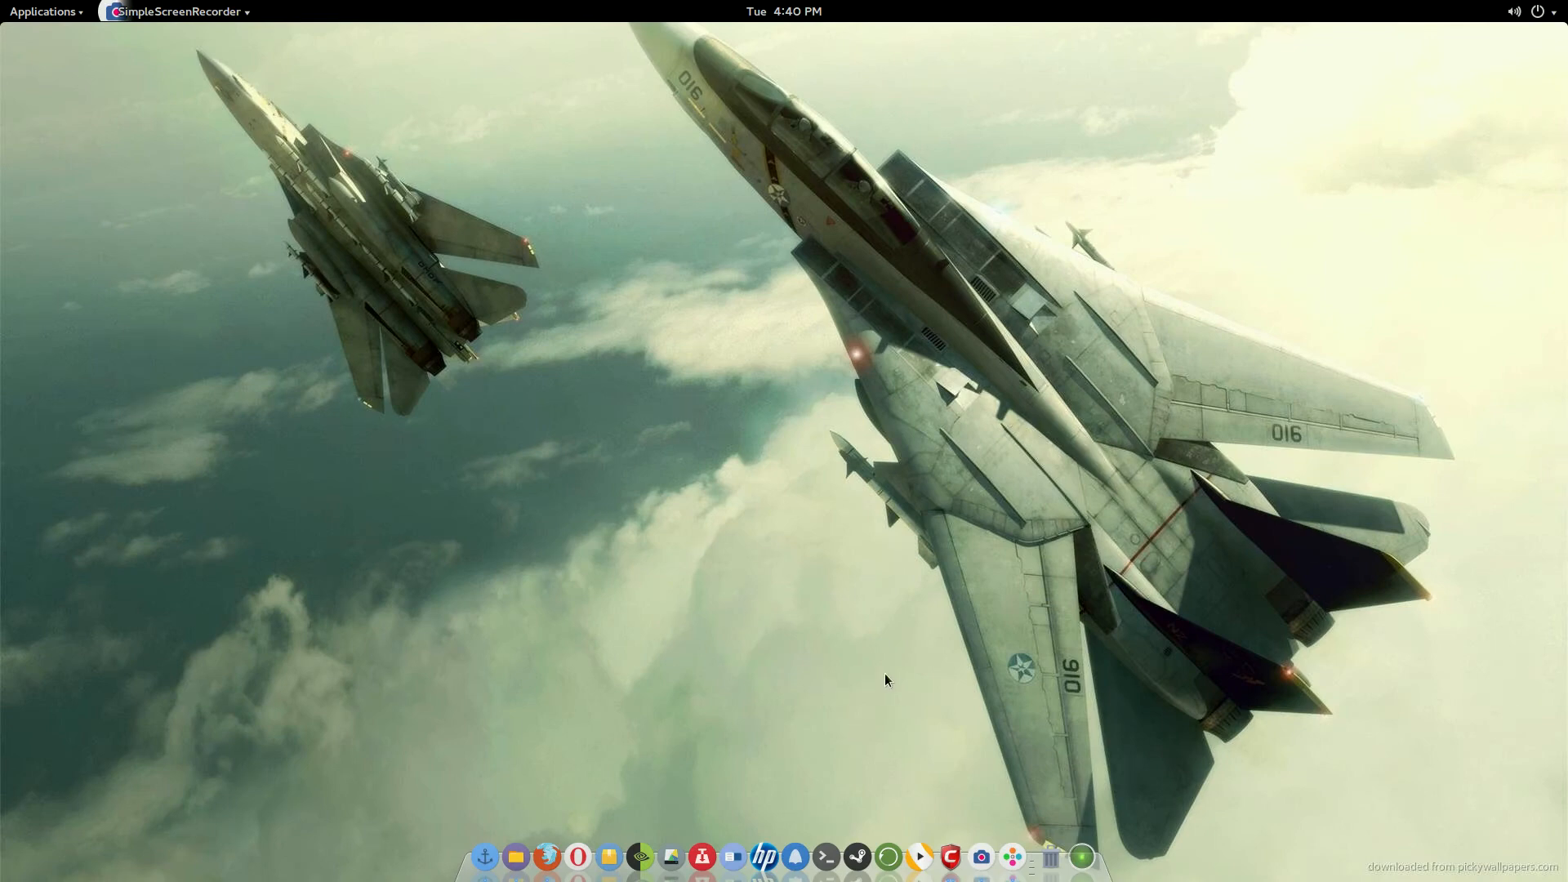
mouse_move(783, 794)
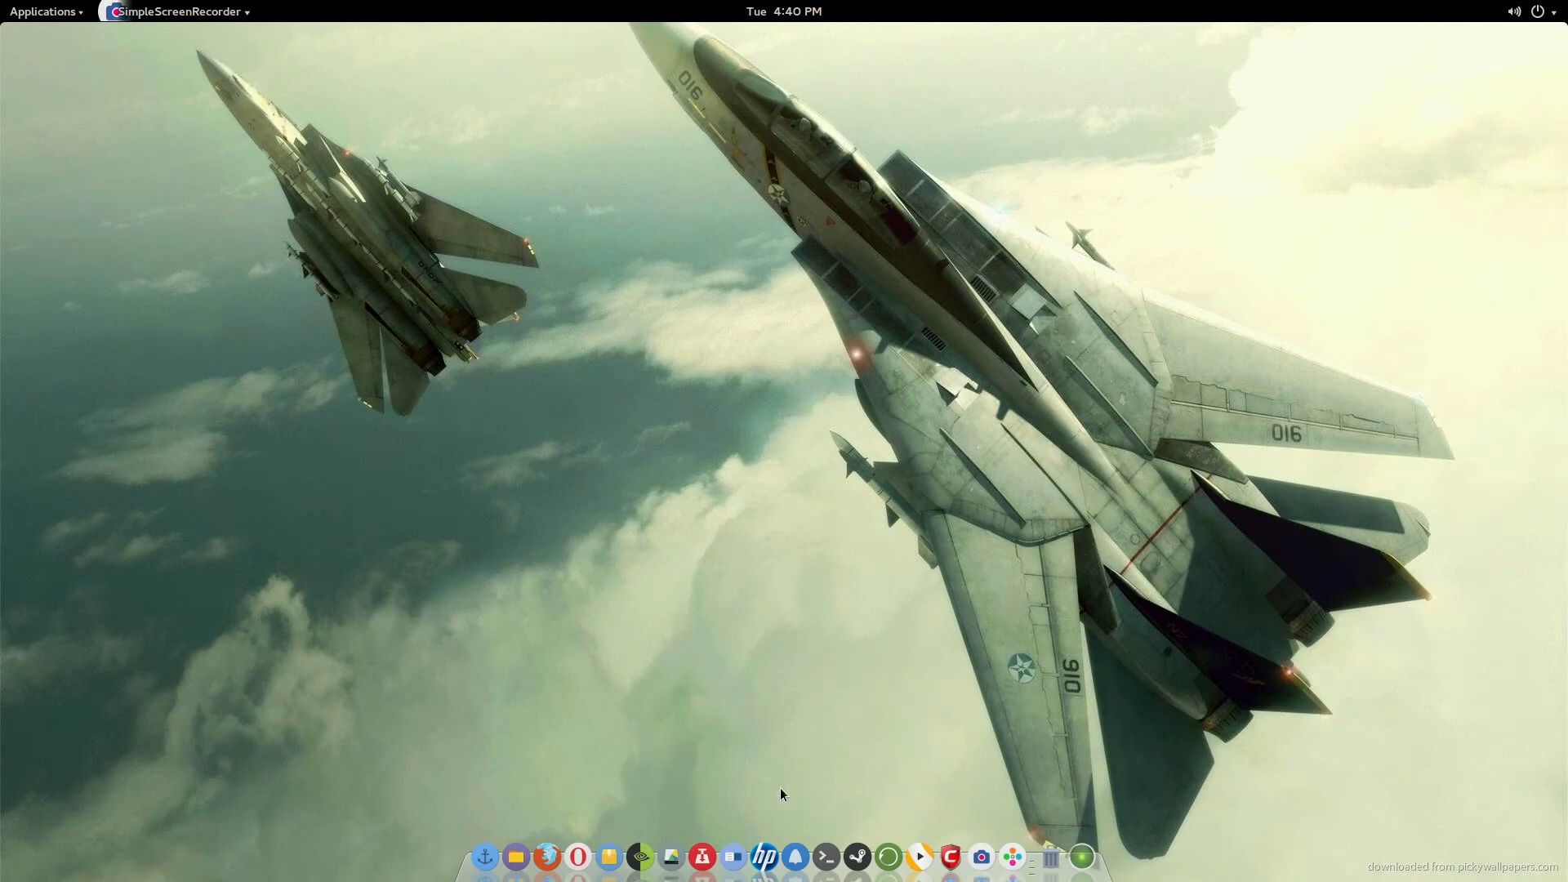
mouse_move(763, 856)
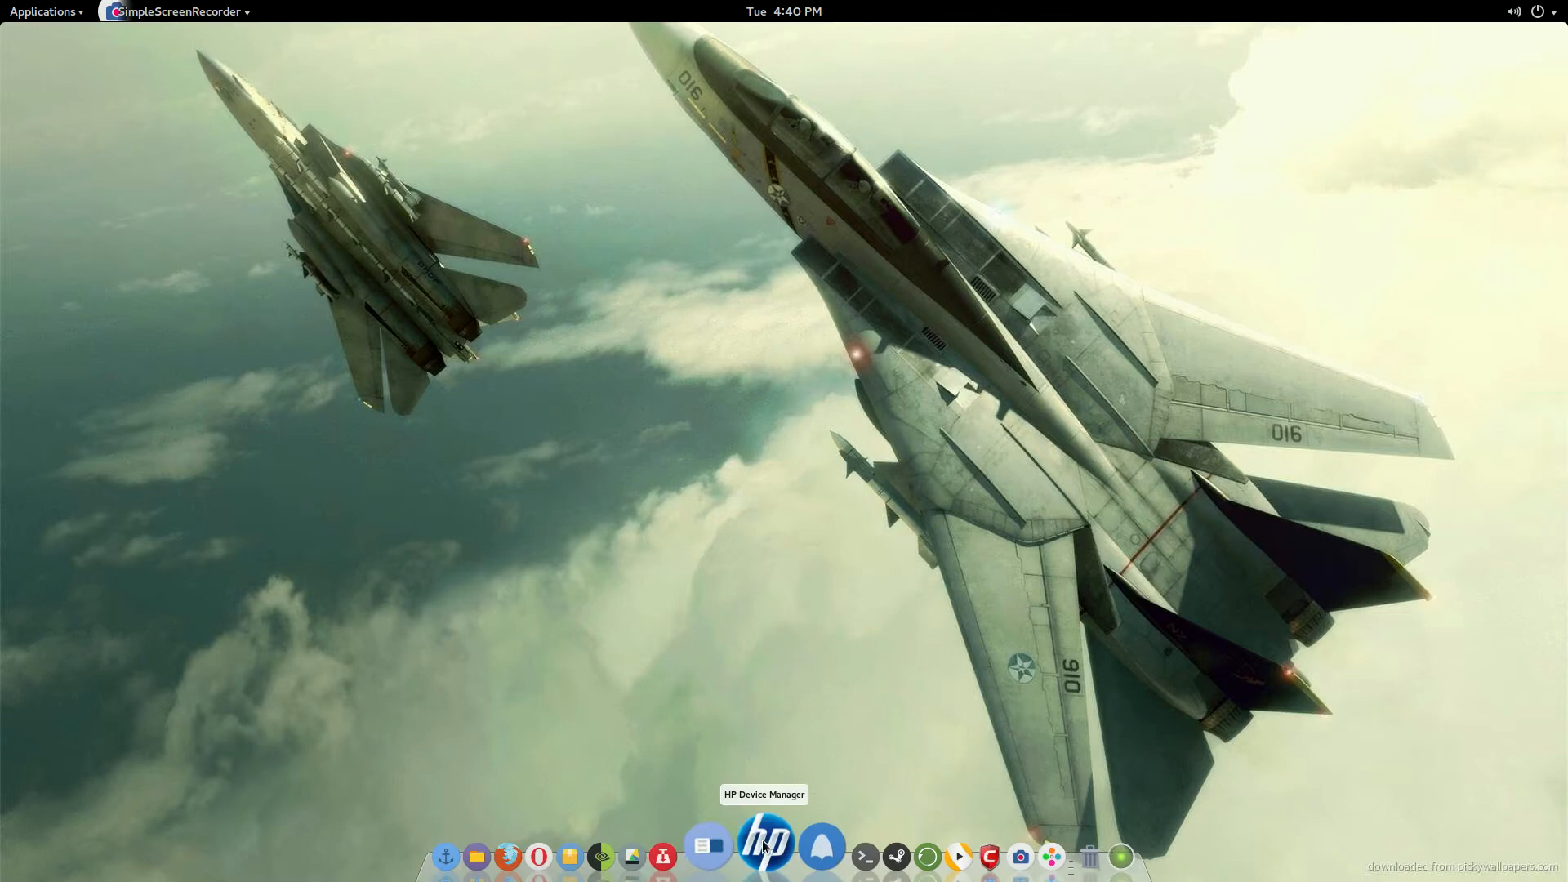
mouse_move(544, 833)
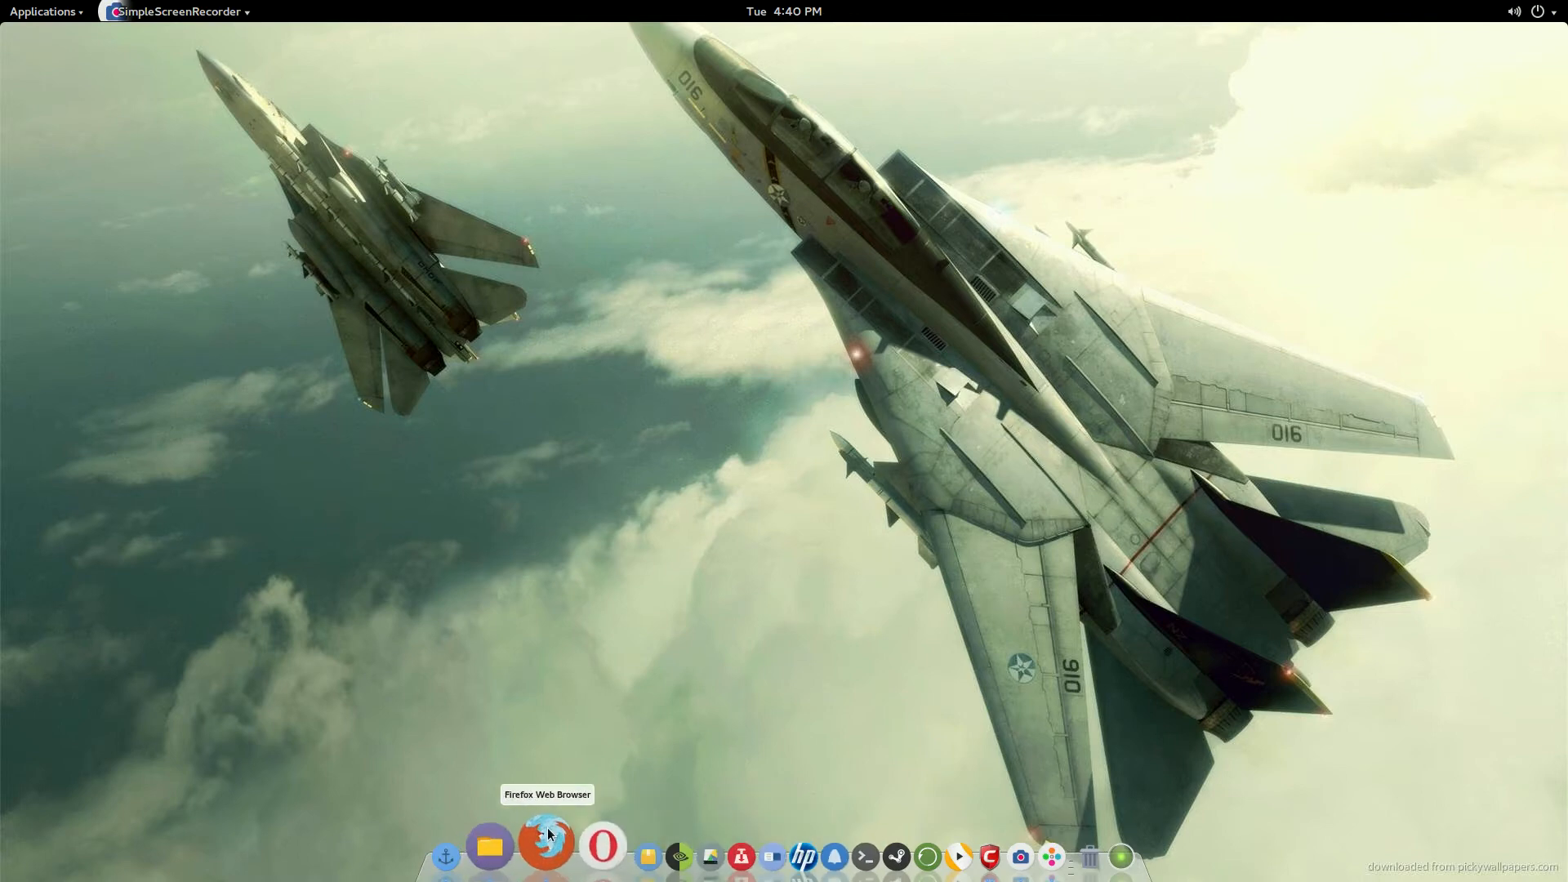
Launch Firefox and search Google for 'hp printer driver for linux'.
click(545, 847)
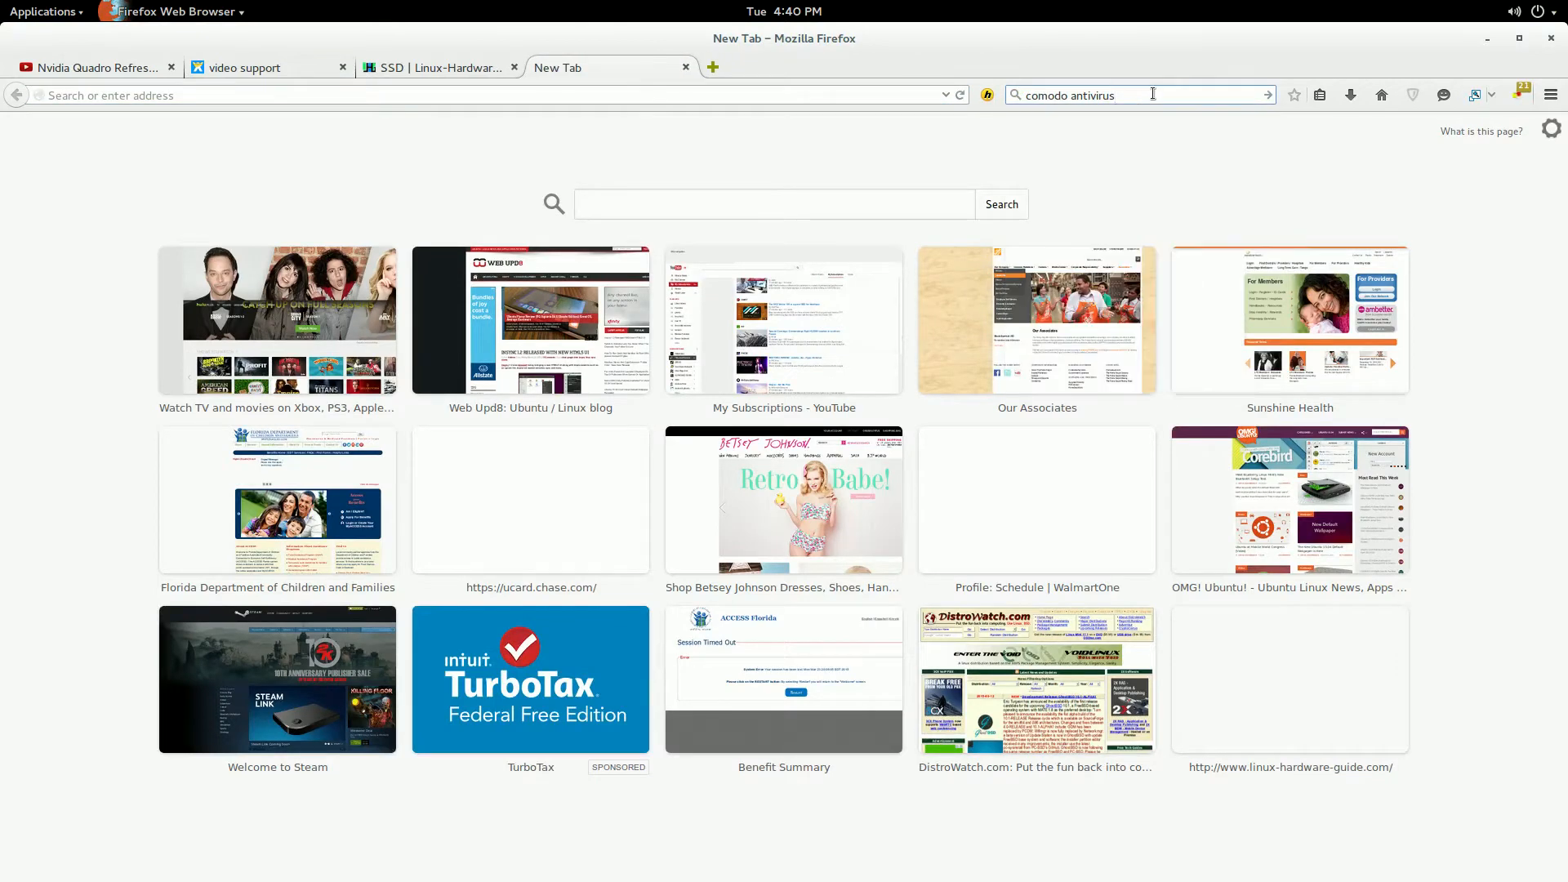
click(1101, 95)
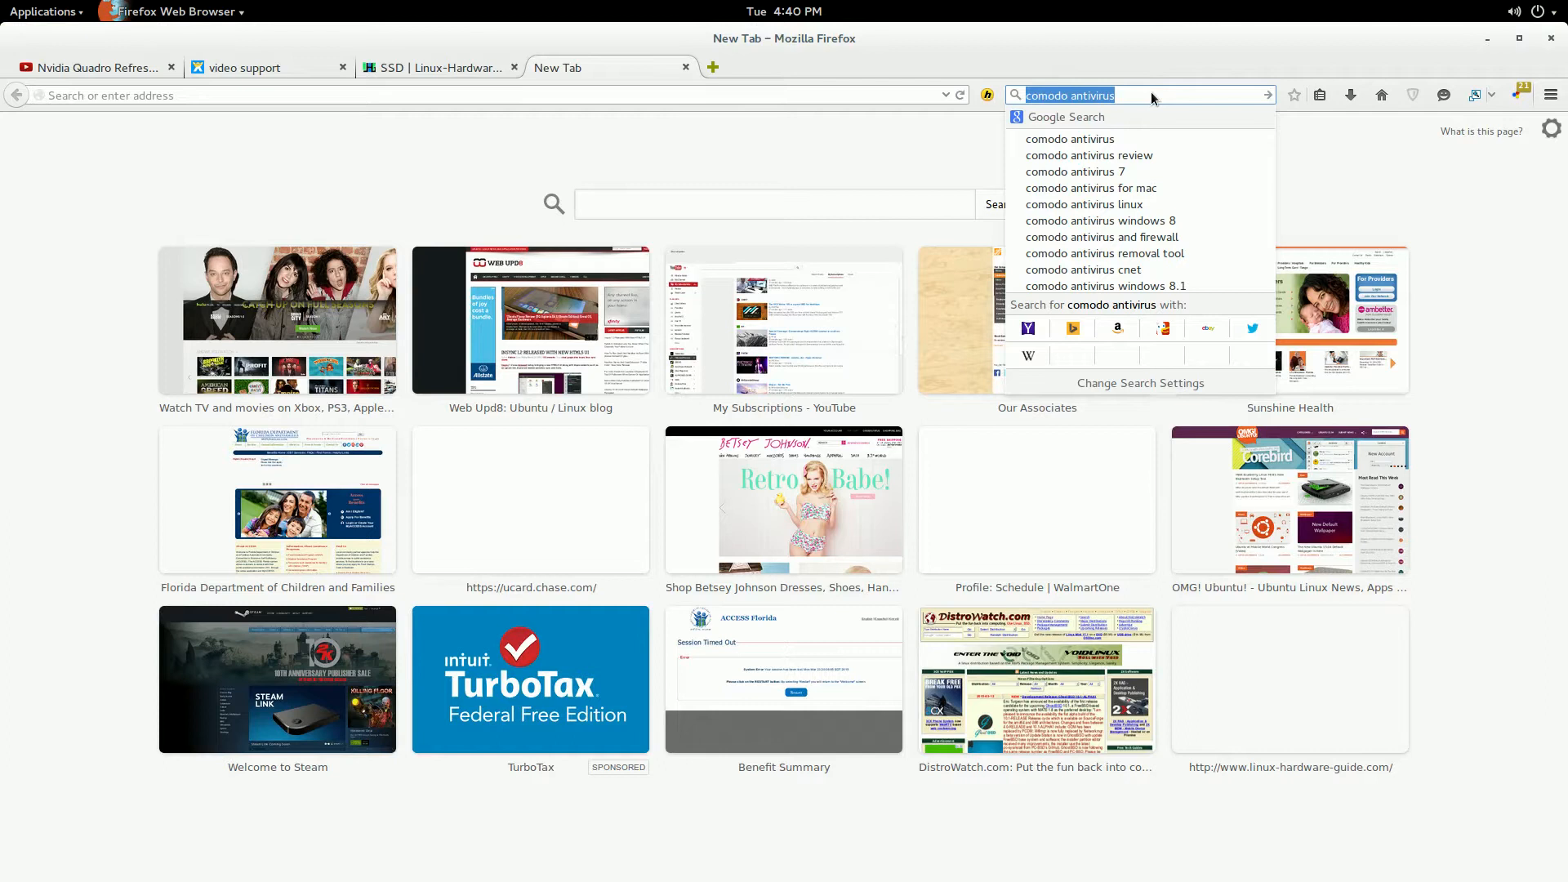
text(hp)
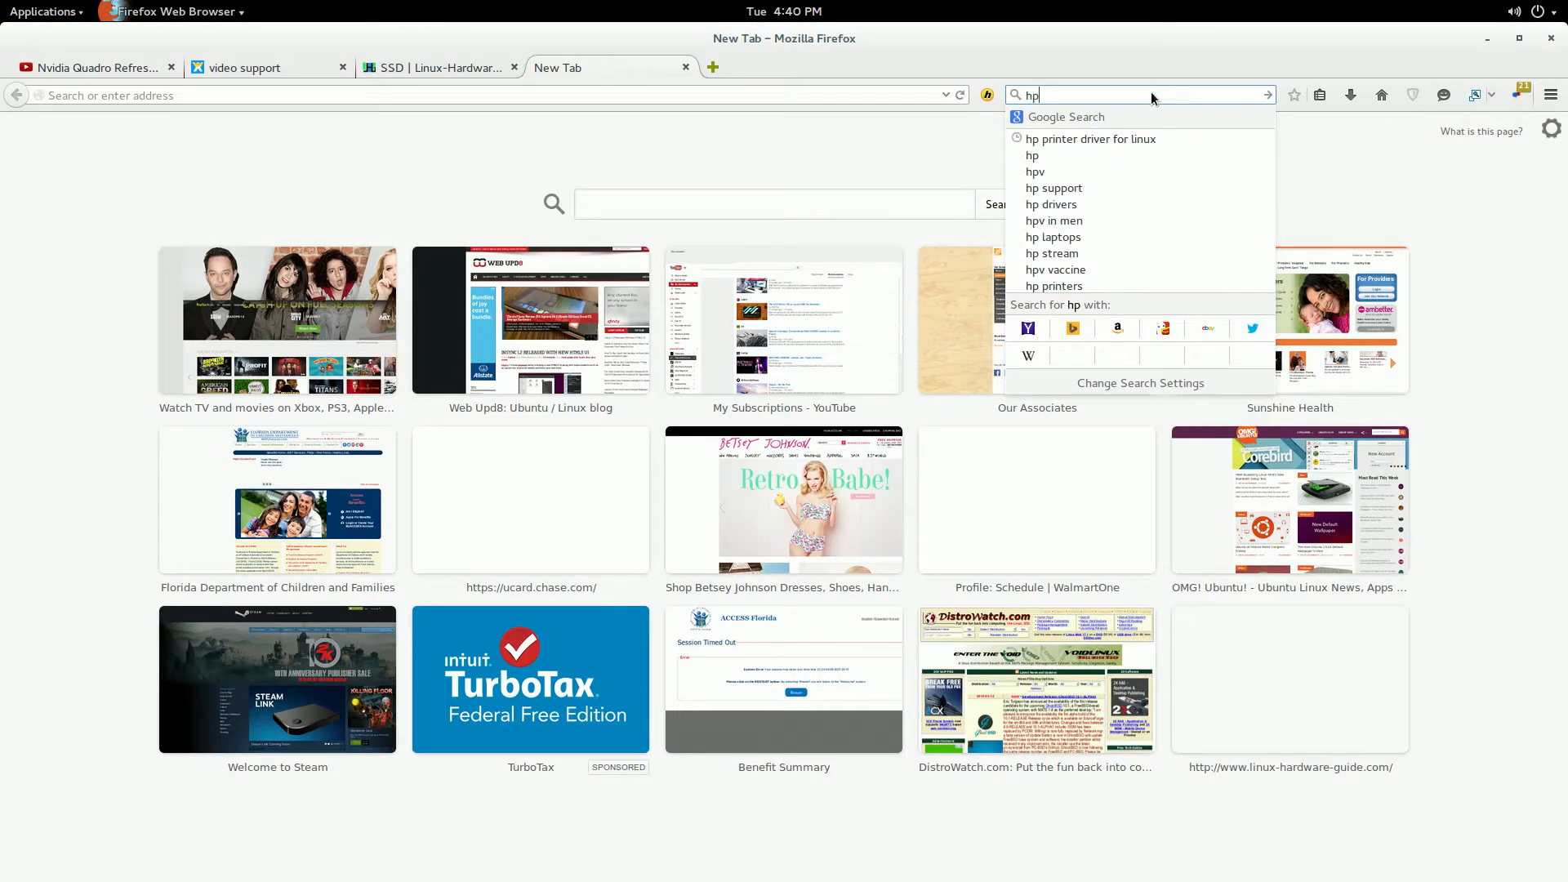
mouse_move(1155, 138)
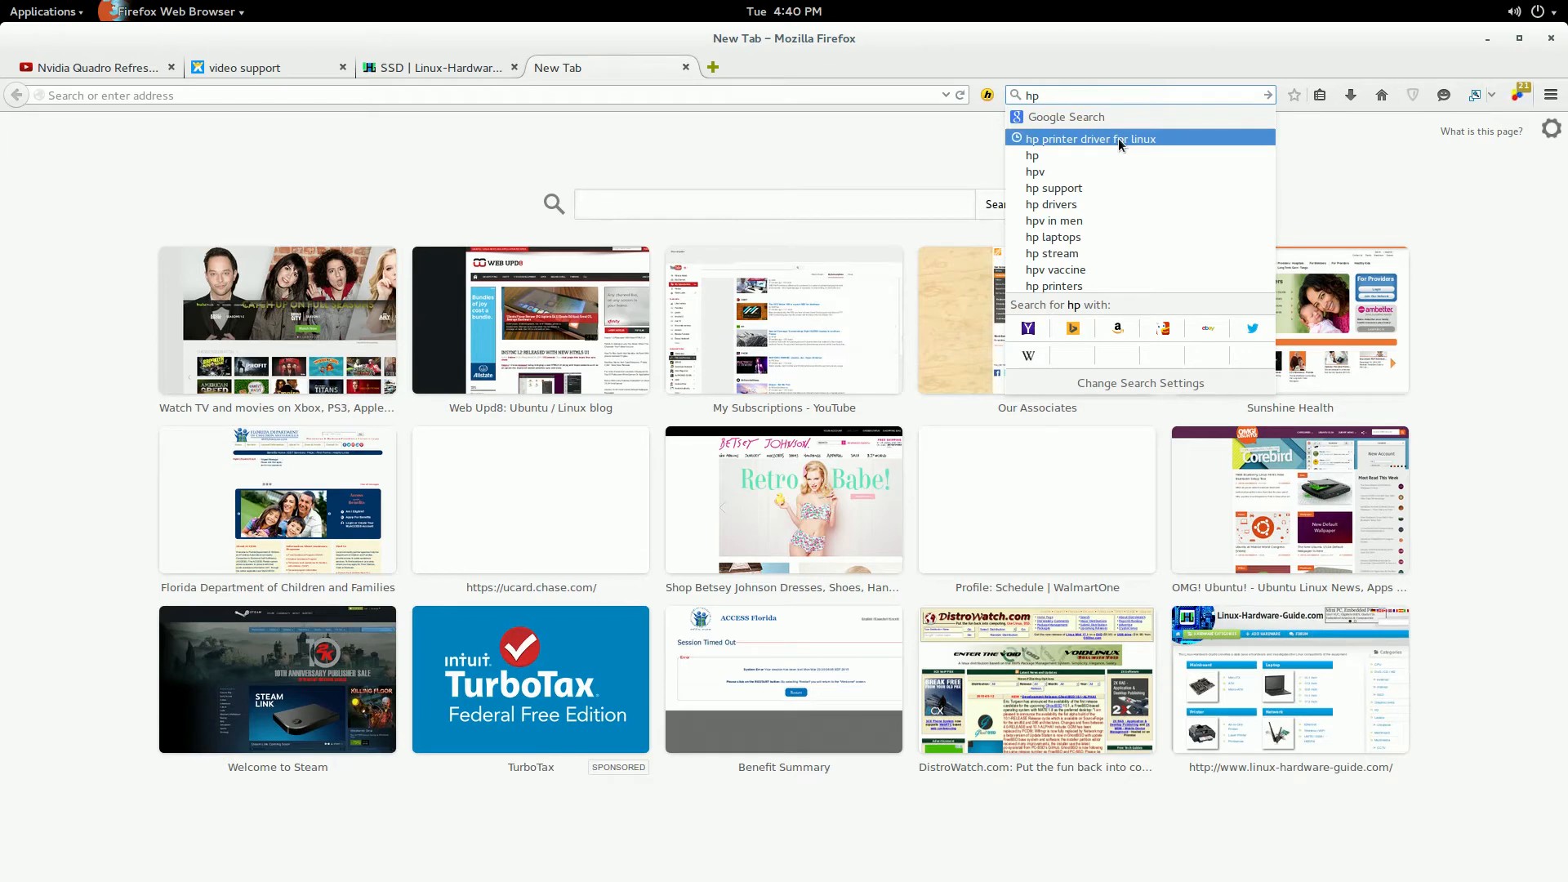
click(1091, 138)
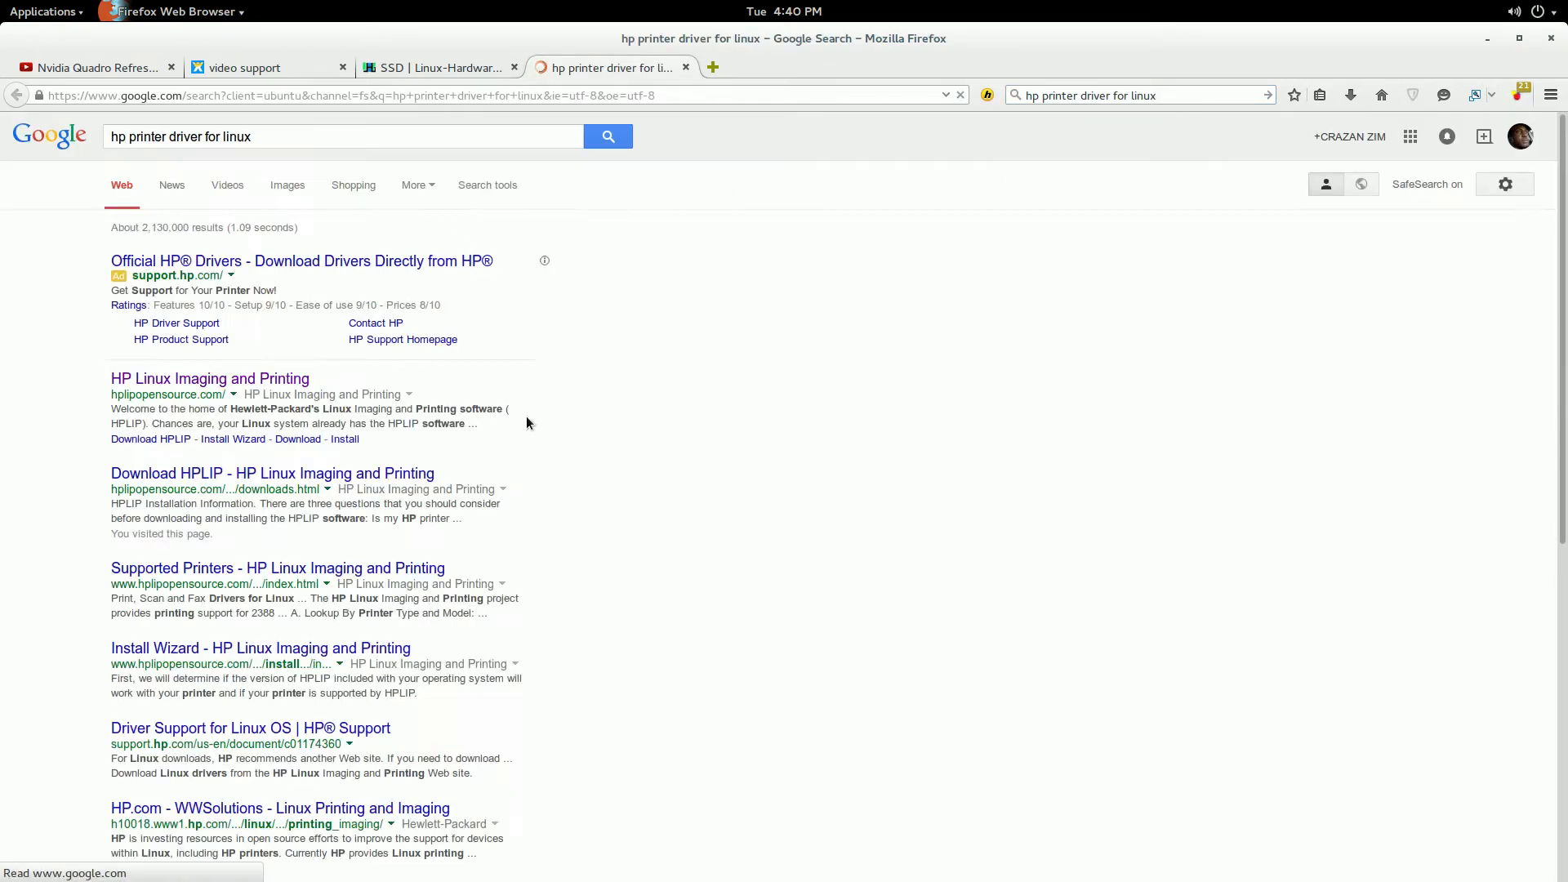
Open the HP Linux Imaging and Printing result and start the Download HPLIP wizard.
click(209, 378)
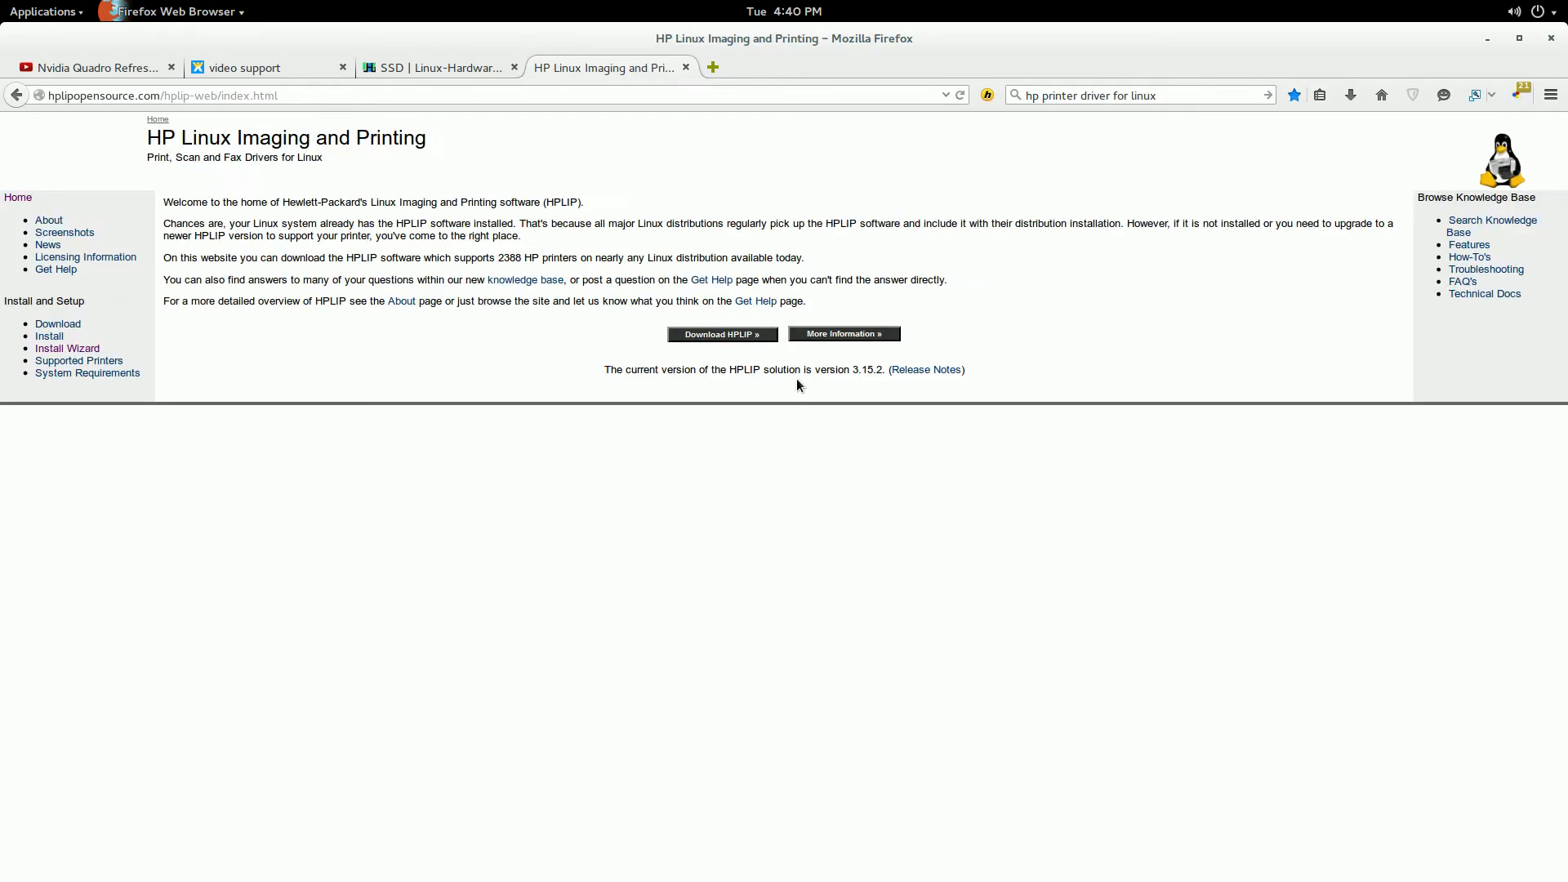
mouse_move(530, 362)
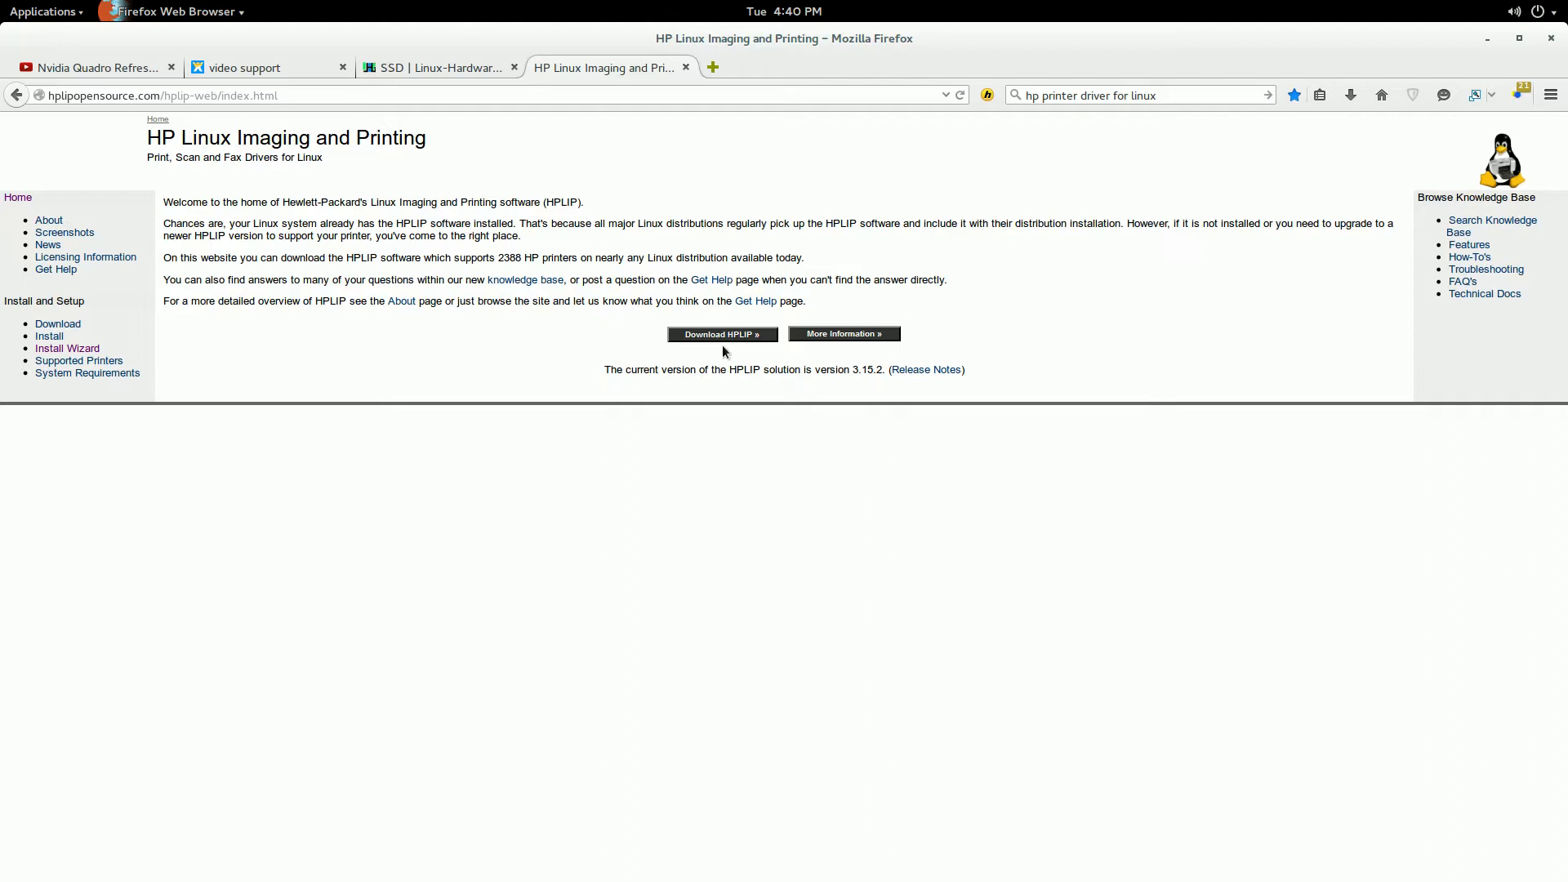
mouse_move(629, 361)
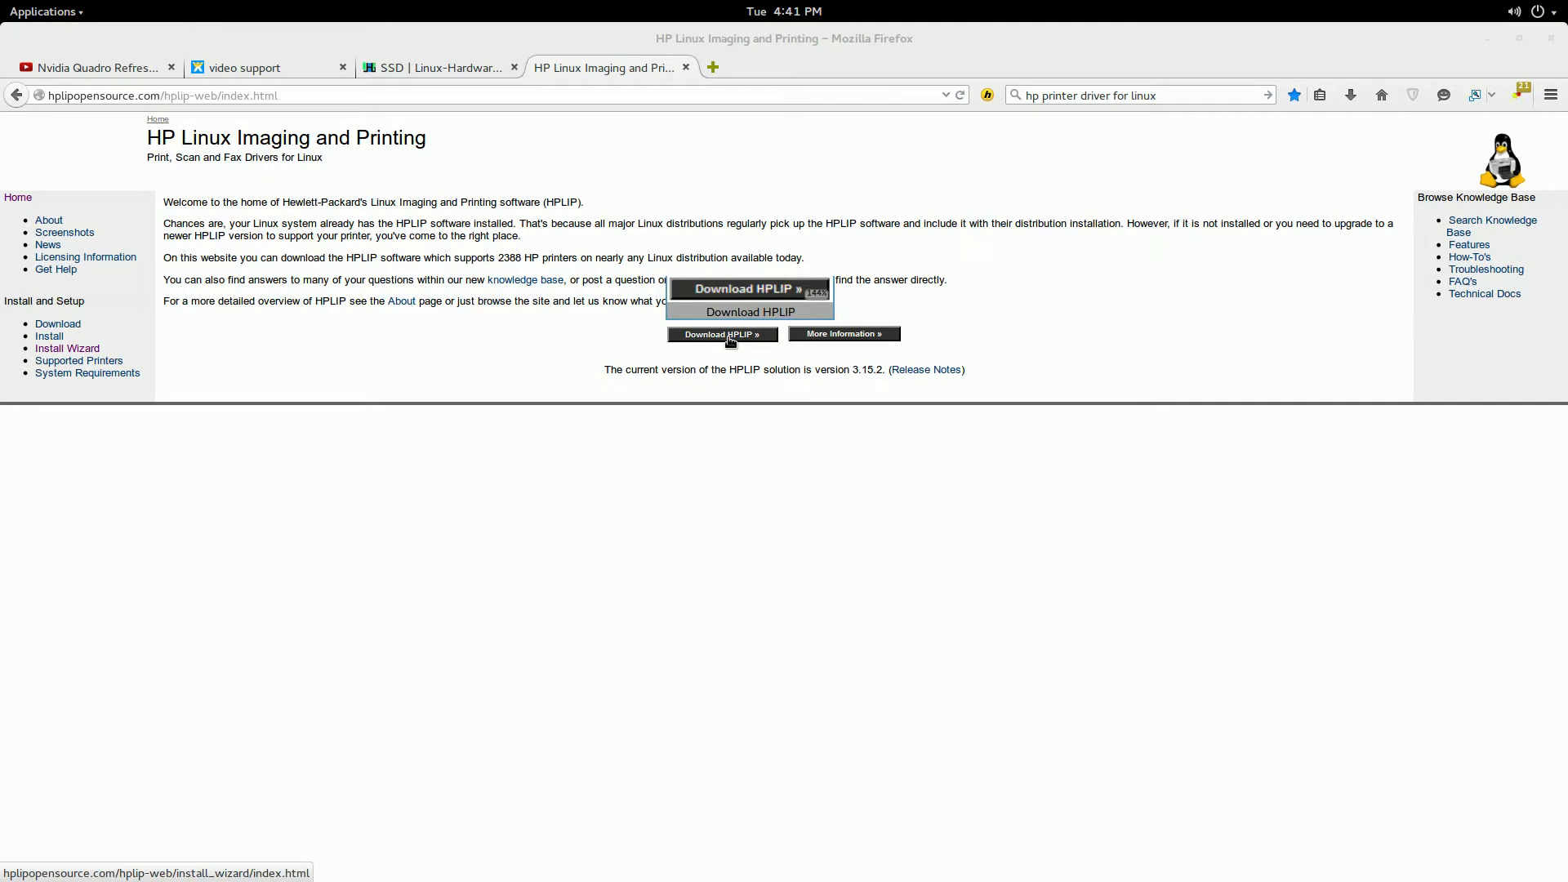
click(720, 334)
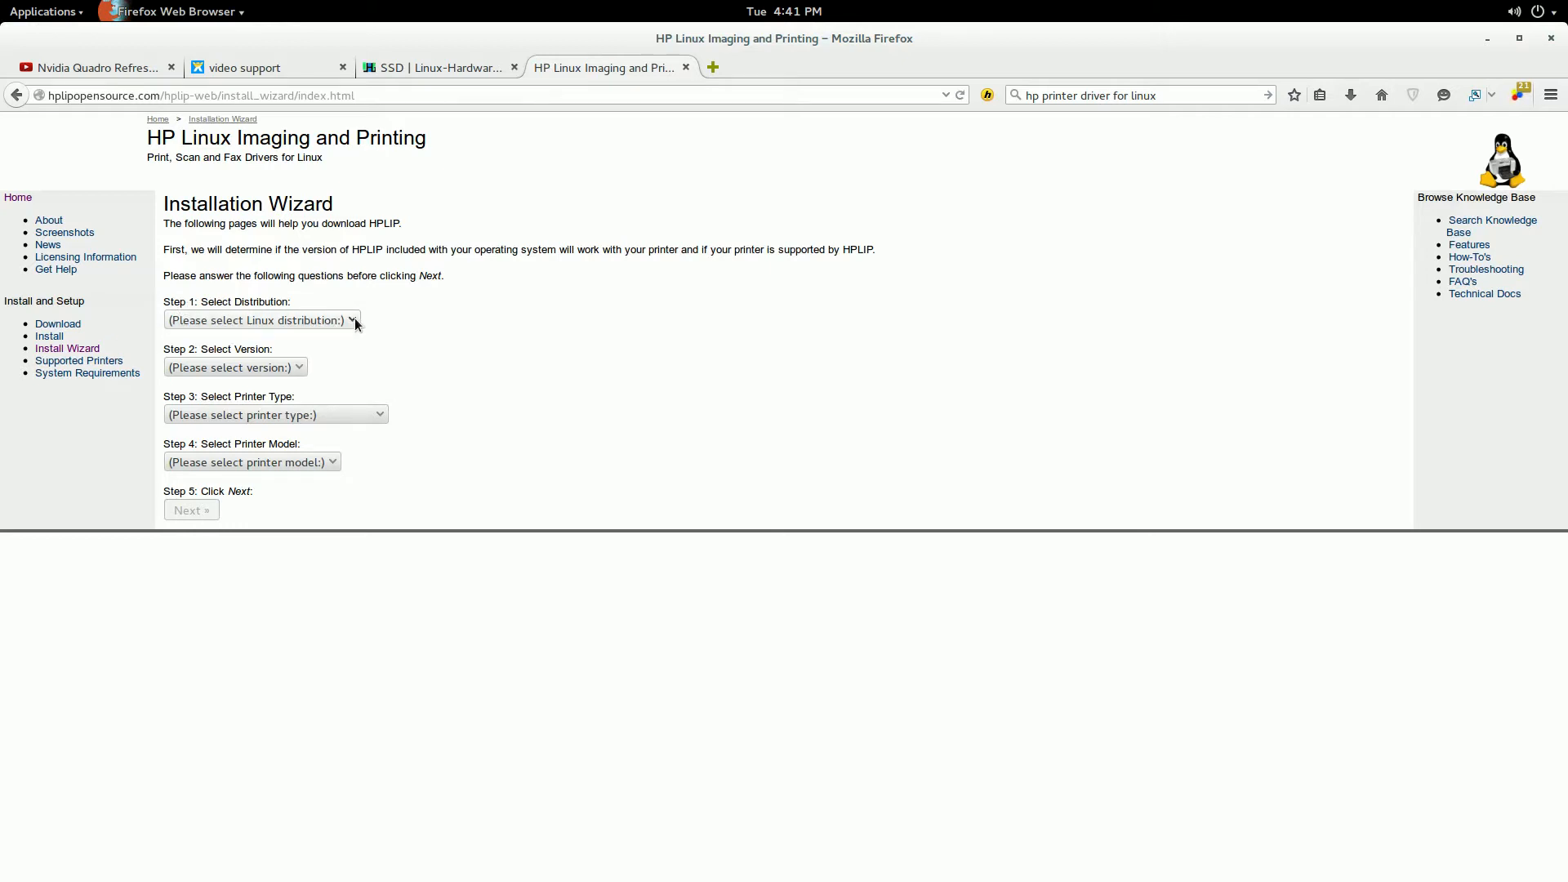
Choose Ubuntu, version 14.04, and Officejet/Officejet Pro as the wizard's printer type.
click(261, 320)
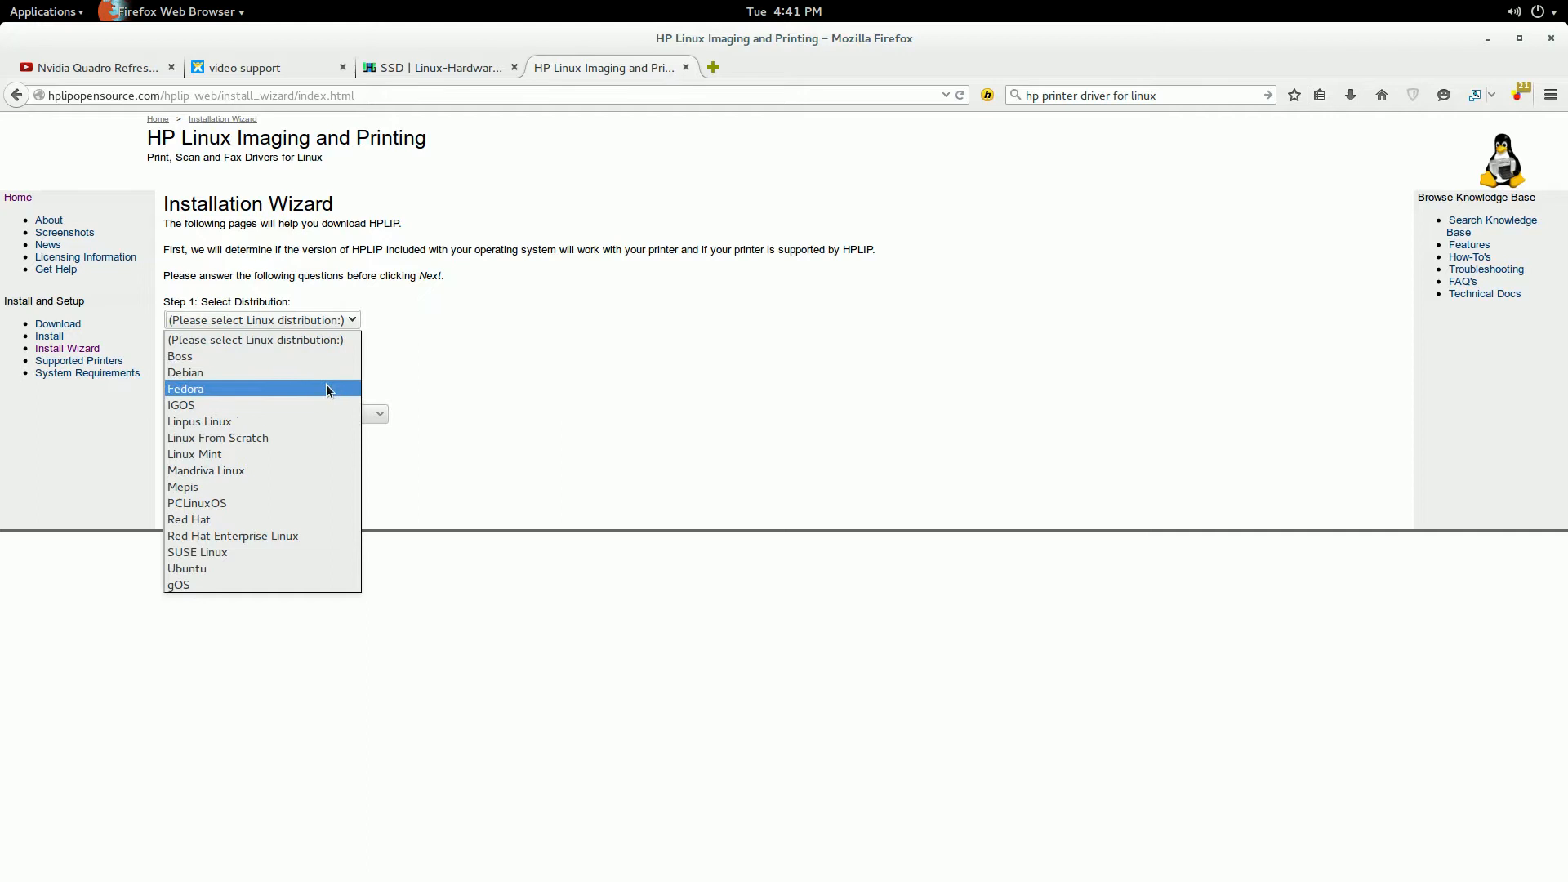
mouse_move(329, 378)
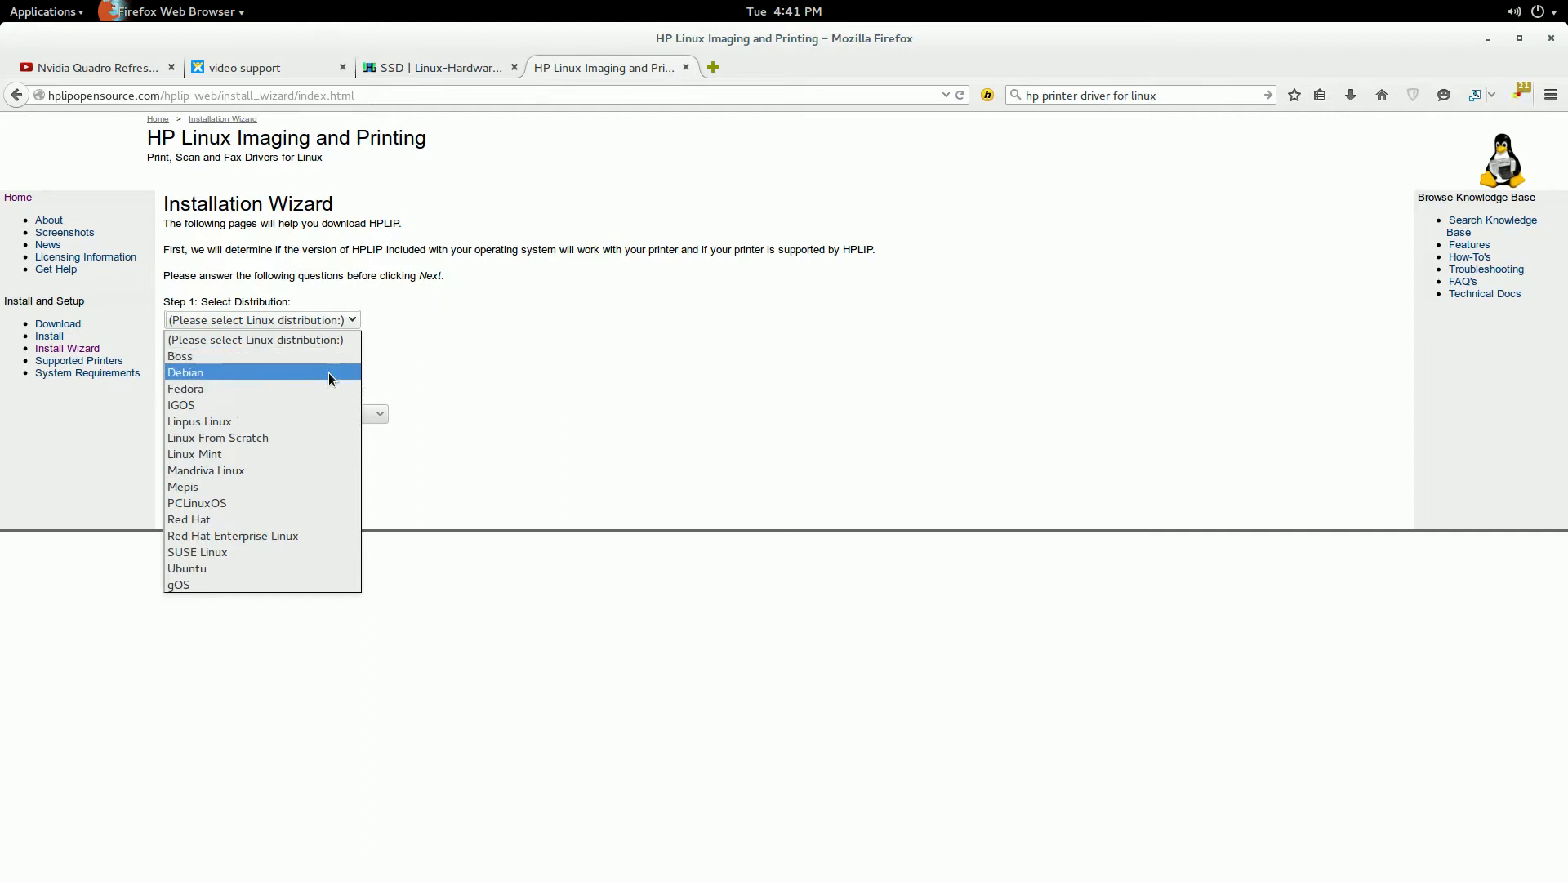
mouse_move(320, 422)
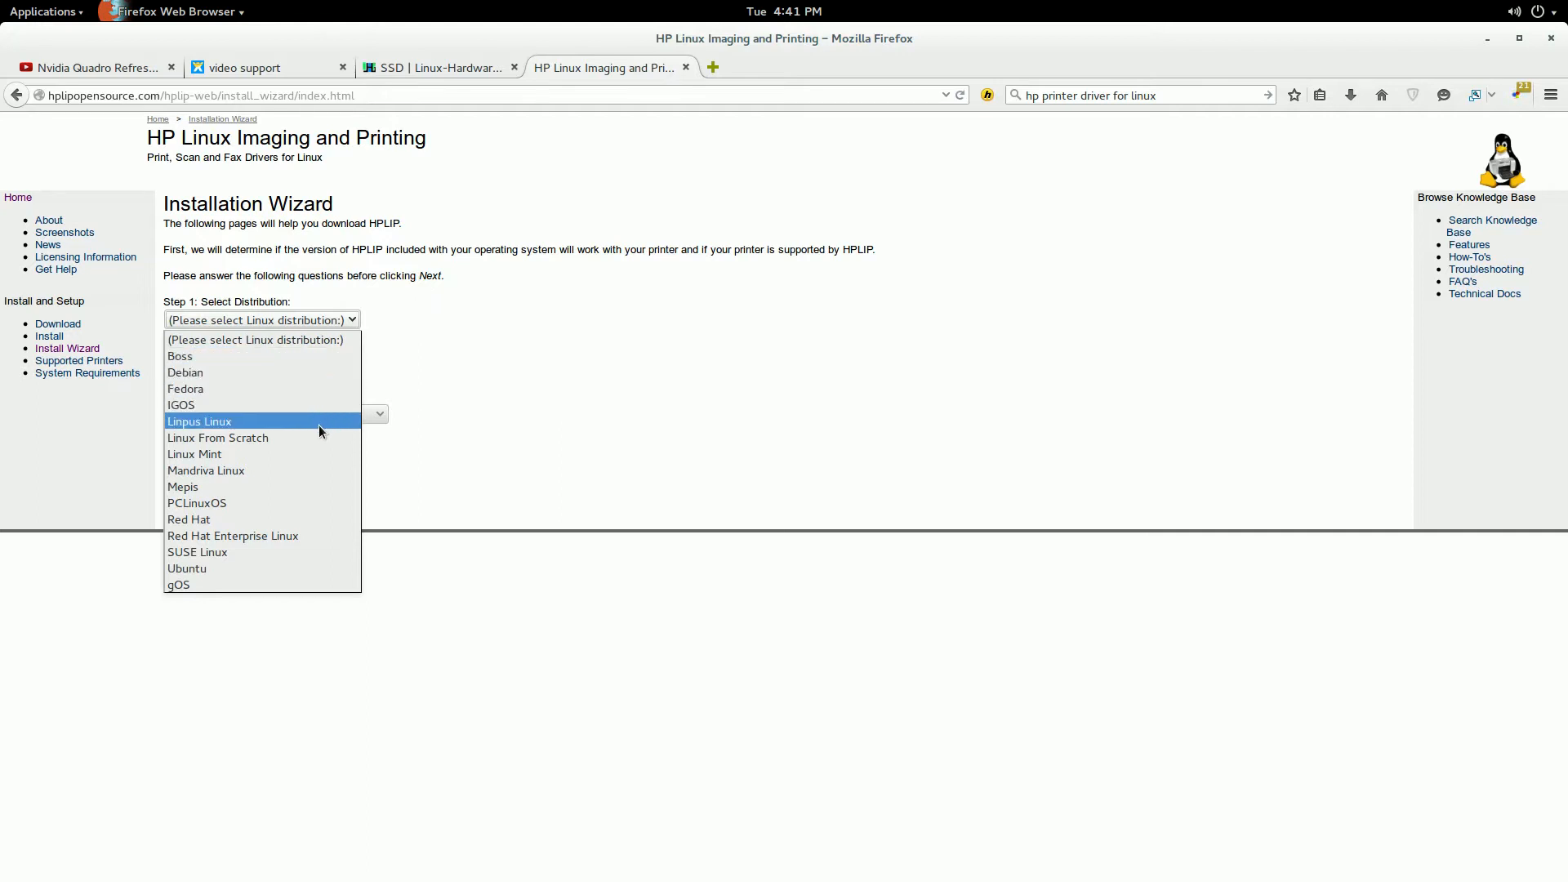
mouse_move(308, 388)
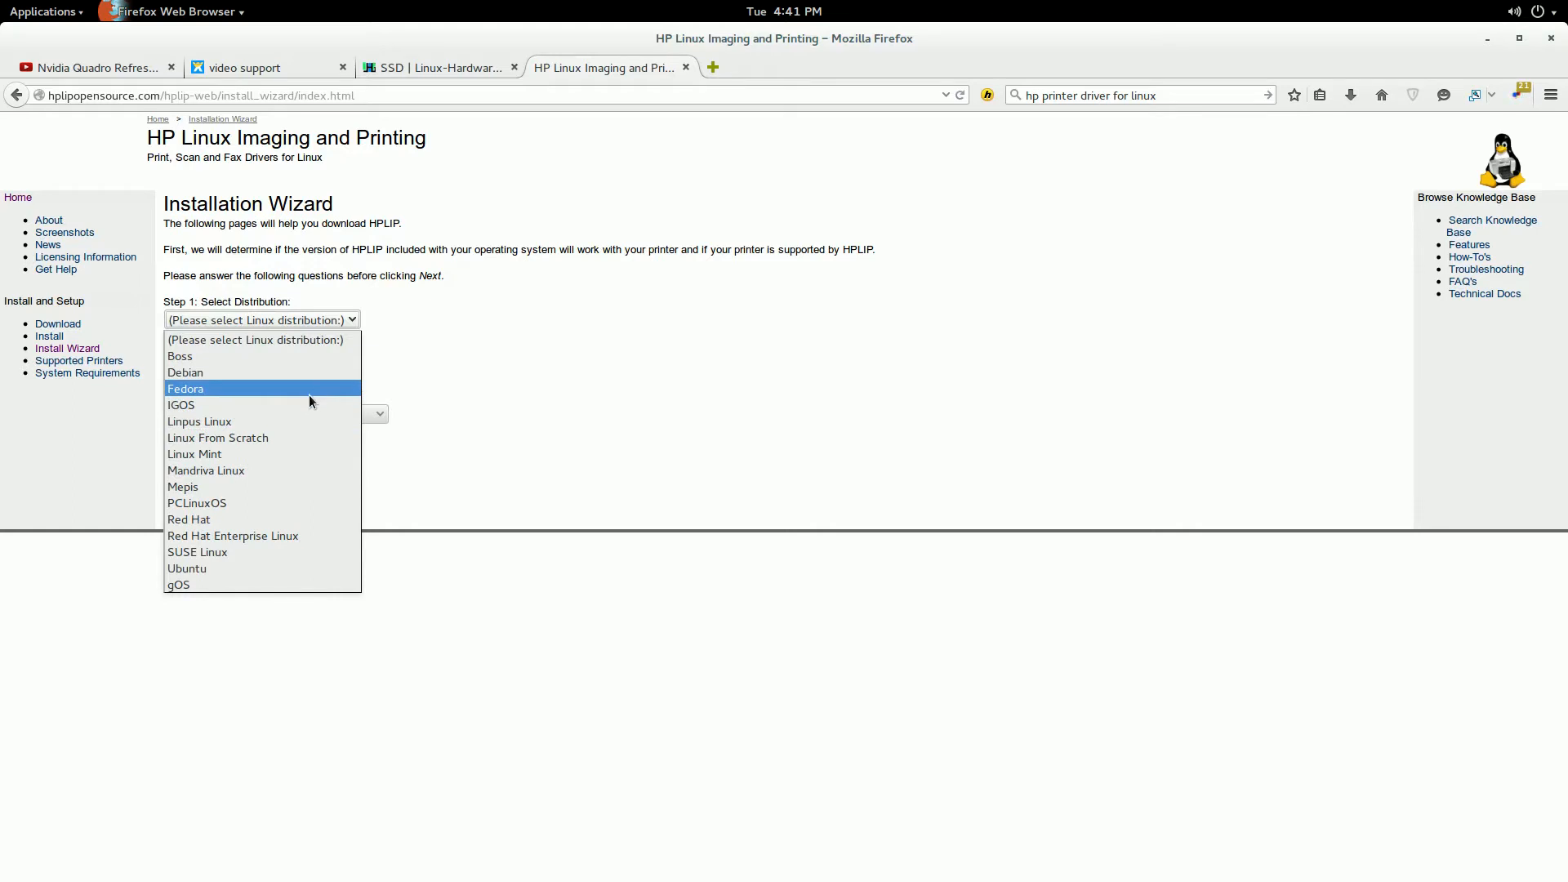
mouse_move(317, 442)
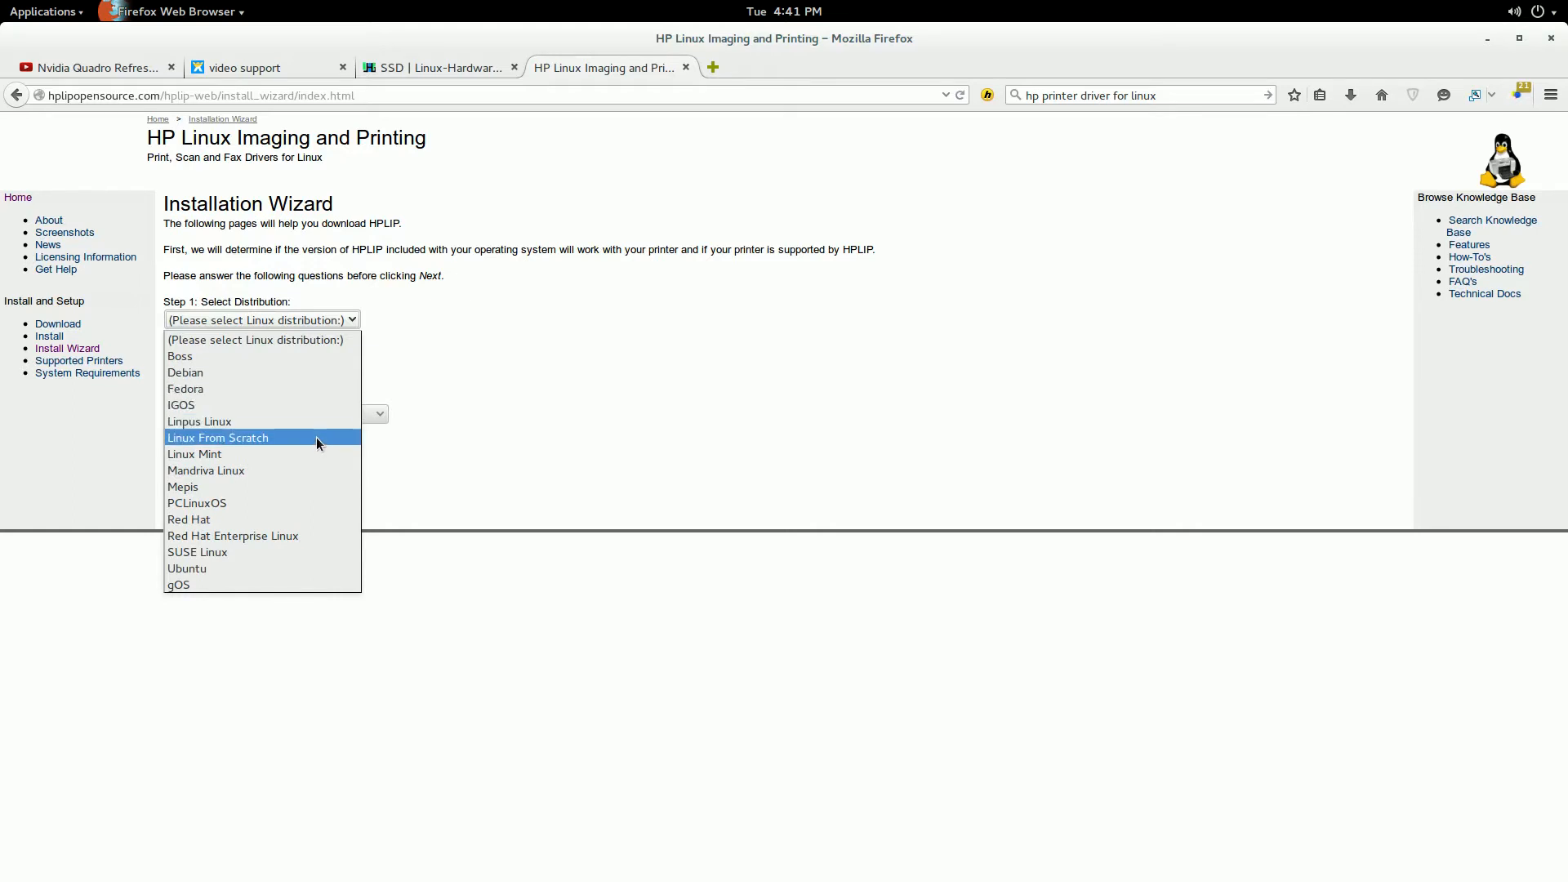
mouse_move(313, 568)
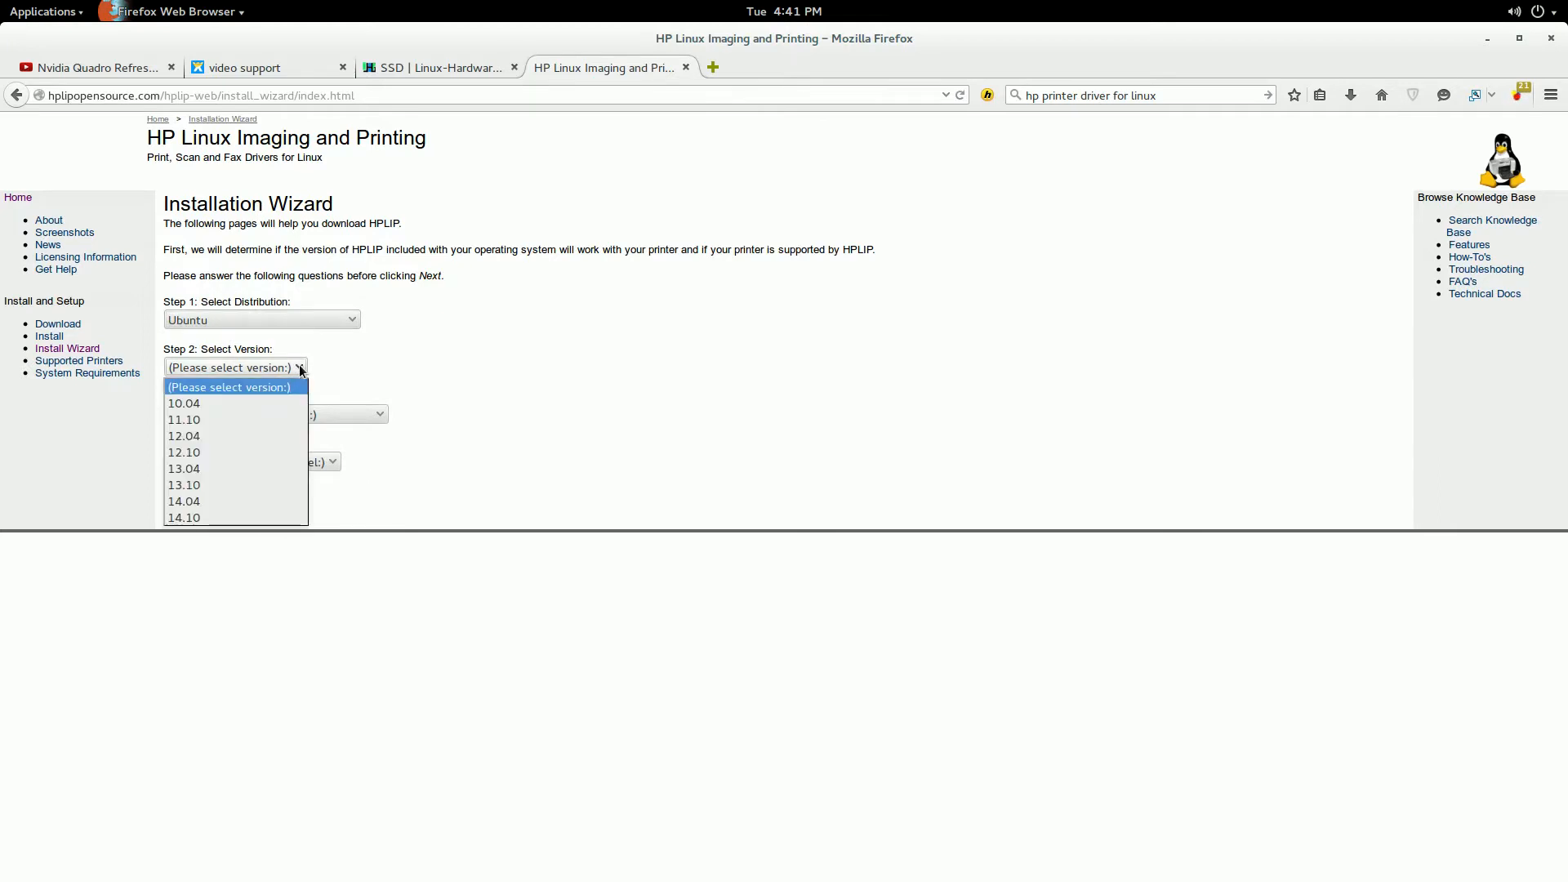
mouse_move(387, 388)
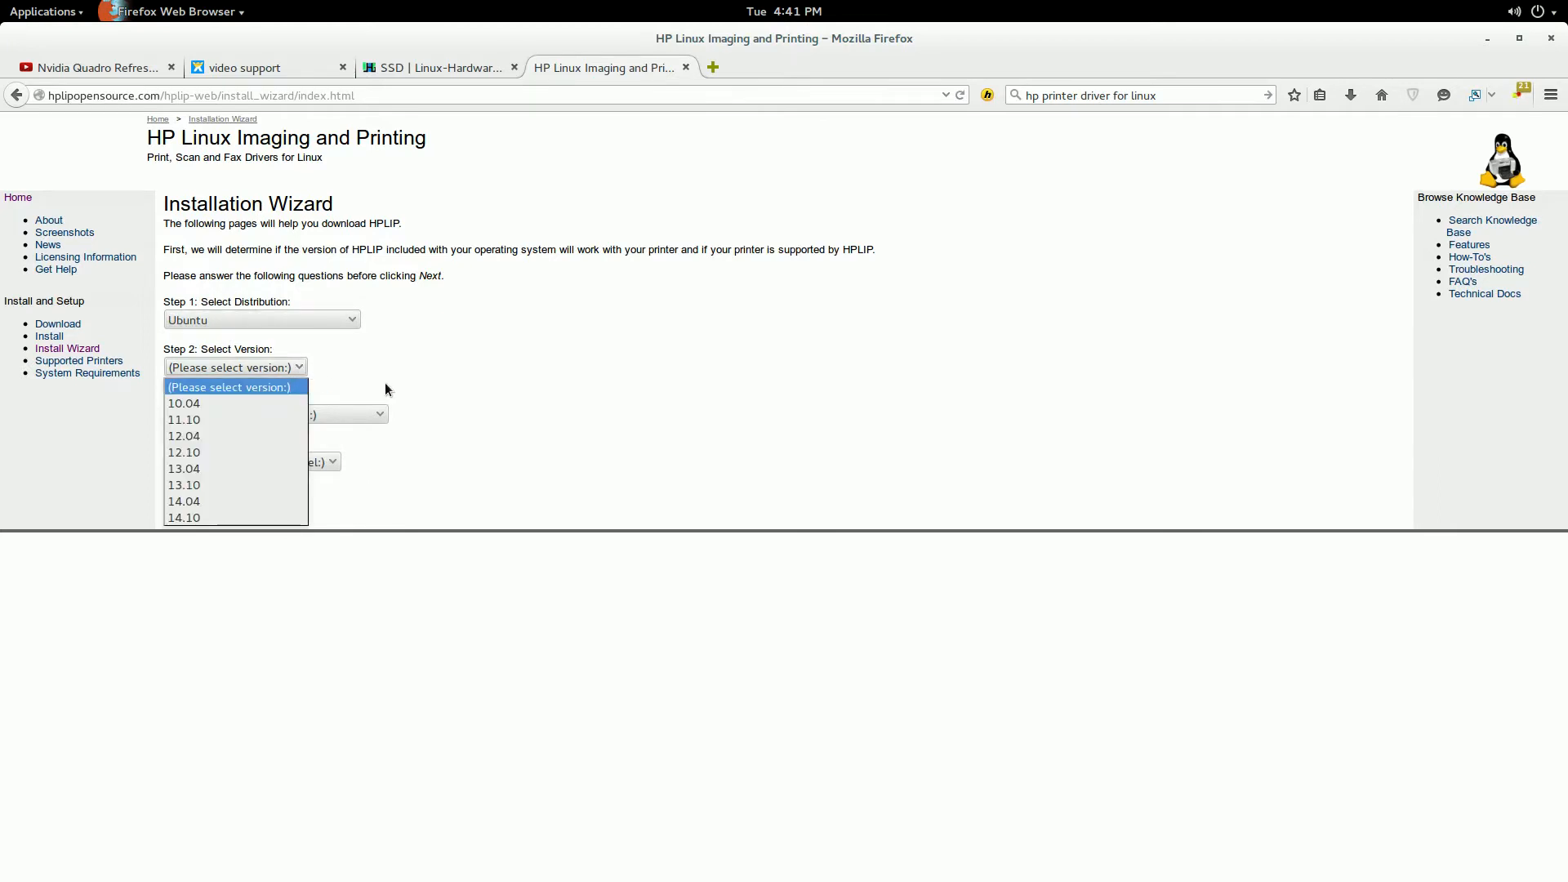
mouse_move(235, 501)
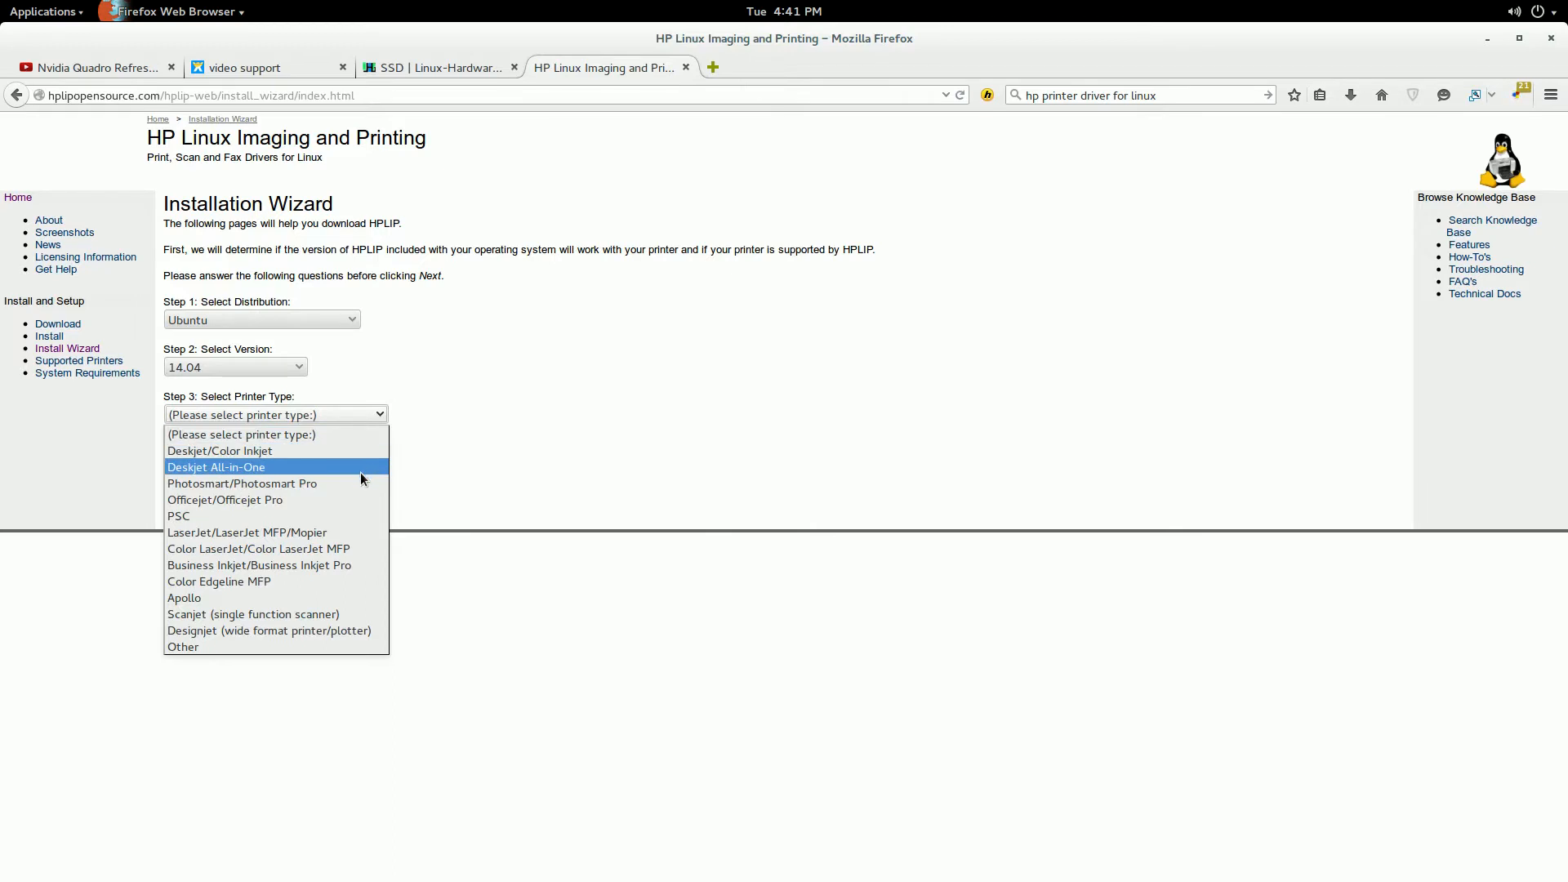
mouse_move(352, 499)
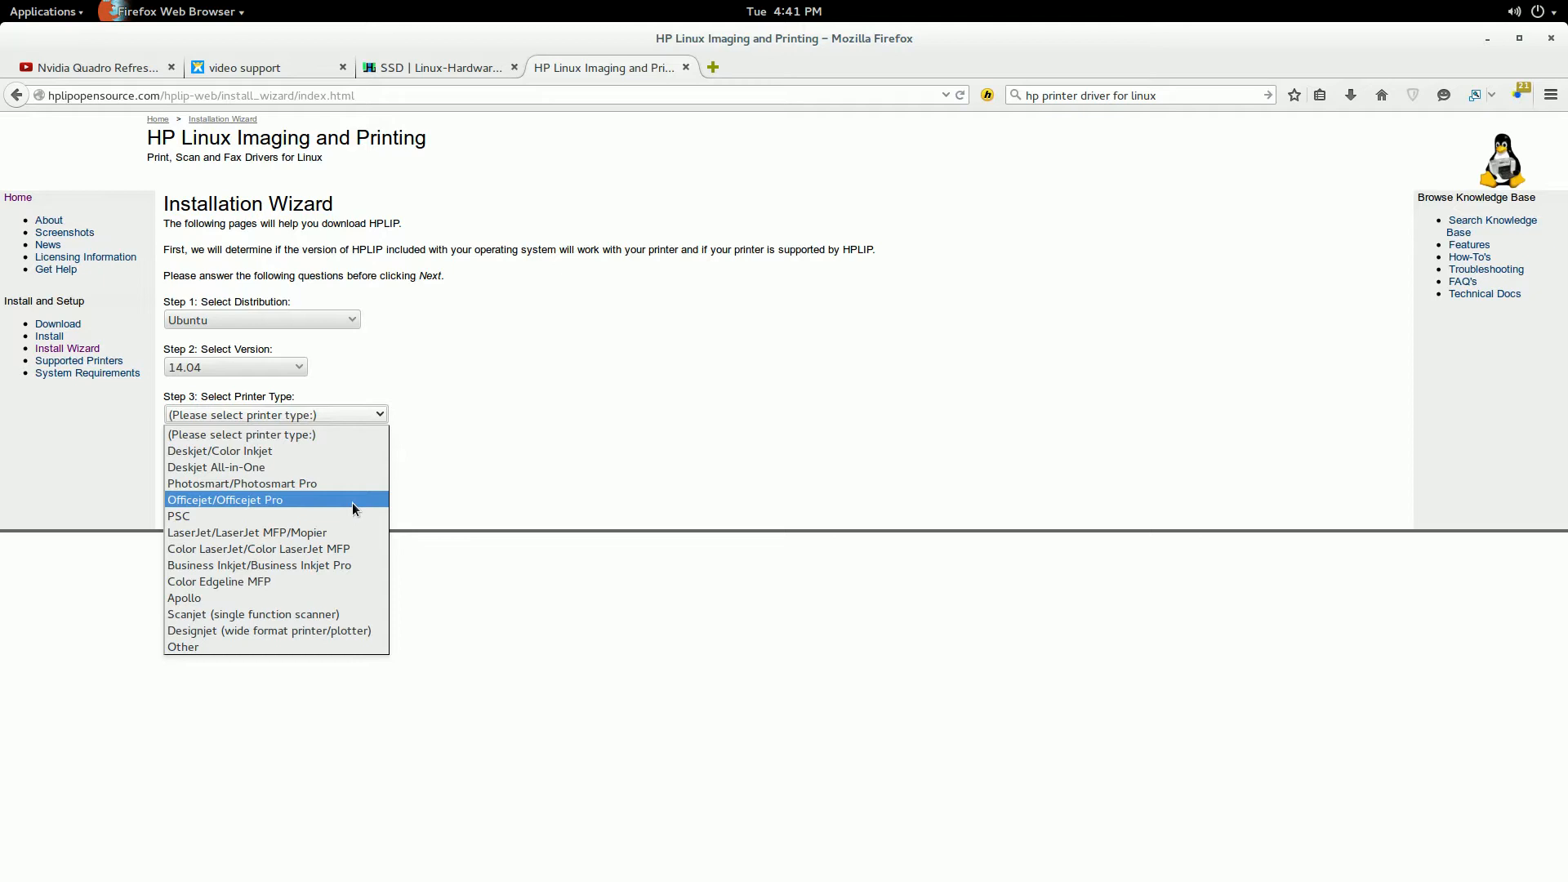
click(226, 499)
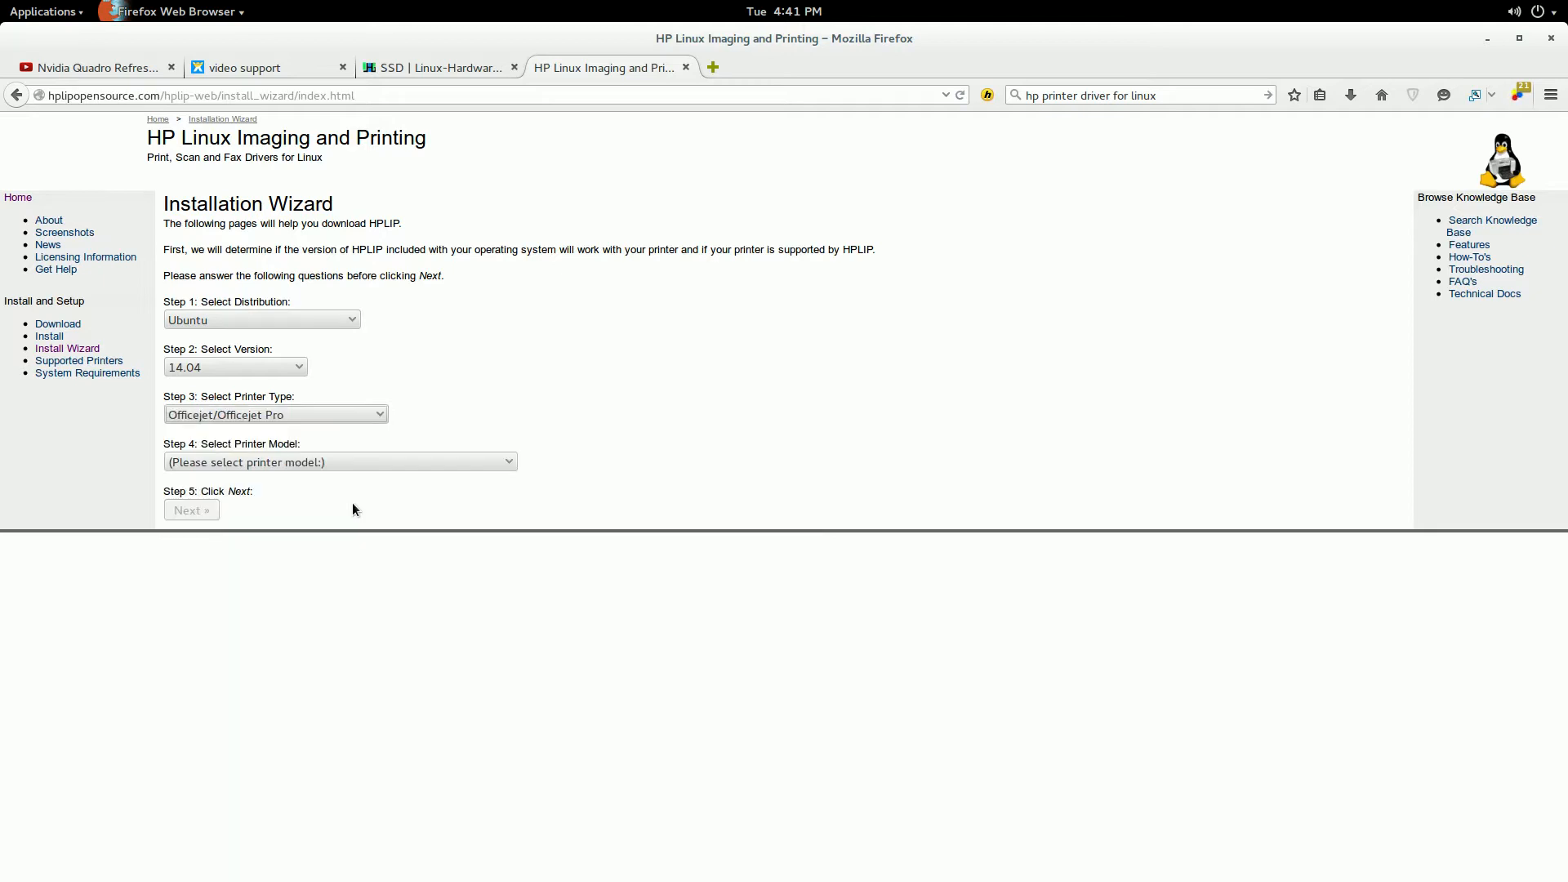
Pick HP Officejet 4620 E-all-in-one Printer from the Step 4 model list.
click(339, 461)
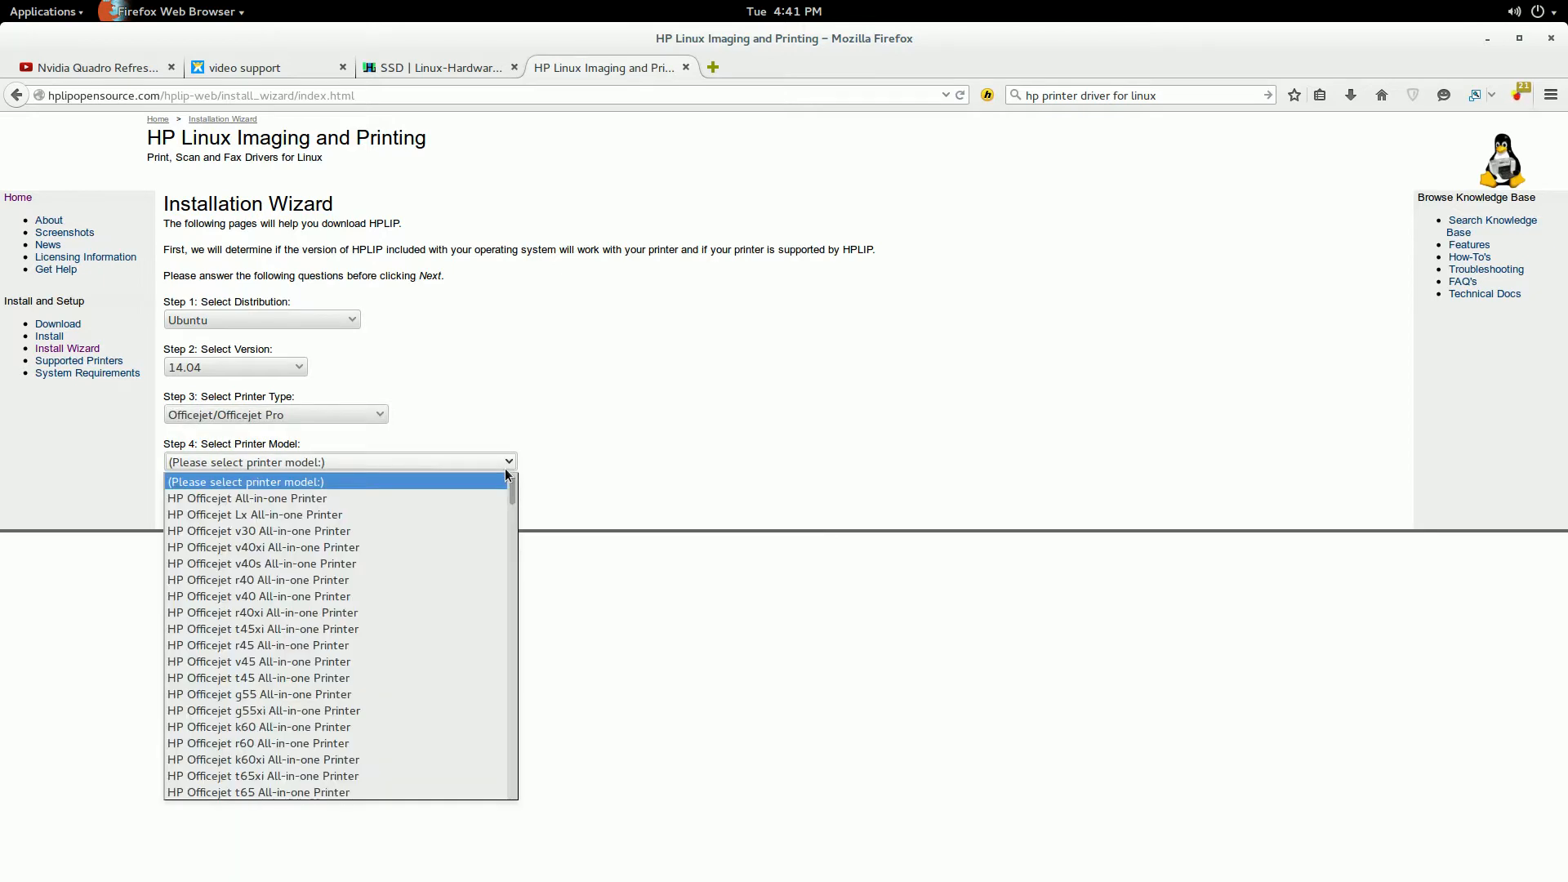
mouse_move(473, 548)
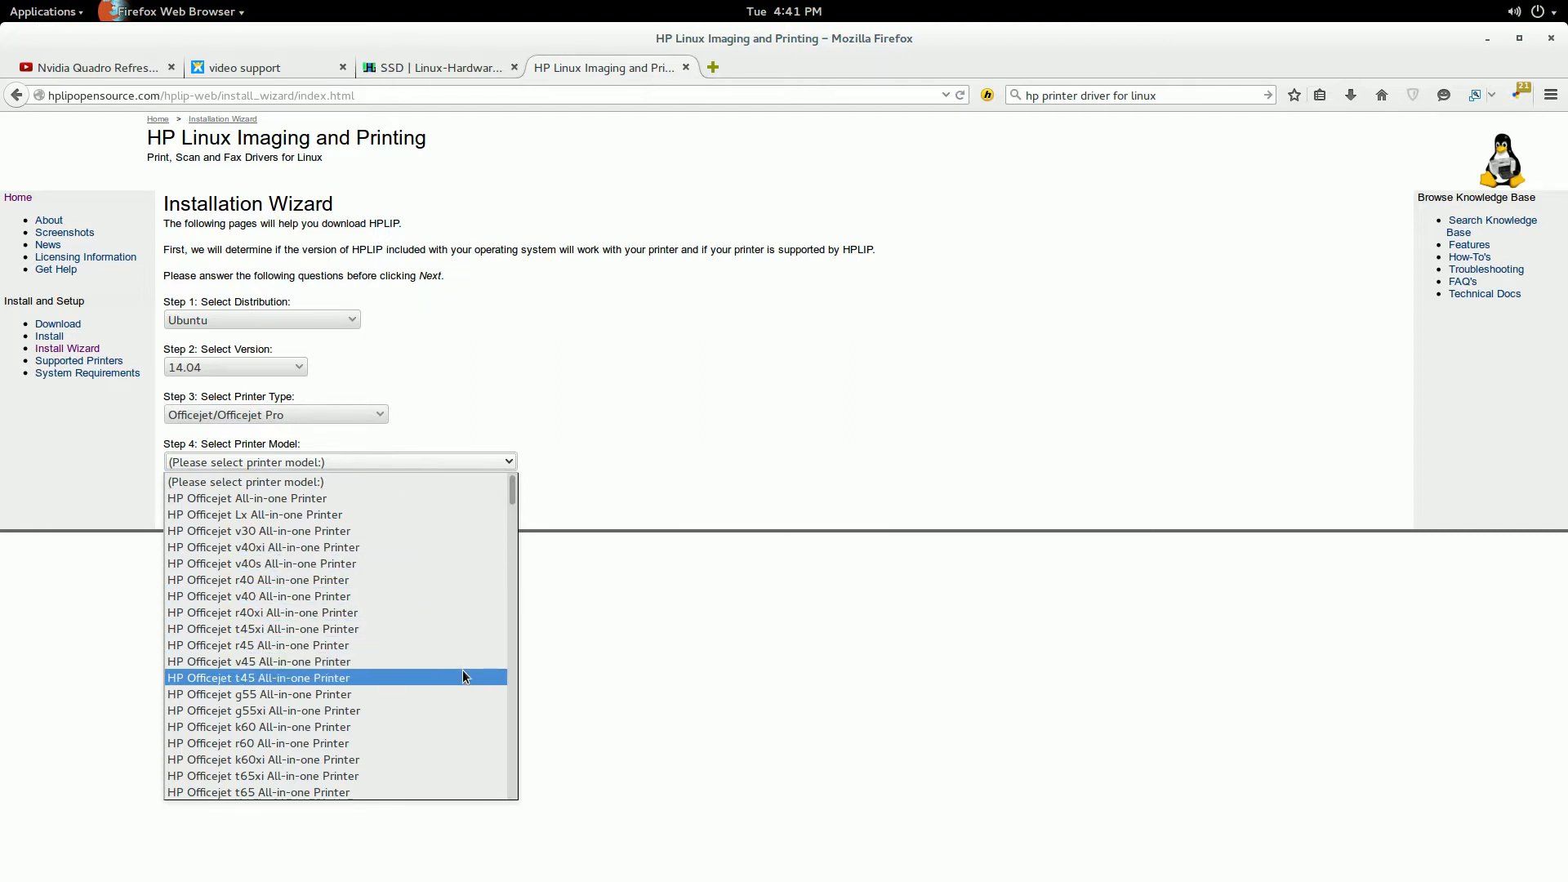
scroll(down, 3)
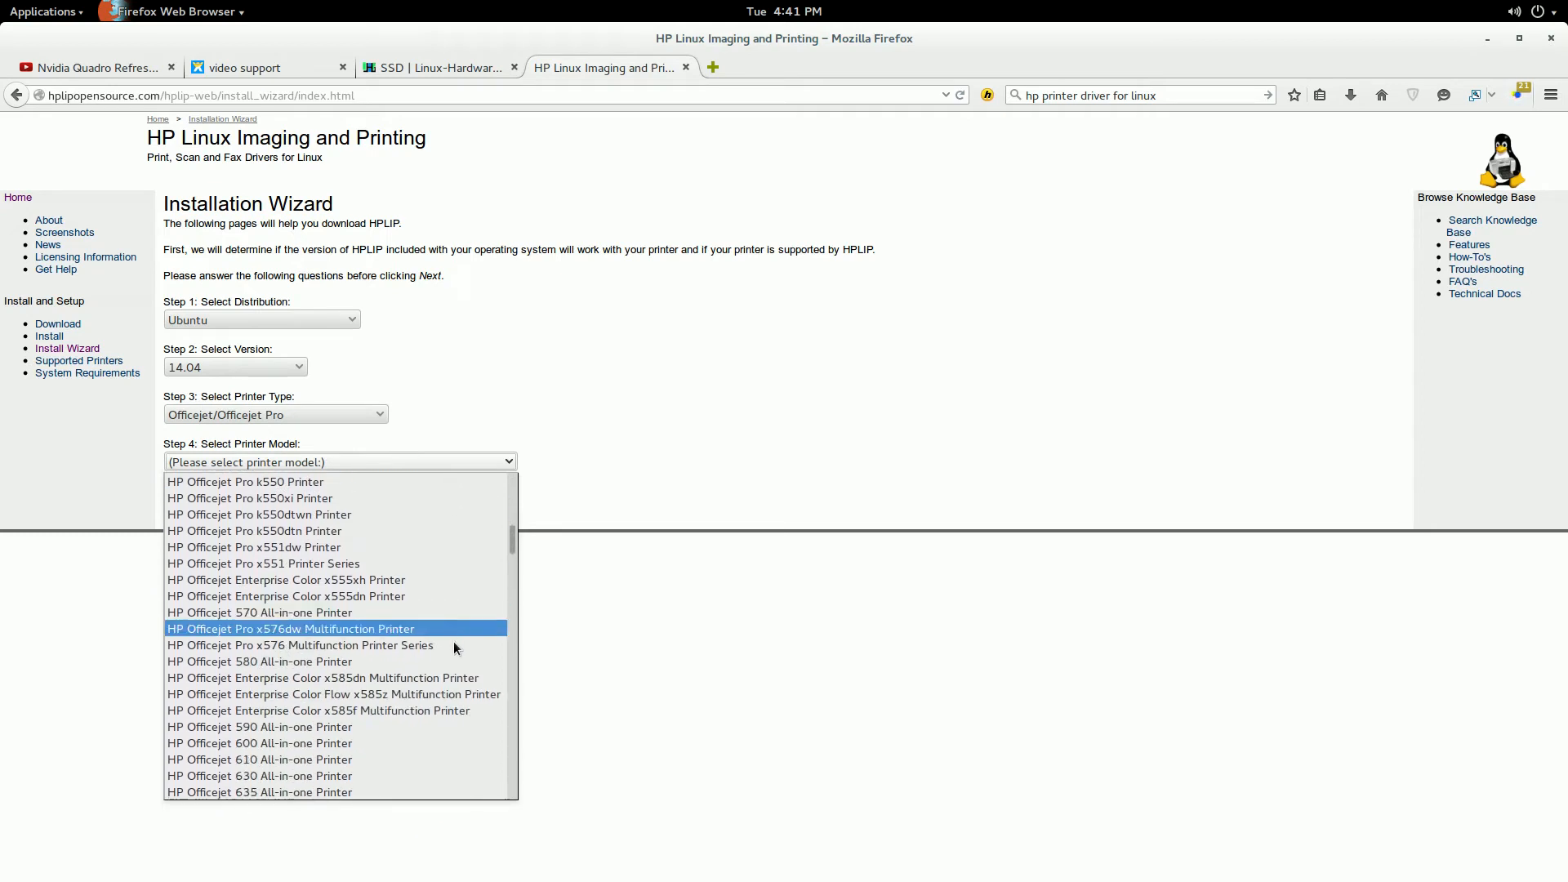
scroll(down, 3)
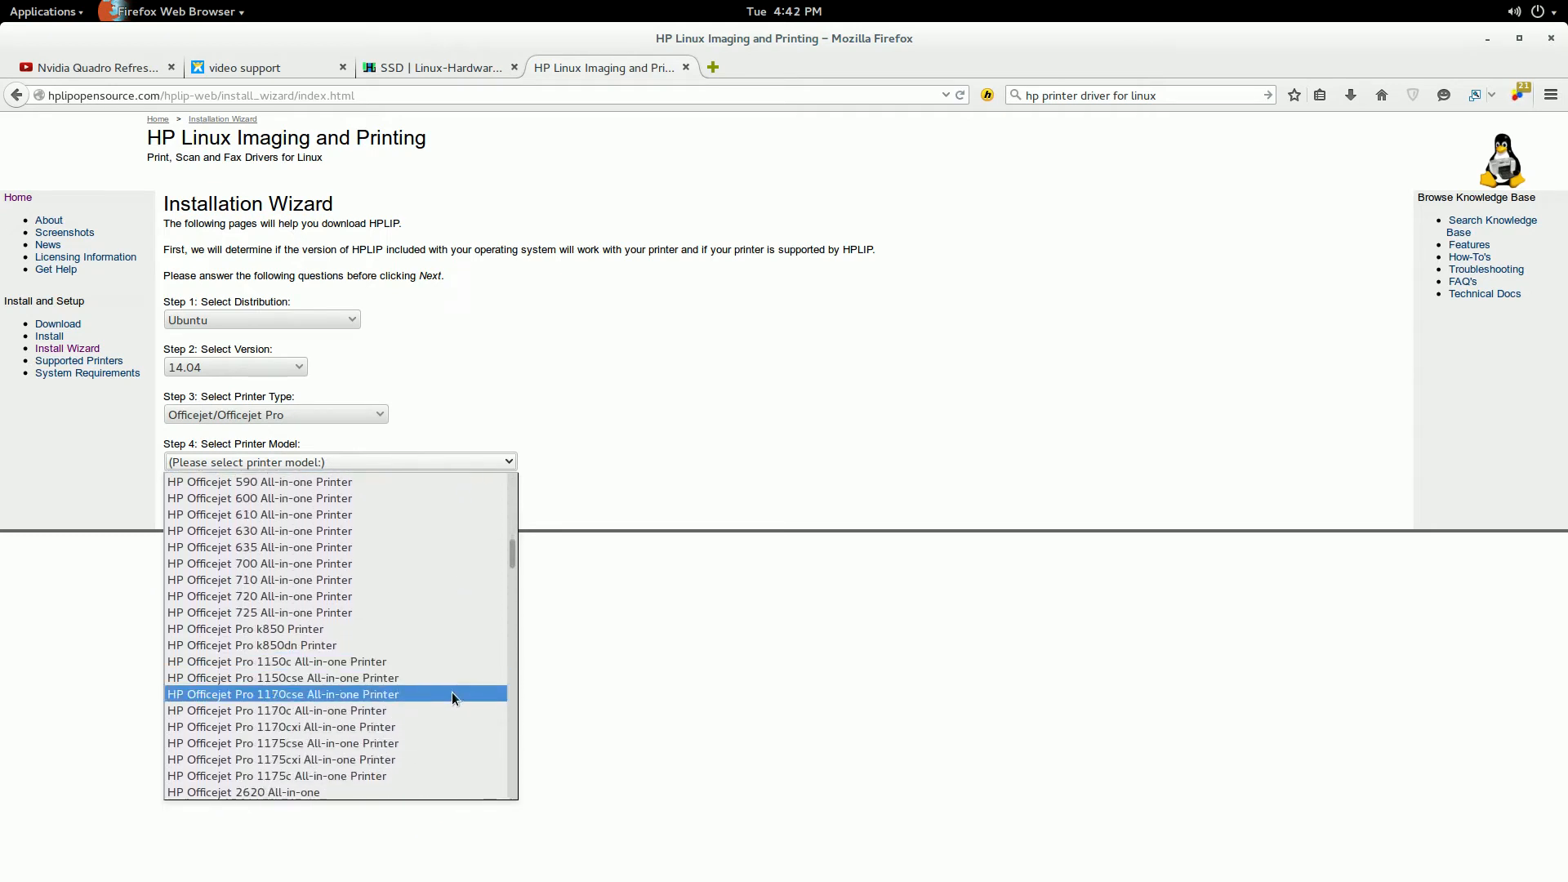
scroll(up, 3)
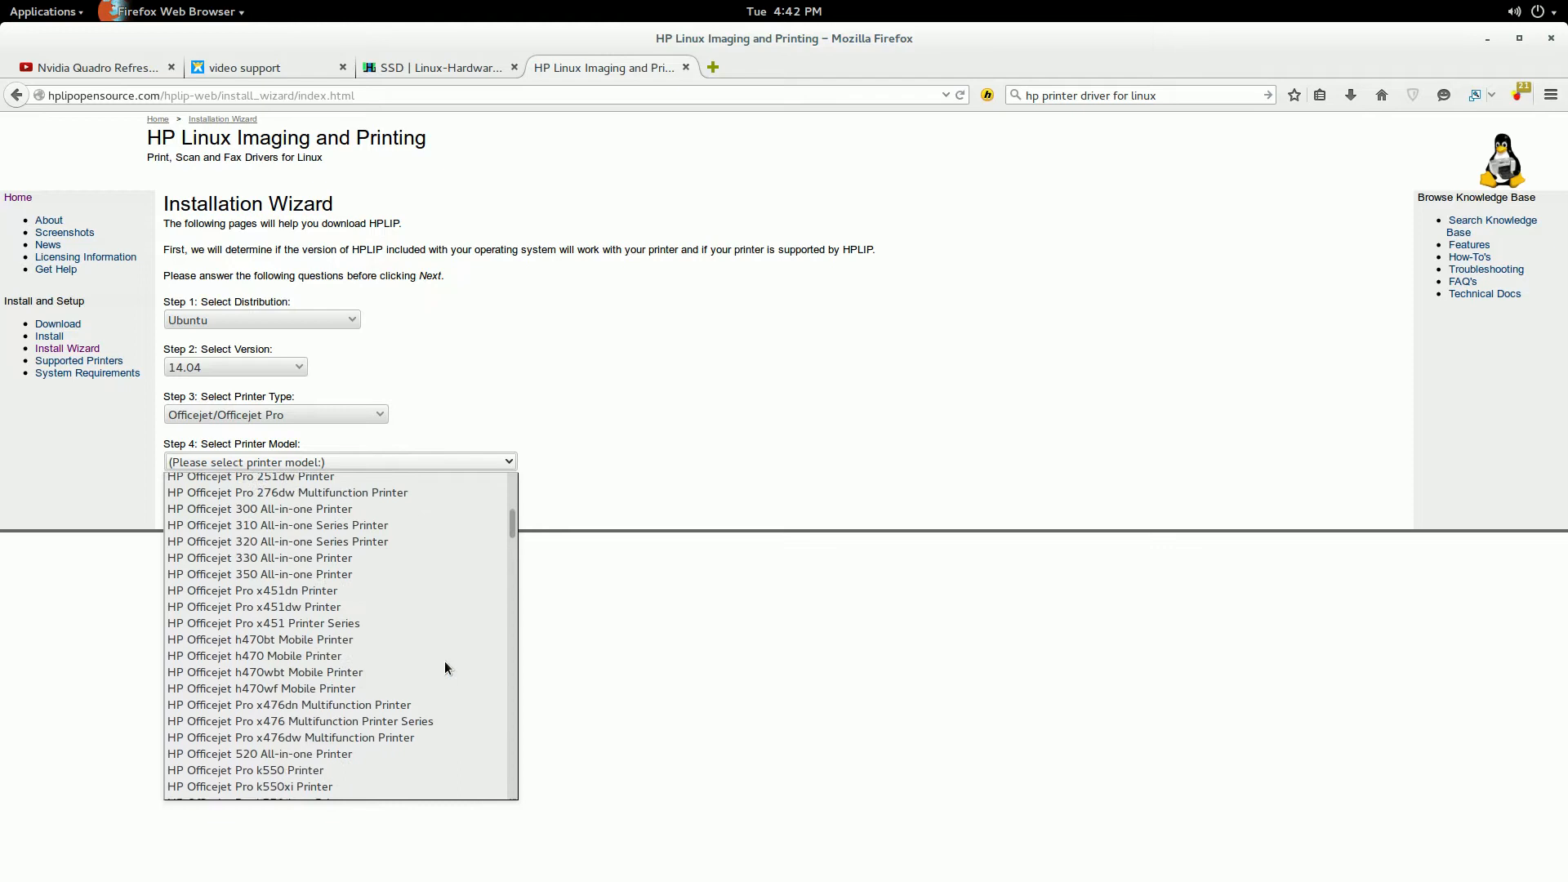
scroll(down, 3)
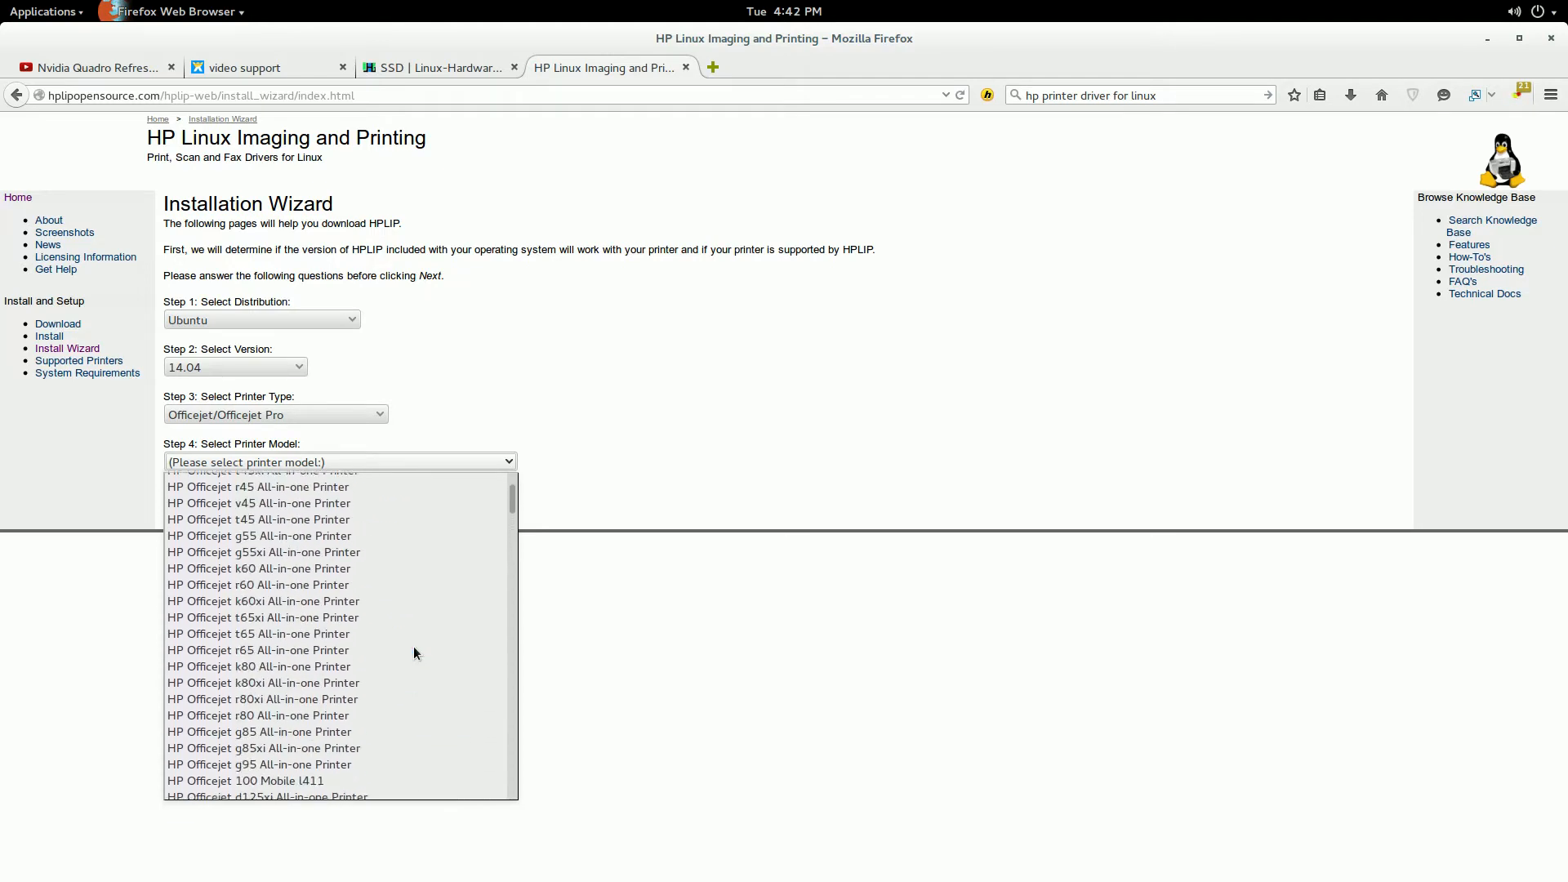
scroll(up, 3)
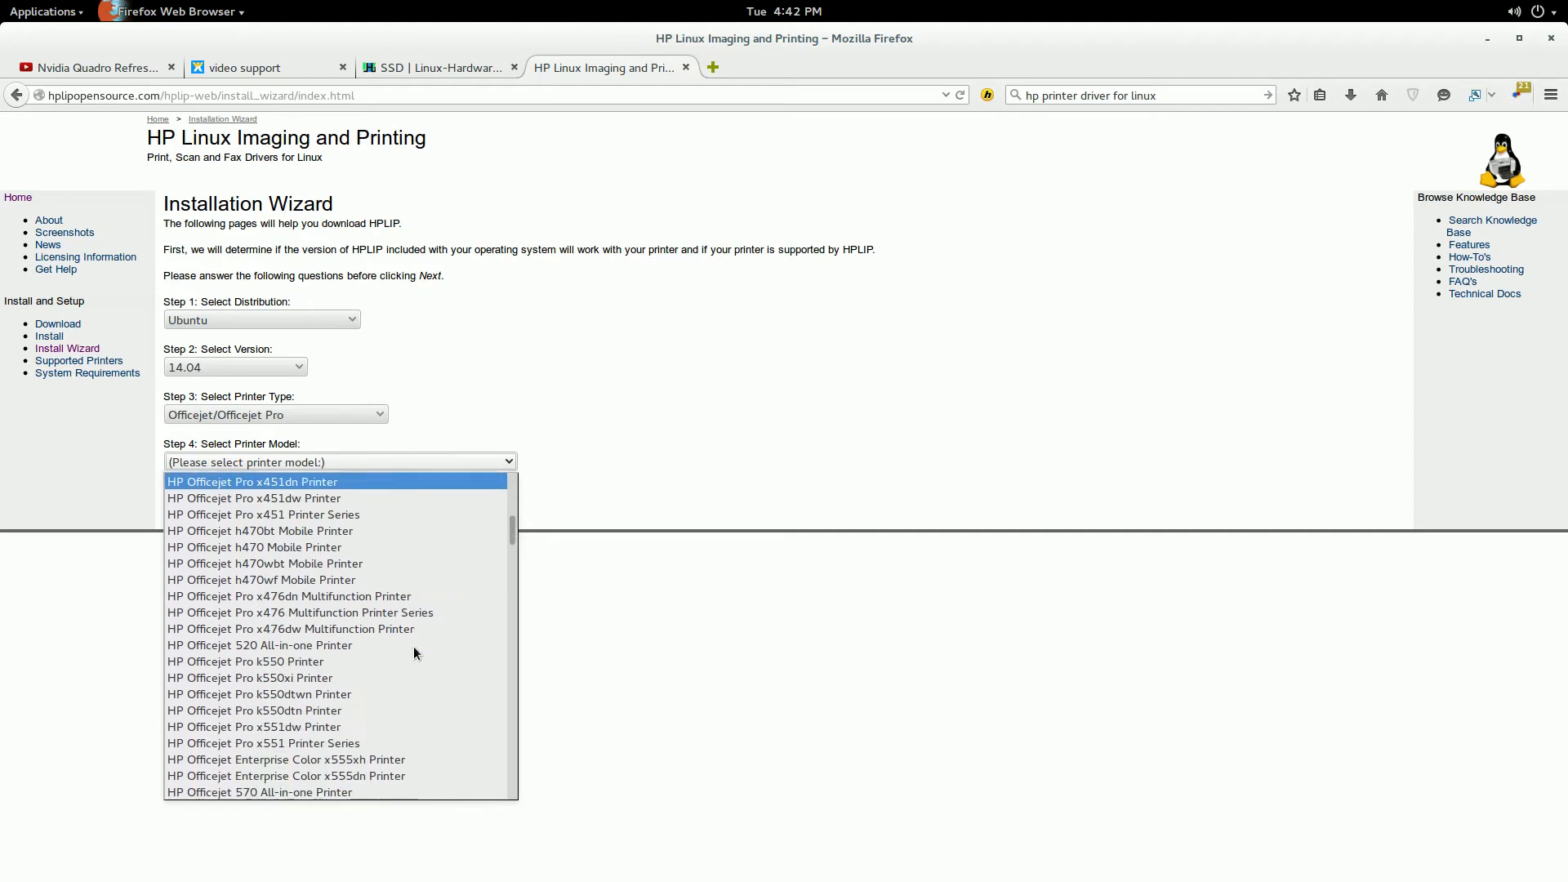
scroll(down, 3)
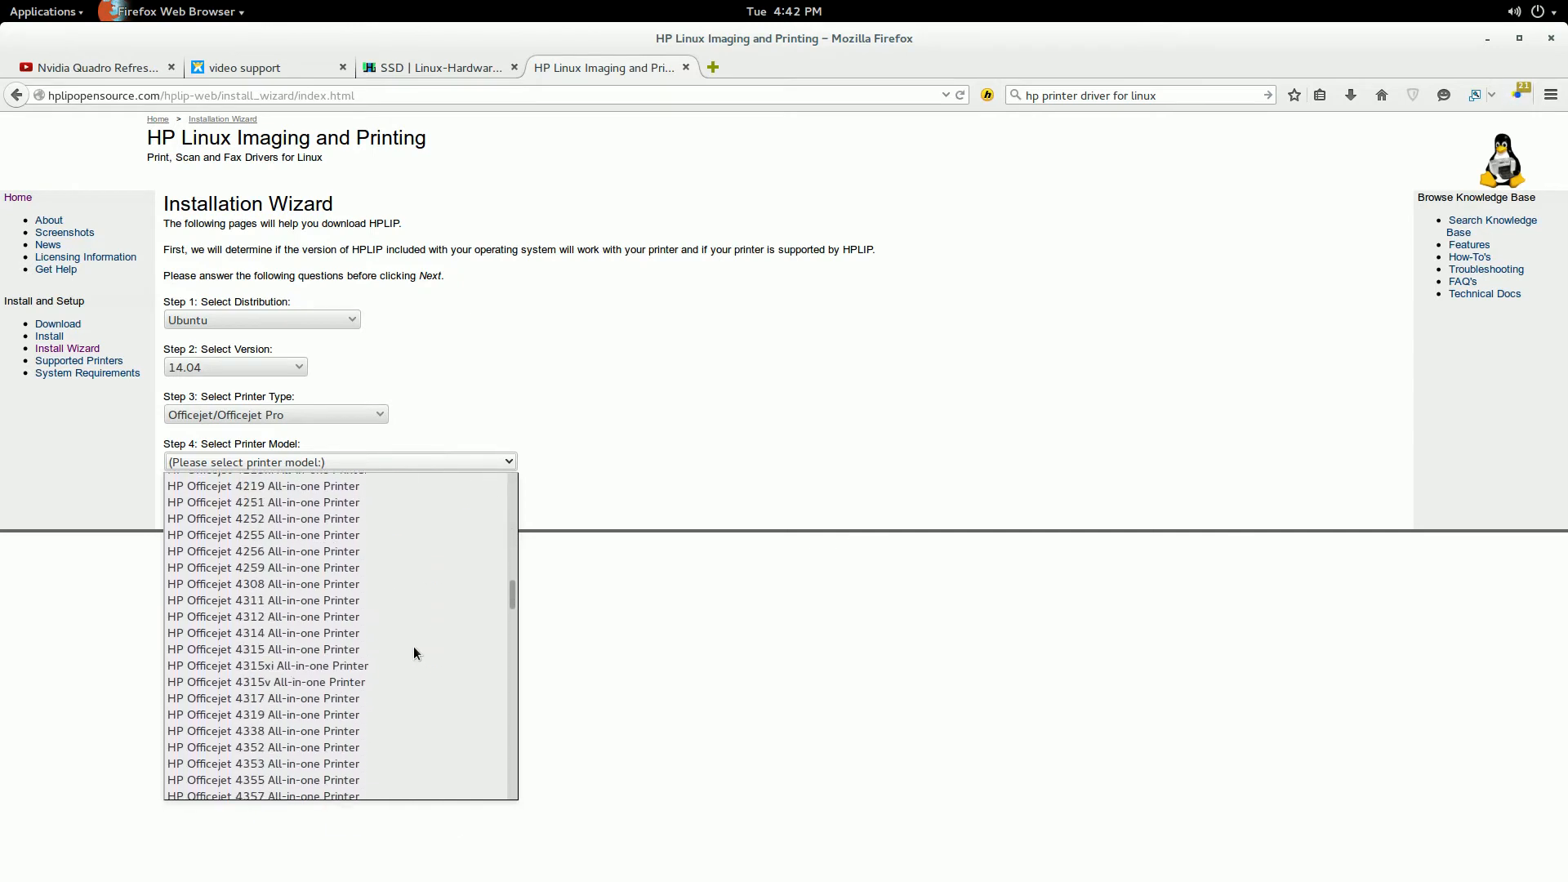
scroll(down, 3)
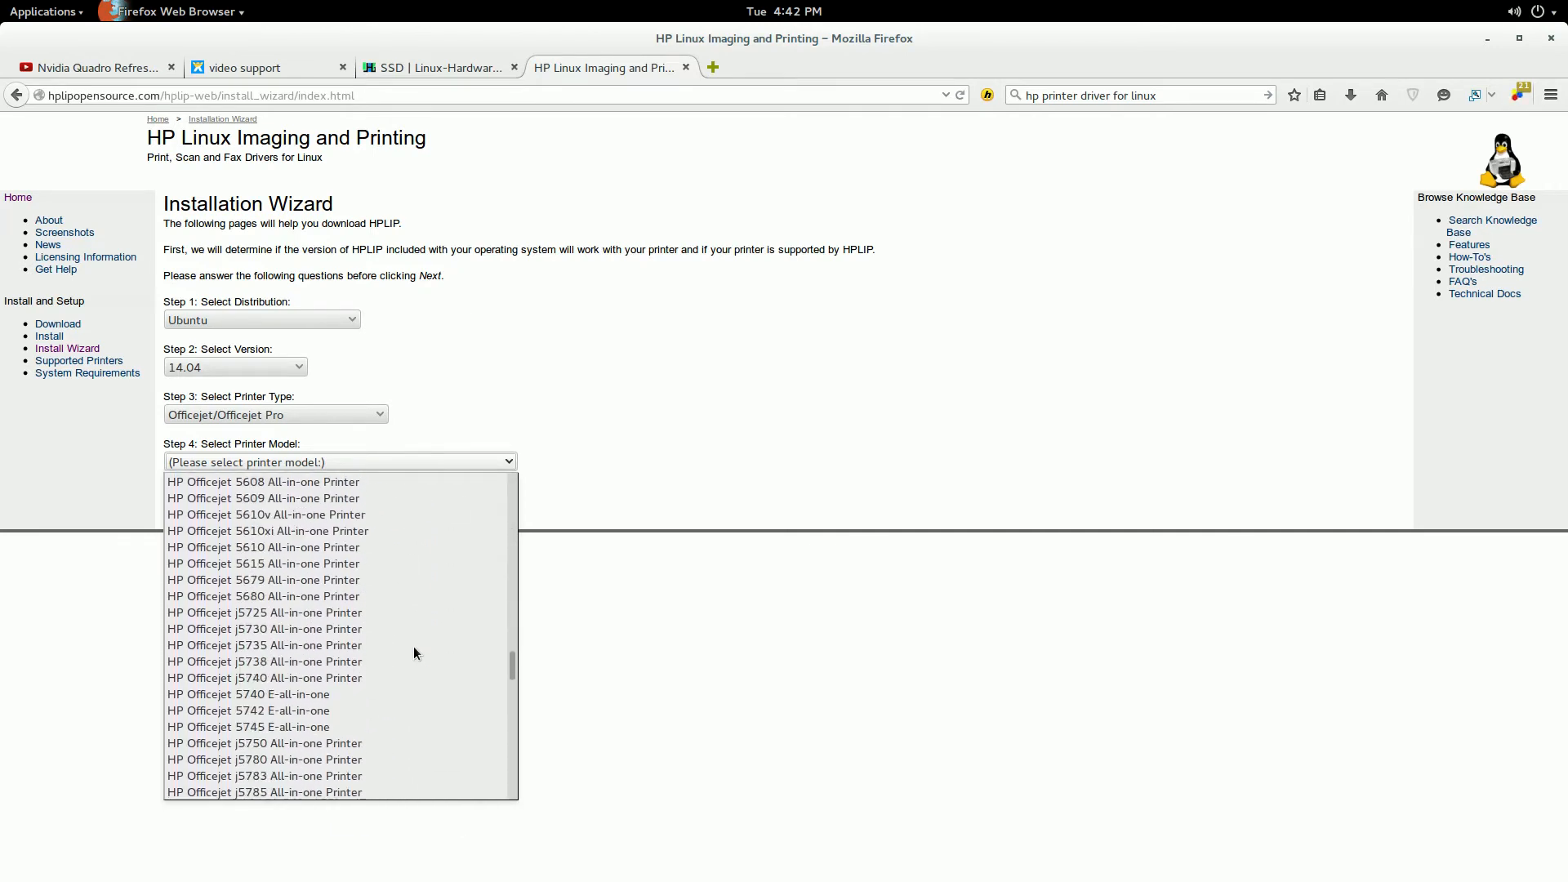
scroll(down, 3)
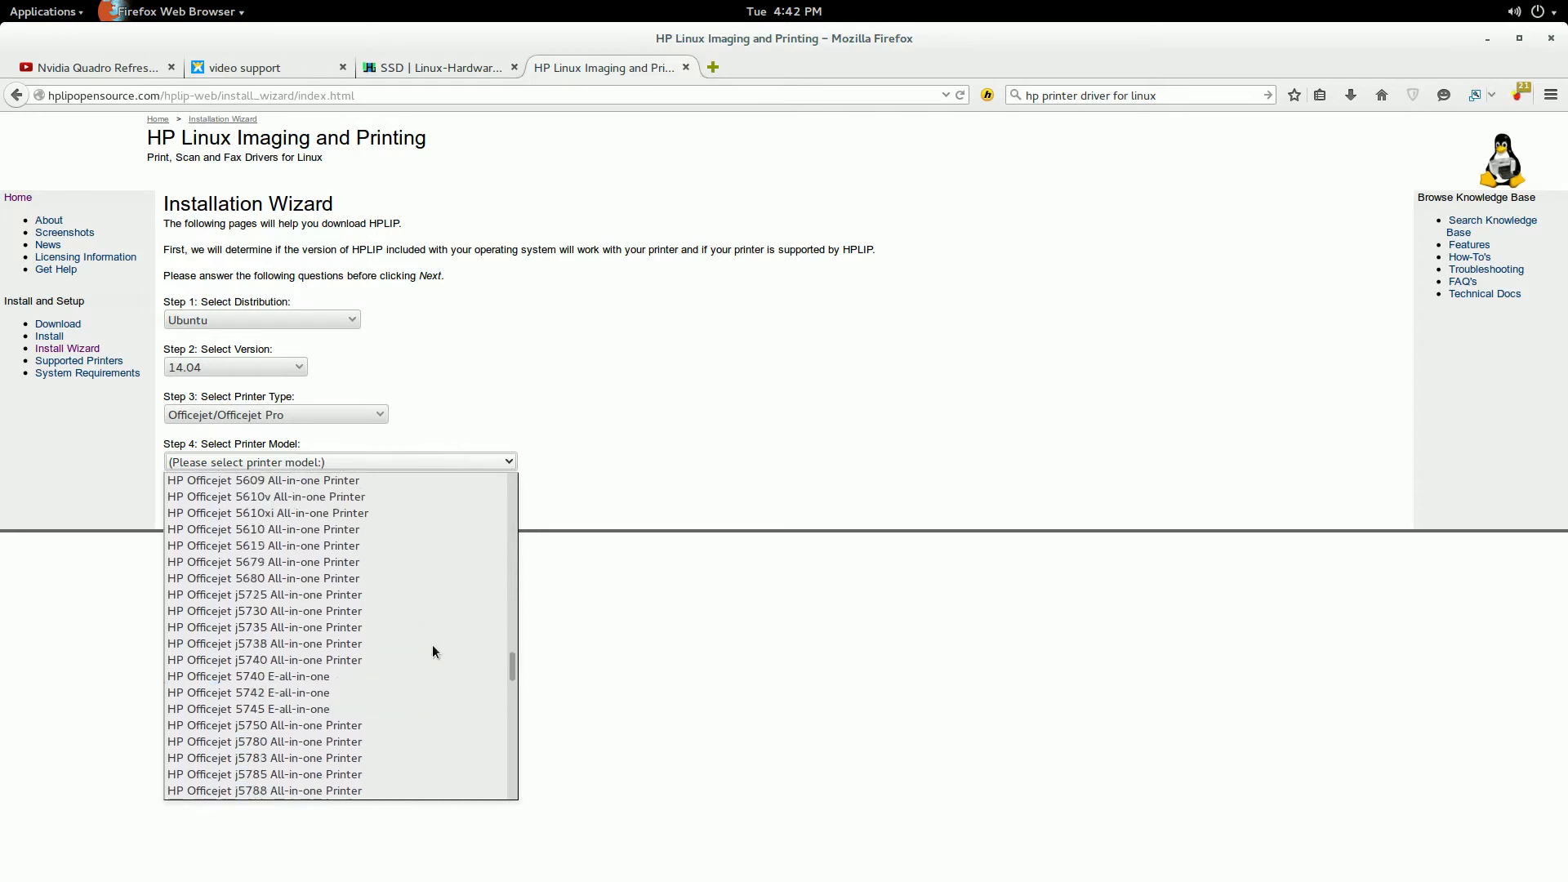
scroll(up, 3)
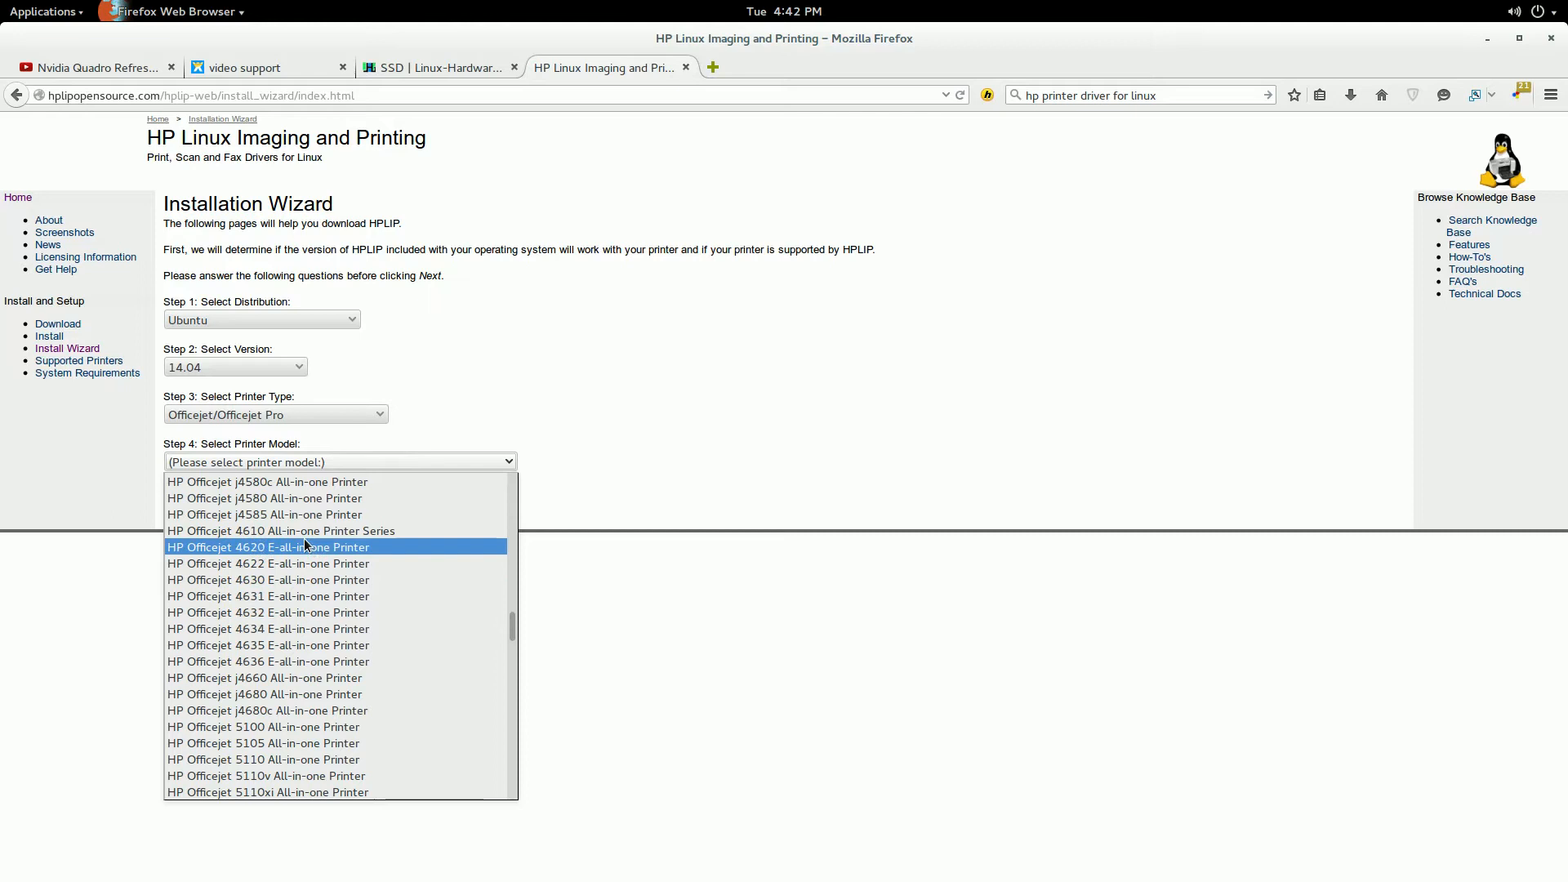
click(268, 547)
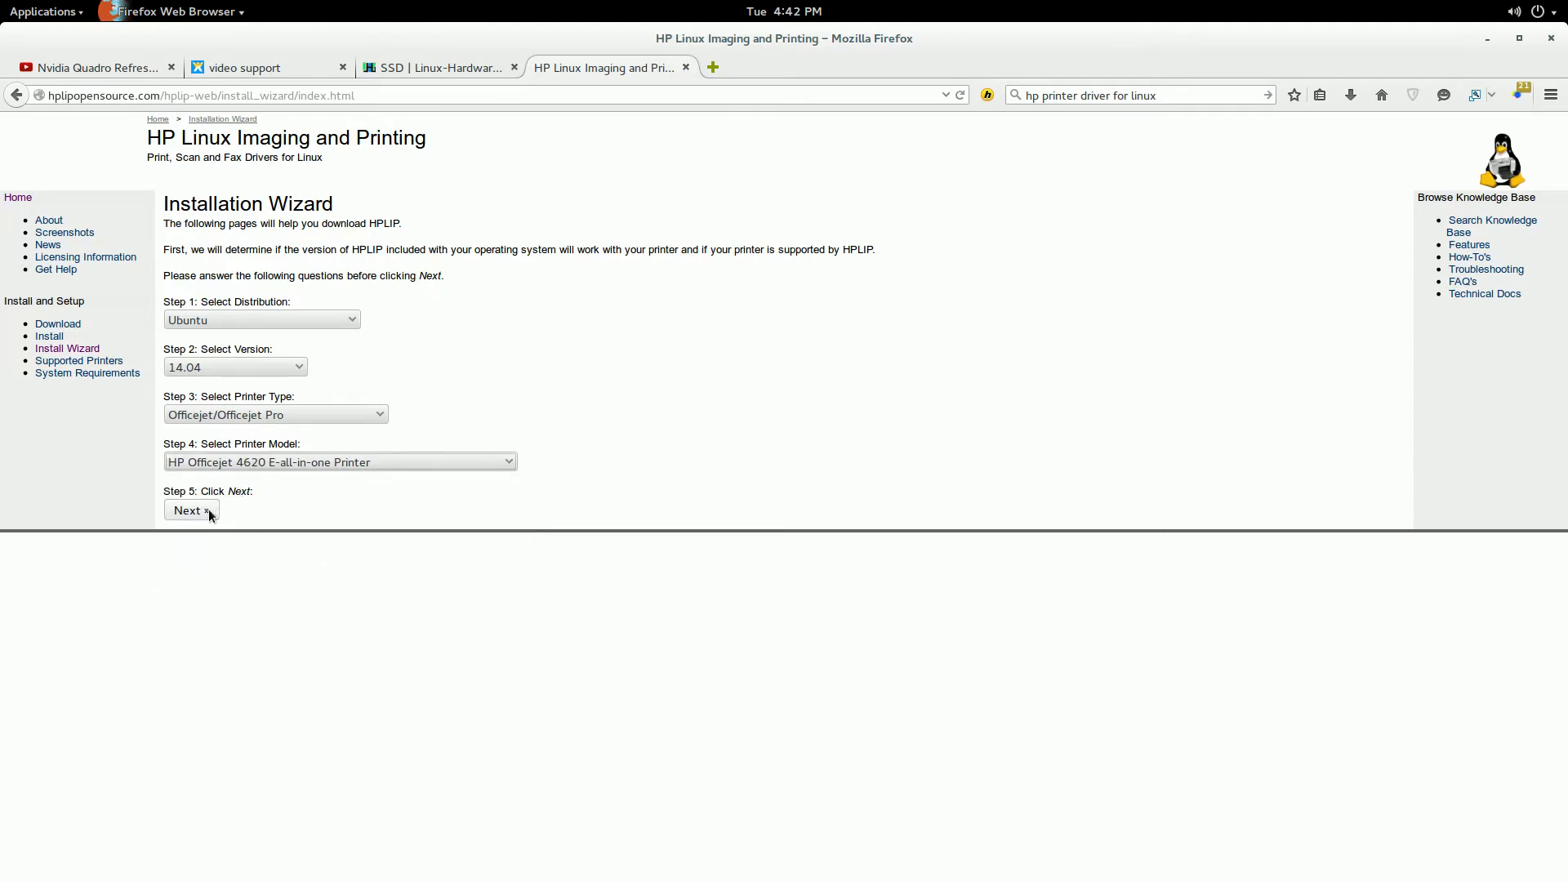
Advance past the version notice to the HPLIP 3.15.2 Installer Walkthrough page.
click(191, 510)
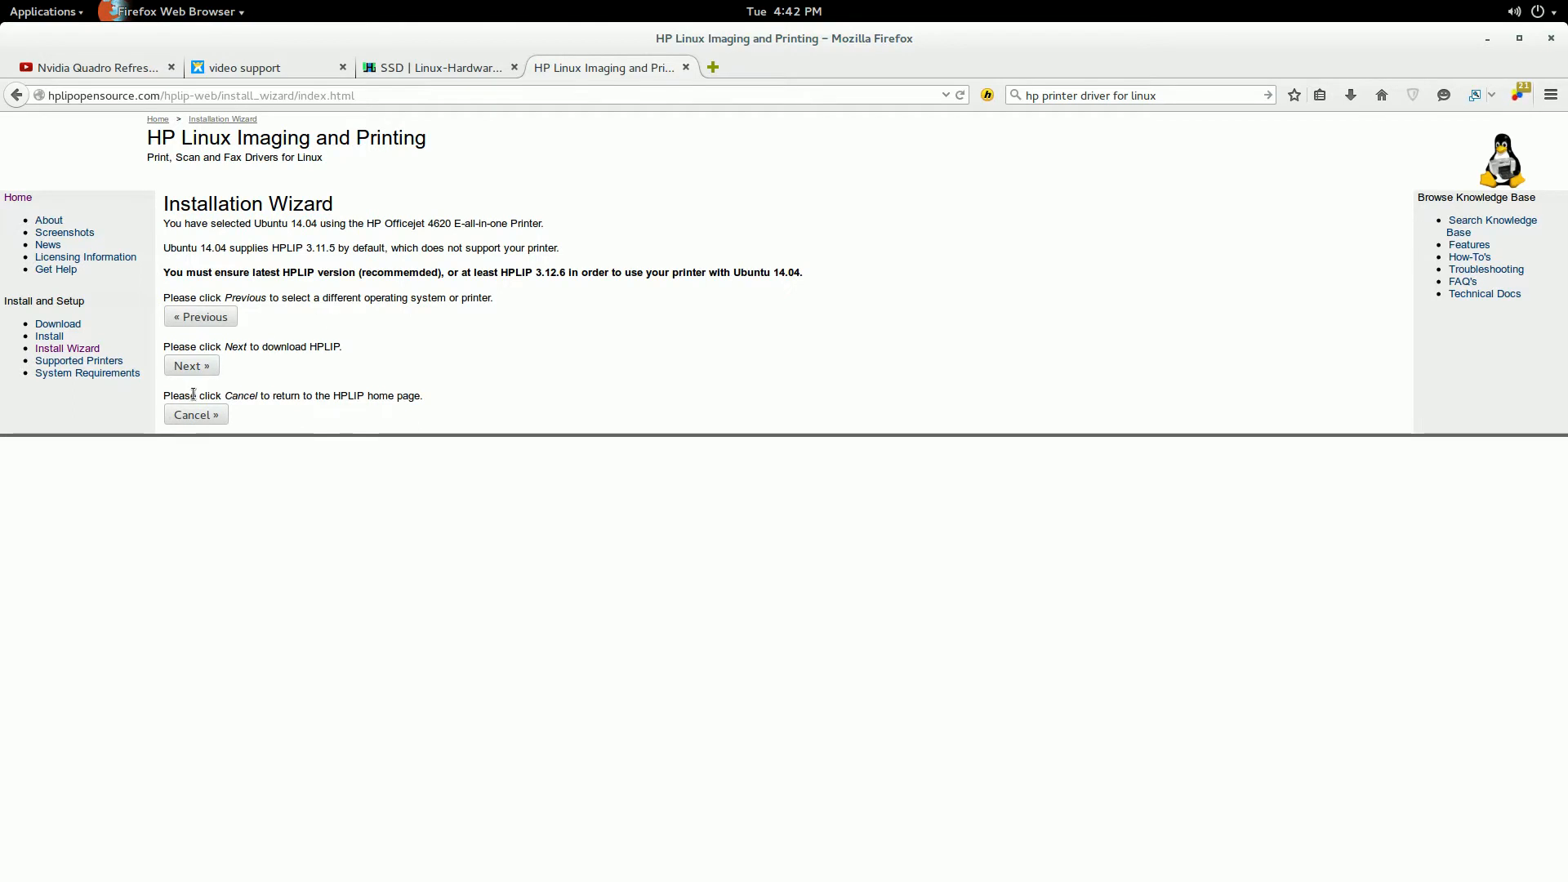
click(191, 365)
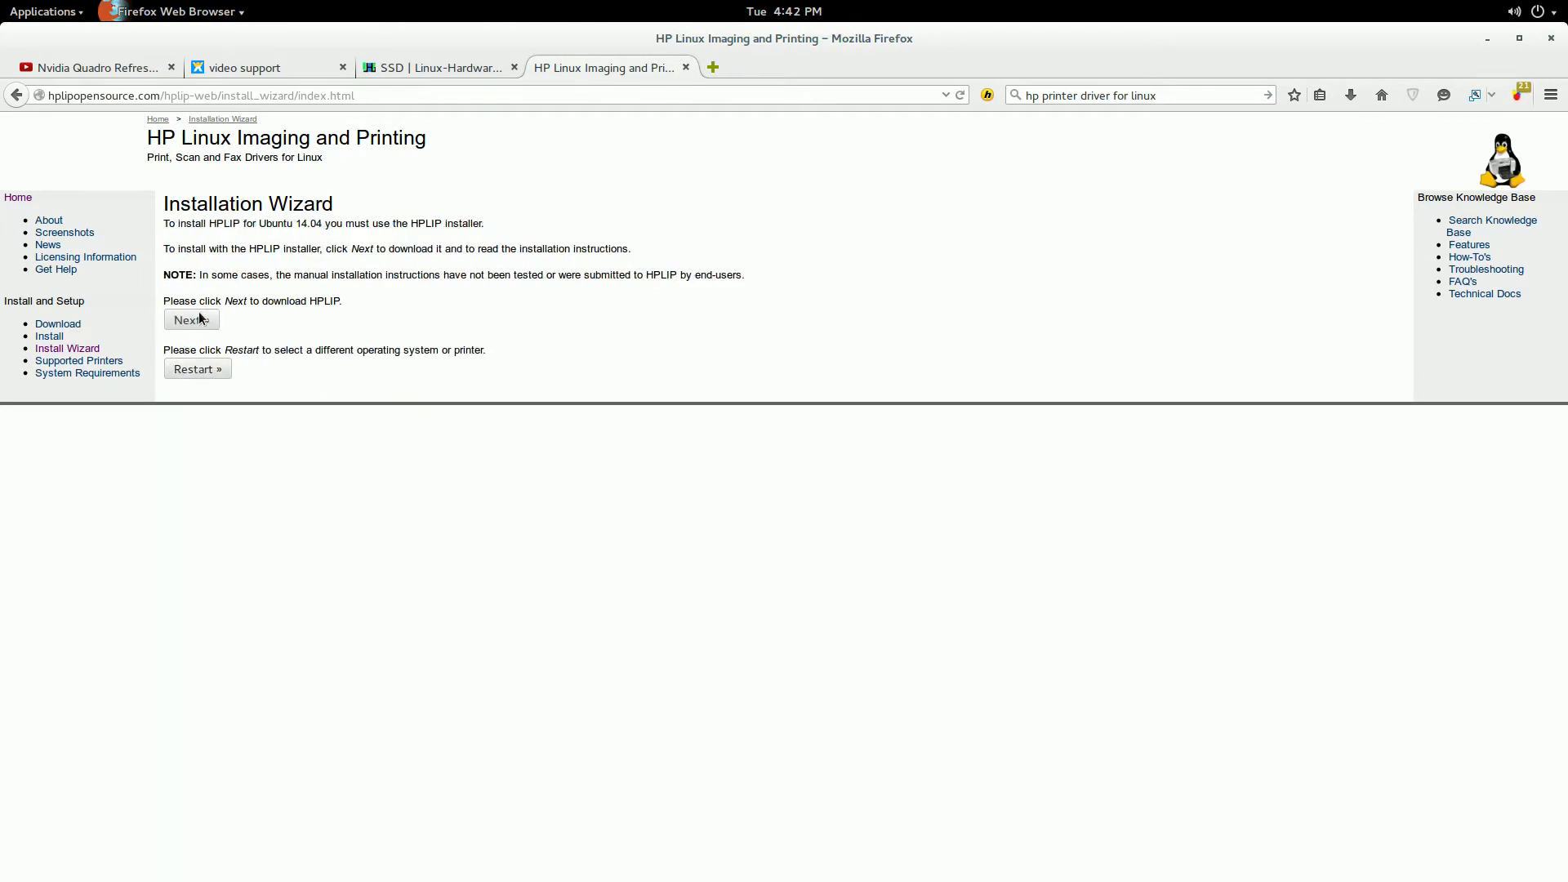
click(190, 319)
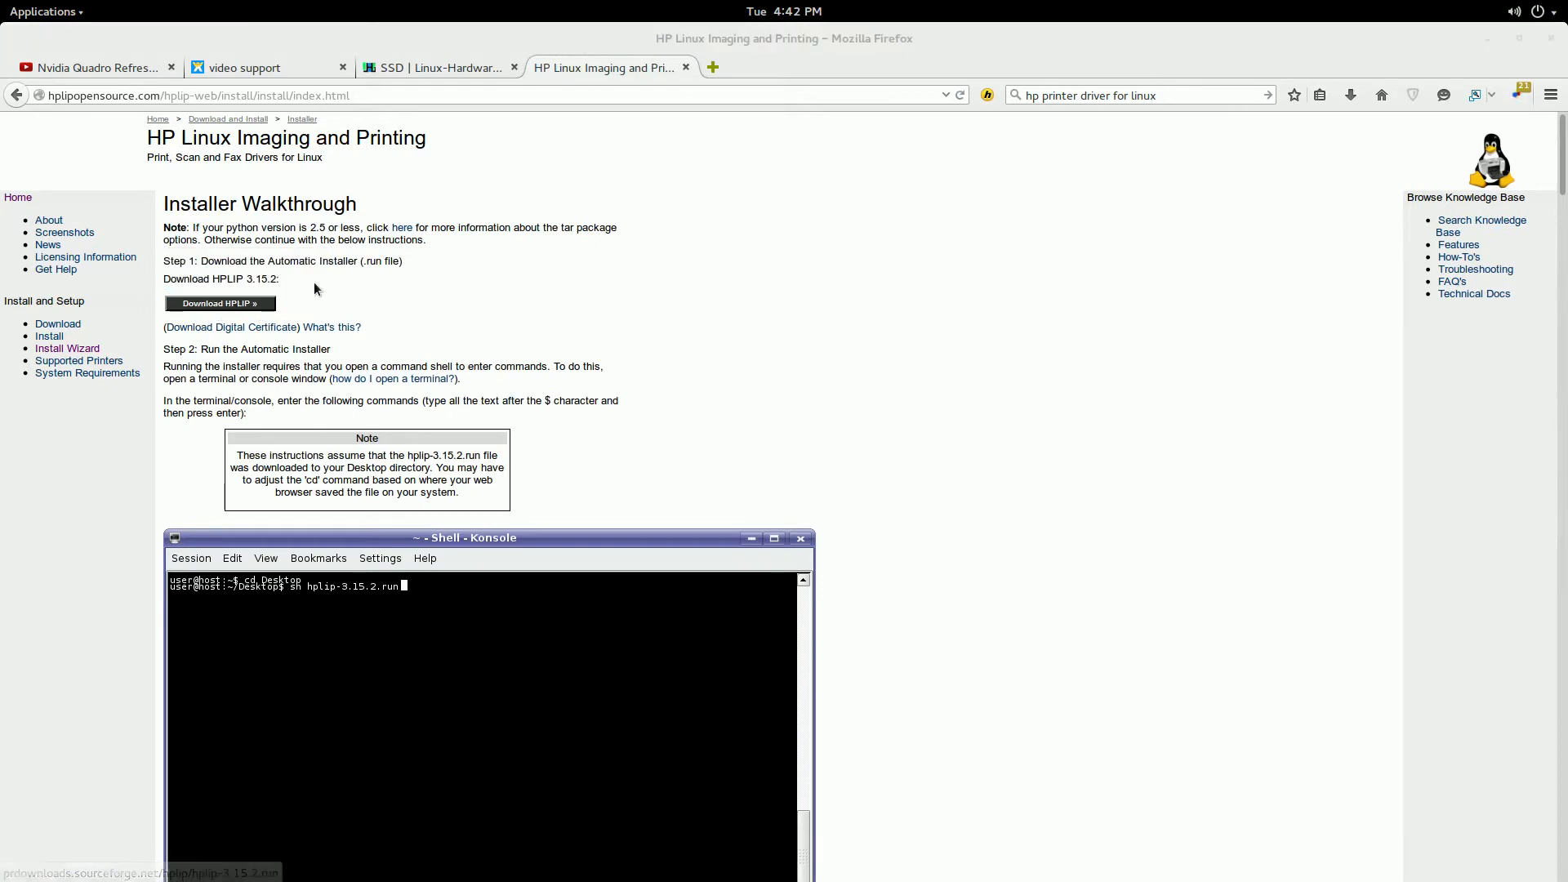
mouse_move(280, 289)
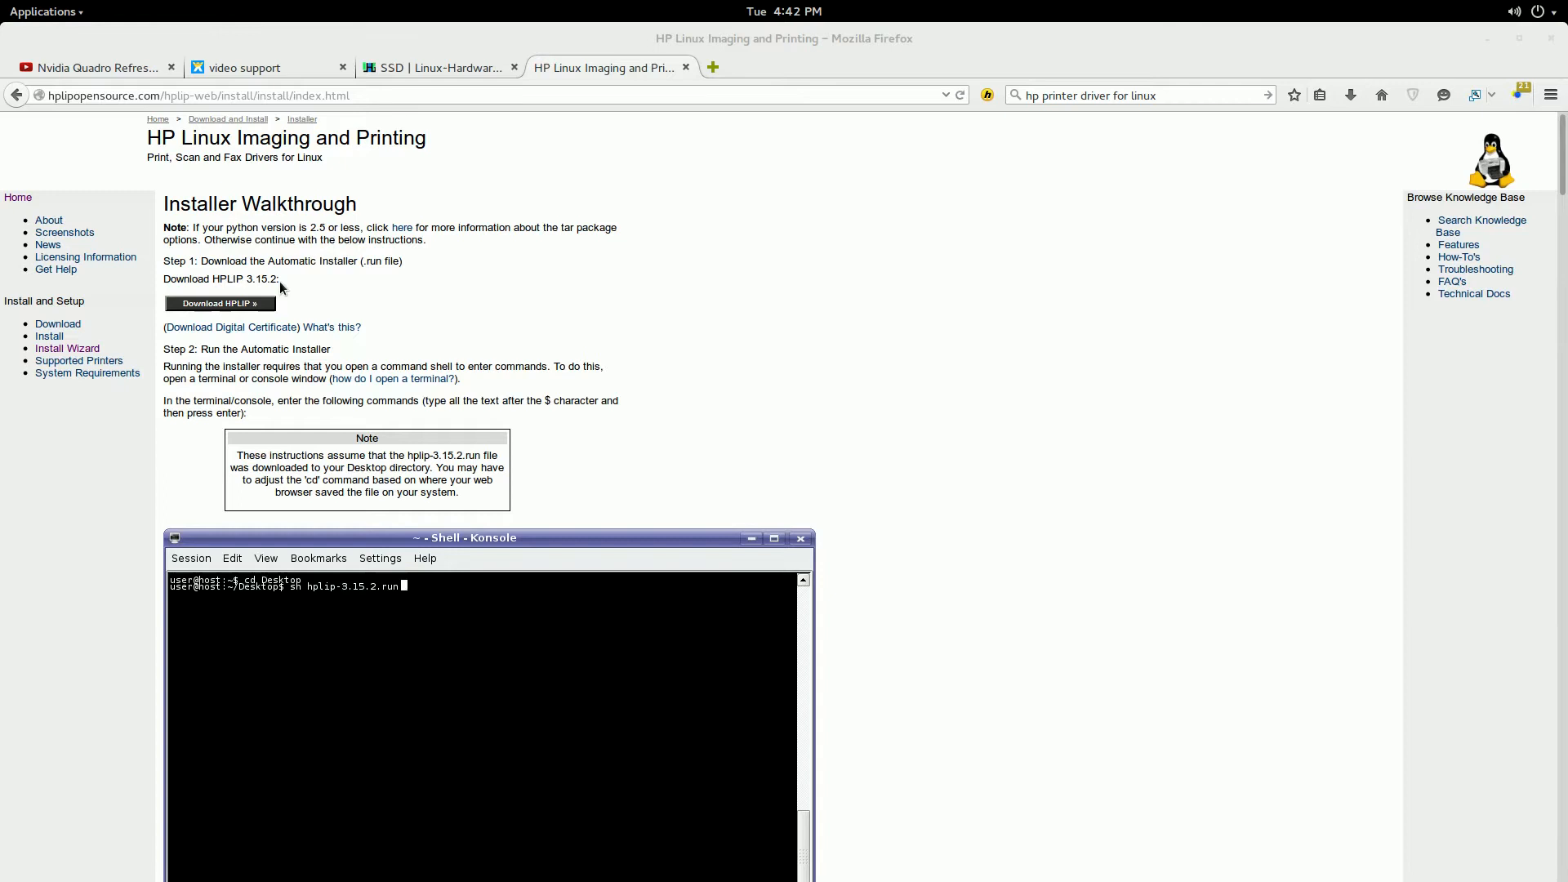
mouse_move(441, 296)
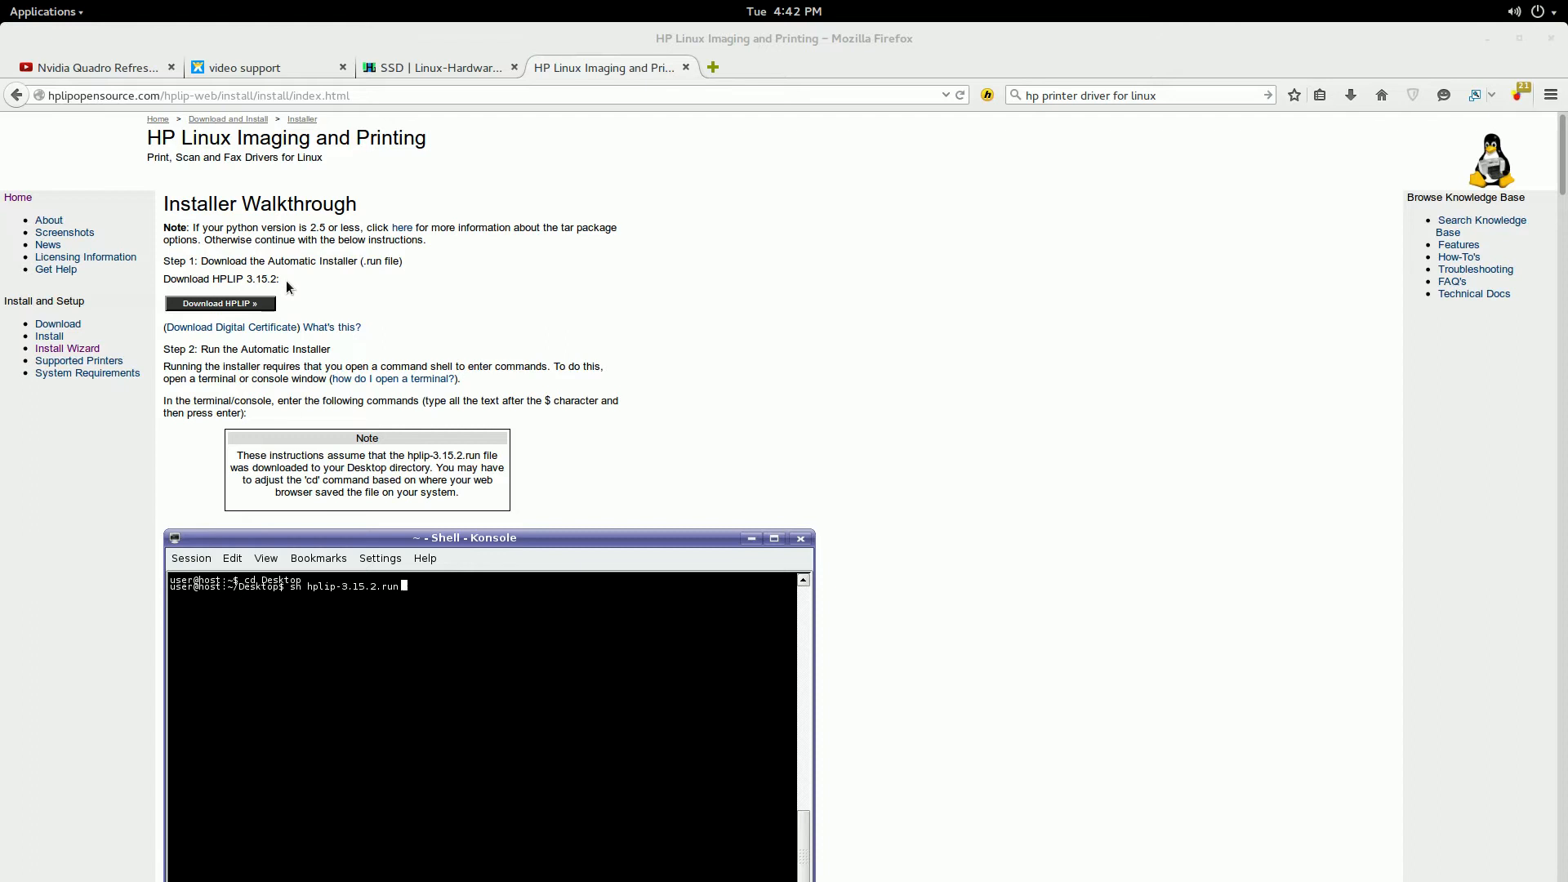
mouse_move(801, 316)
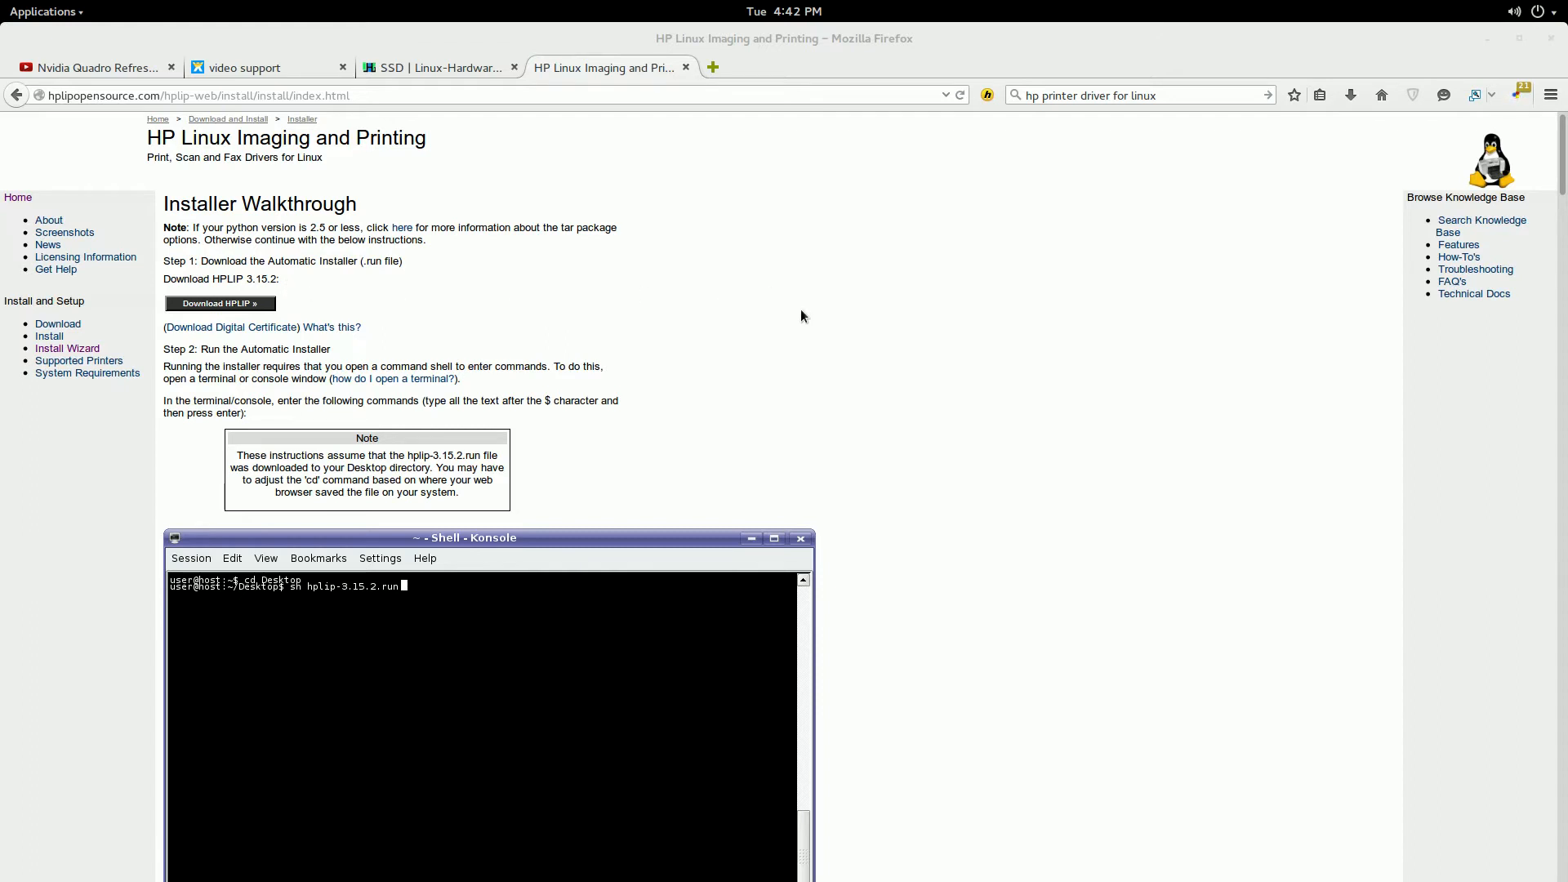
mouse_move(656, 392)
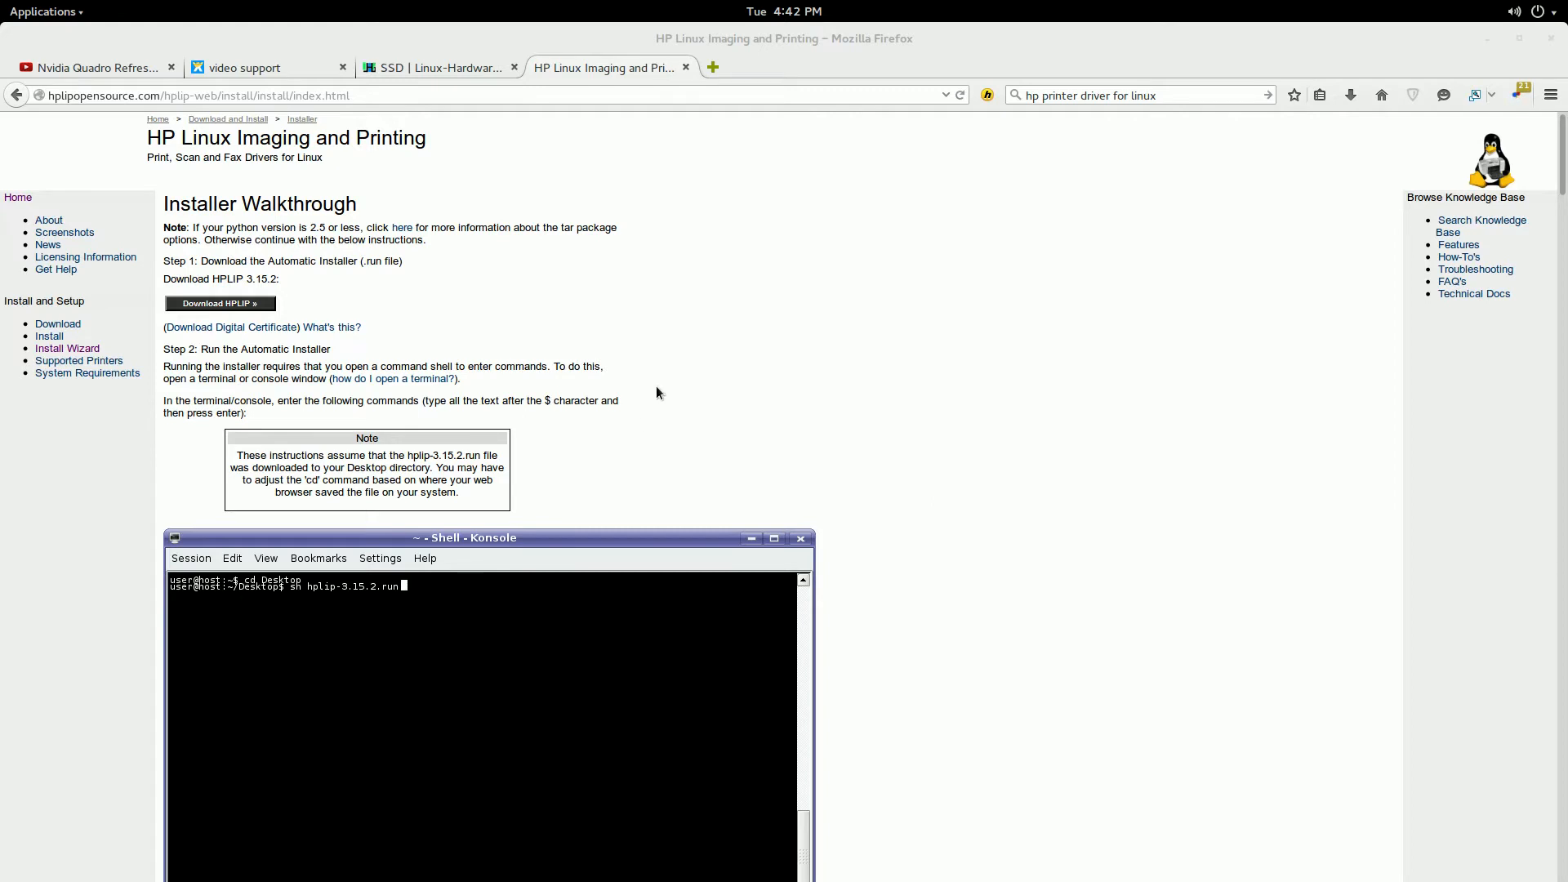
mouse_move(230, 327)
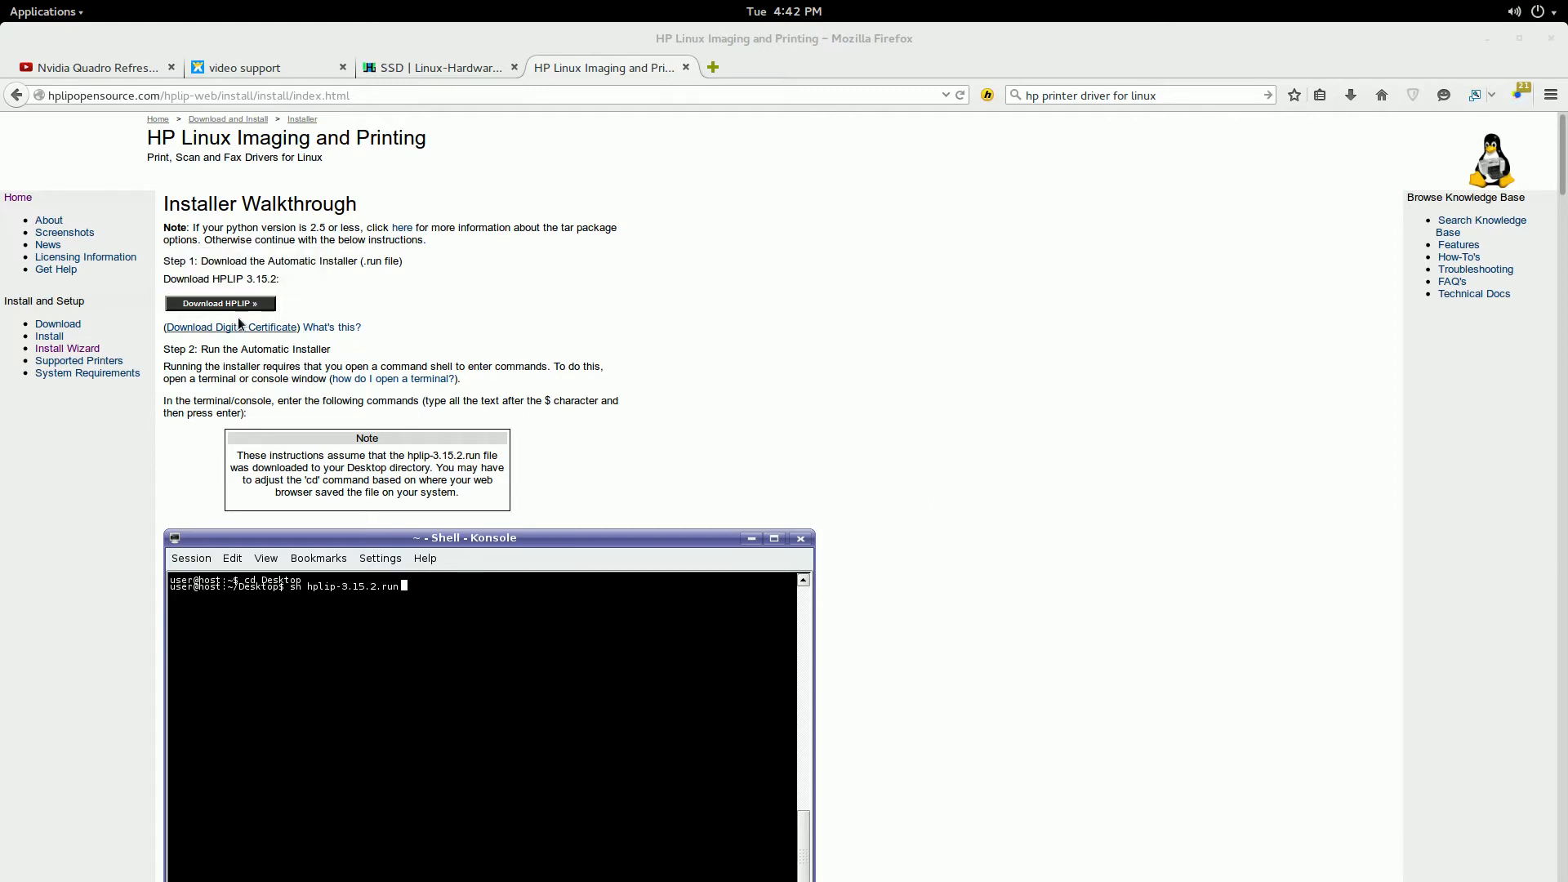
Read the walkthrough from install type choice through the configure and make screenshots.
scroll(down, 3)
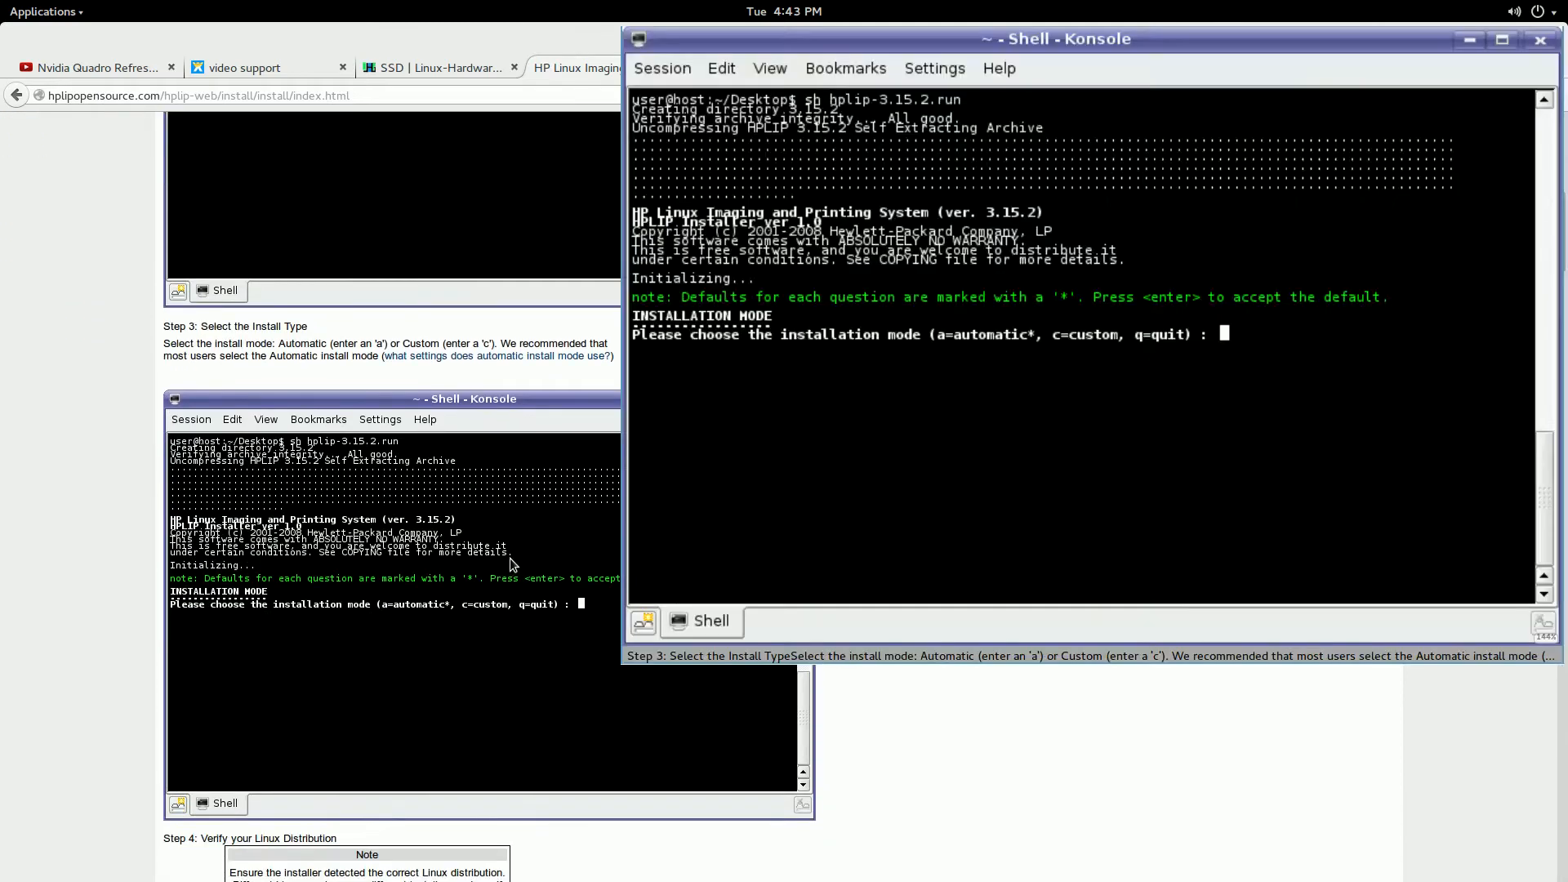
mouse_move(482, 543)
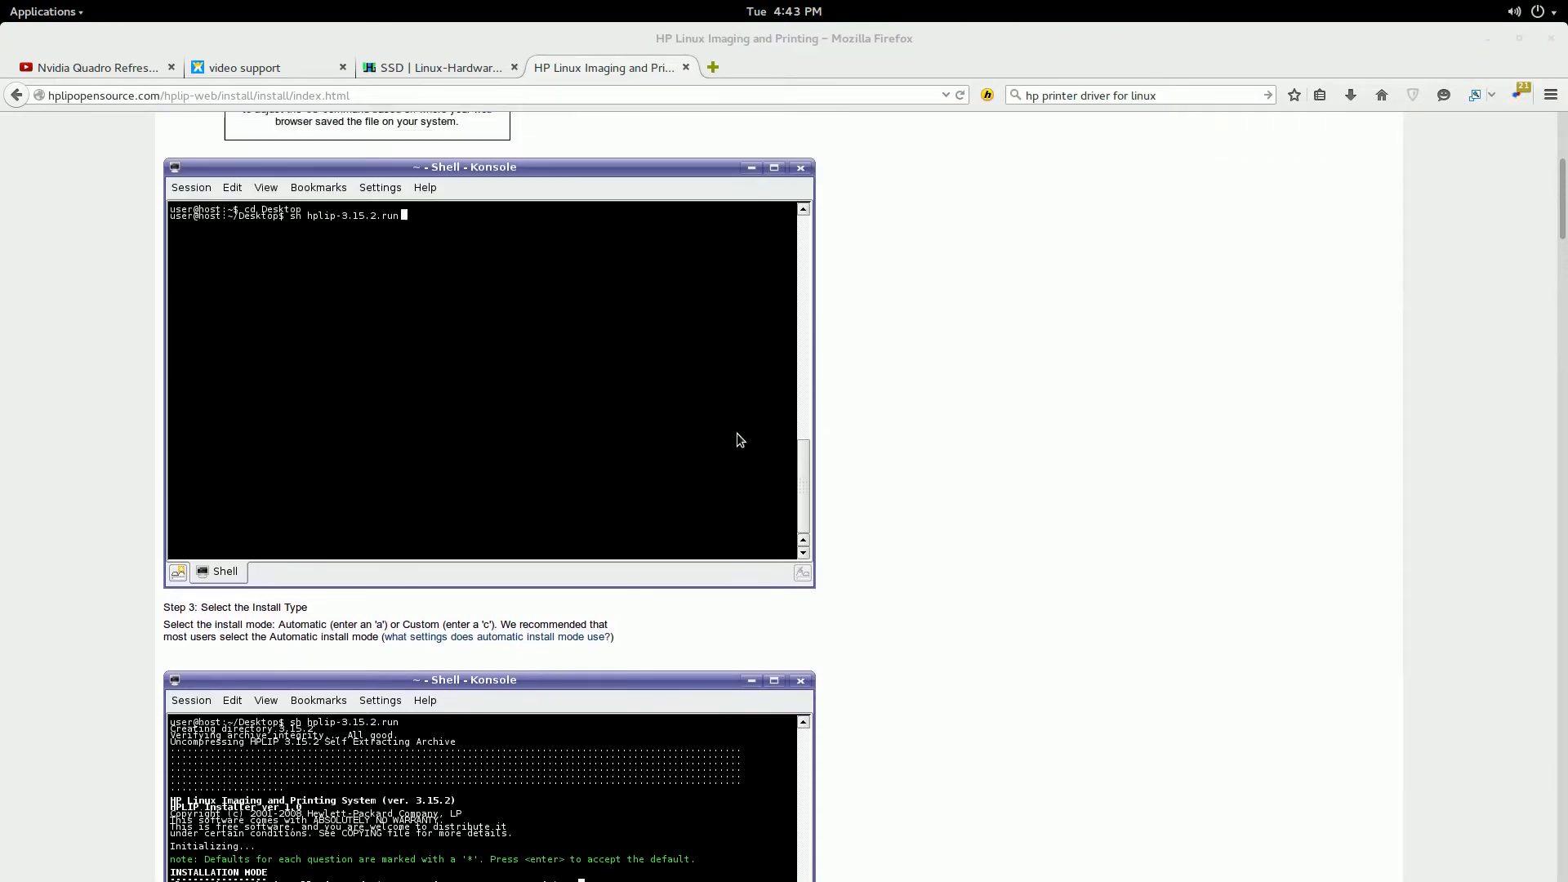
scroll(down, 3)
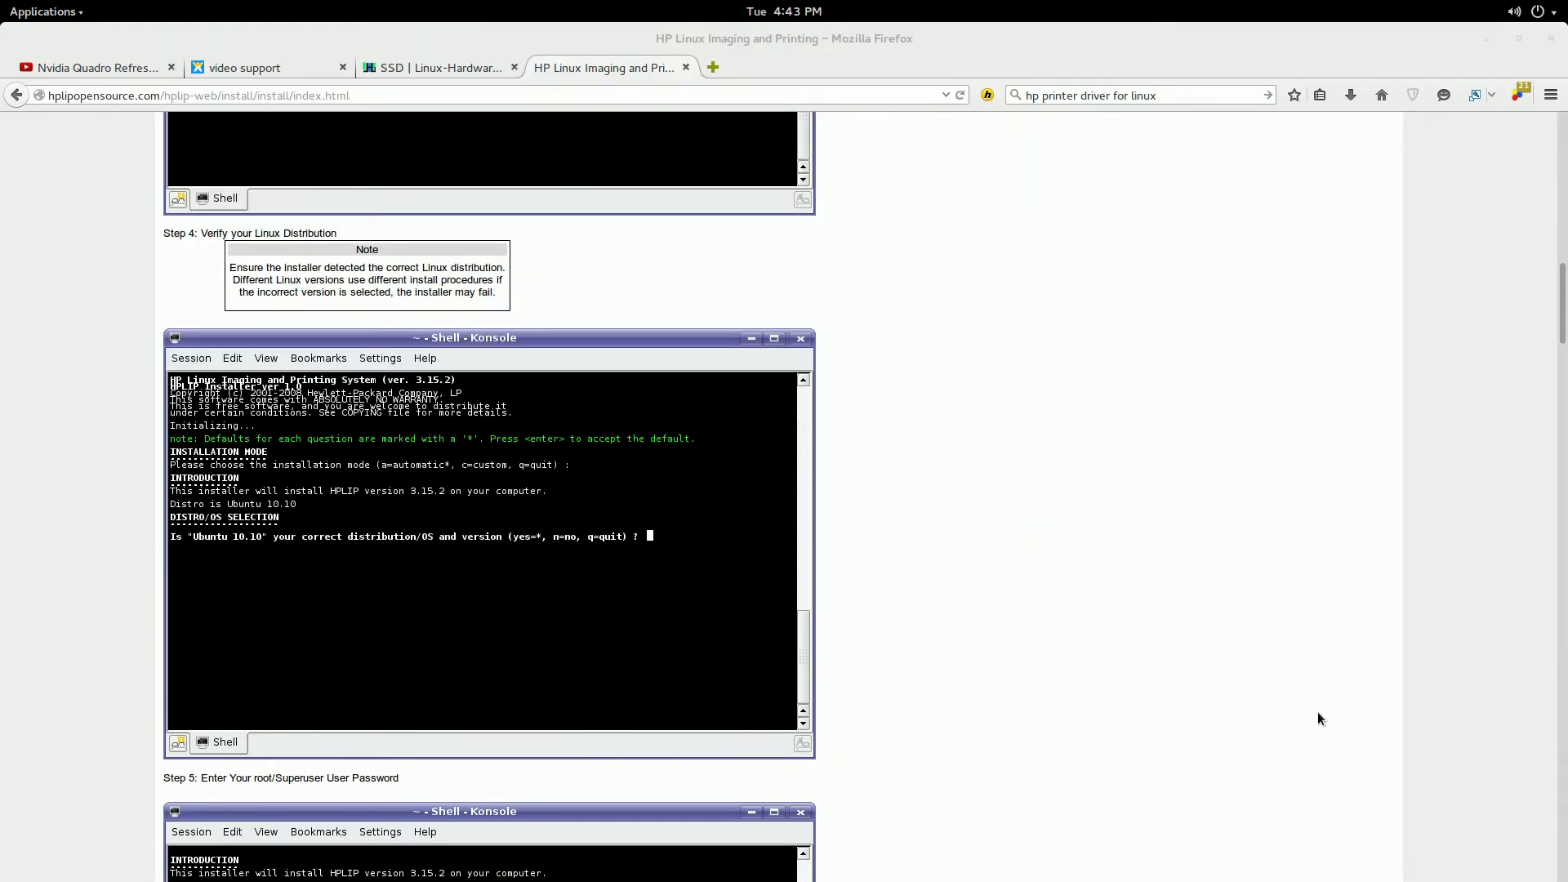
scroll(down, 3)
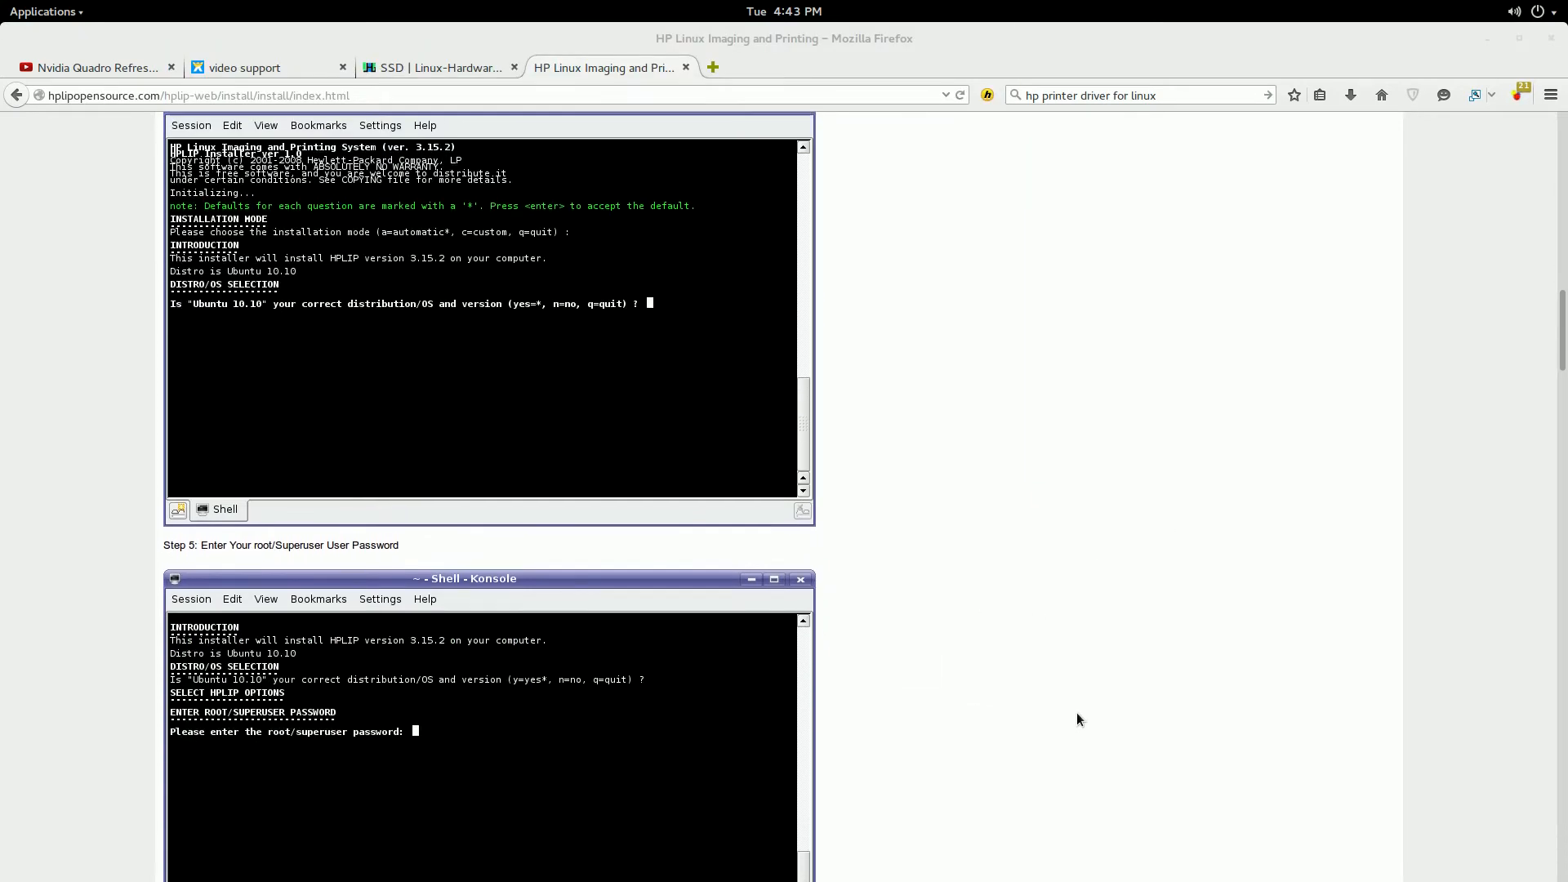
scroll(down, 3)
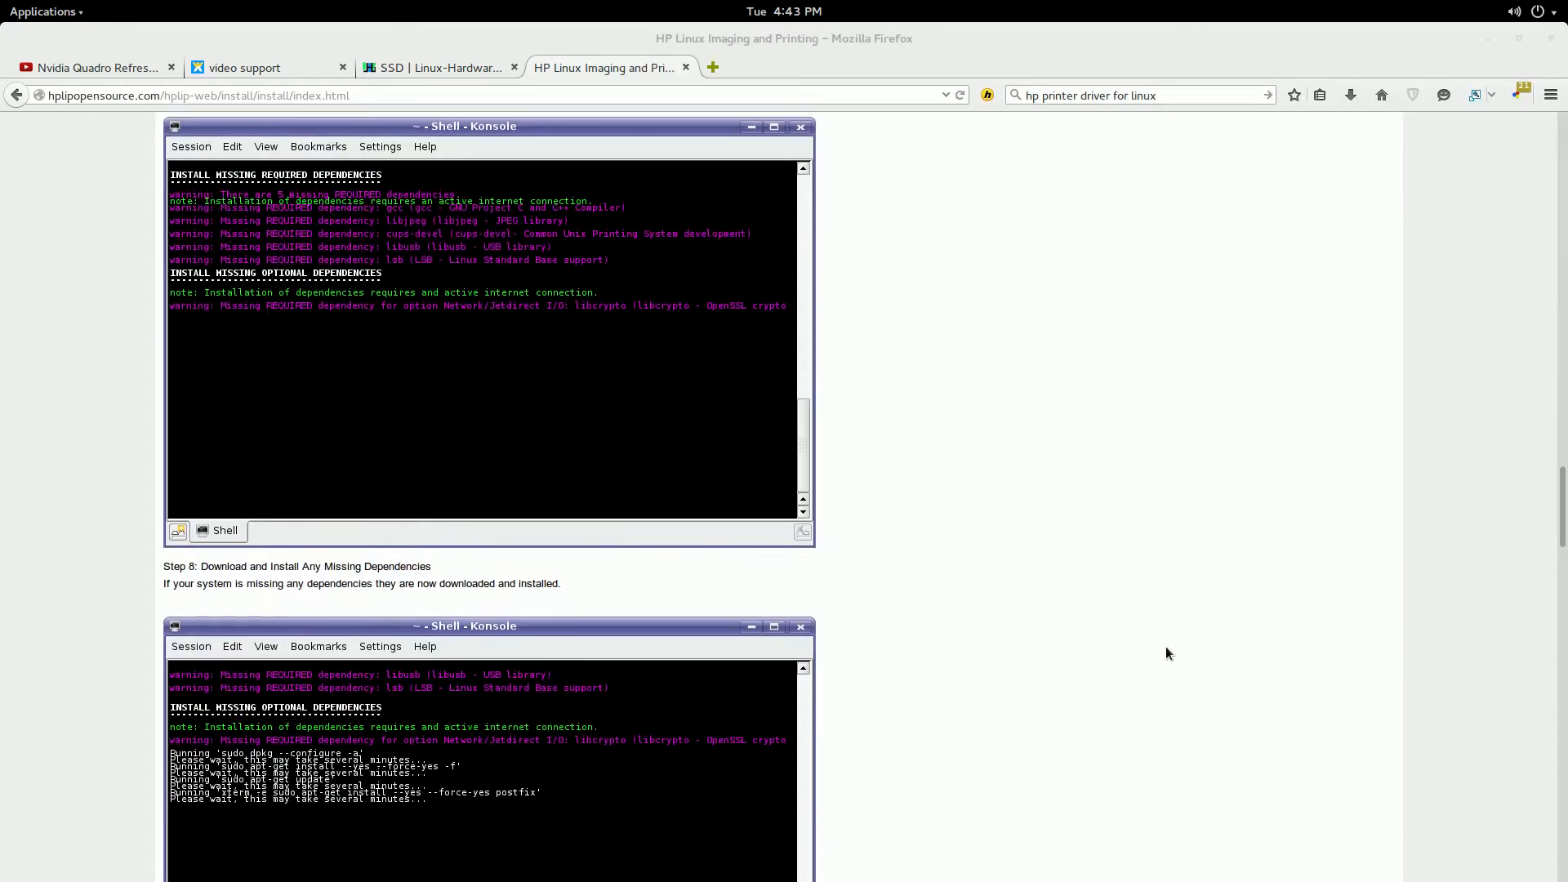
click(774, 125)
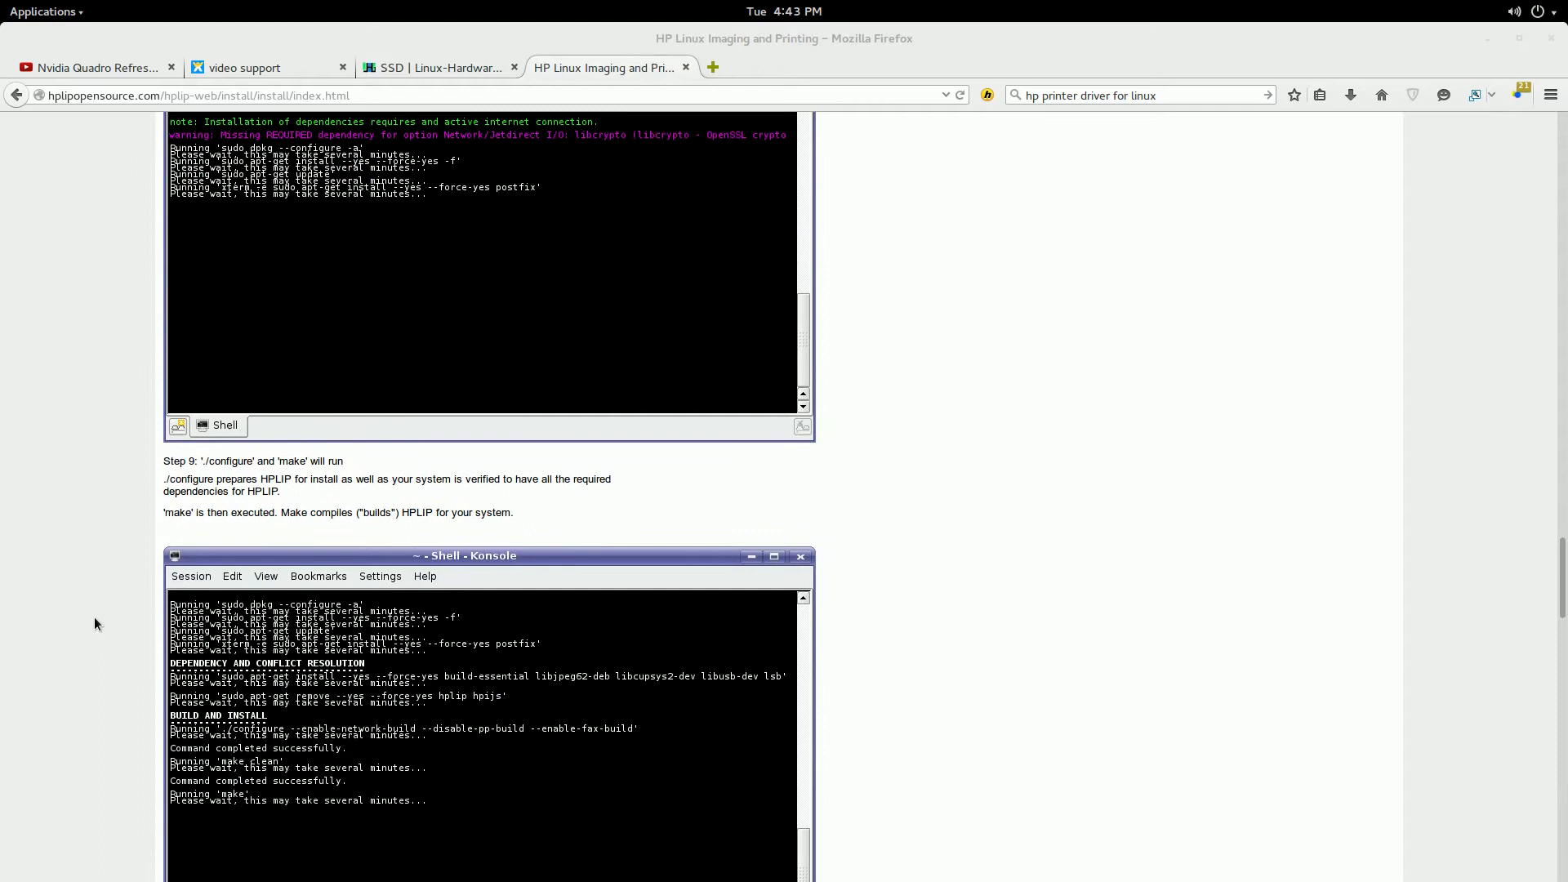
scroll(up, 3)
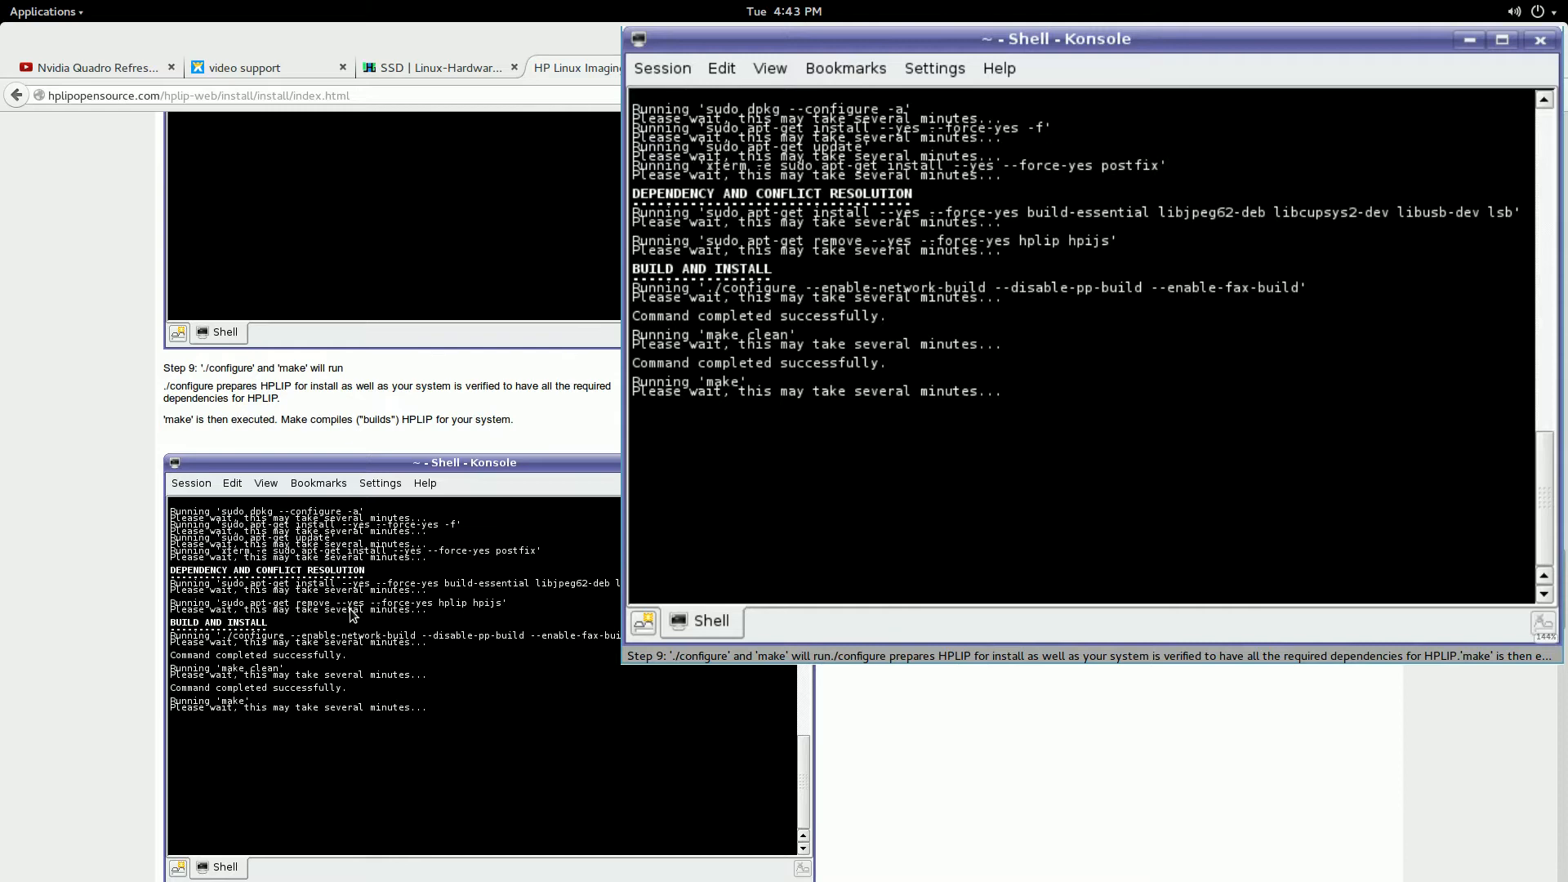
mouse_move(494, 628)
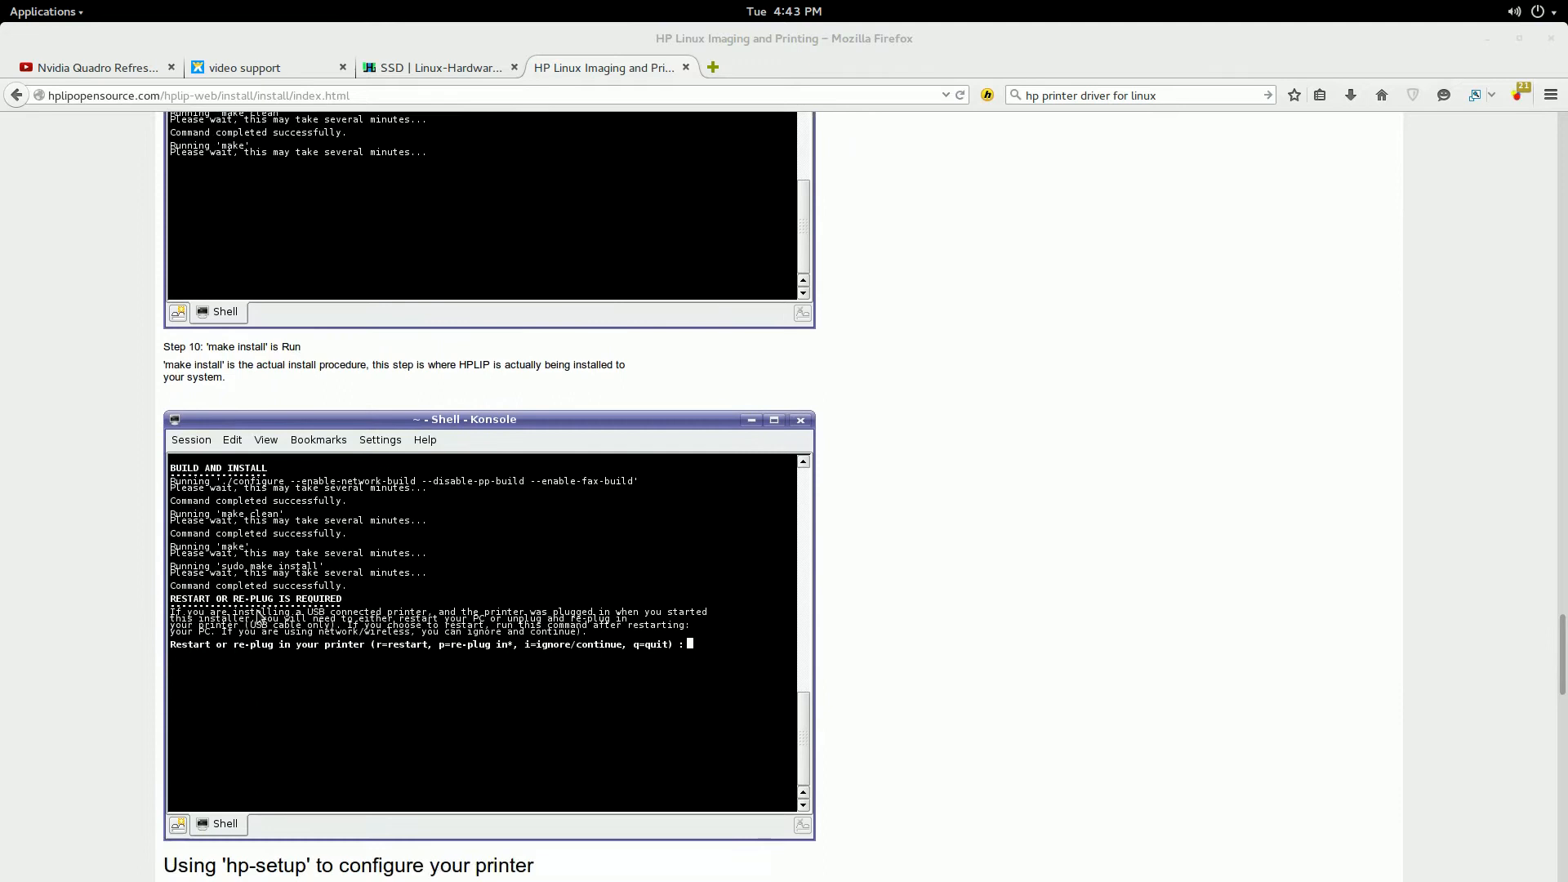
Scroll through hp-setup Steps 11–14 to the Add Printer step, then back up.
scroll(down, 3)
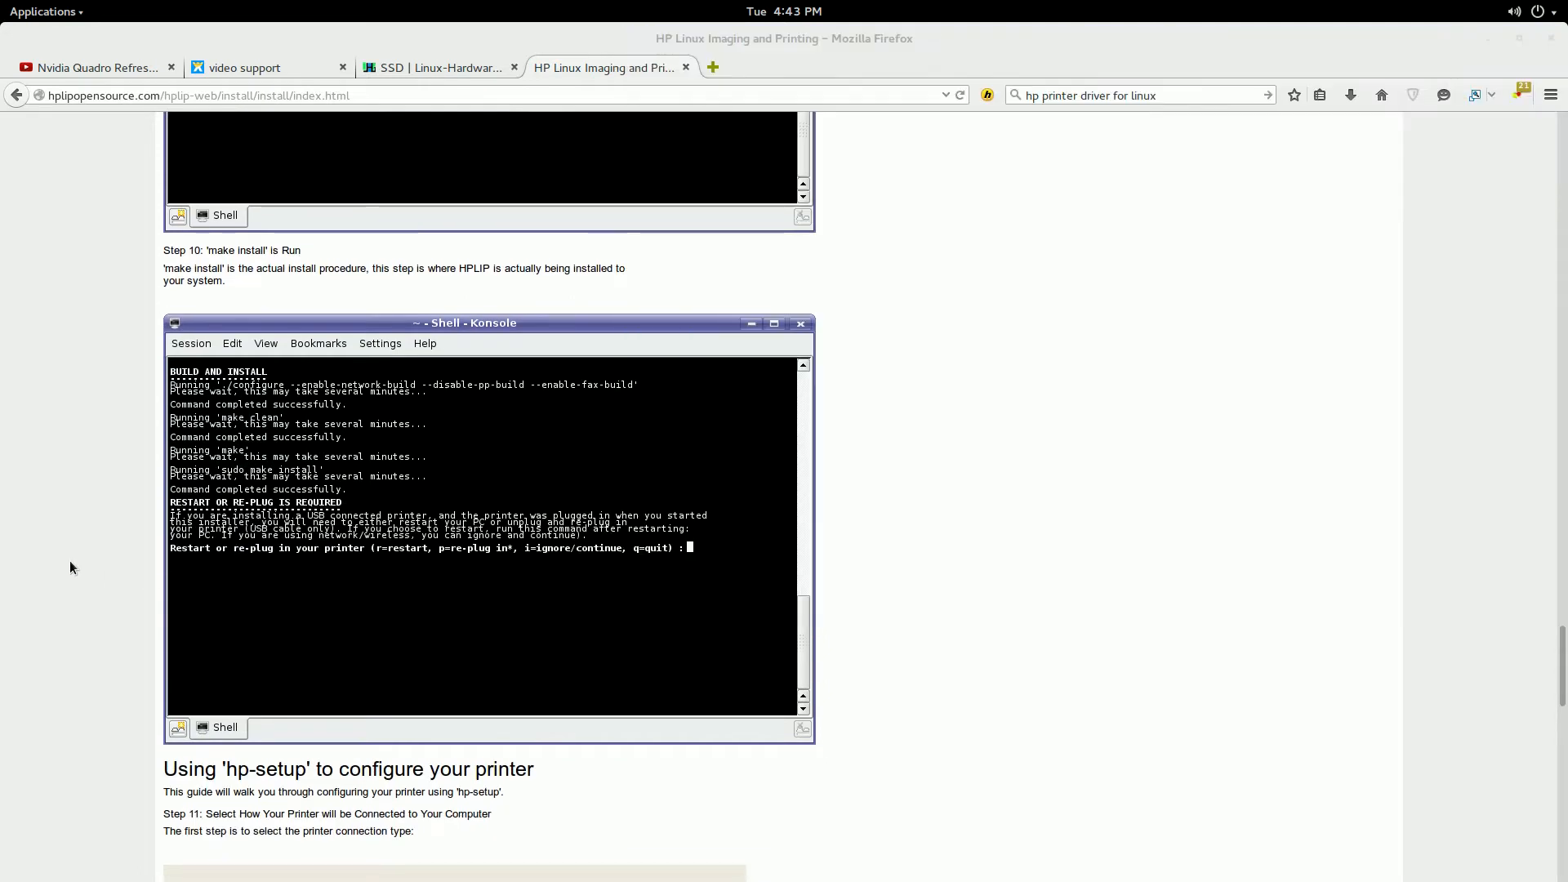
mouse_move(150, 570)
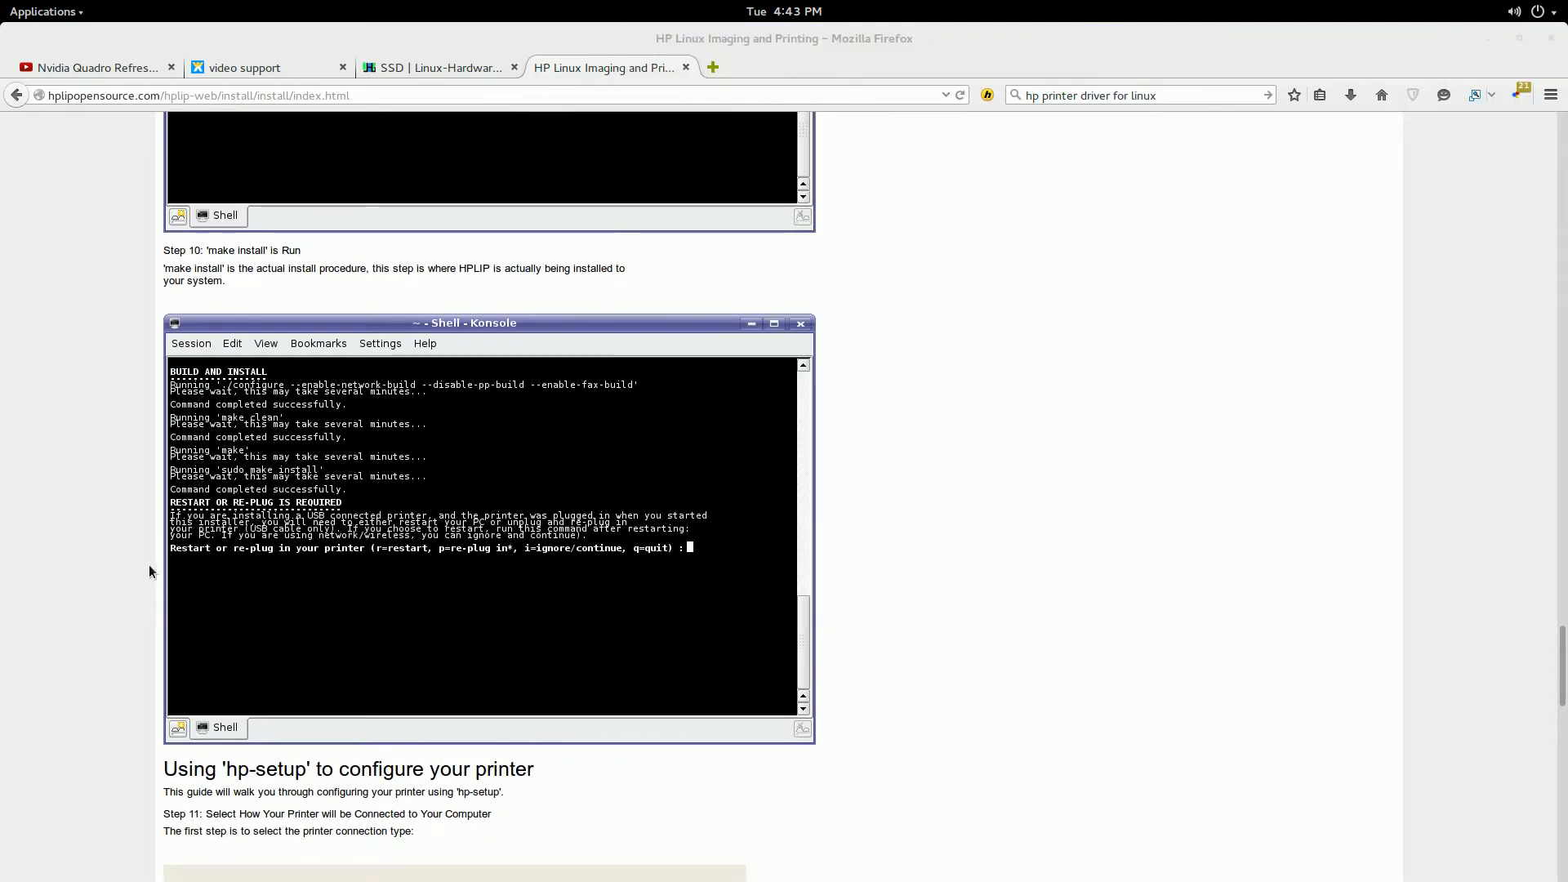
scroll(down, 3)
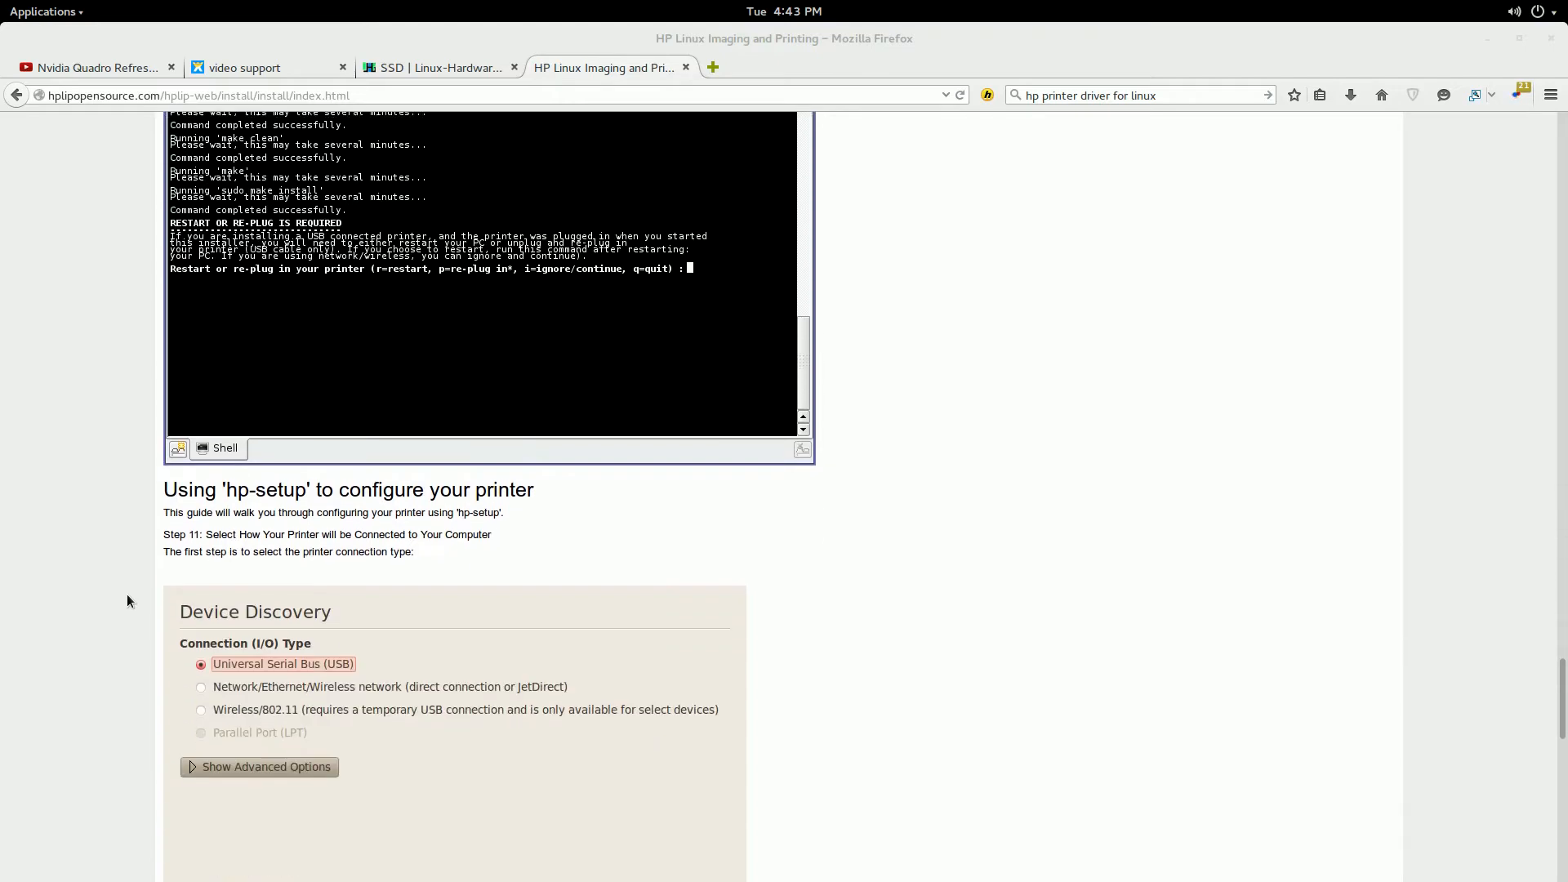
mouse_move(133, 608)
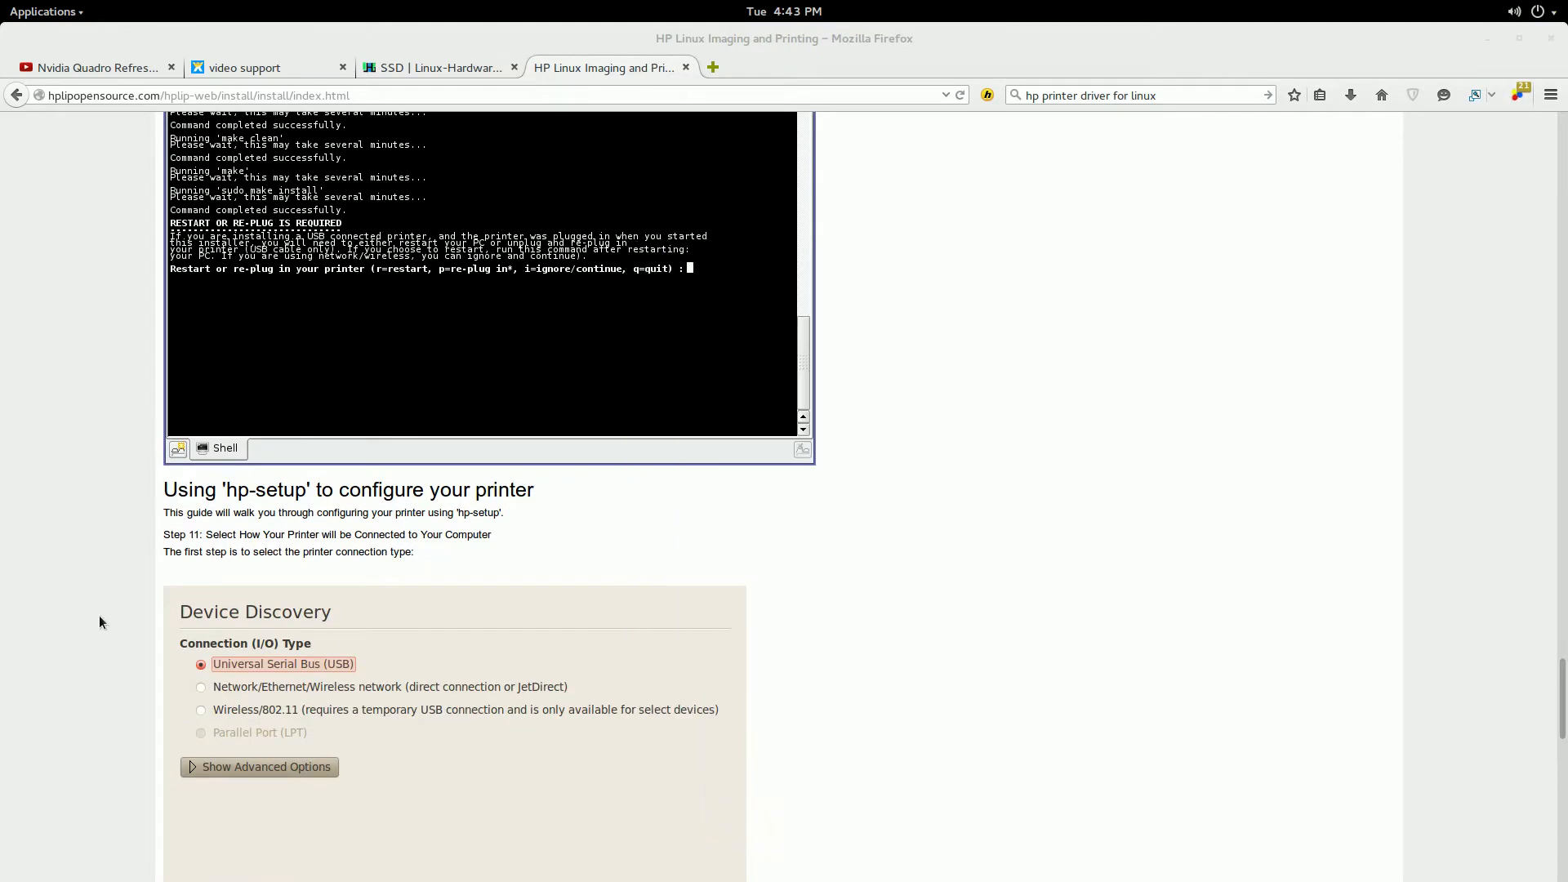
scroll(down, 3)
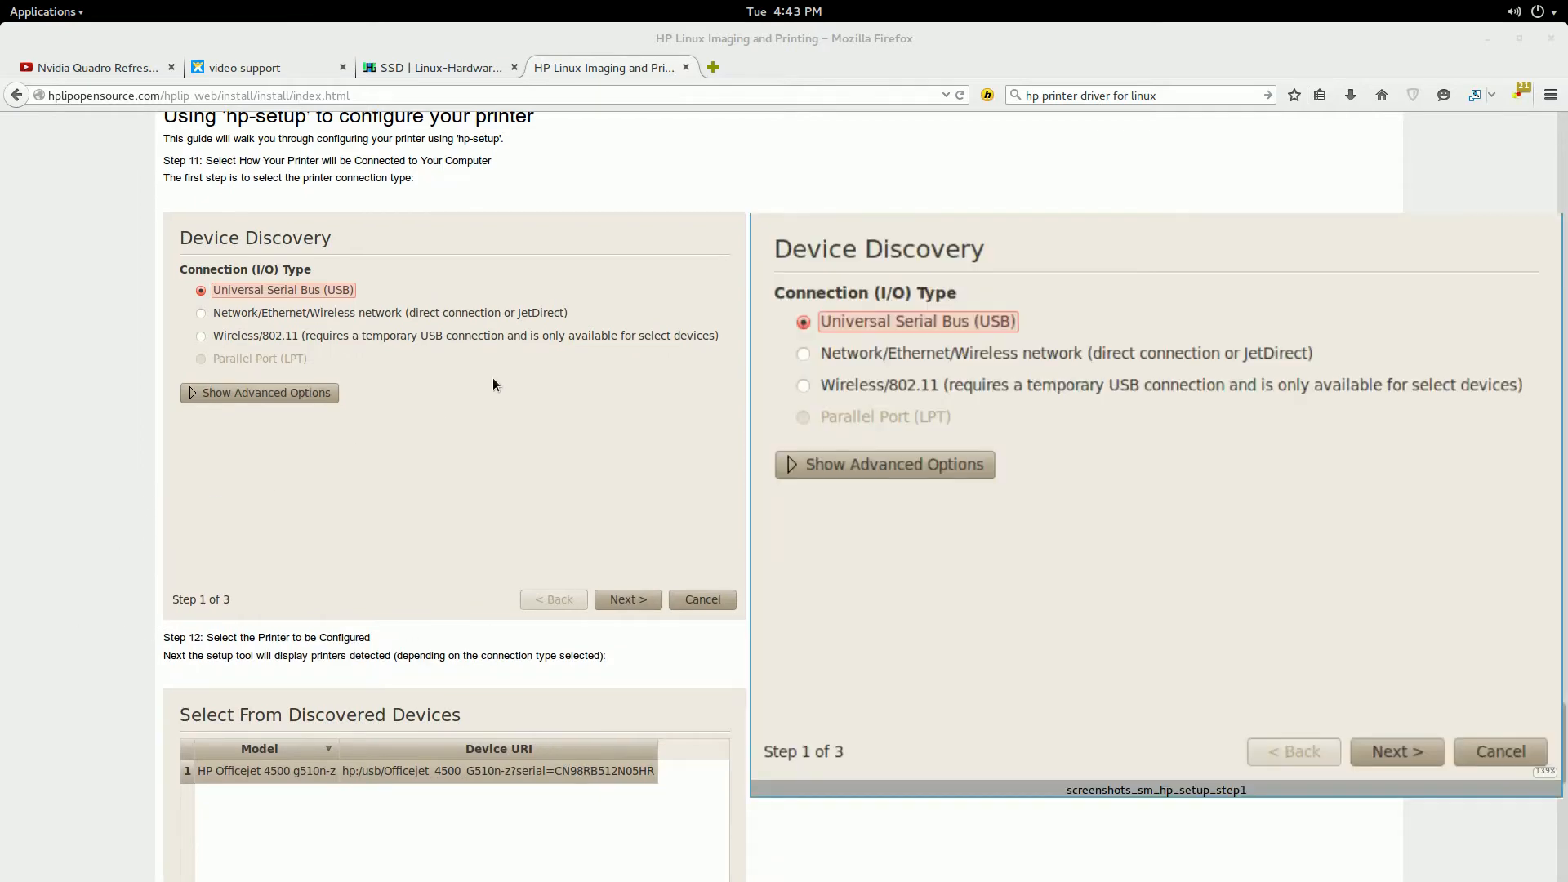
scroll(down, 3)
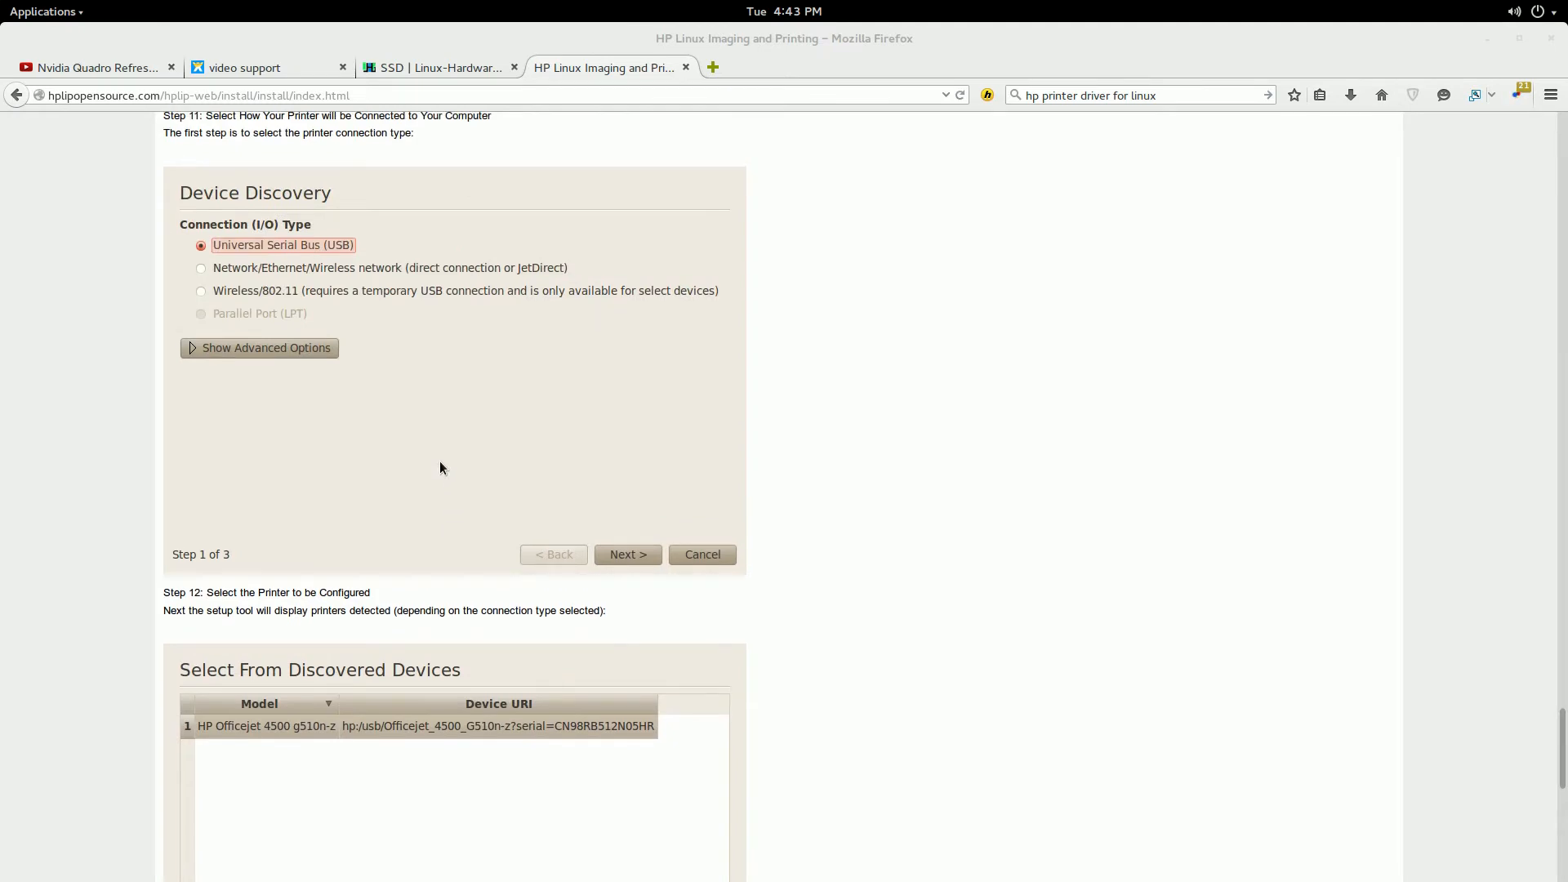
mouse_move(412, 445)
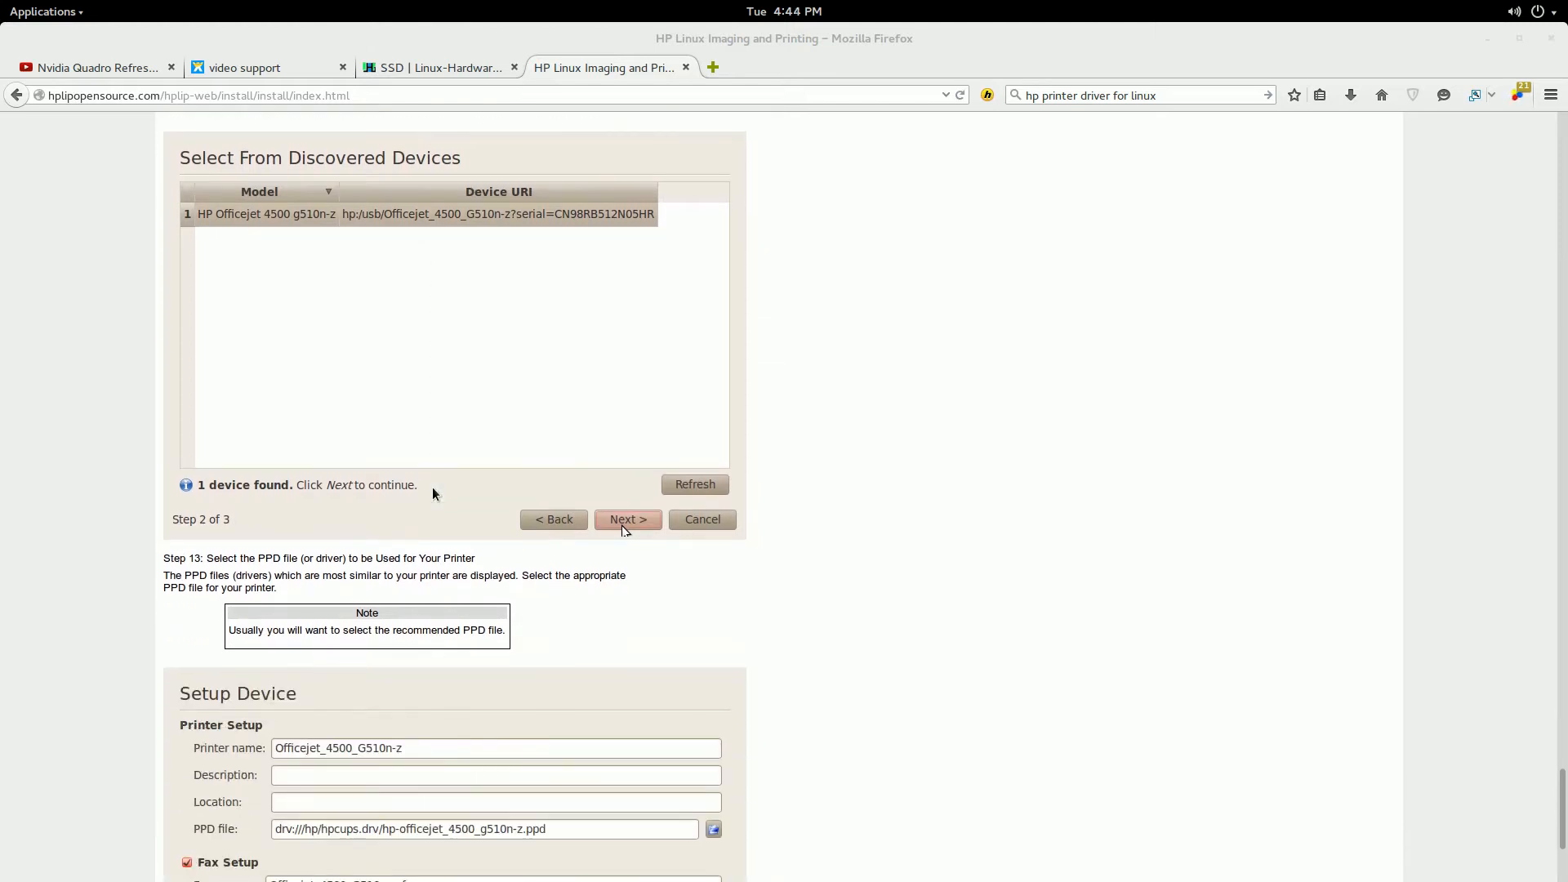
mouse_move(375, 454)
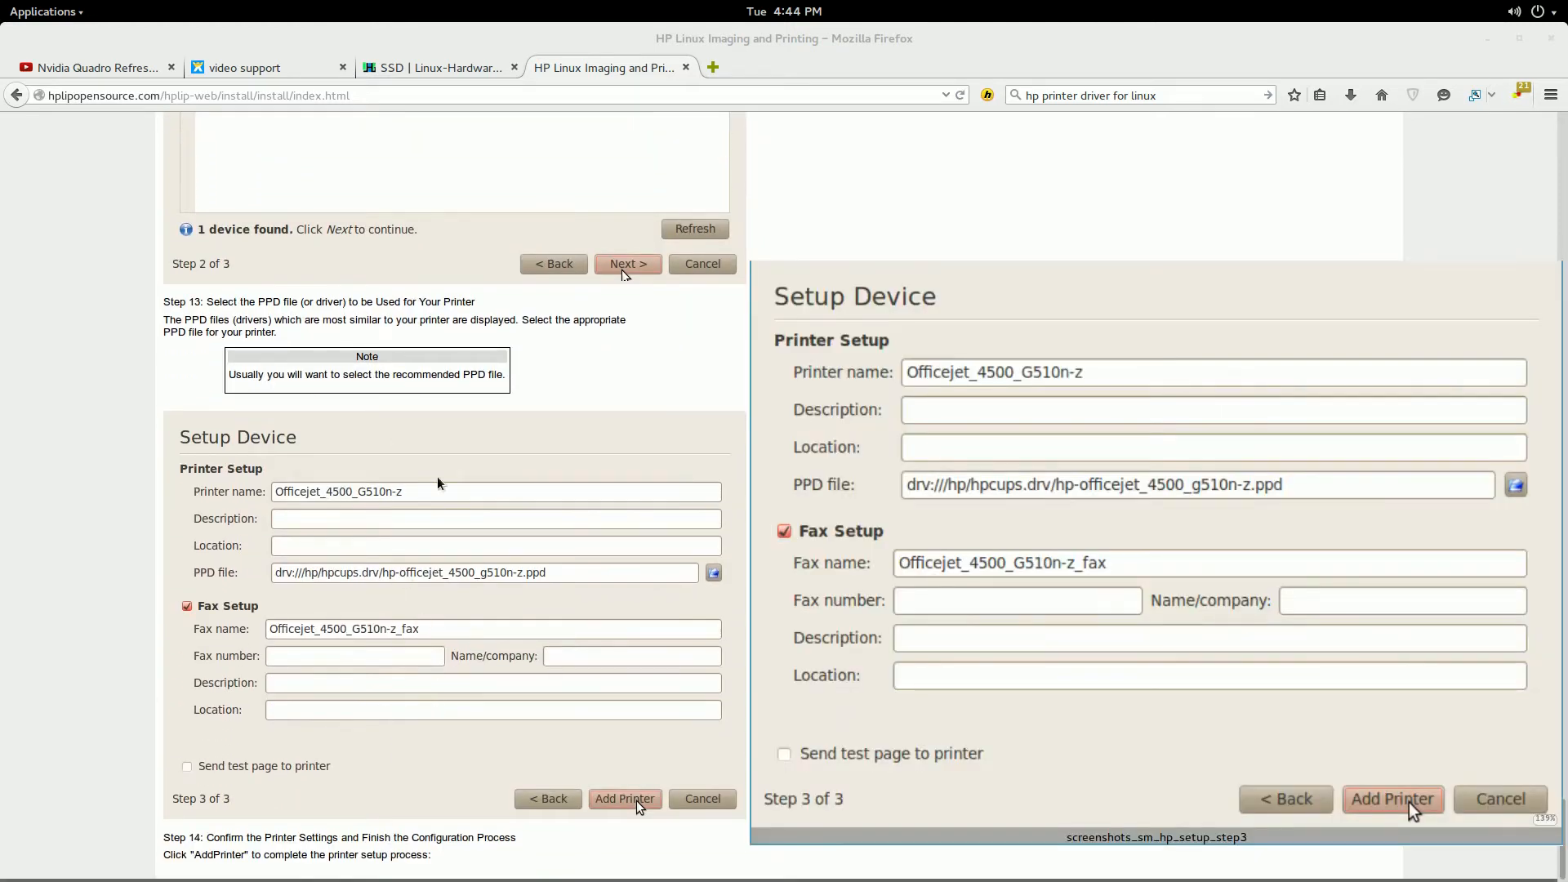
mouse_move(437, 556)
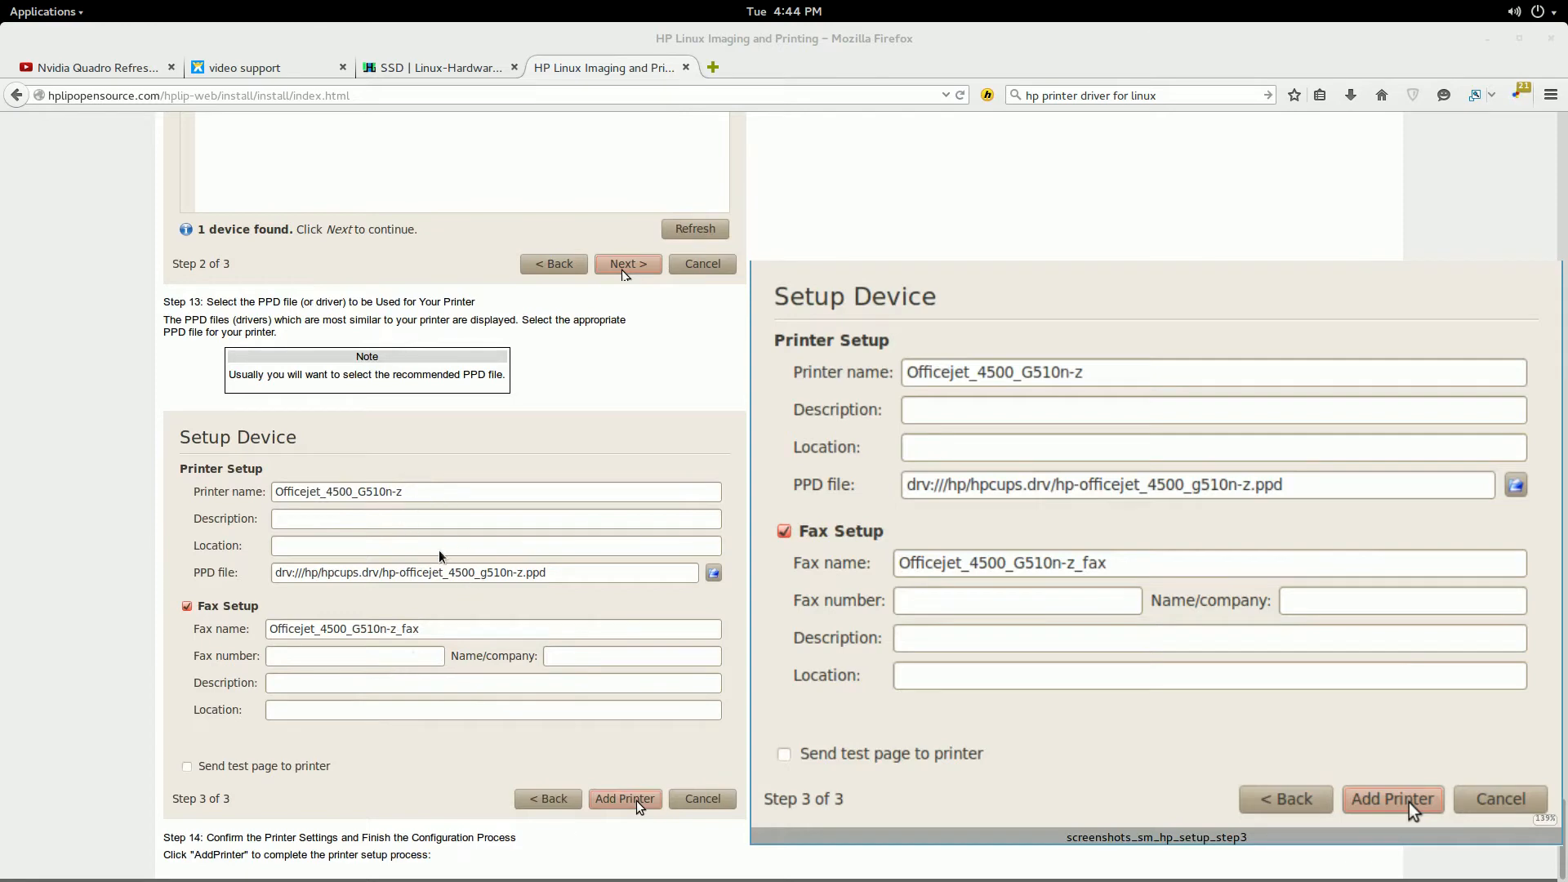
scroll(up, 3)
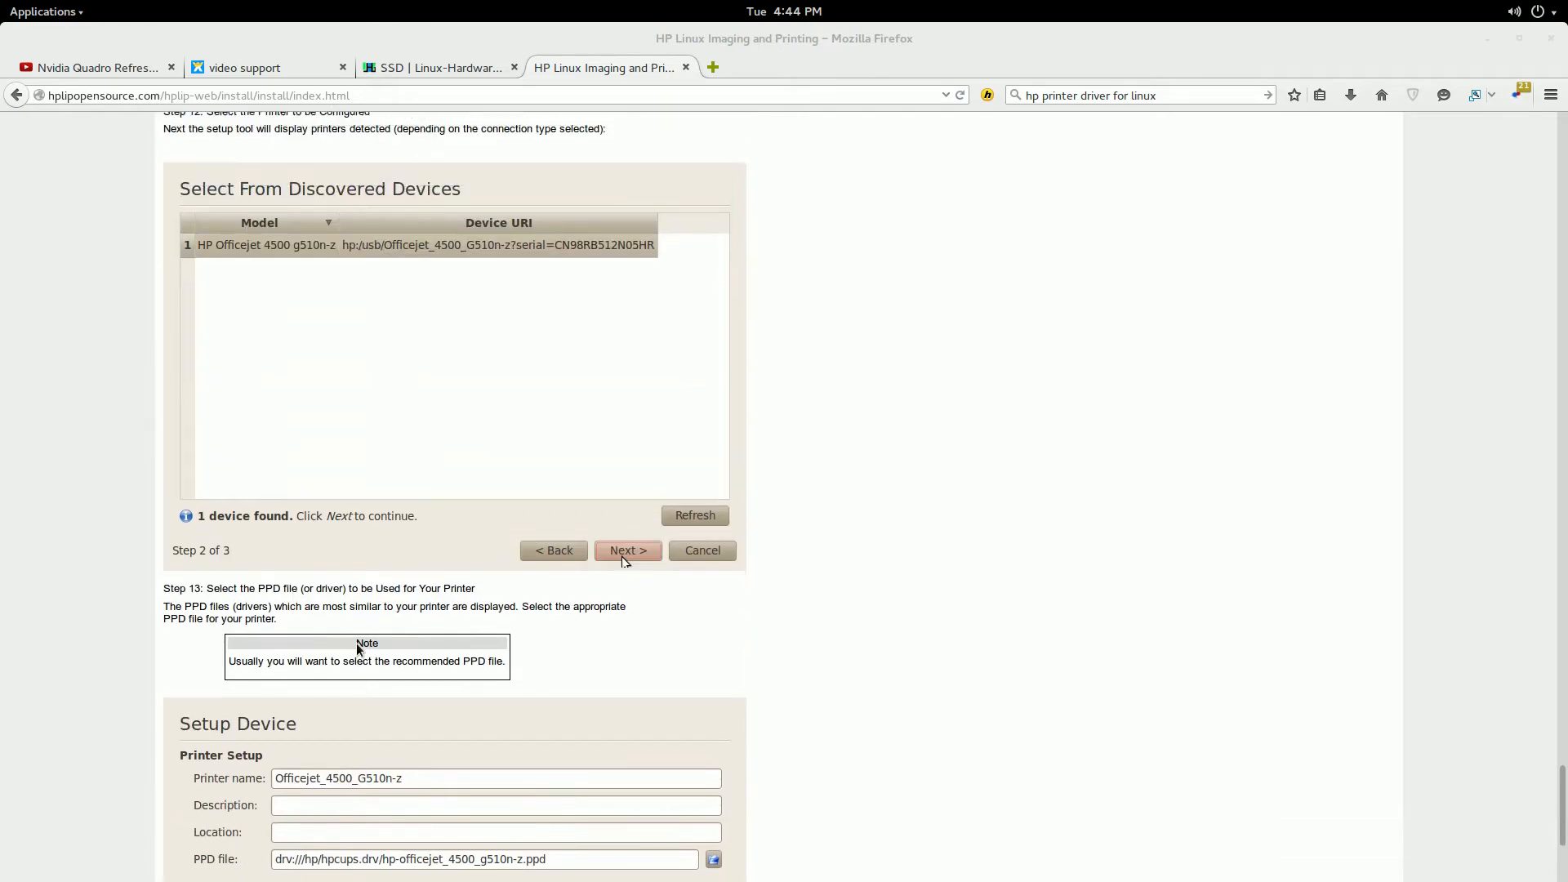
scroll(down, 3)
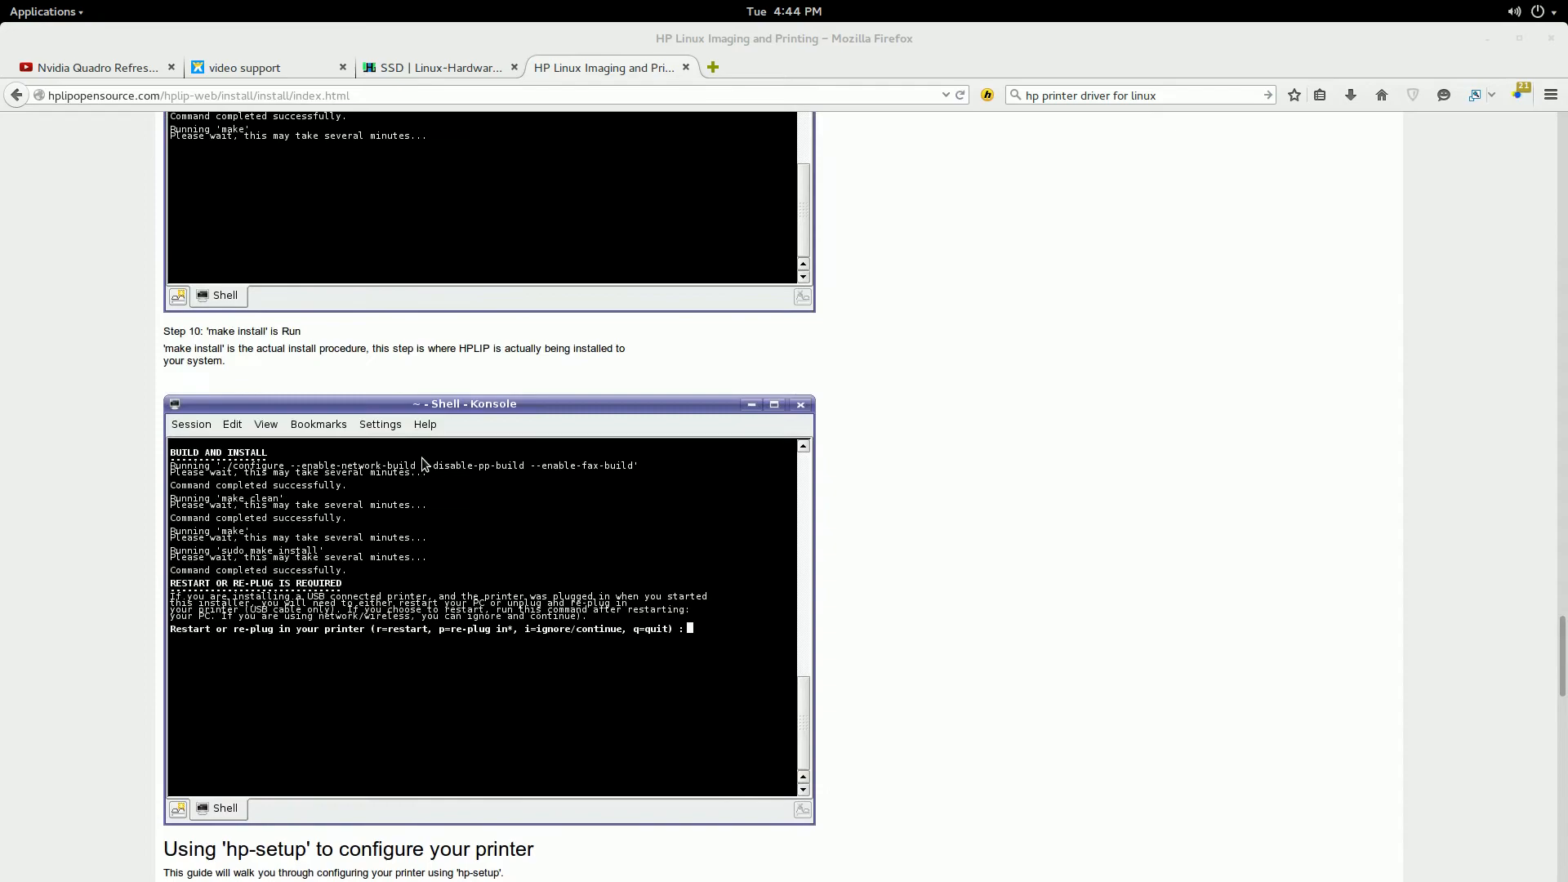
scroll(up, 3)
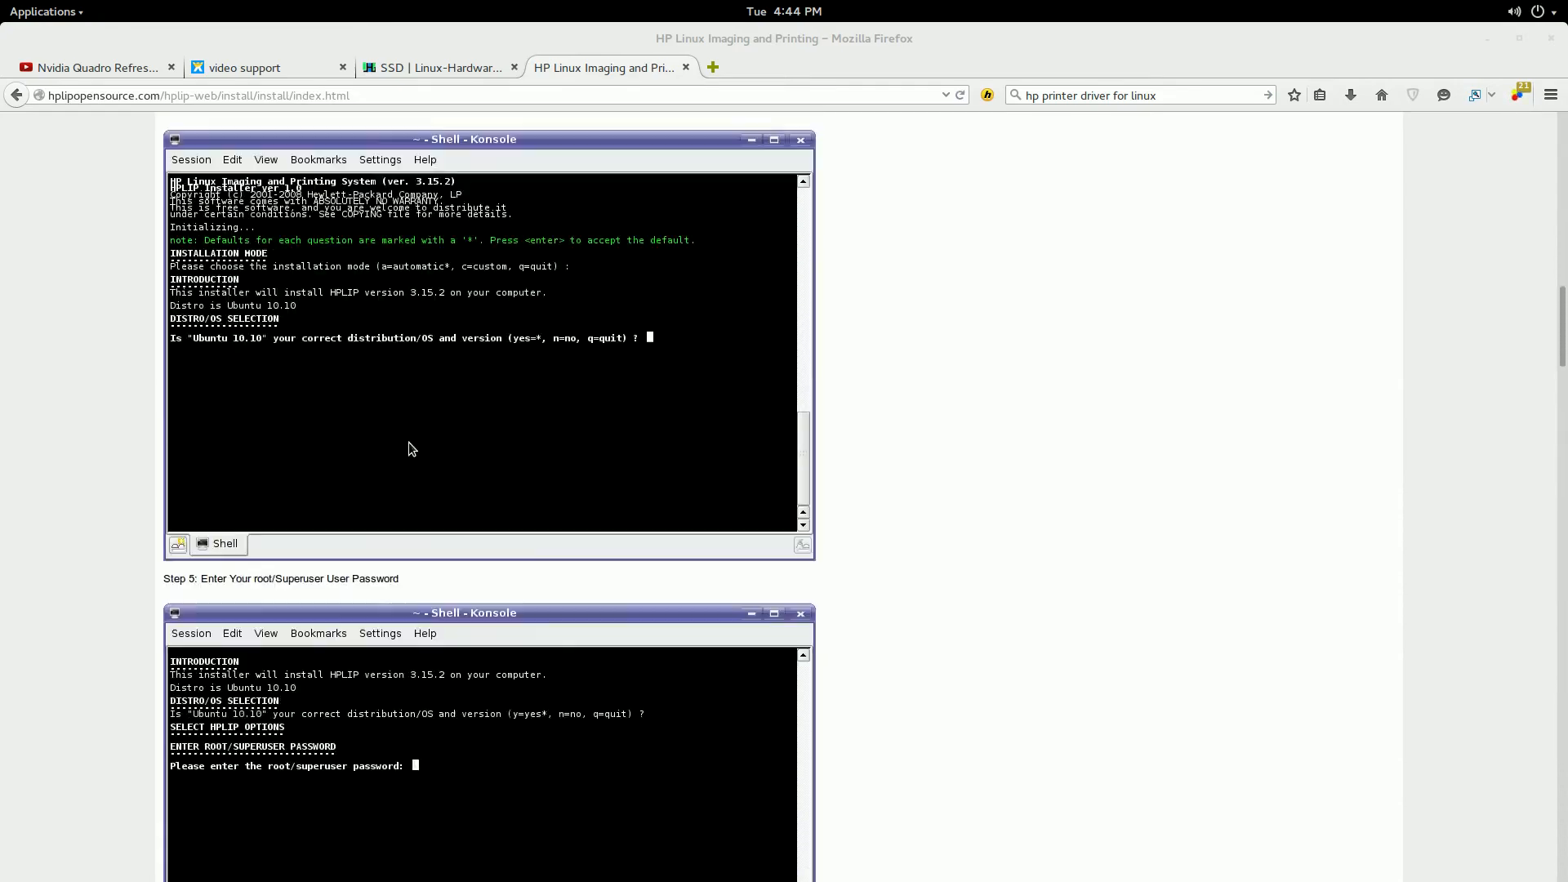
scroll(up, 3)
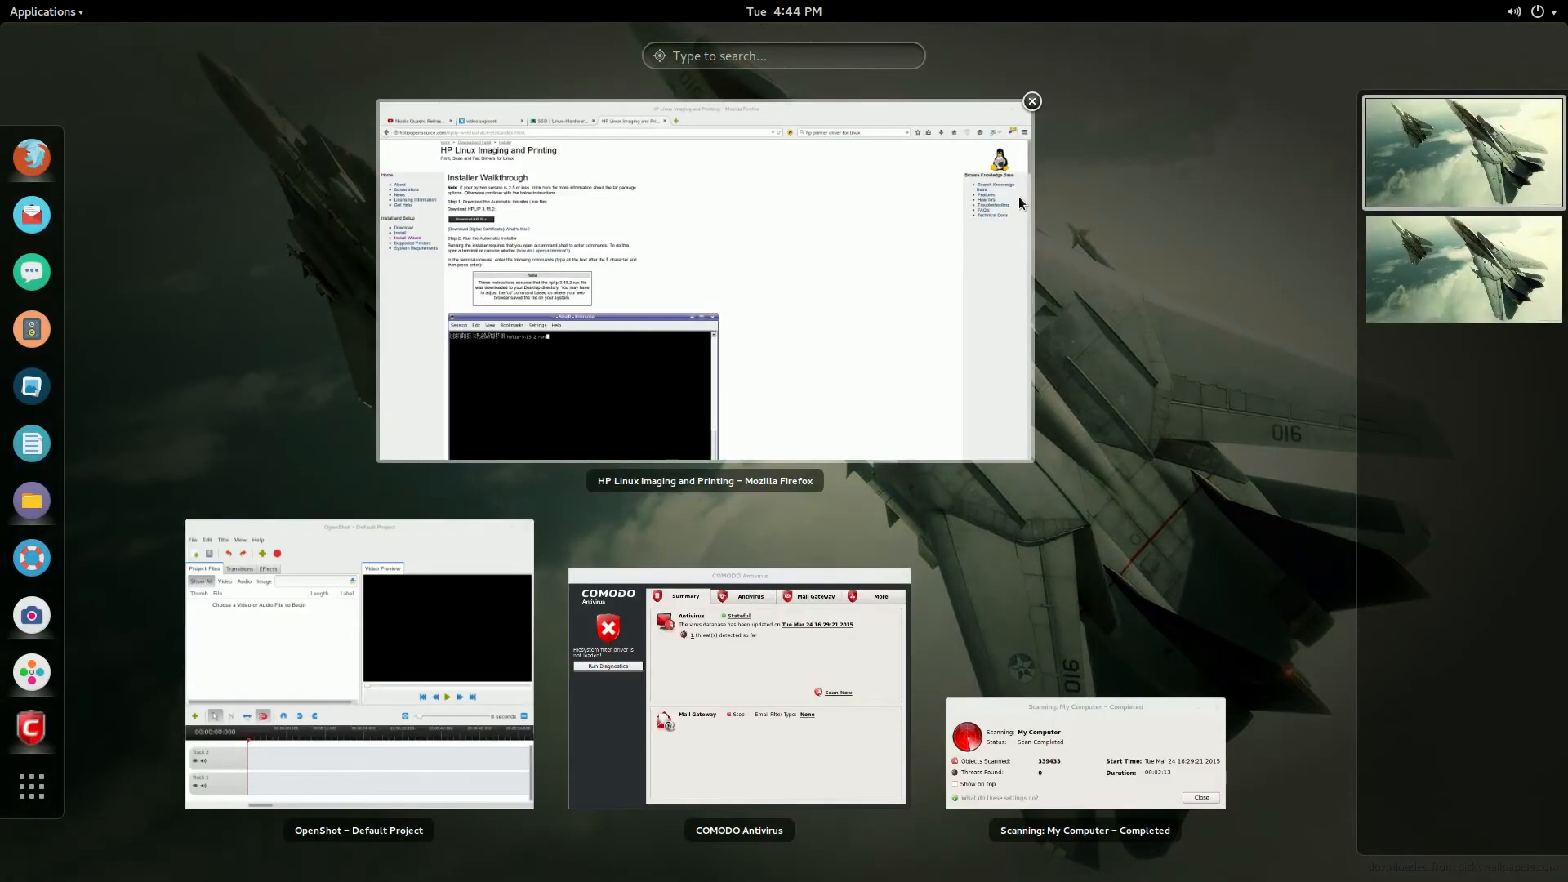
Search Activities for 'hp' to find HP Device Manager.
text(hp)
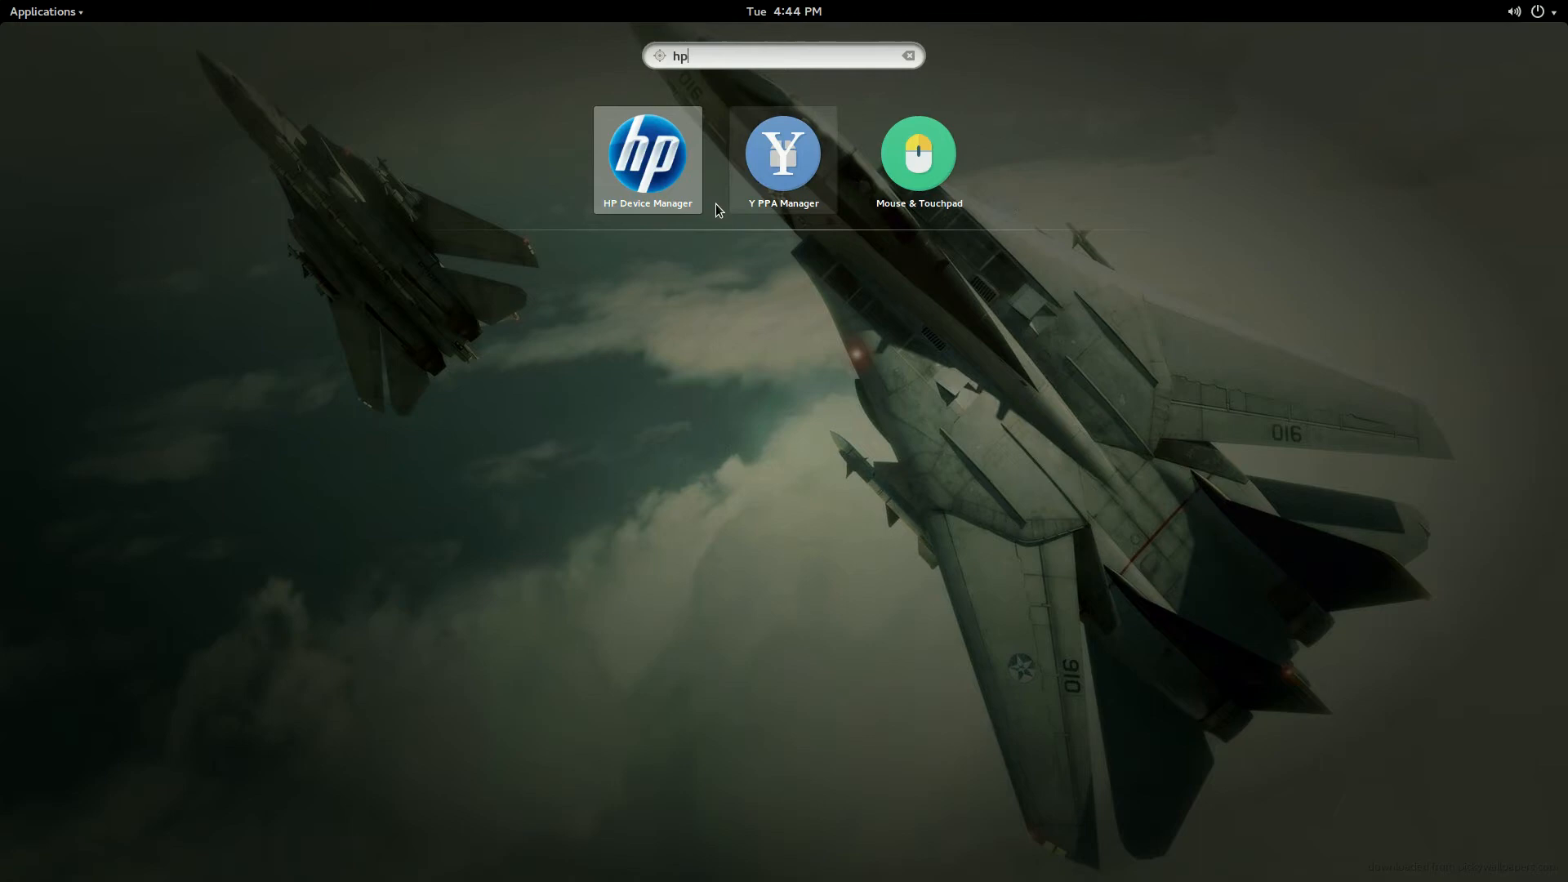
mouse_move(602, 222)
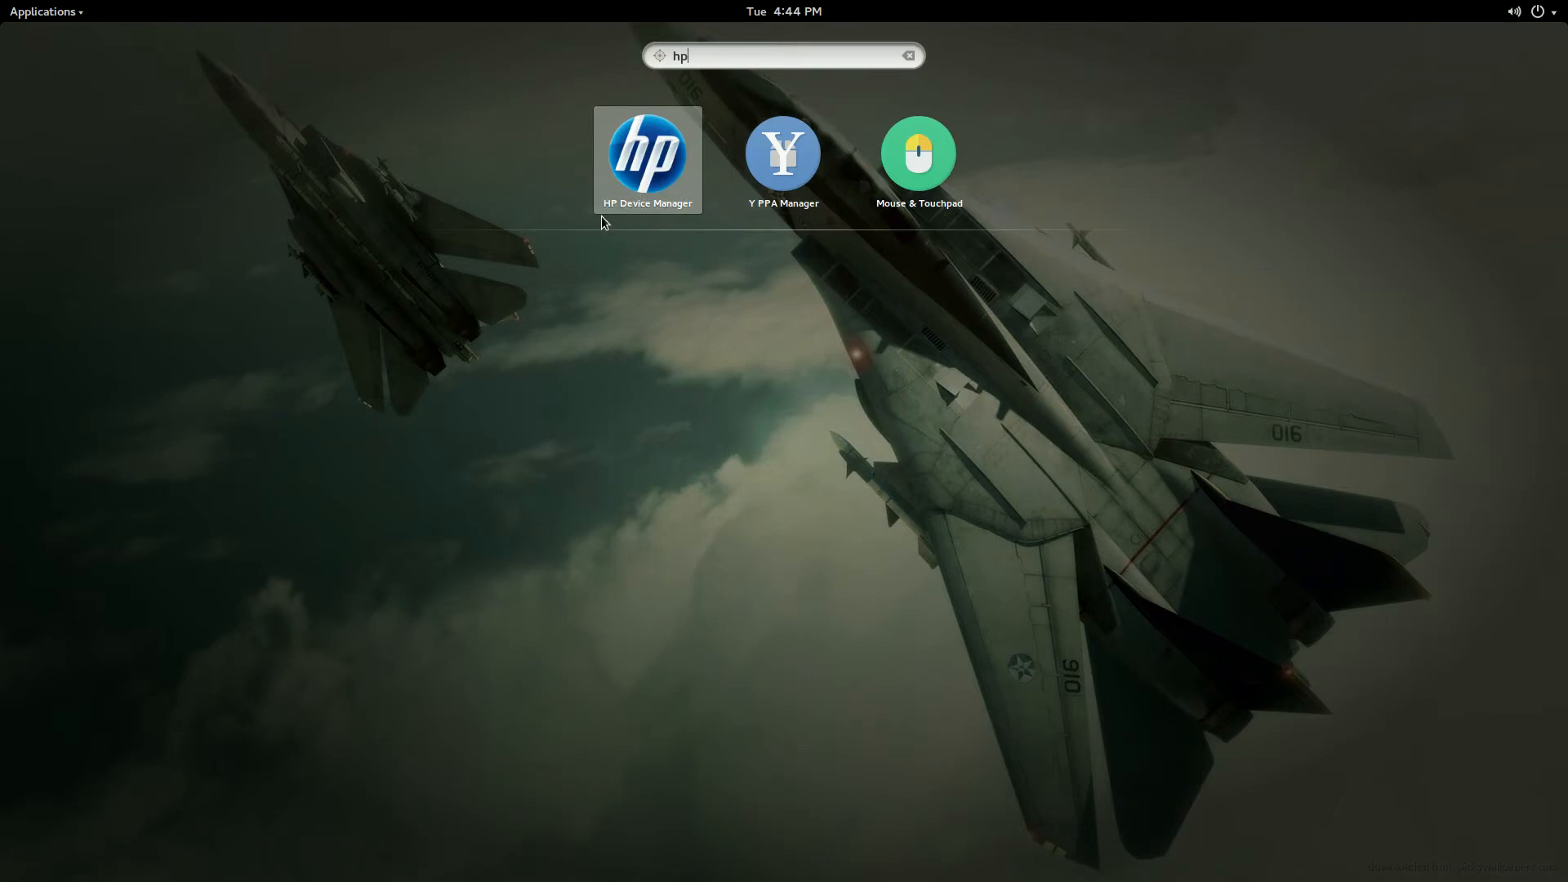
mouse_move(651, 188)
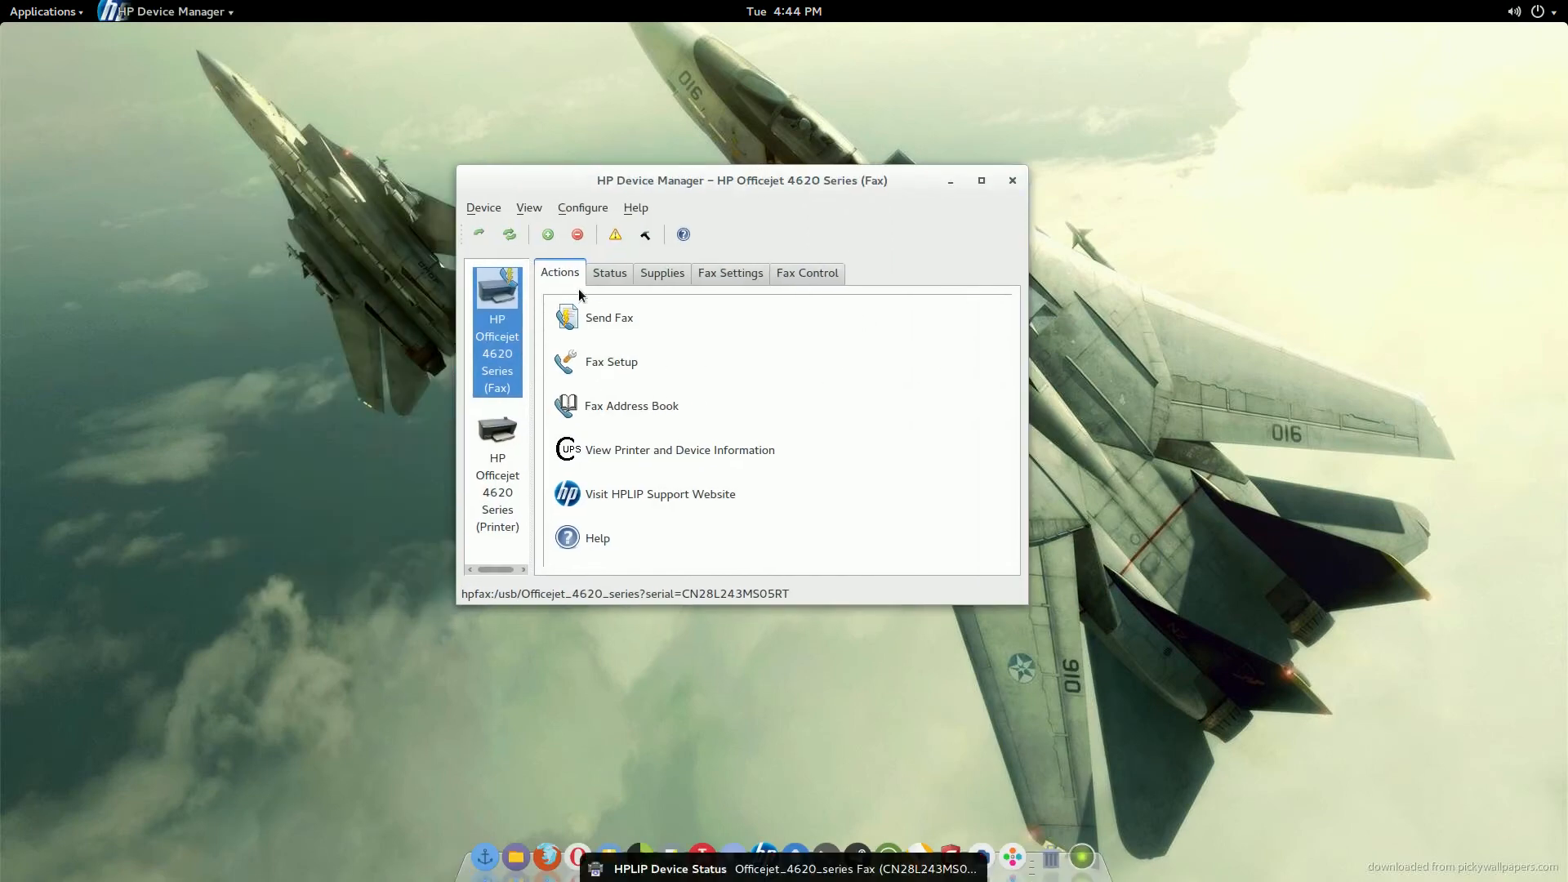
mouse_move(567, 397)
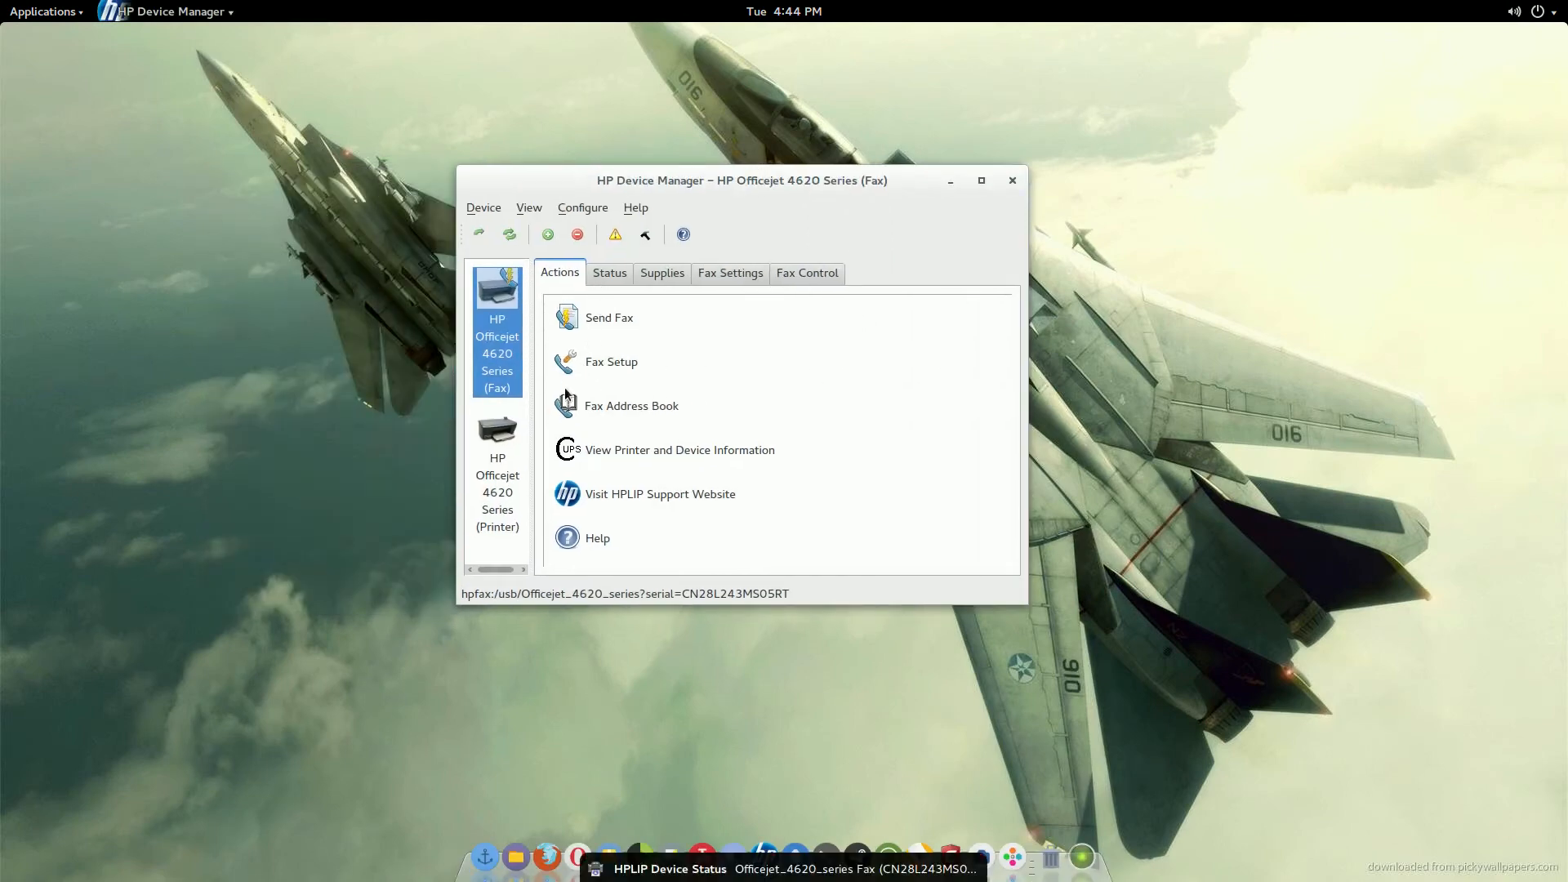
Switch from the fax device to the HP Officejet 4620 Series printer device.
click(497, 471)
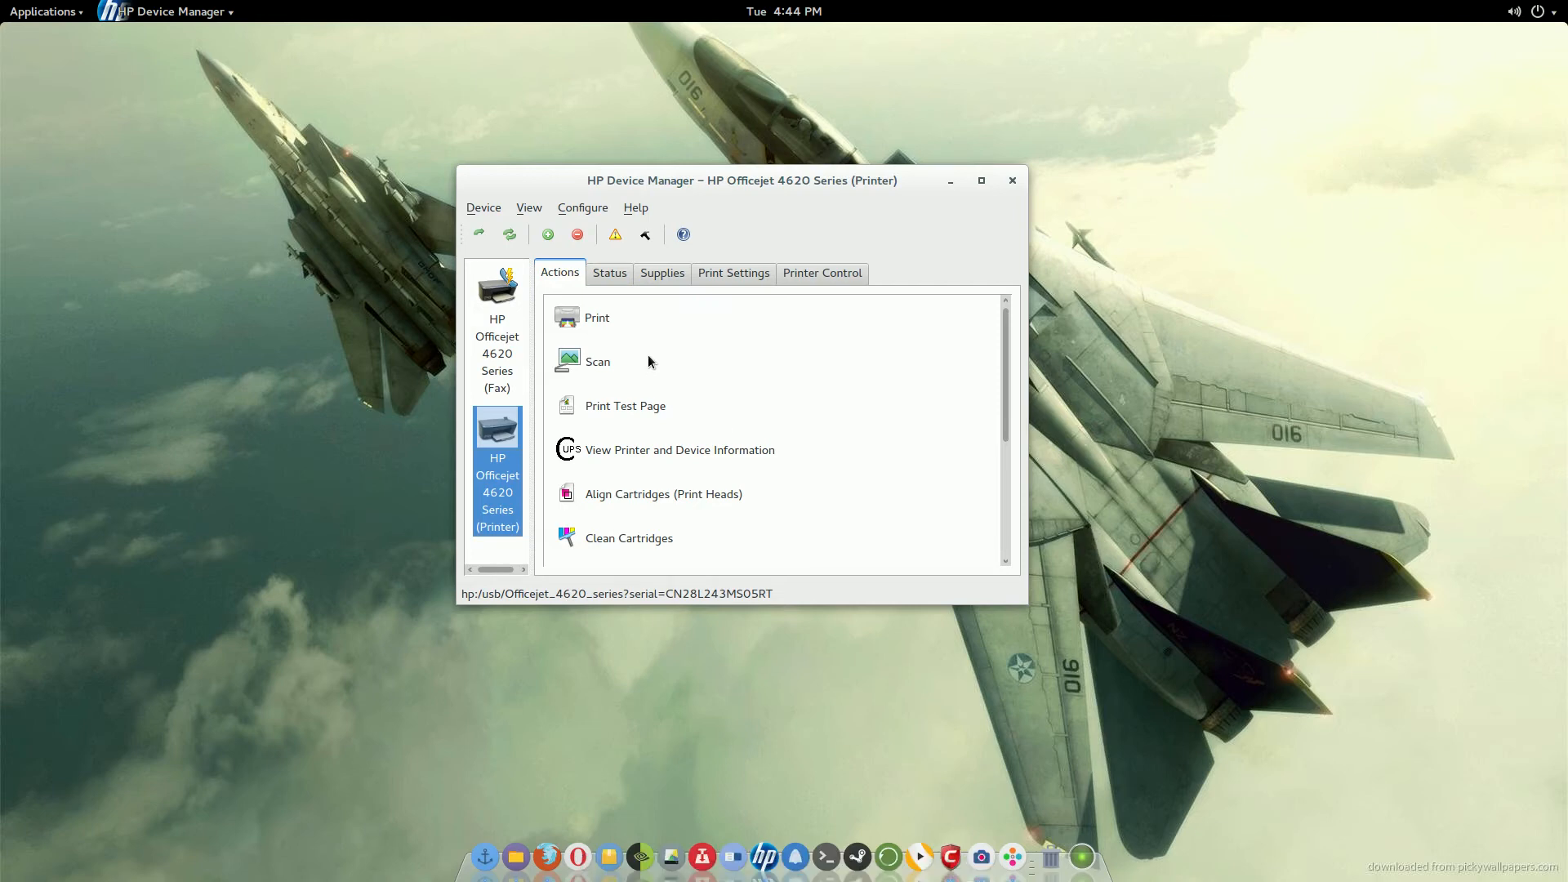
mouse_move(696, 364)
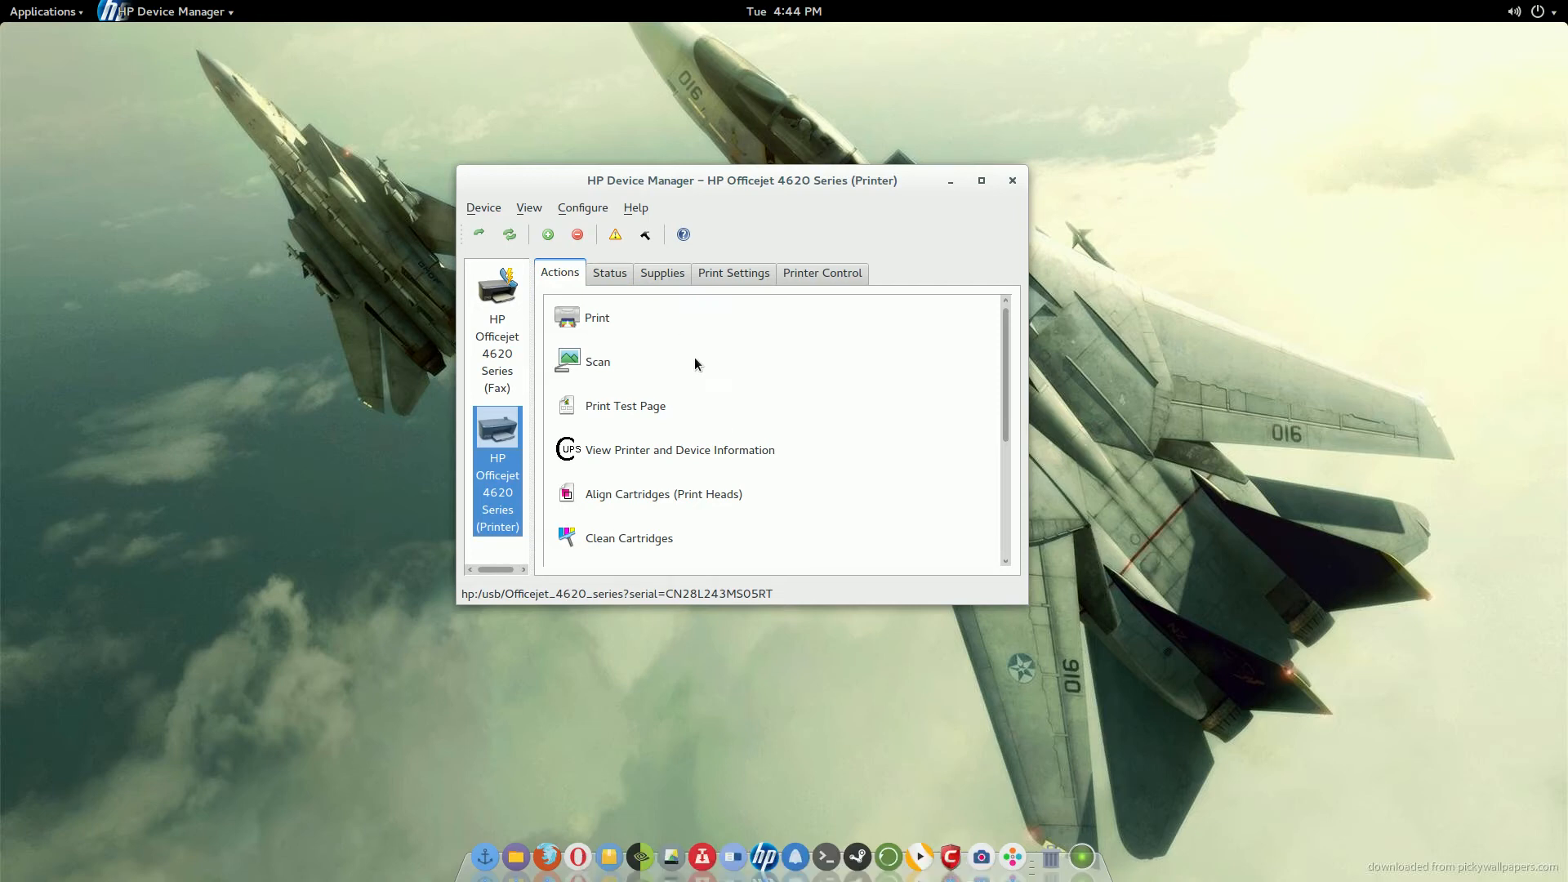
mouse_move(726, 392)
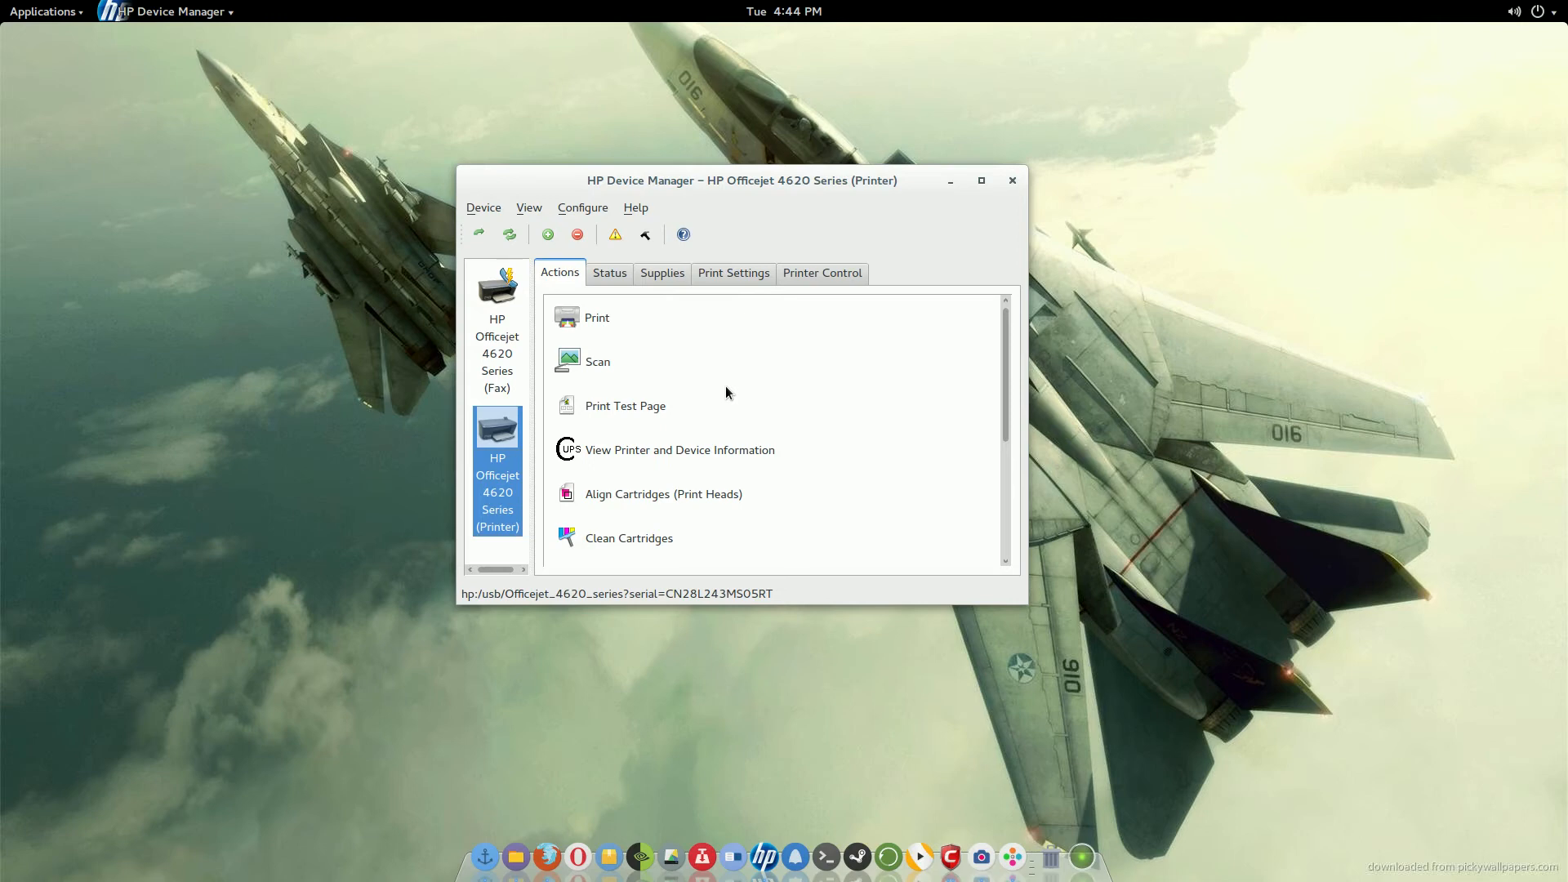
mouse_move(678, 362)
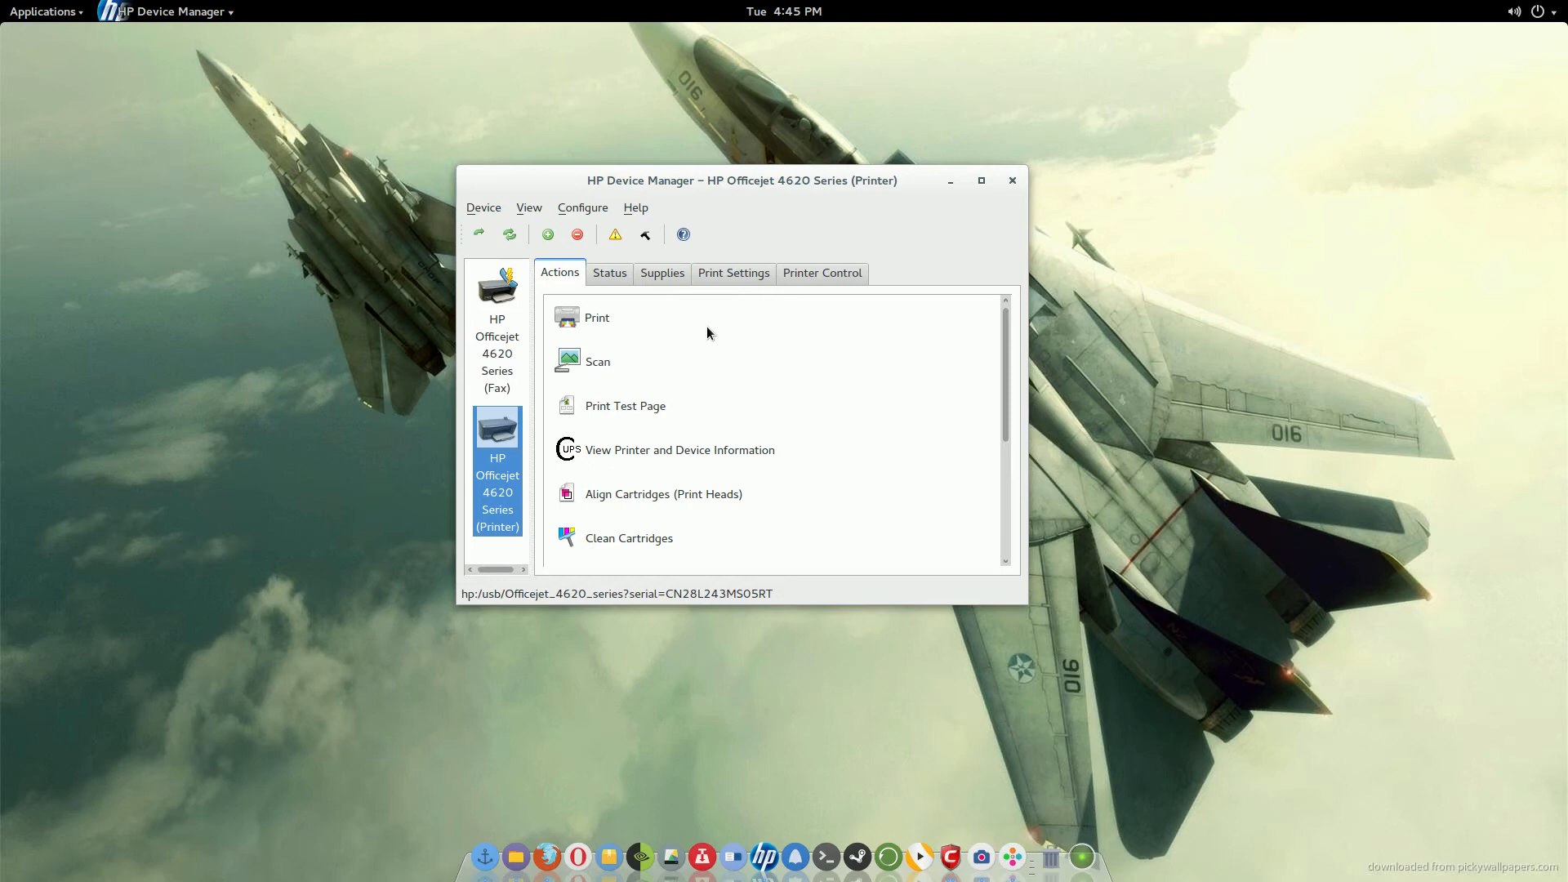
mouse_move(931, 250)
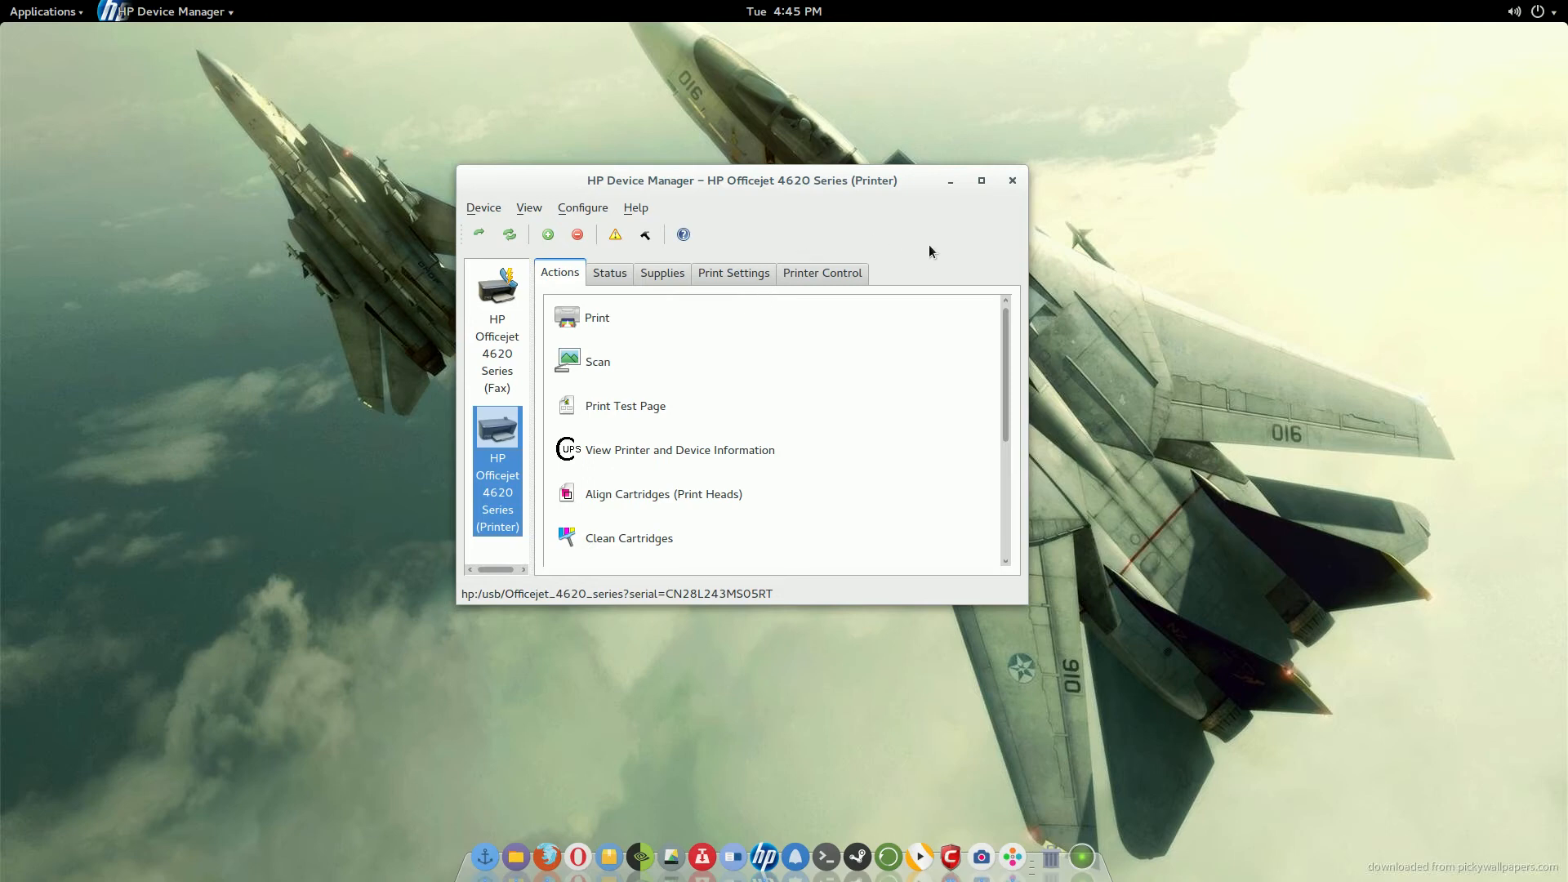
mouse_move(918, 266)
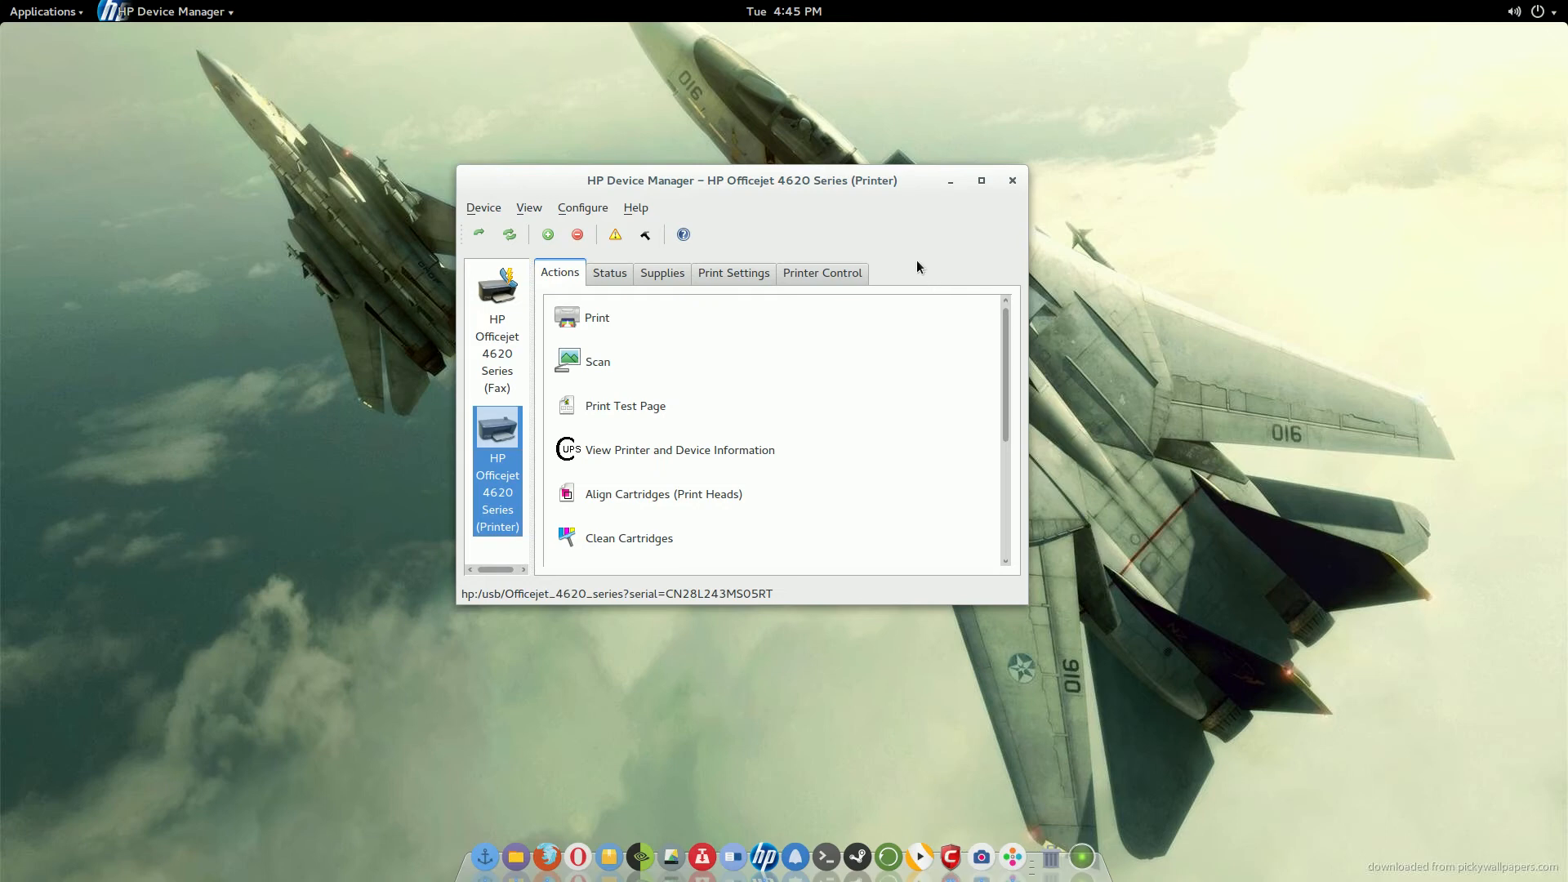
mouse_move(914, 301)
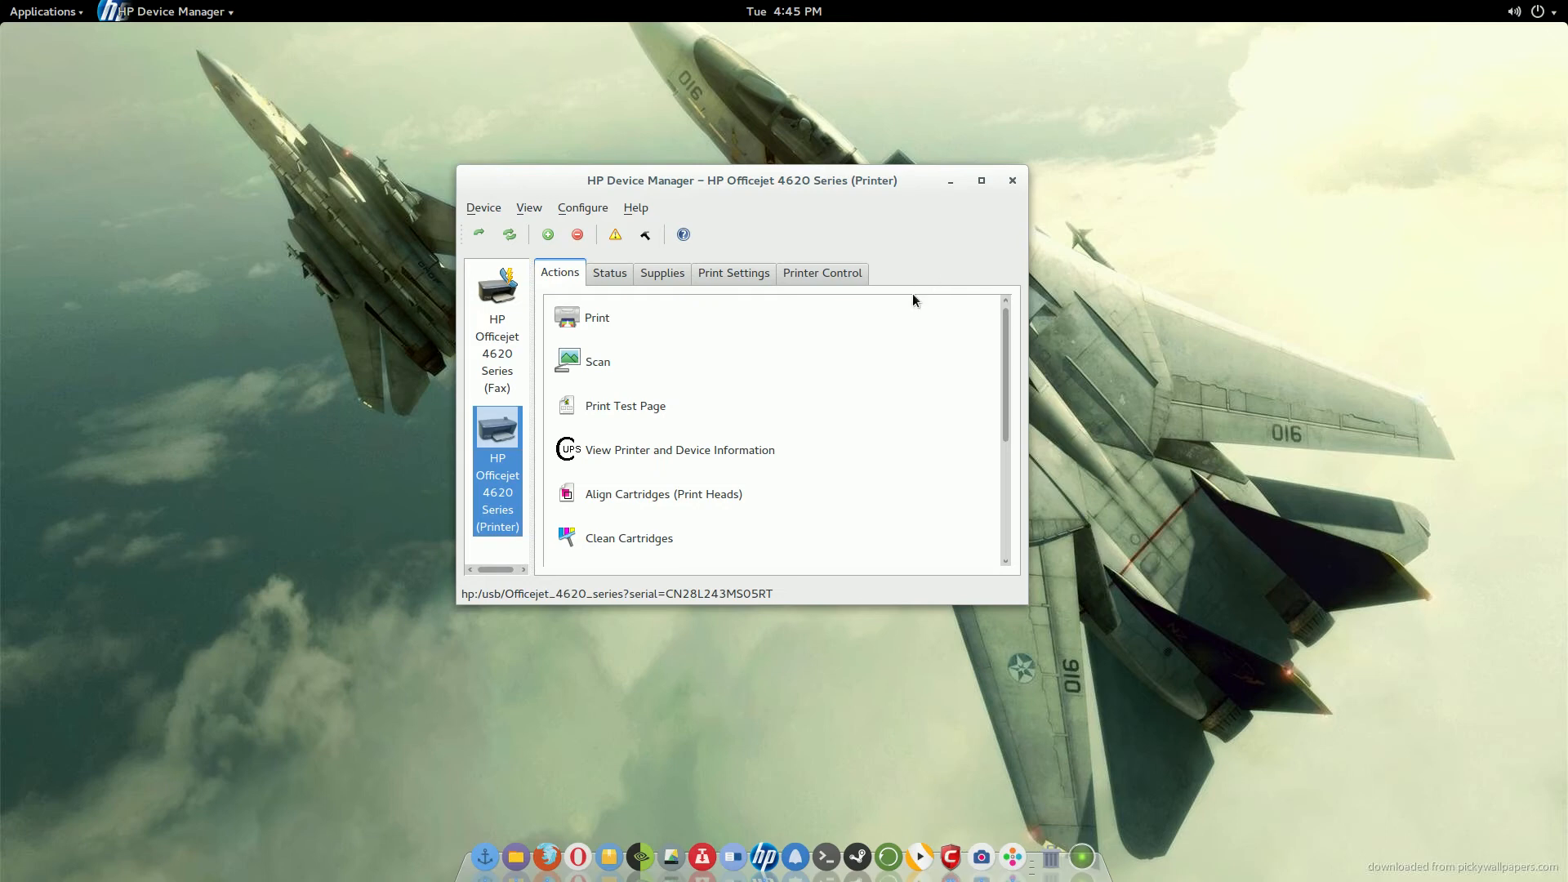
mouse_move(613, 291)
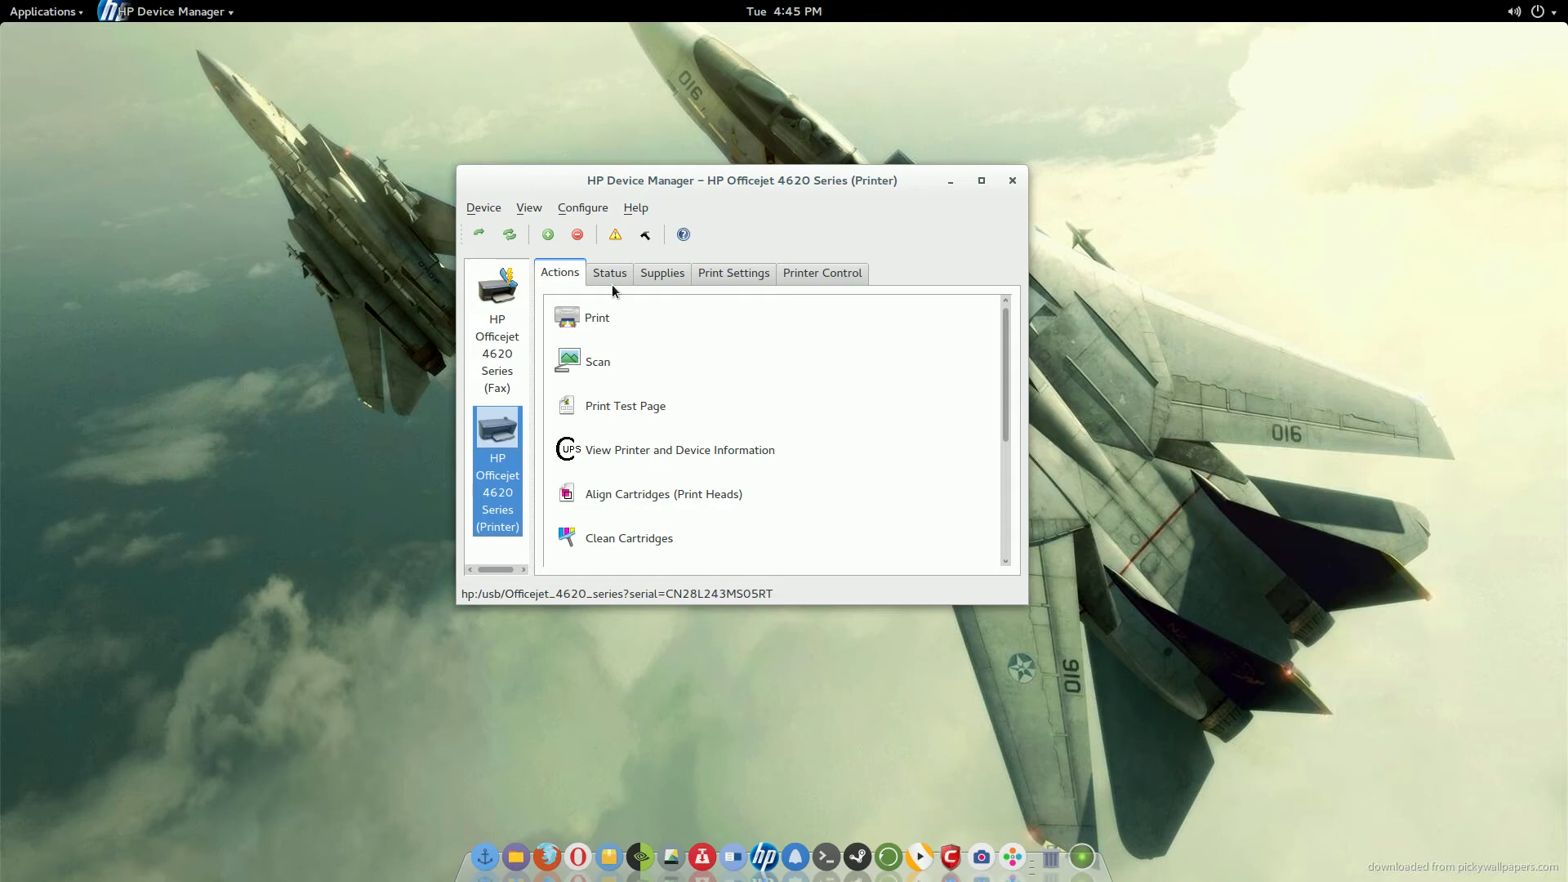
mouse_move(850, 342)
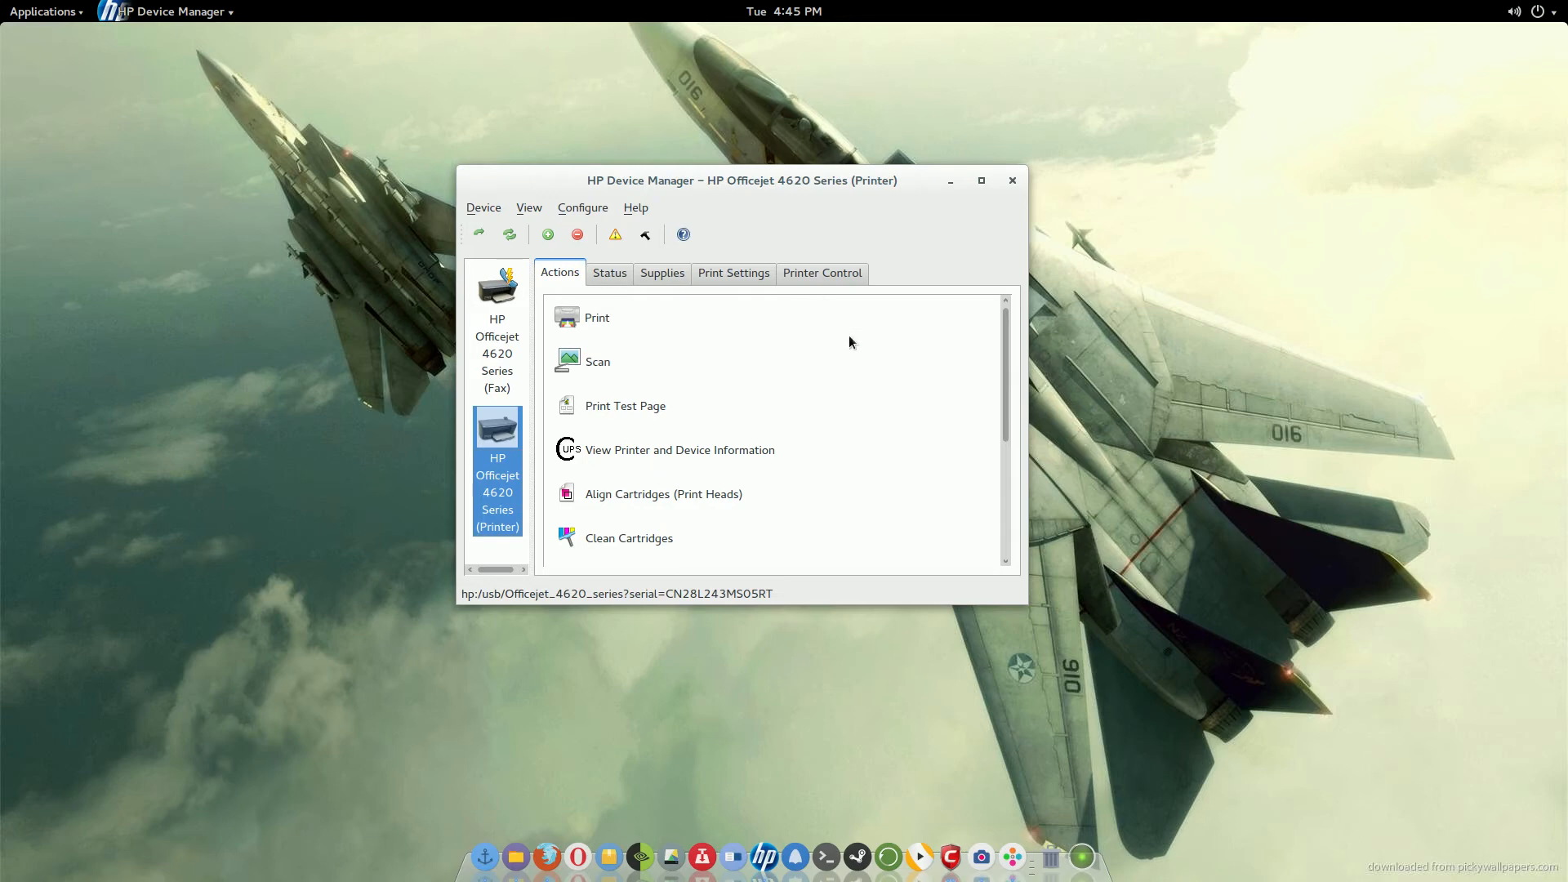
mouse_move(830, 400)
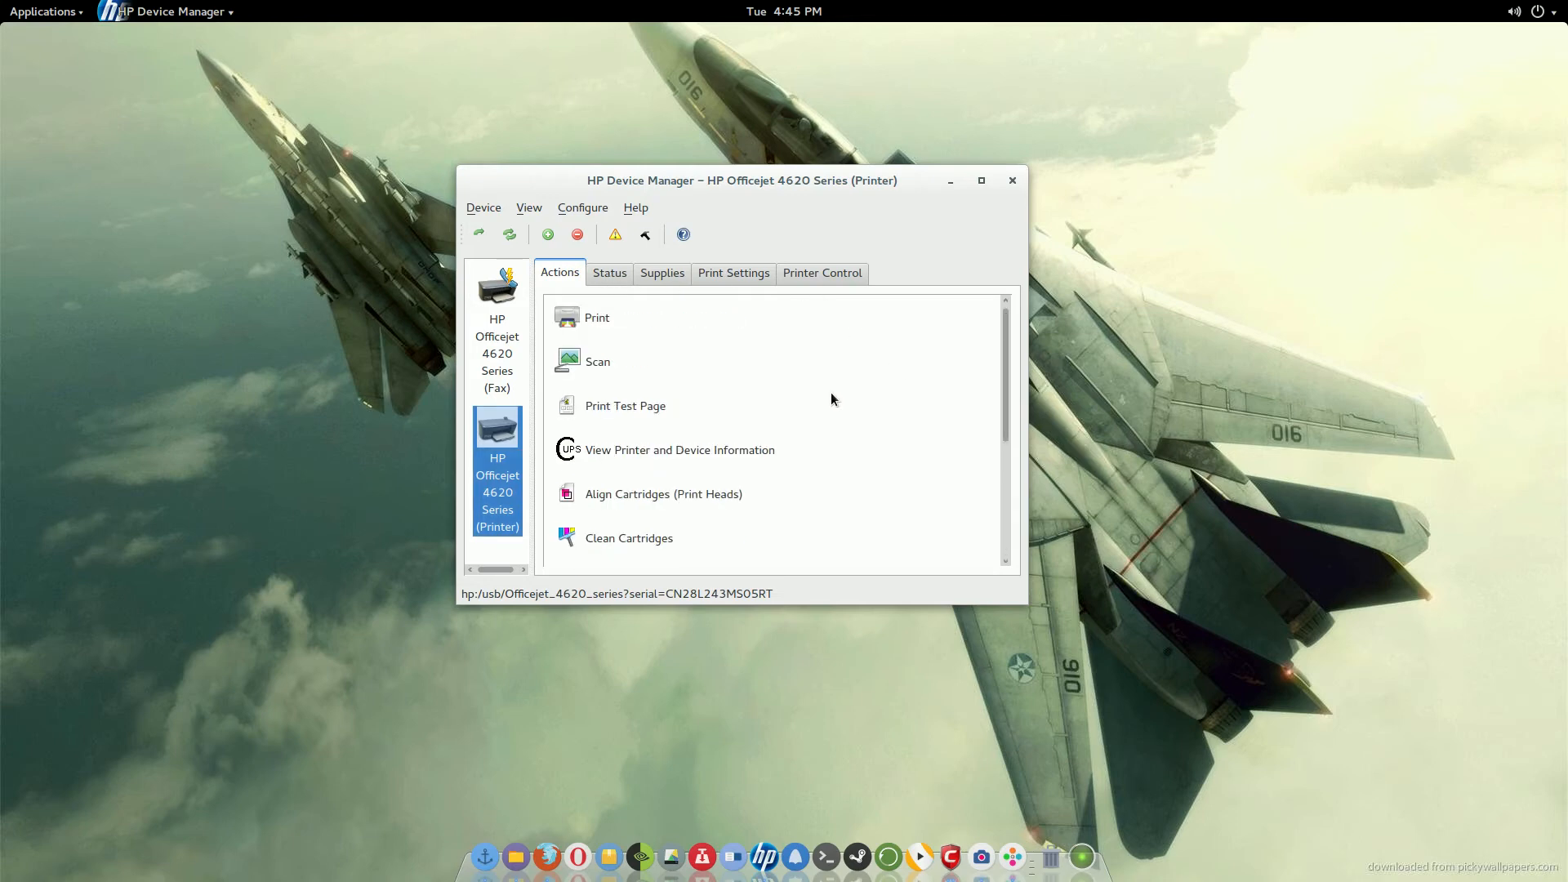
View the Supplies tab showing magenta, cyan, yellow and black 564 cartridges Good/OK.
click(734, 272)
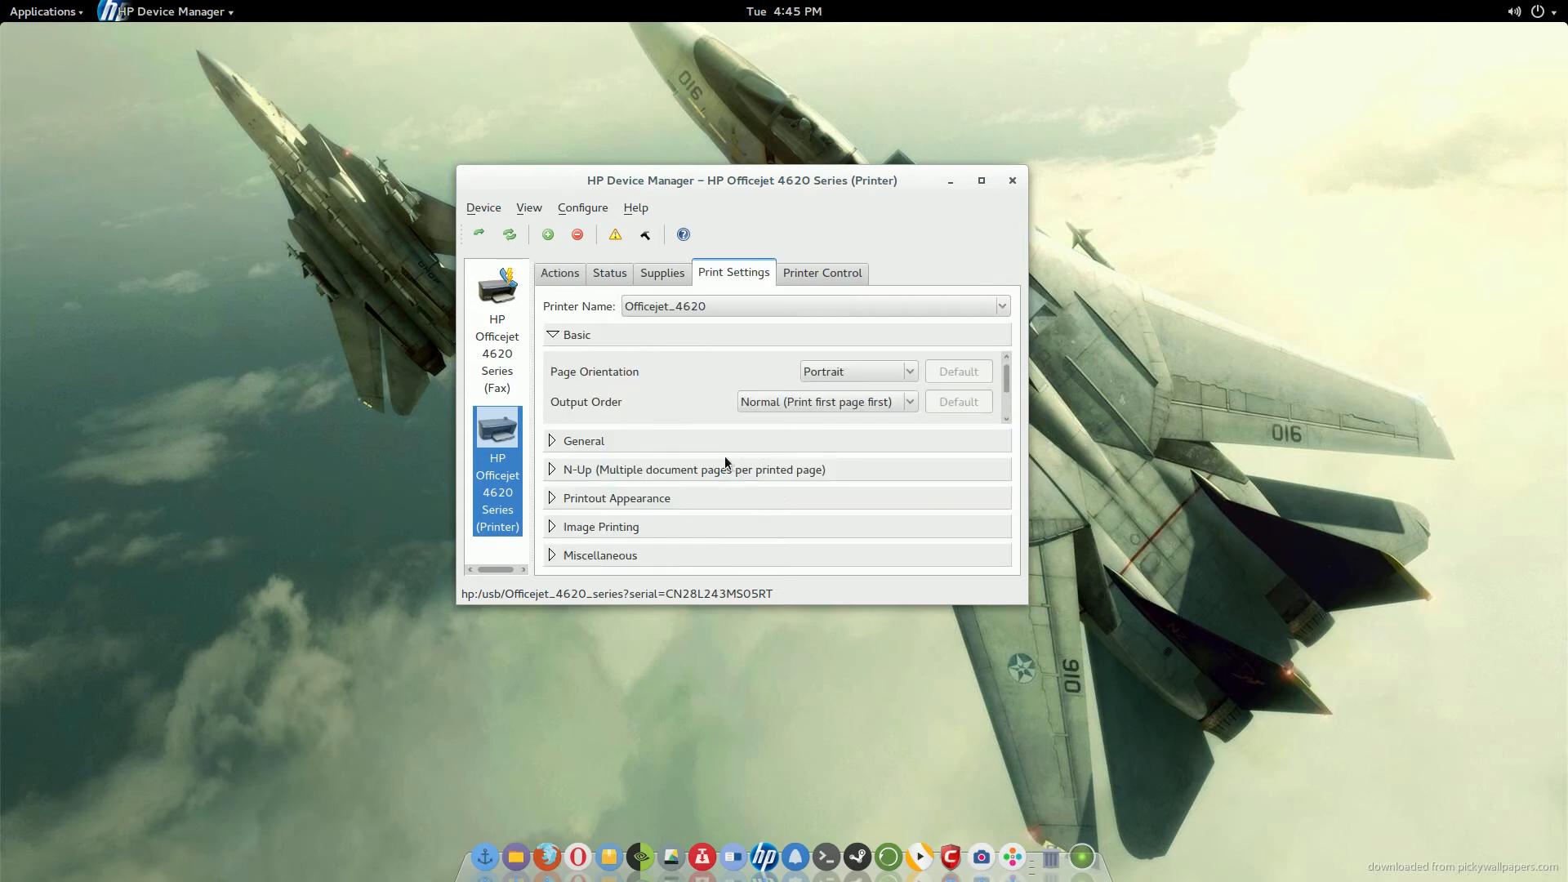
mouse_move(655, 267)
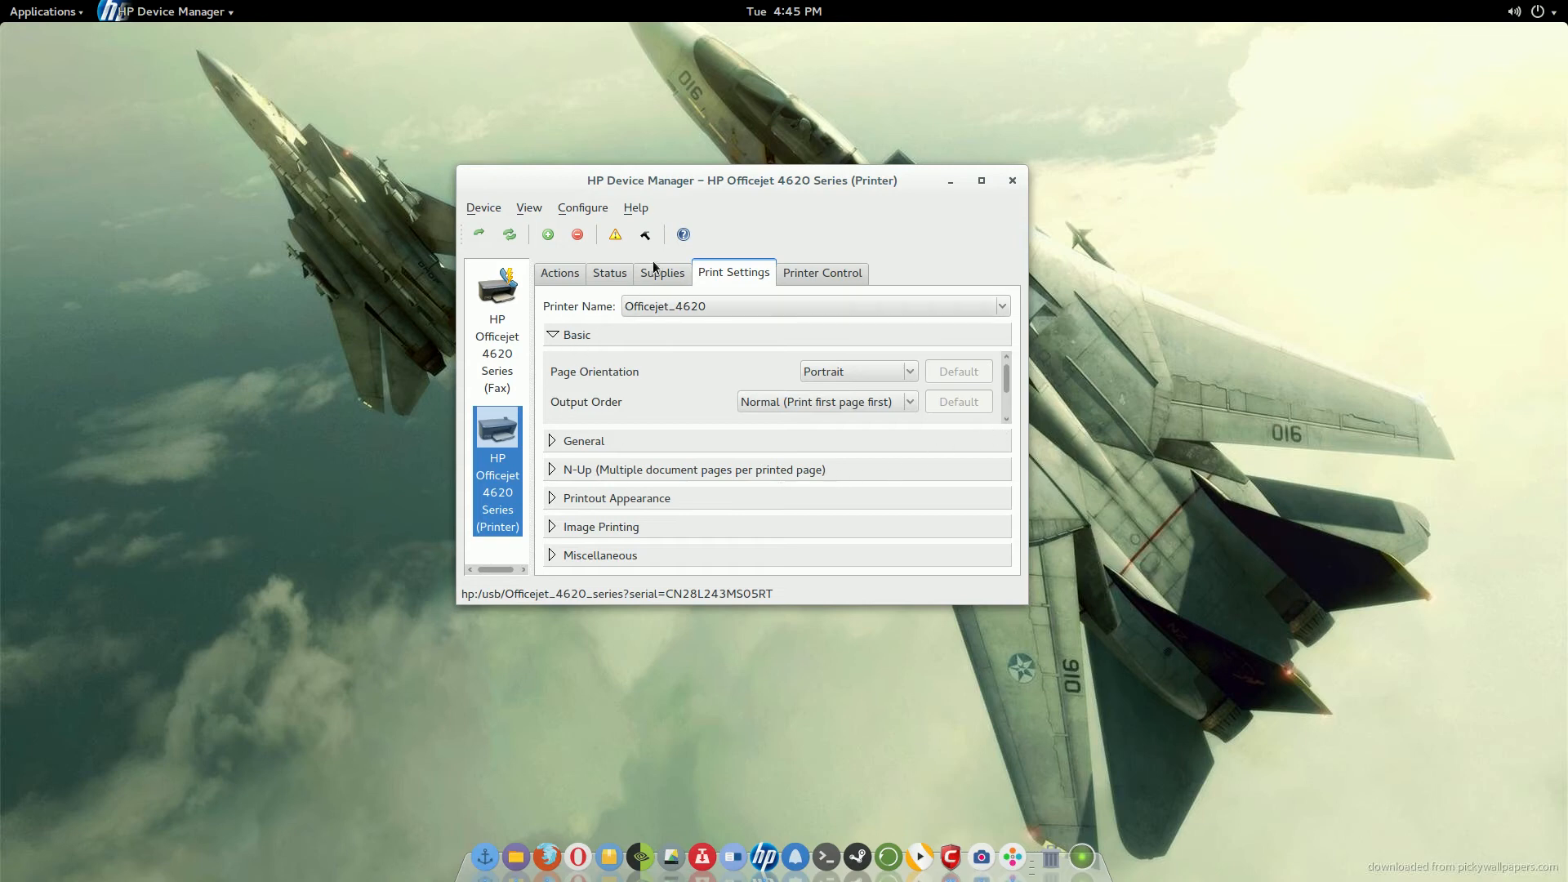
click(660, 272)
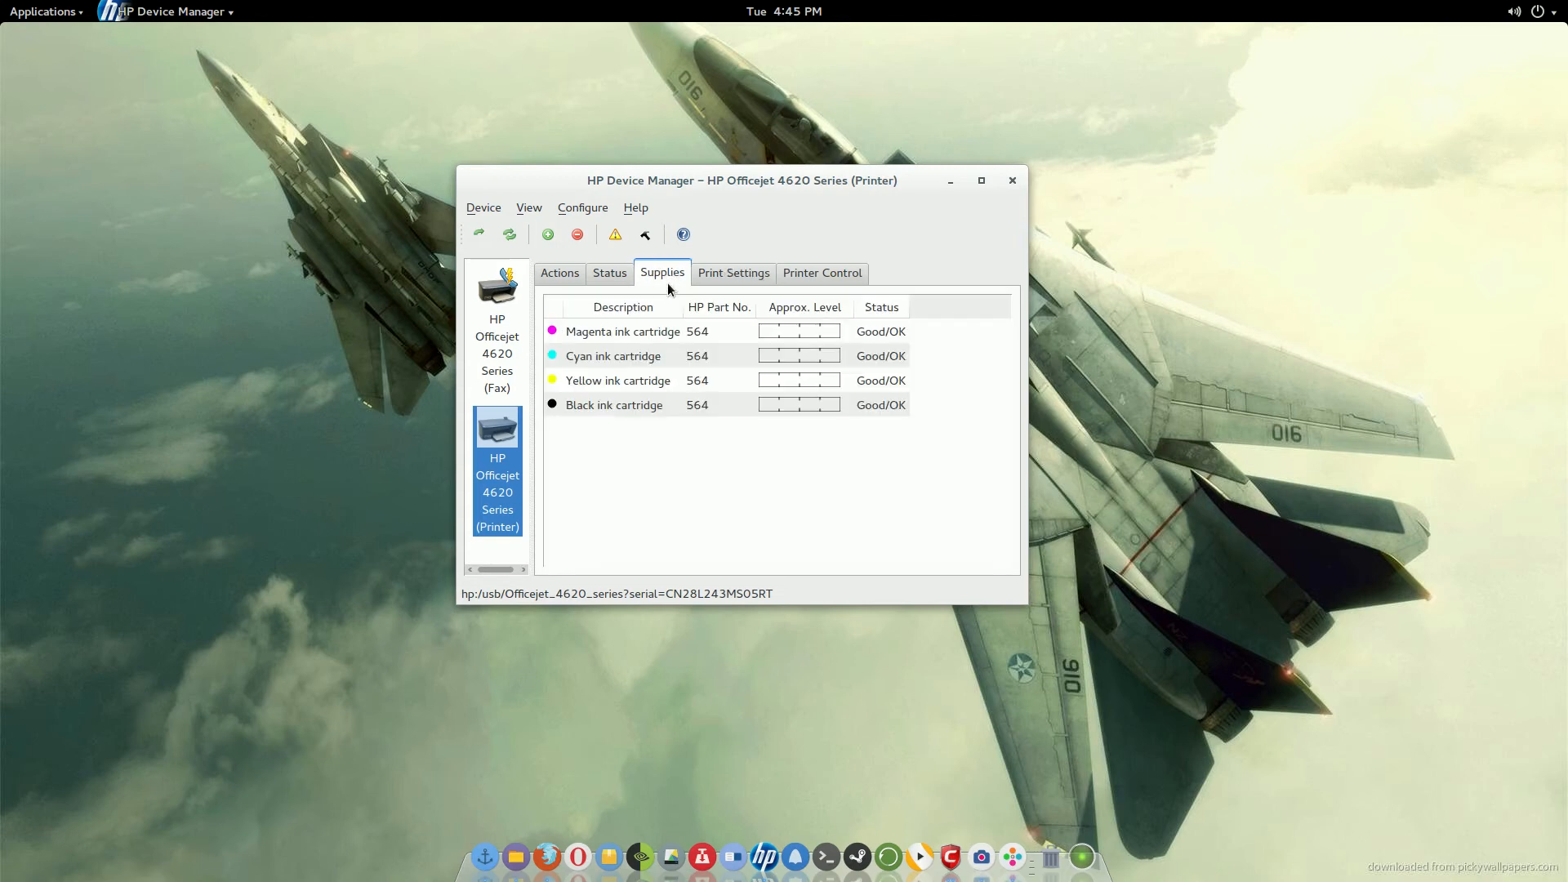
mouse_move(817, 353)
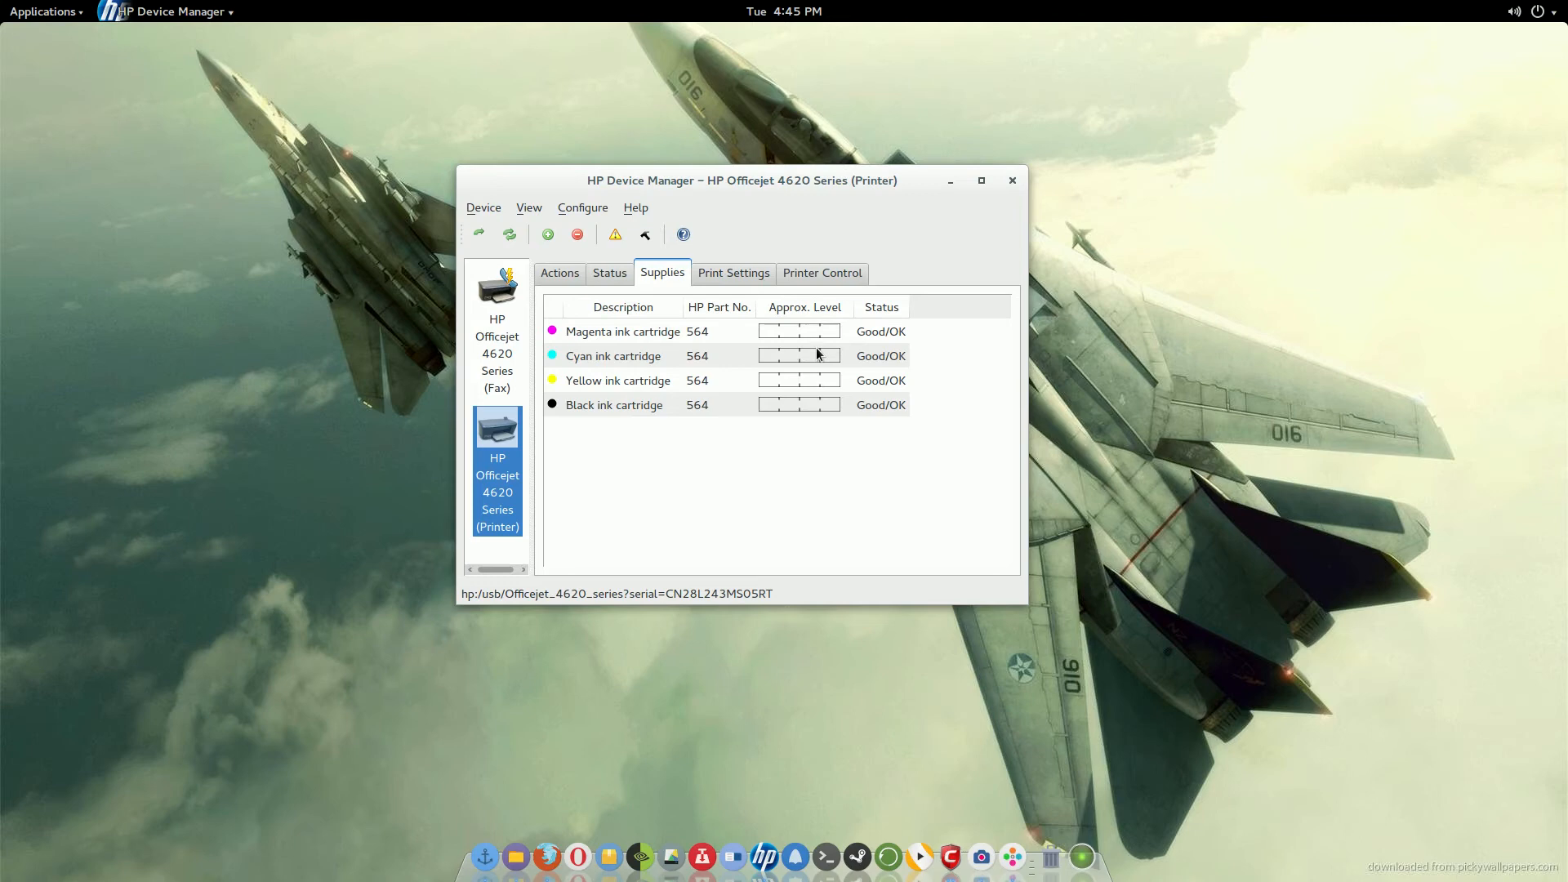
mouse_move(770, 397)
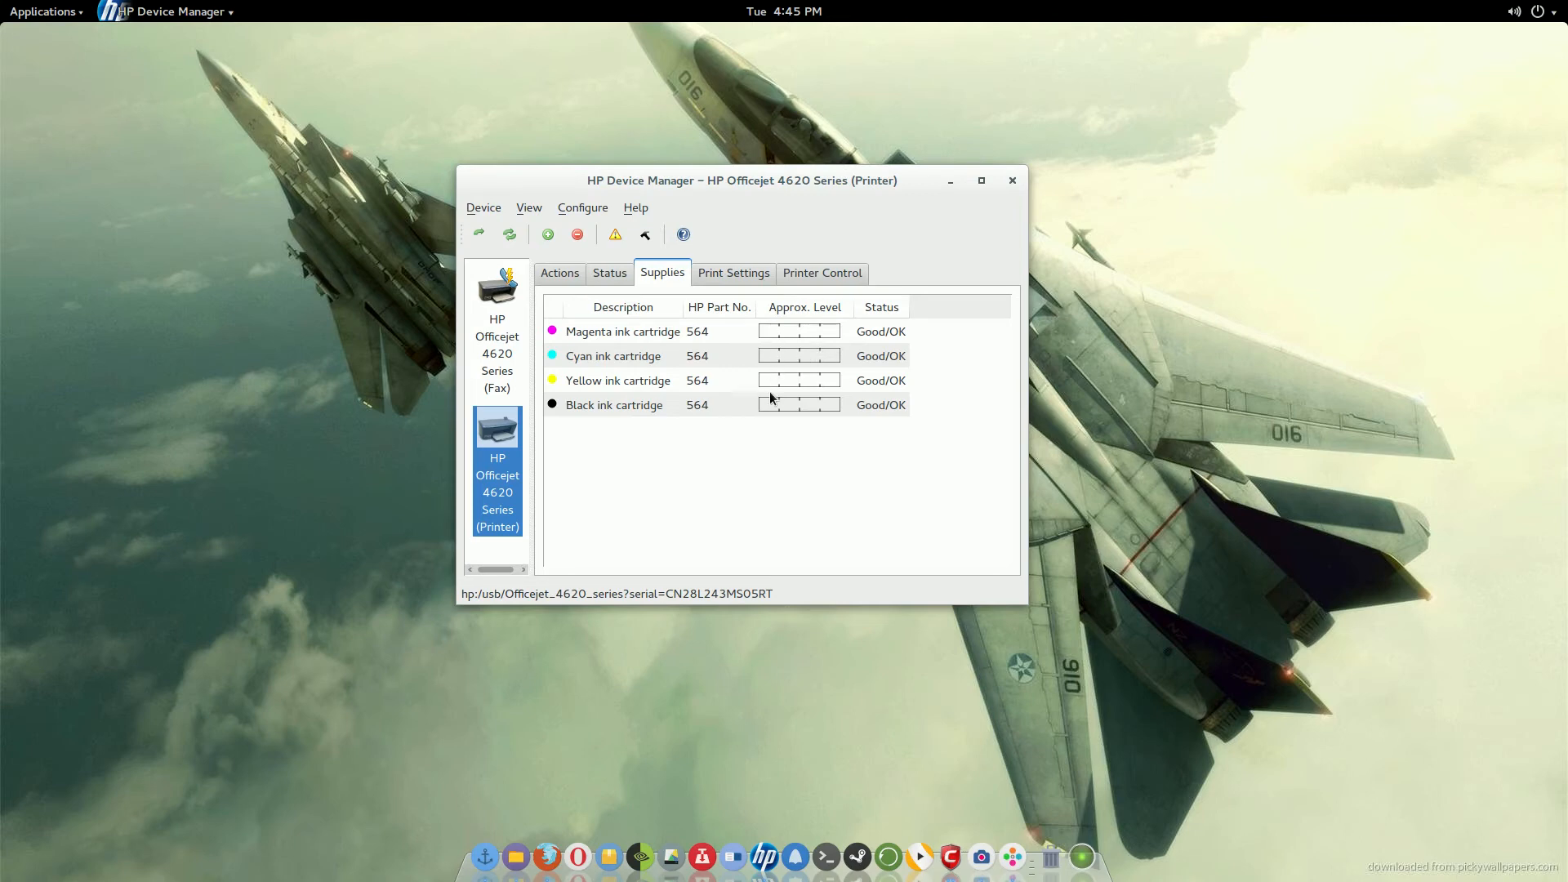
mouse_move(770, 414)
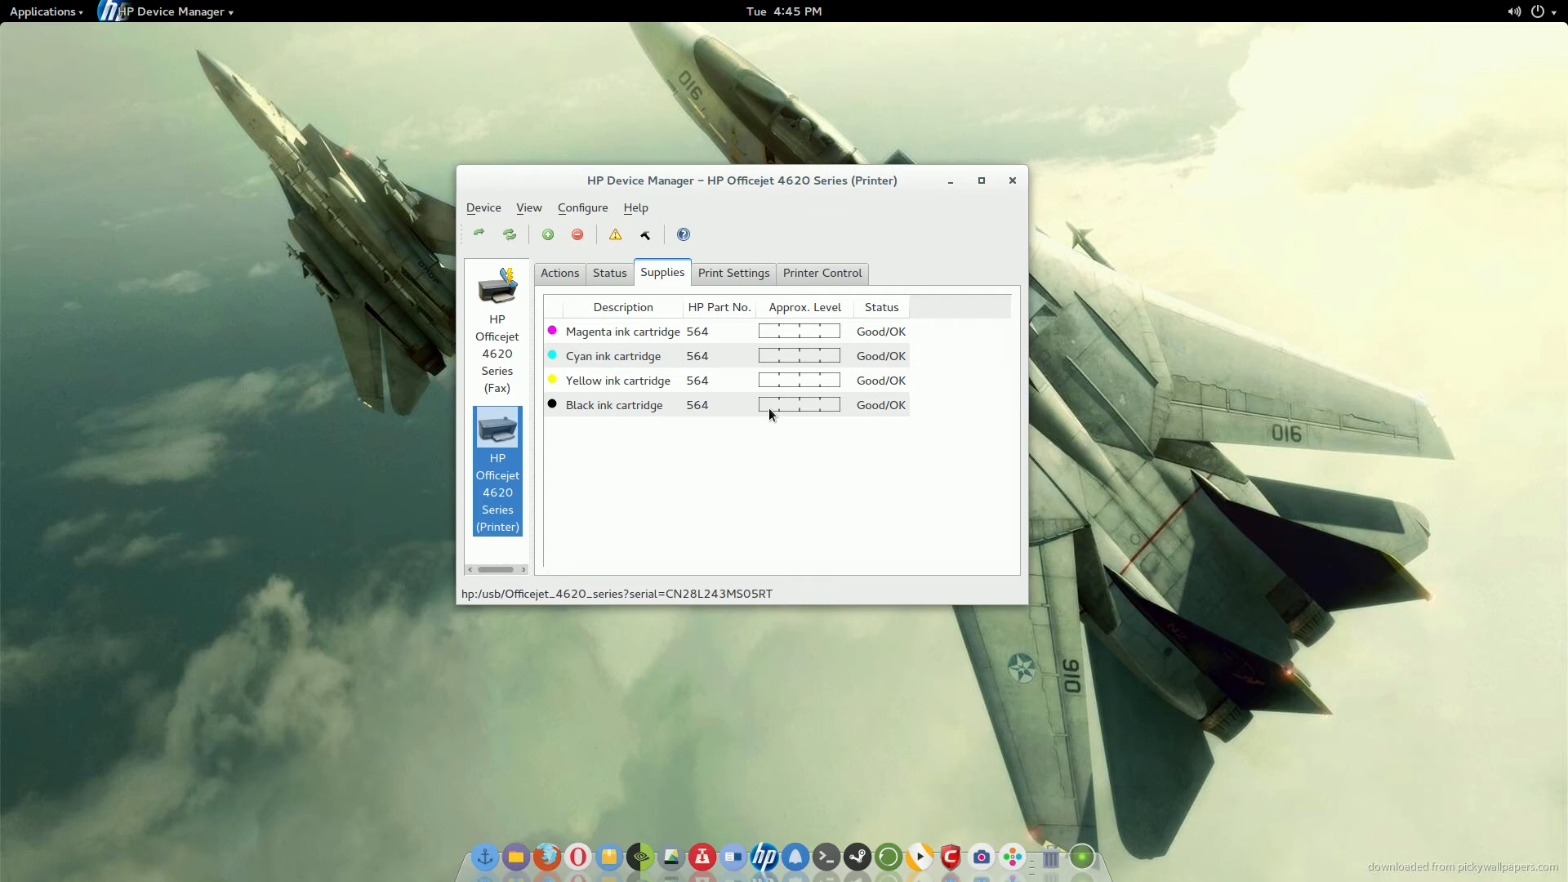
mouse_move(587, 272)
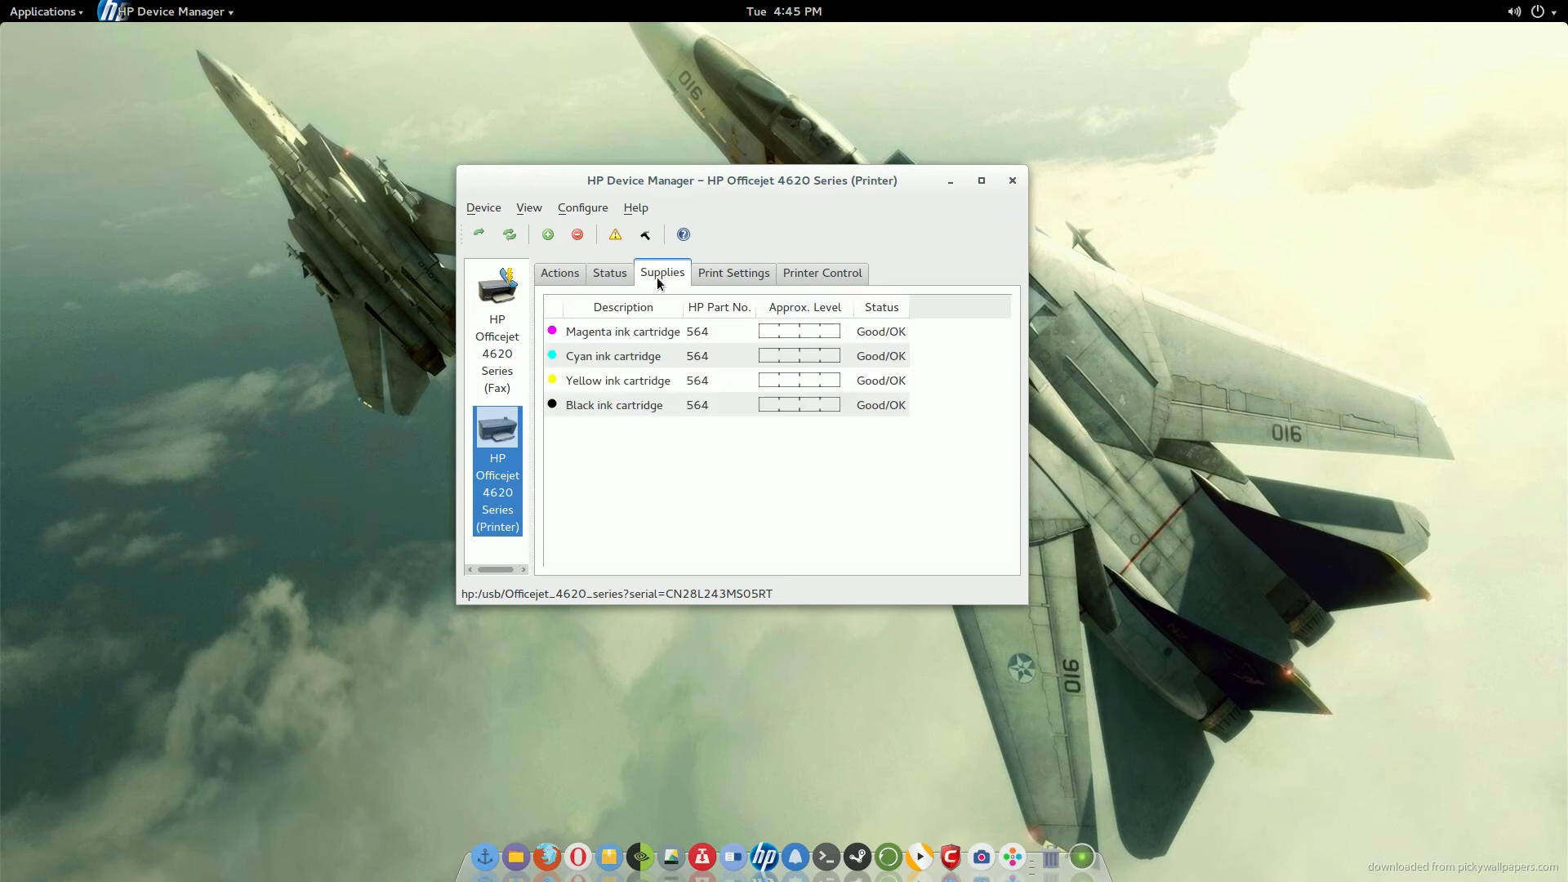
Return to the Officejet 4620's actions and scroll down to wireless setup and HPLIP support entries.
click(559, 272)
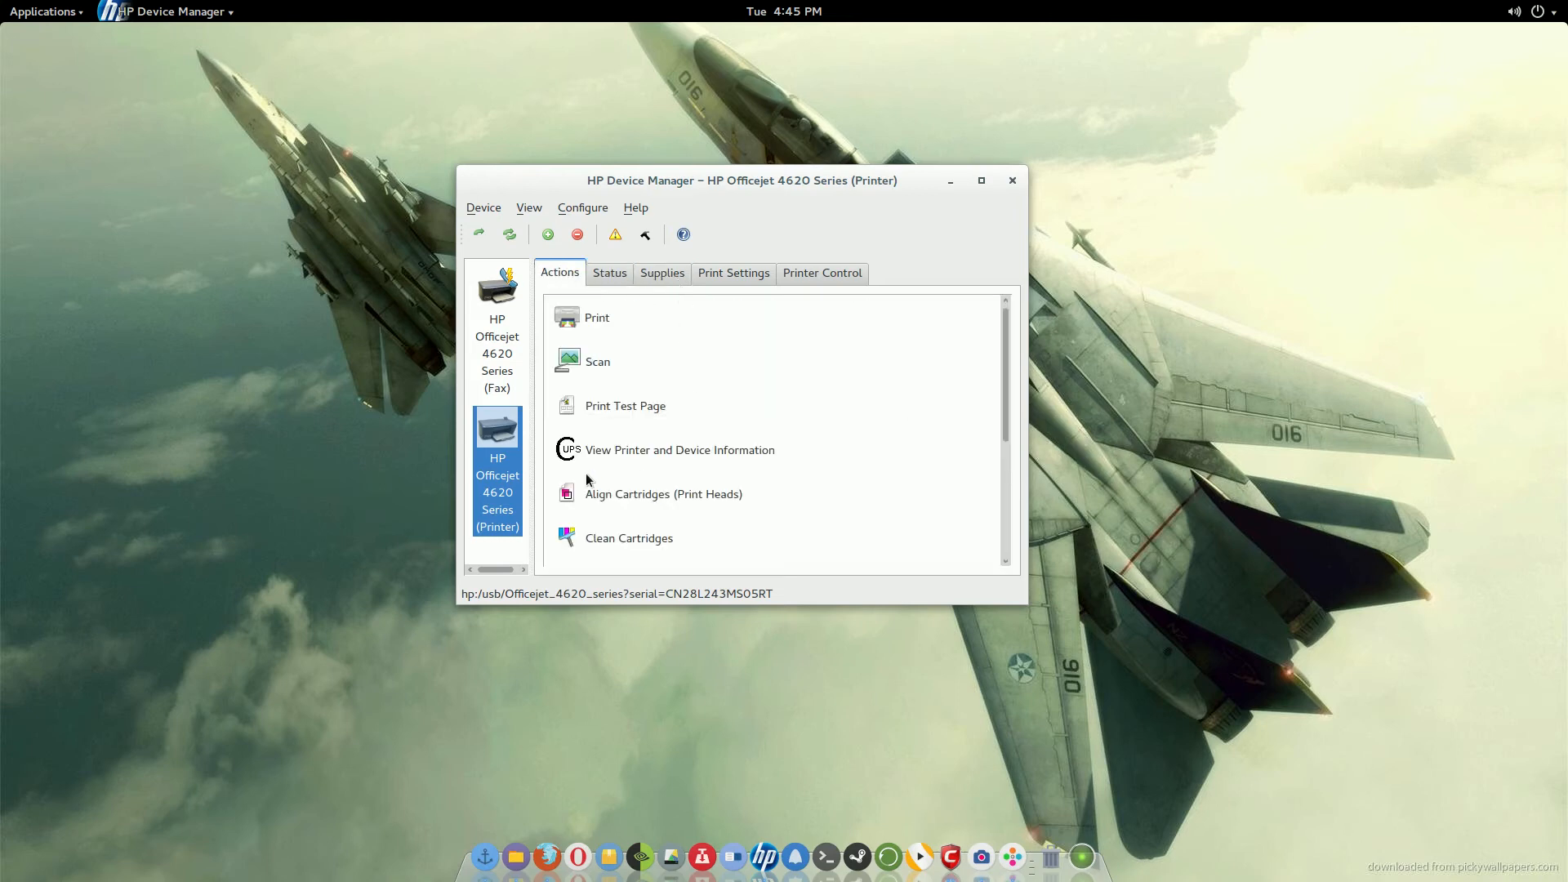
mouse_move(668, 493)
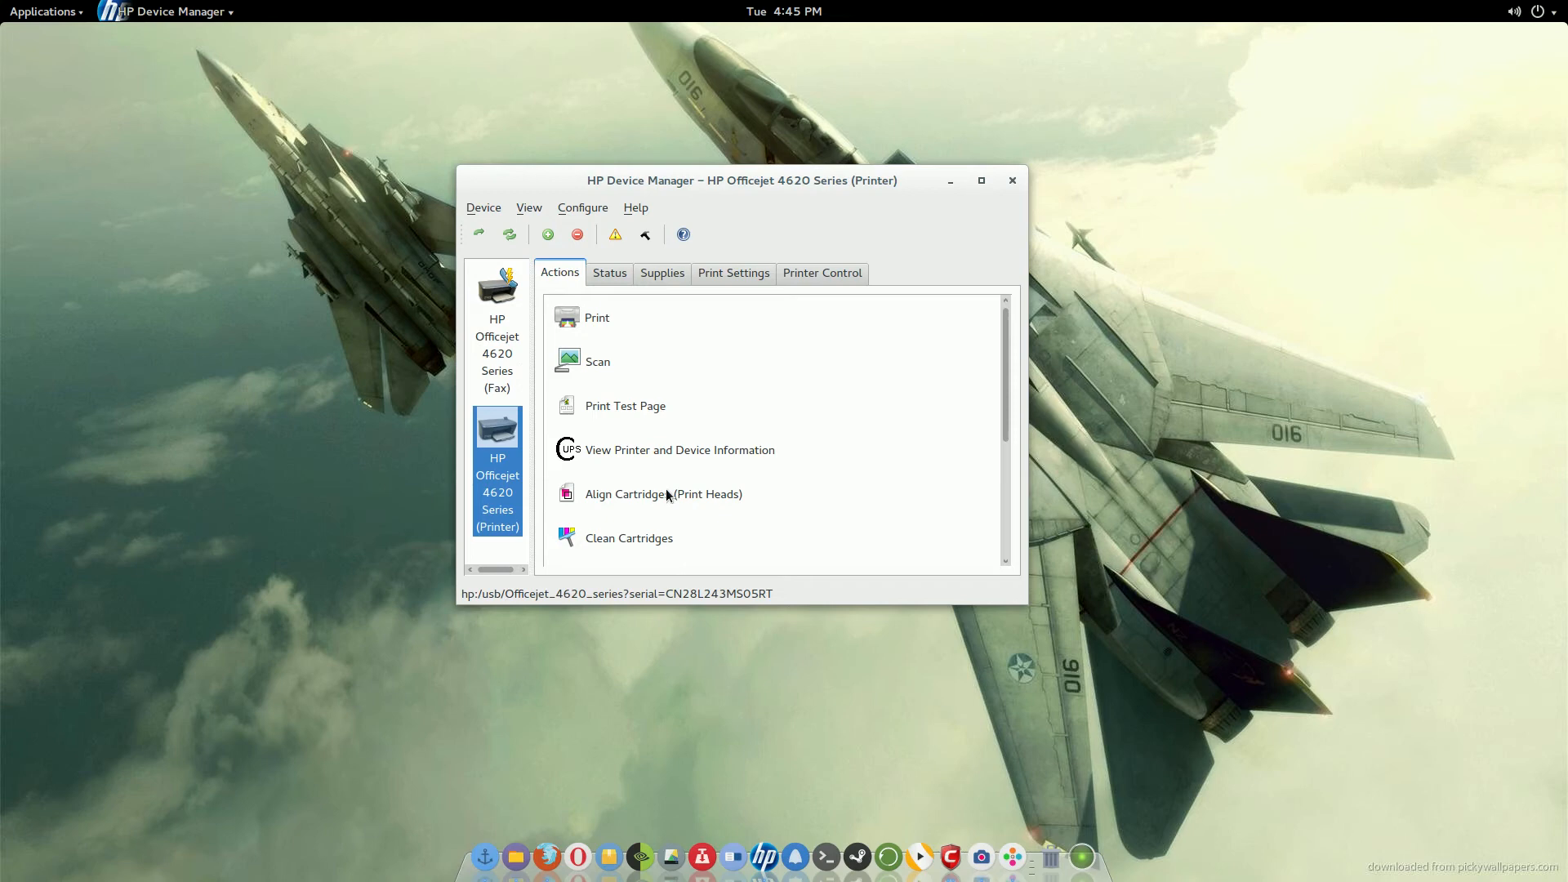
mouse_move(753, 482)
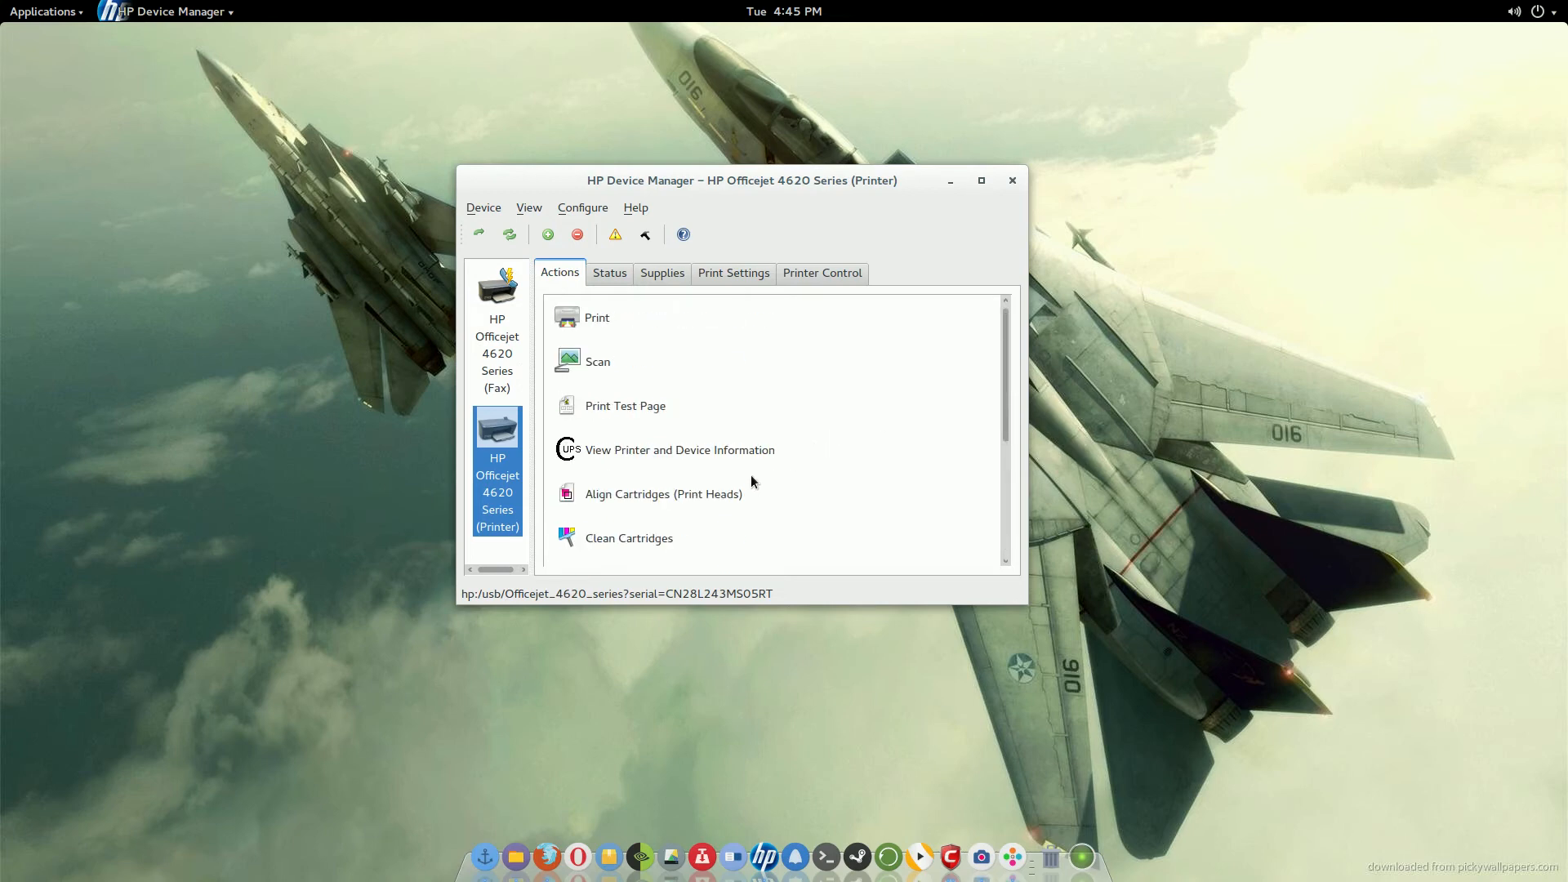
mouse_move(759, 487)
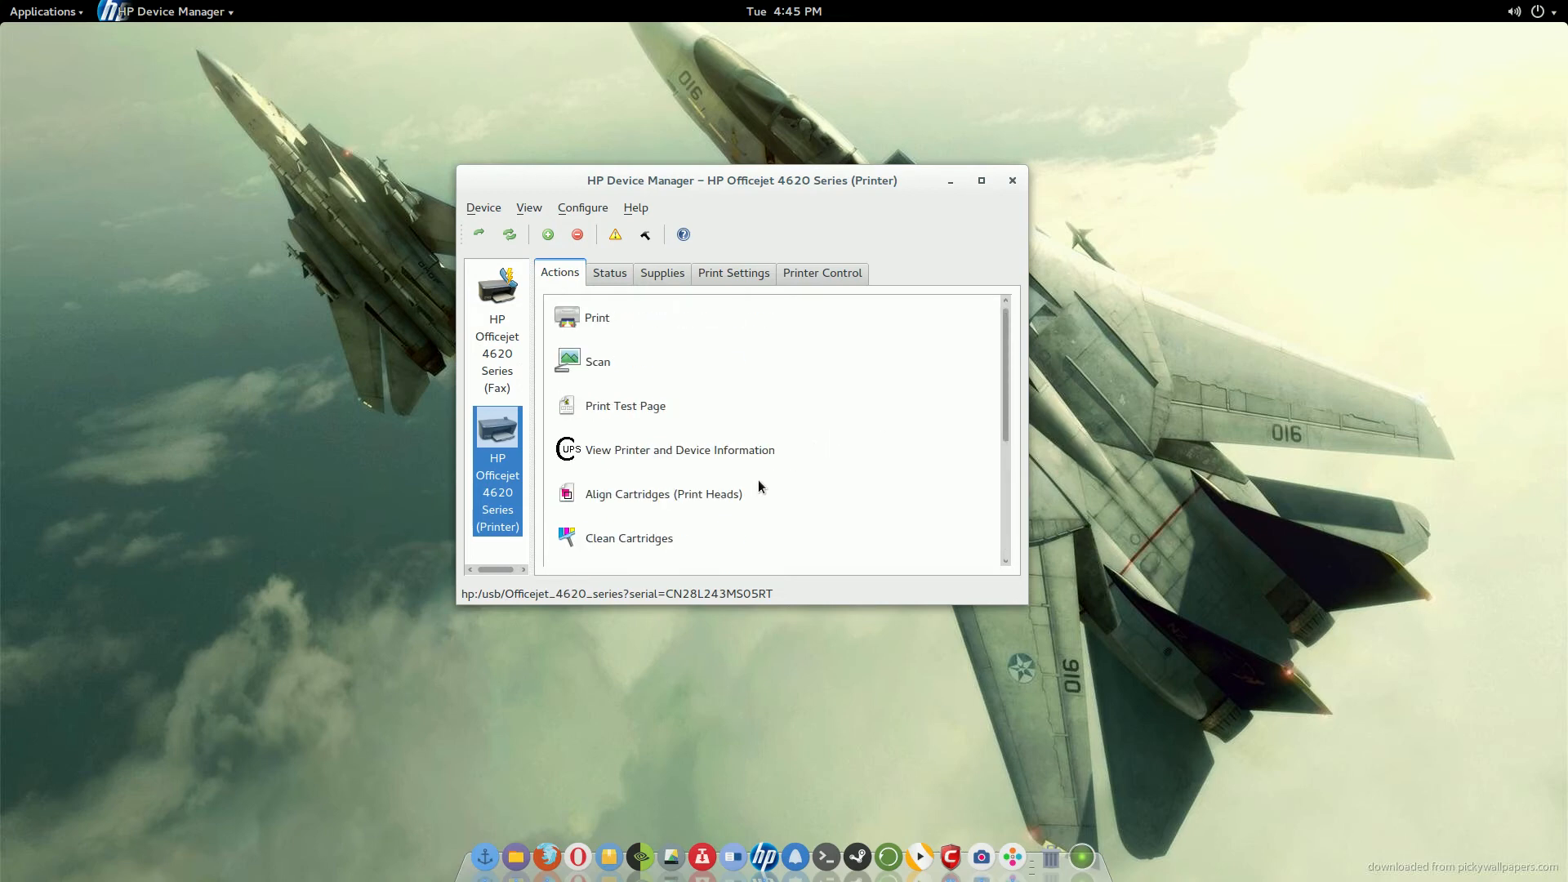
mouse_move(650, 428)
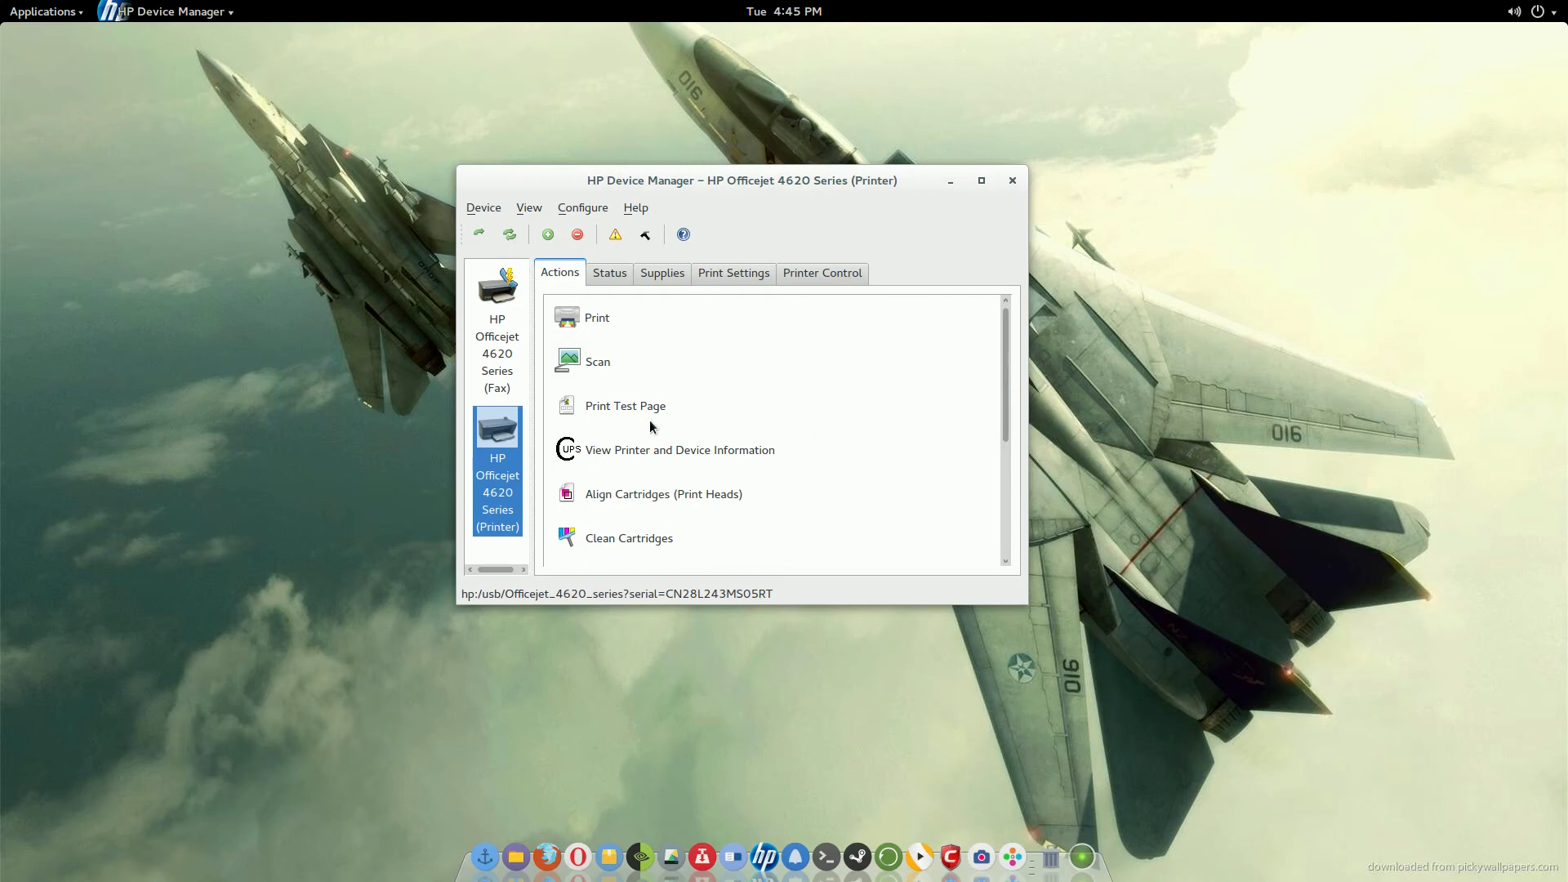
mouse_move(671, 458)
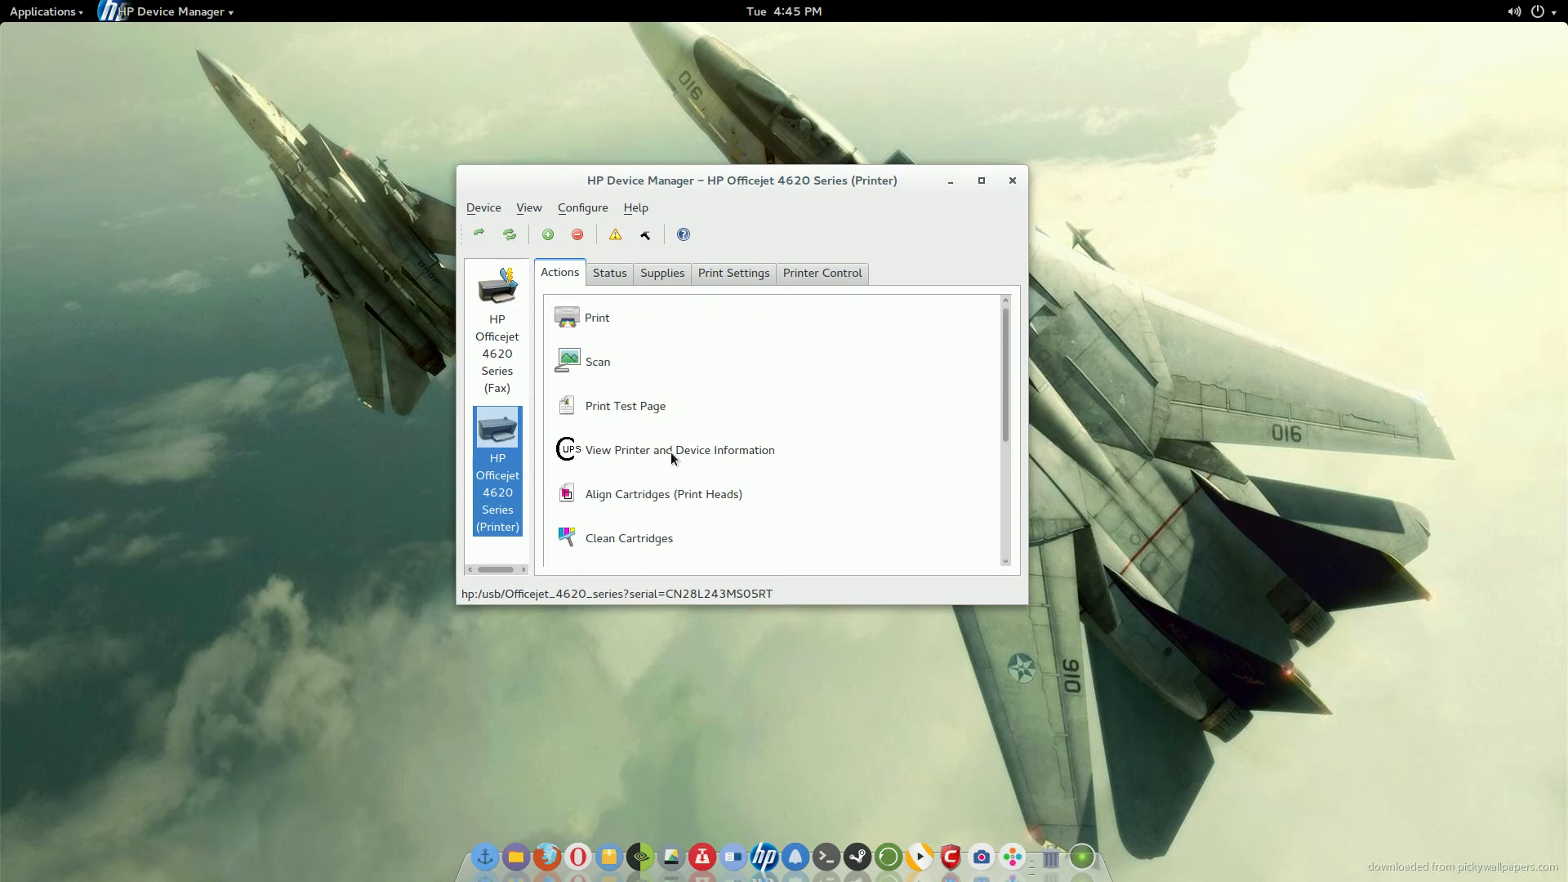
mouse_move(731, 460)
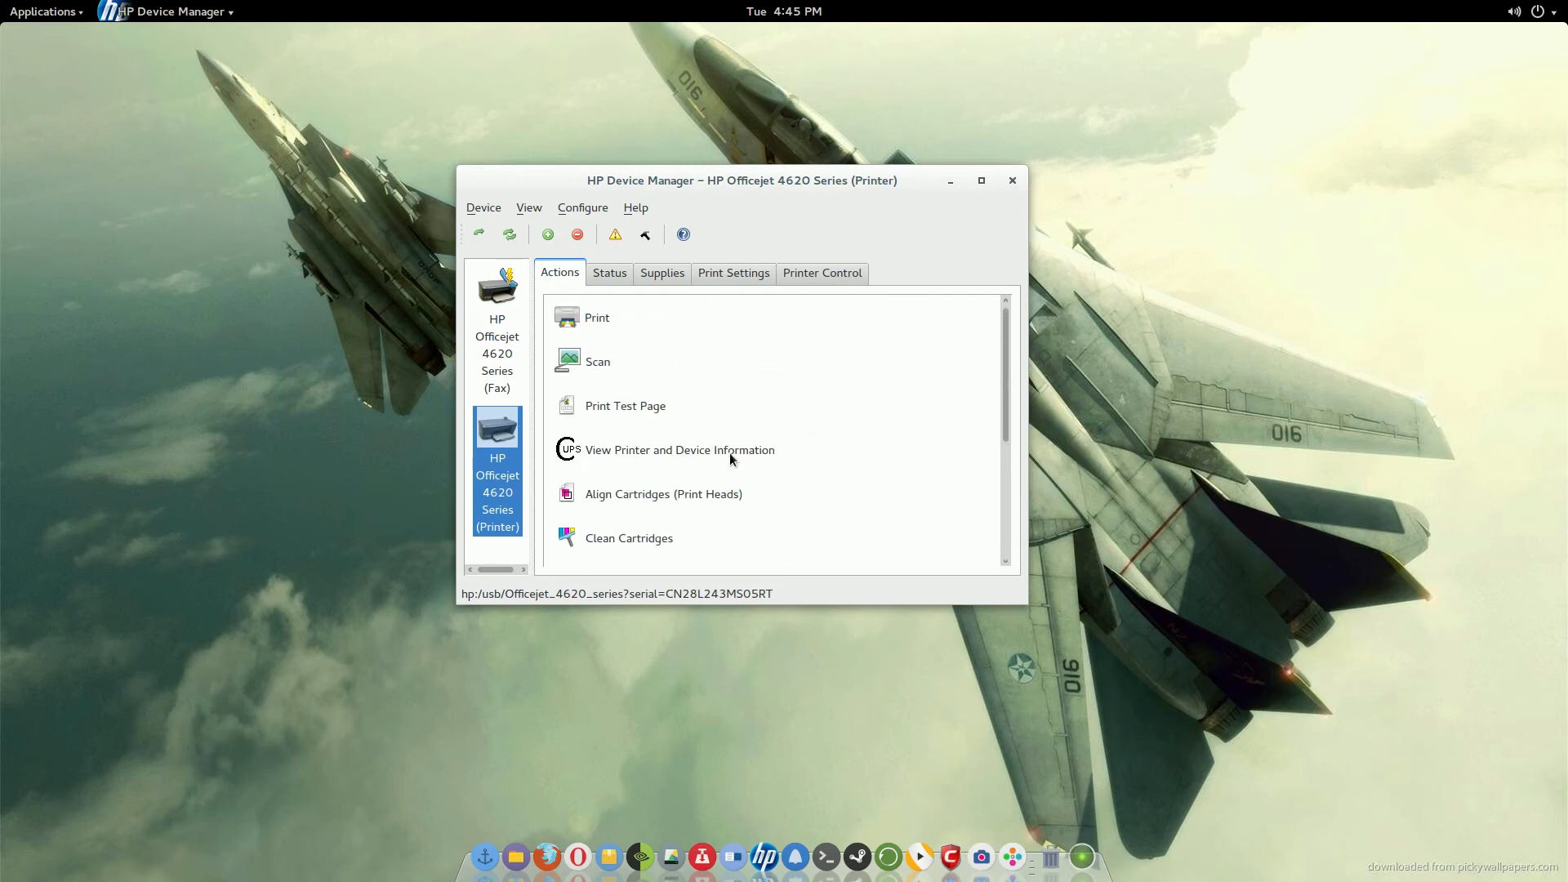
scroll(down, 3)
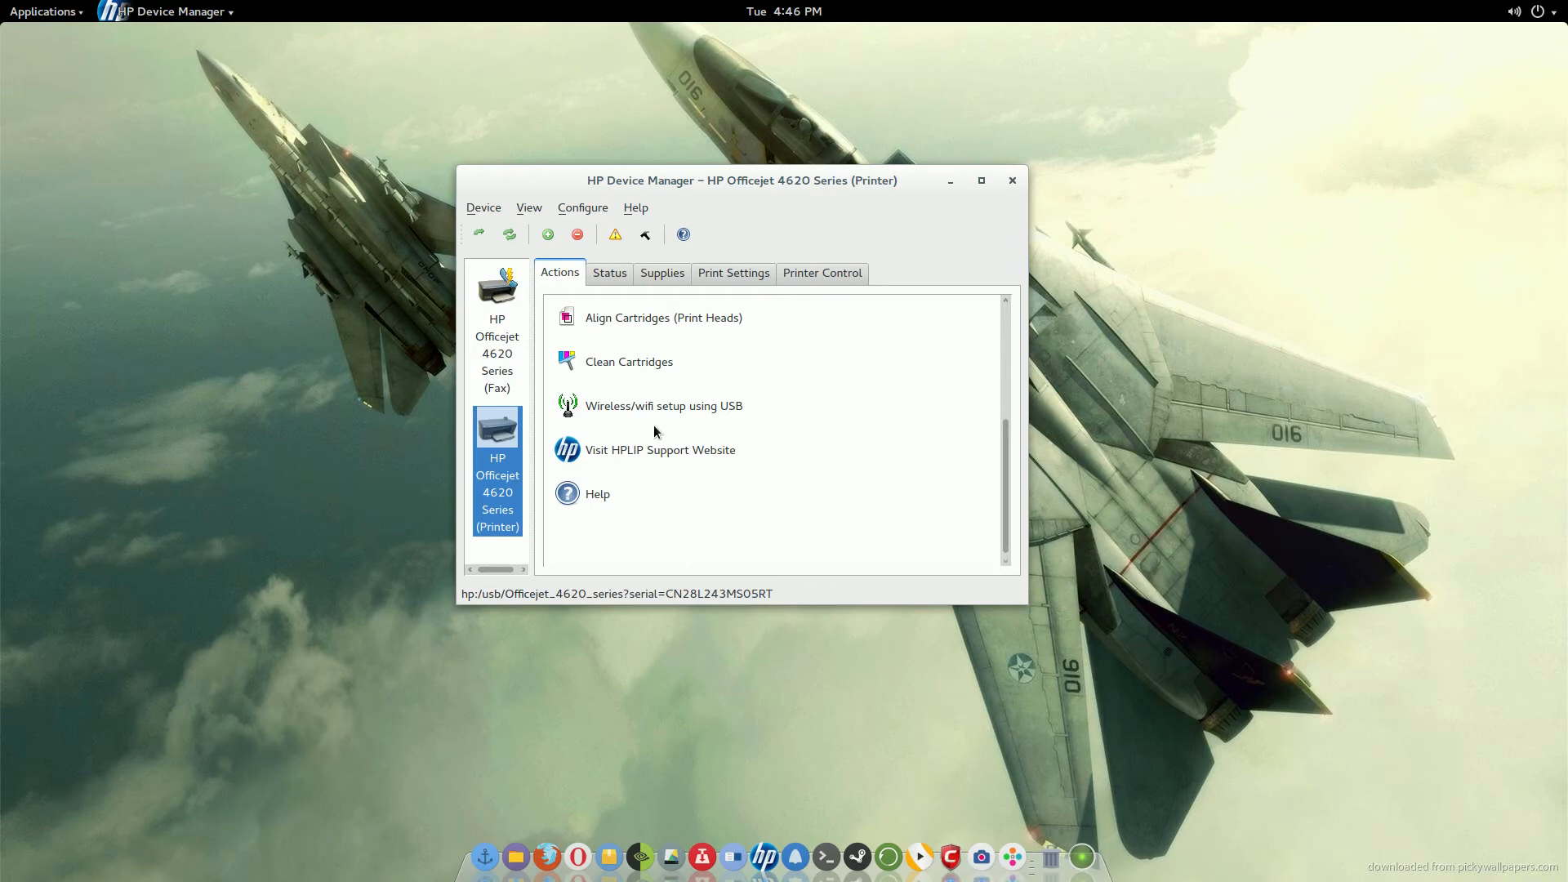
click(664, 405)
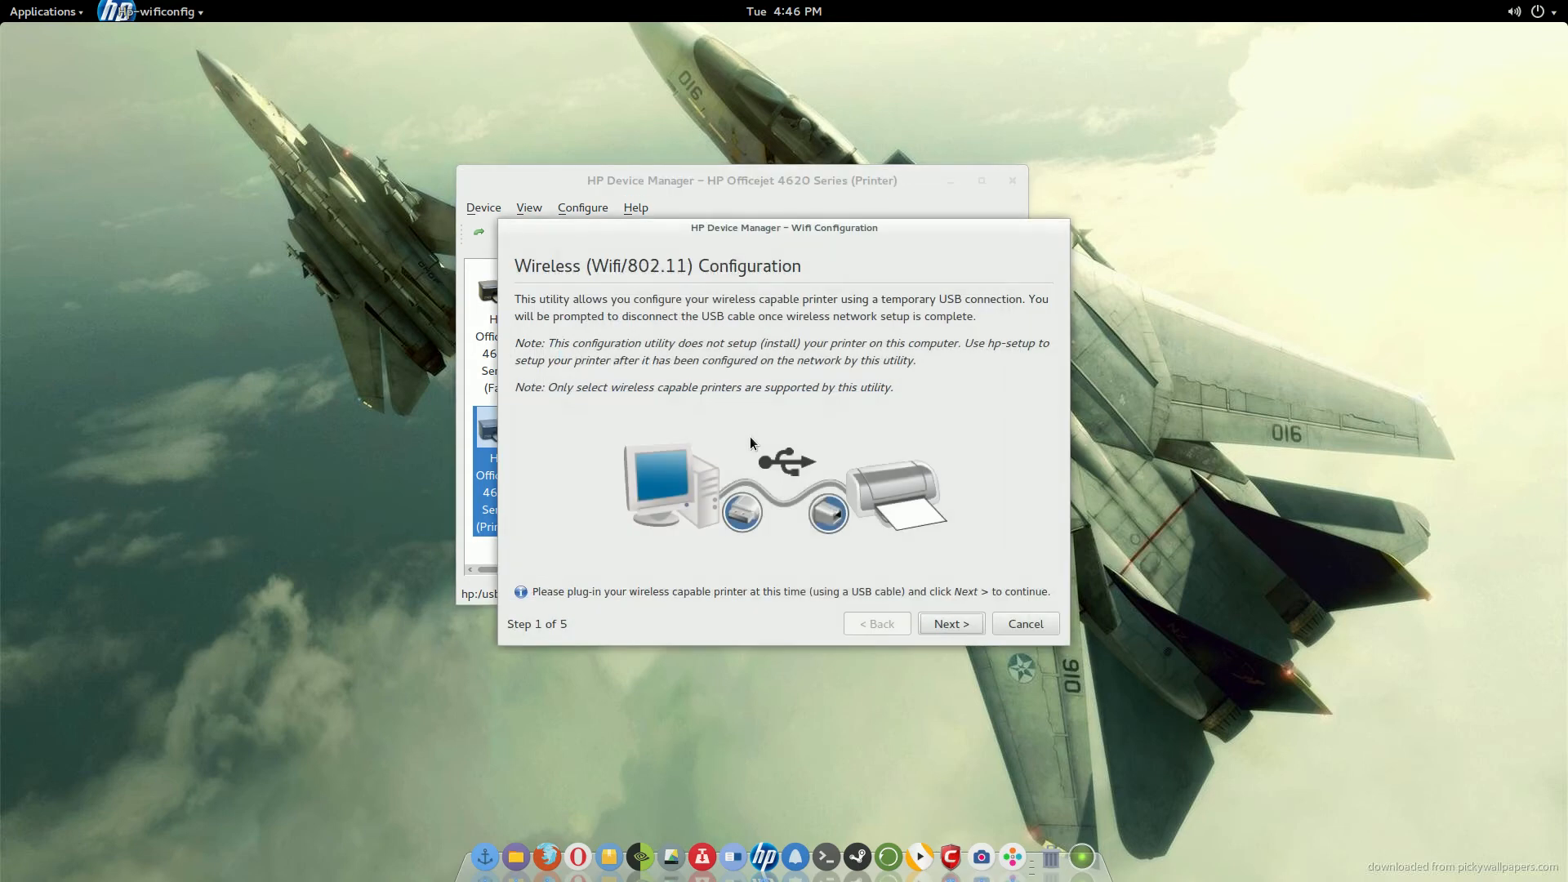
mouse_move(553, 567)
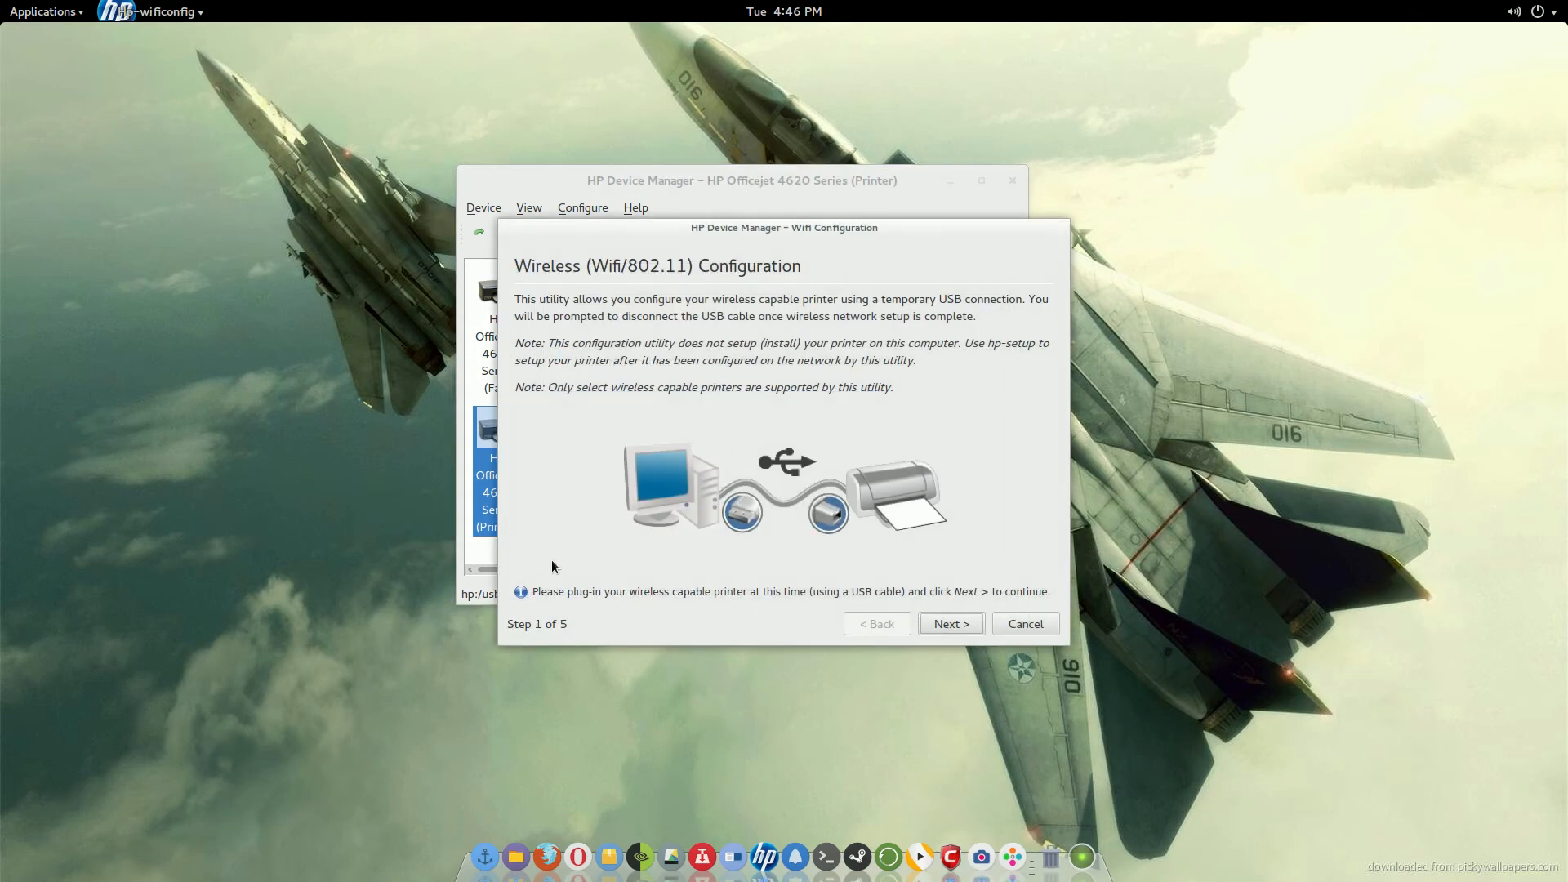
mouse_move(1050, 642)
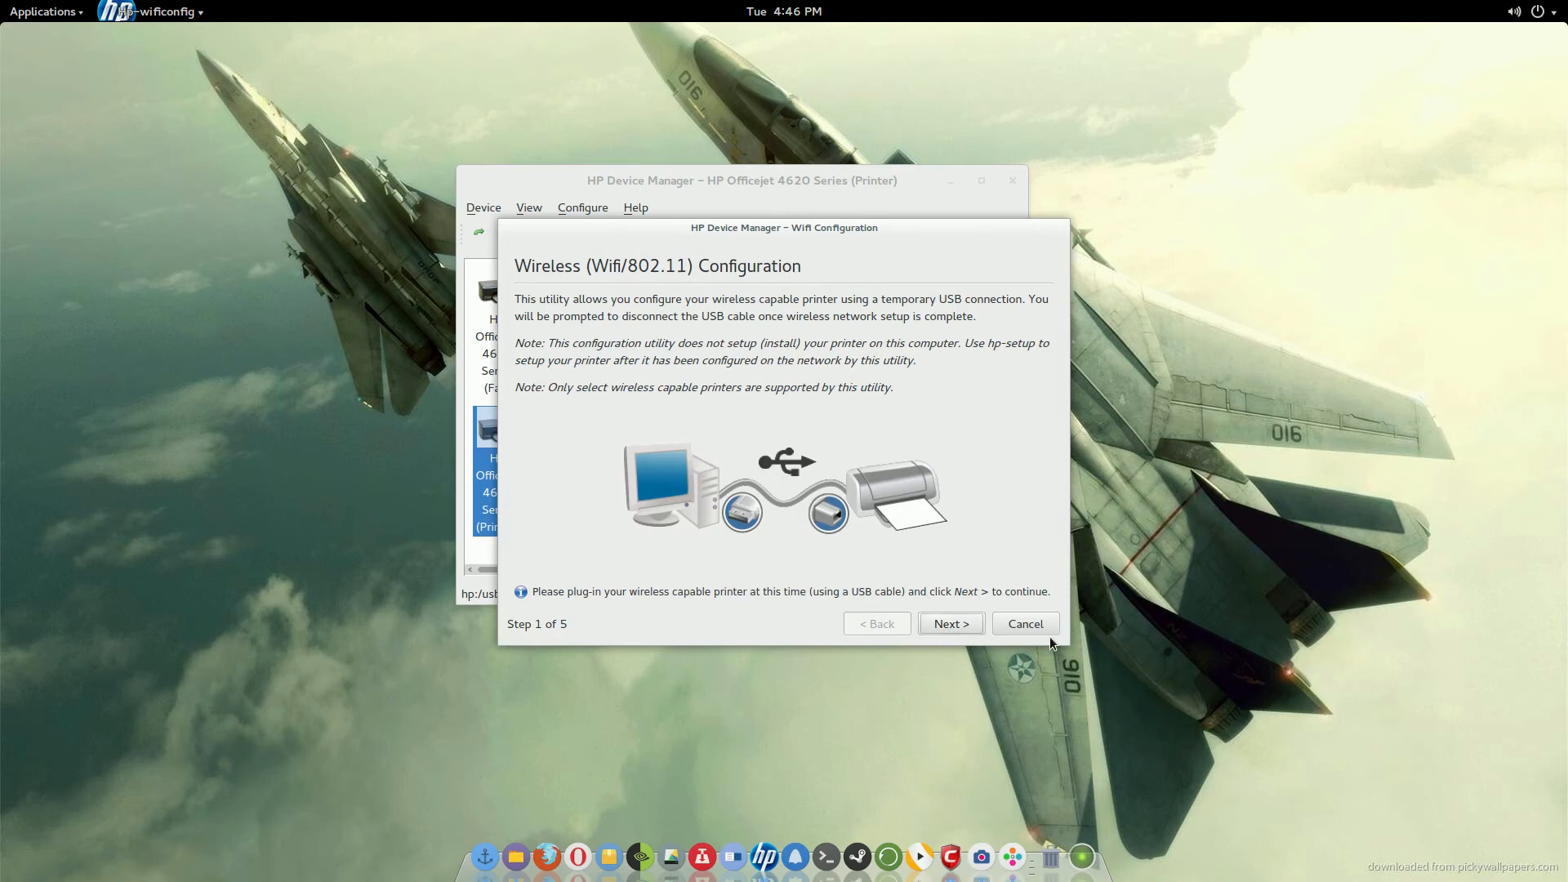
click(1024, 623)
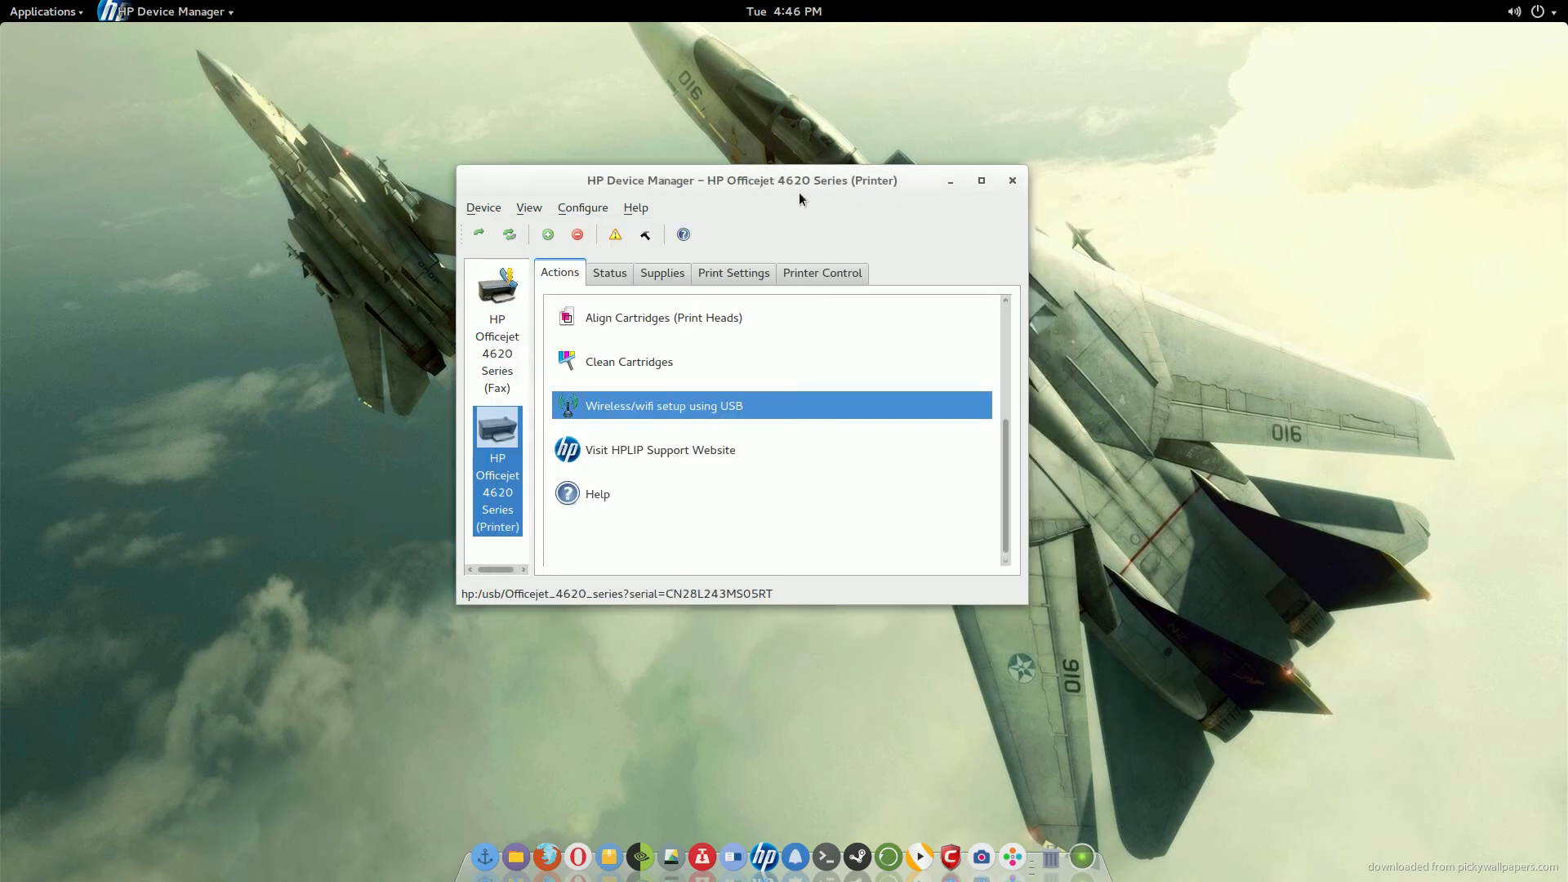
mouse_move(974, 226)
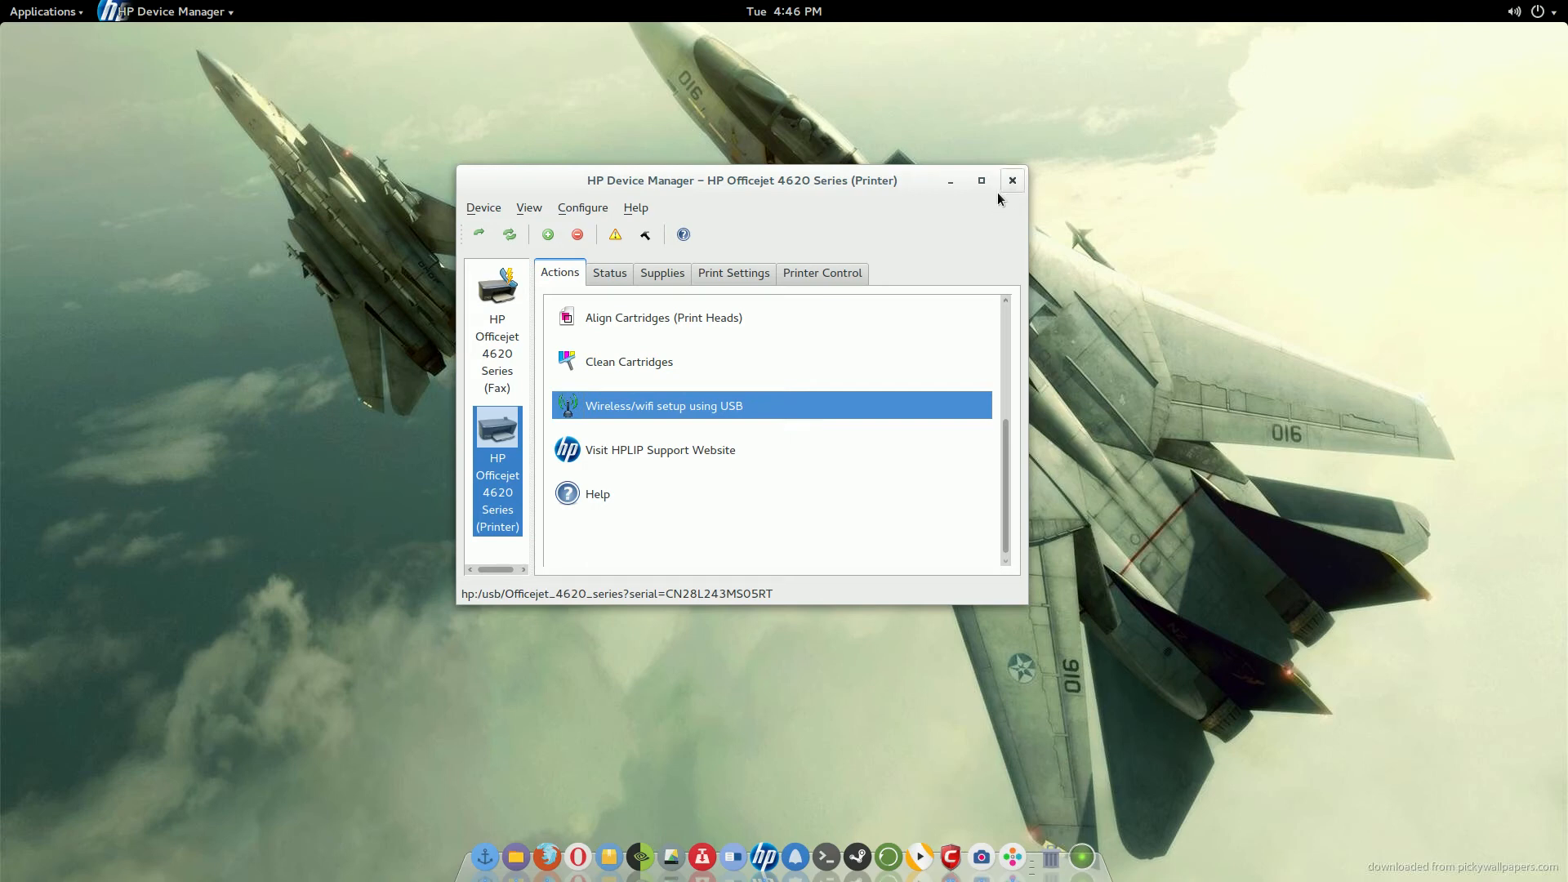
mouse_move(1012, 186)
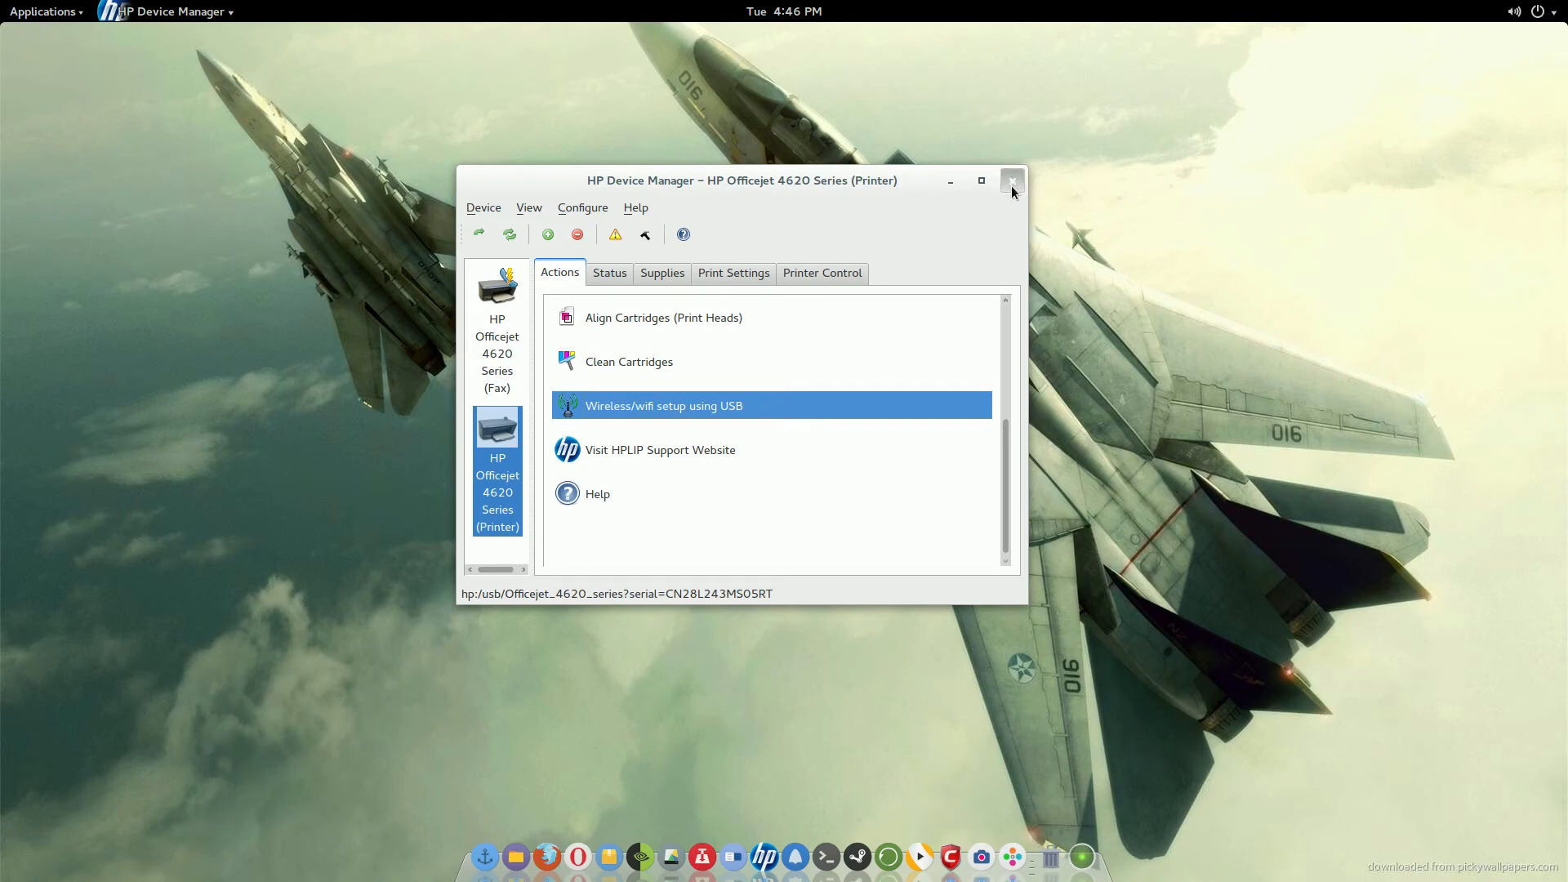
click(1012, 182)
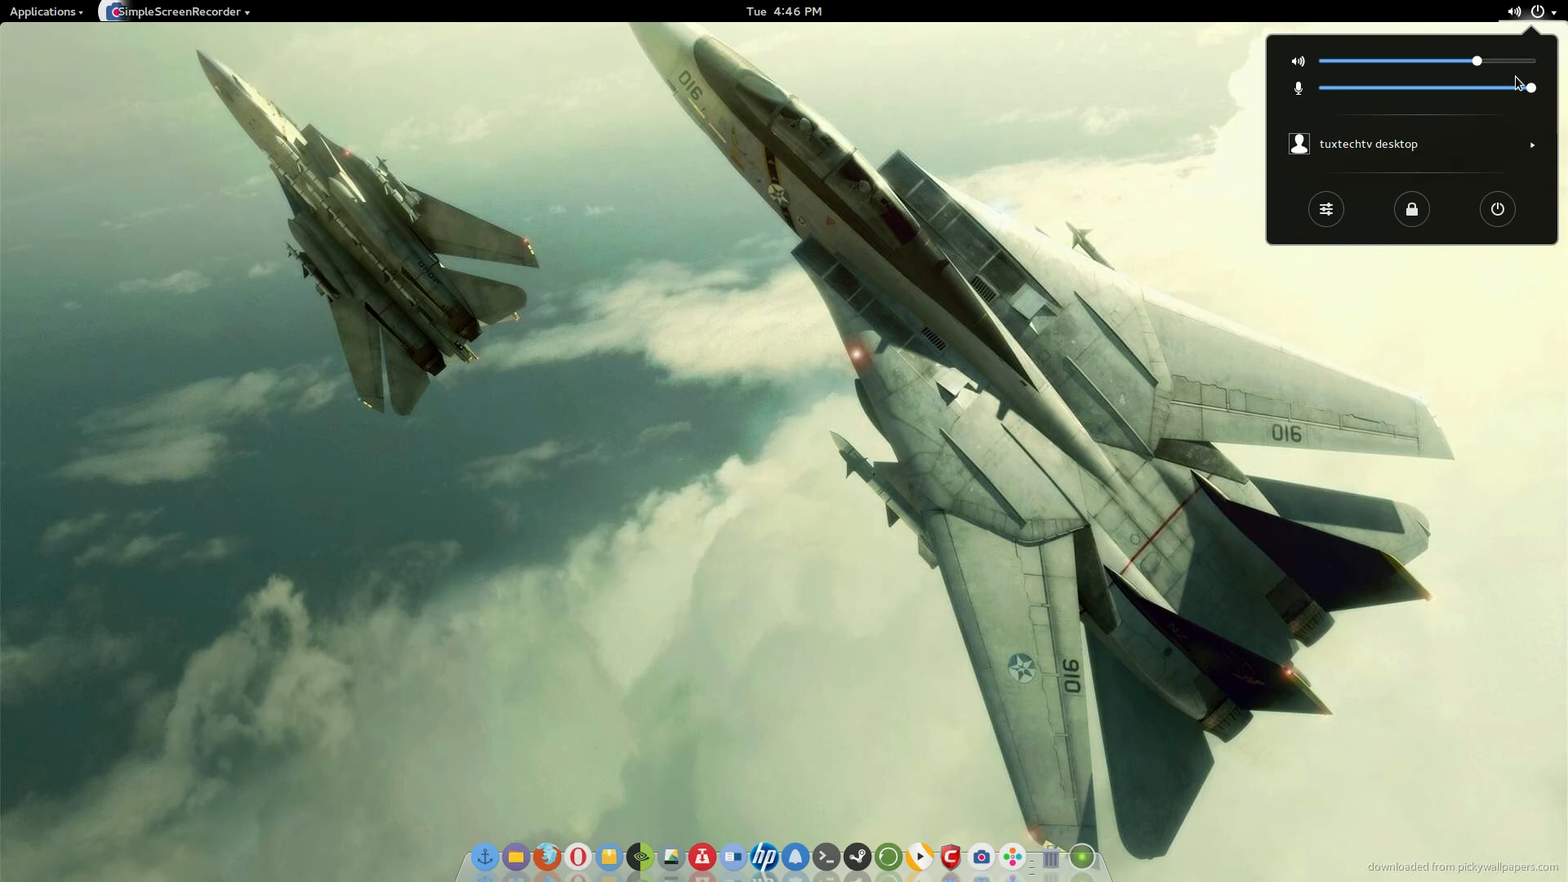
click(1324, 209)
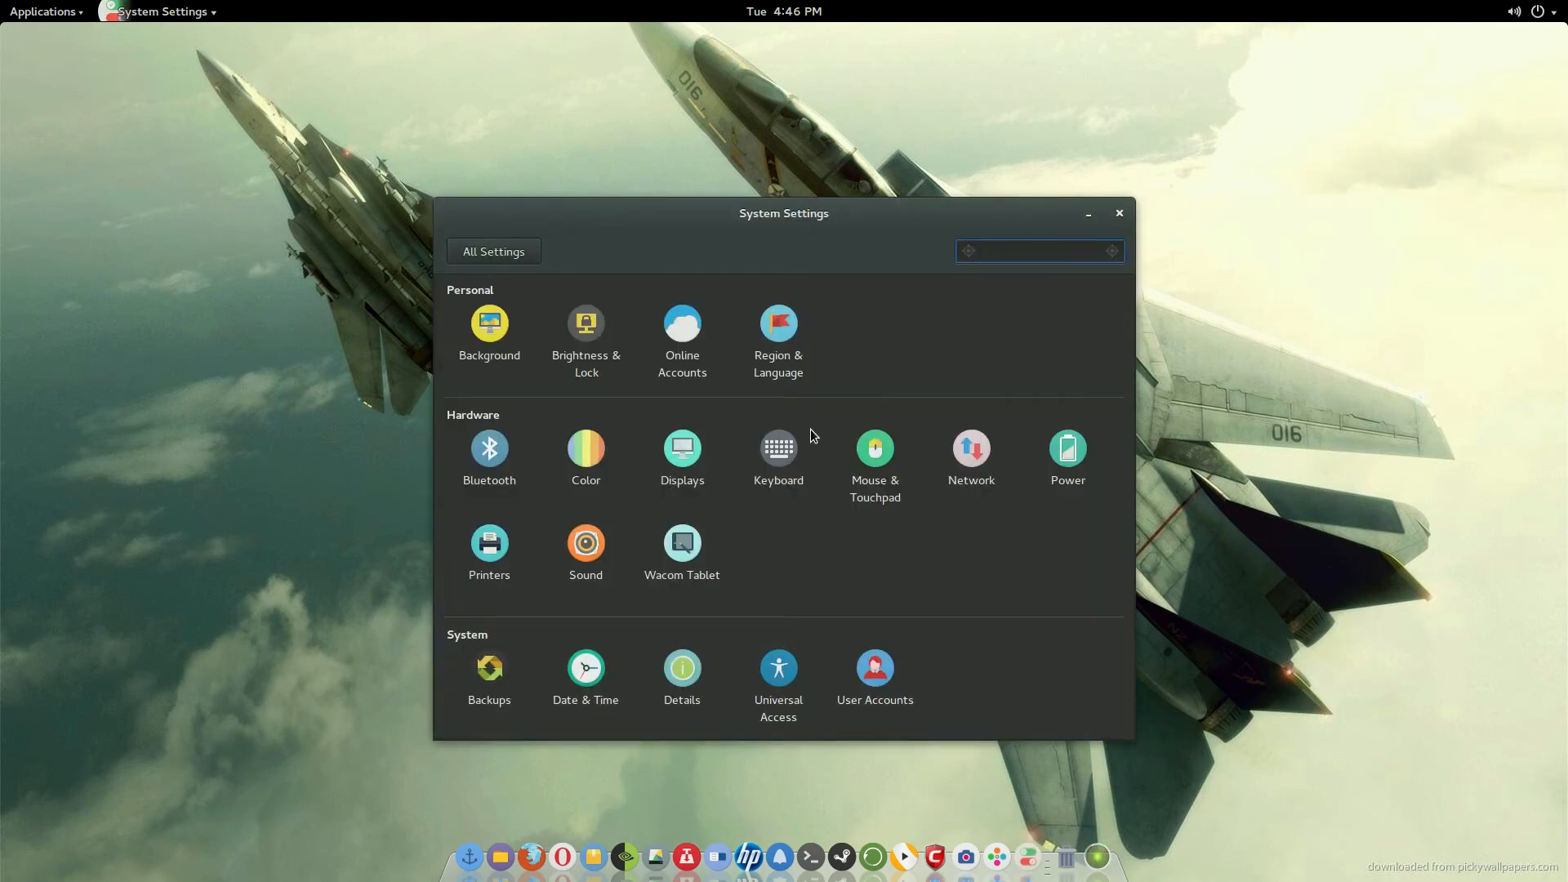
click(1038, 250)
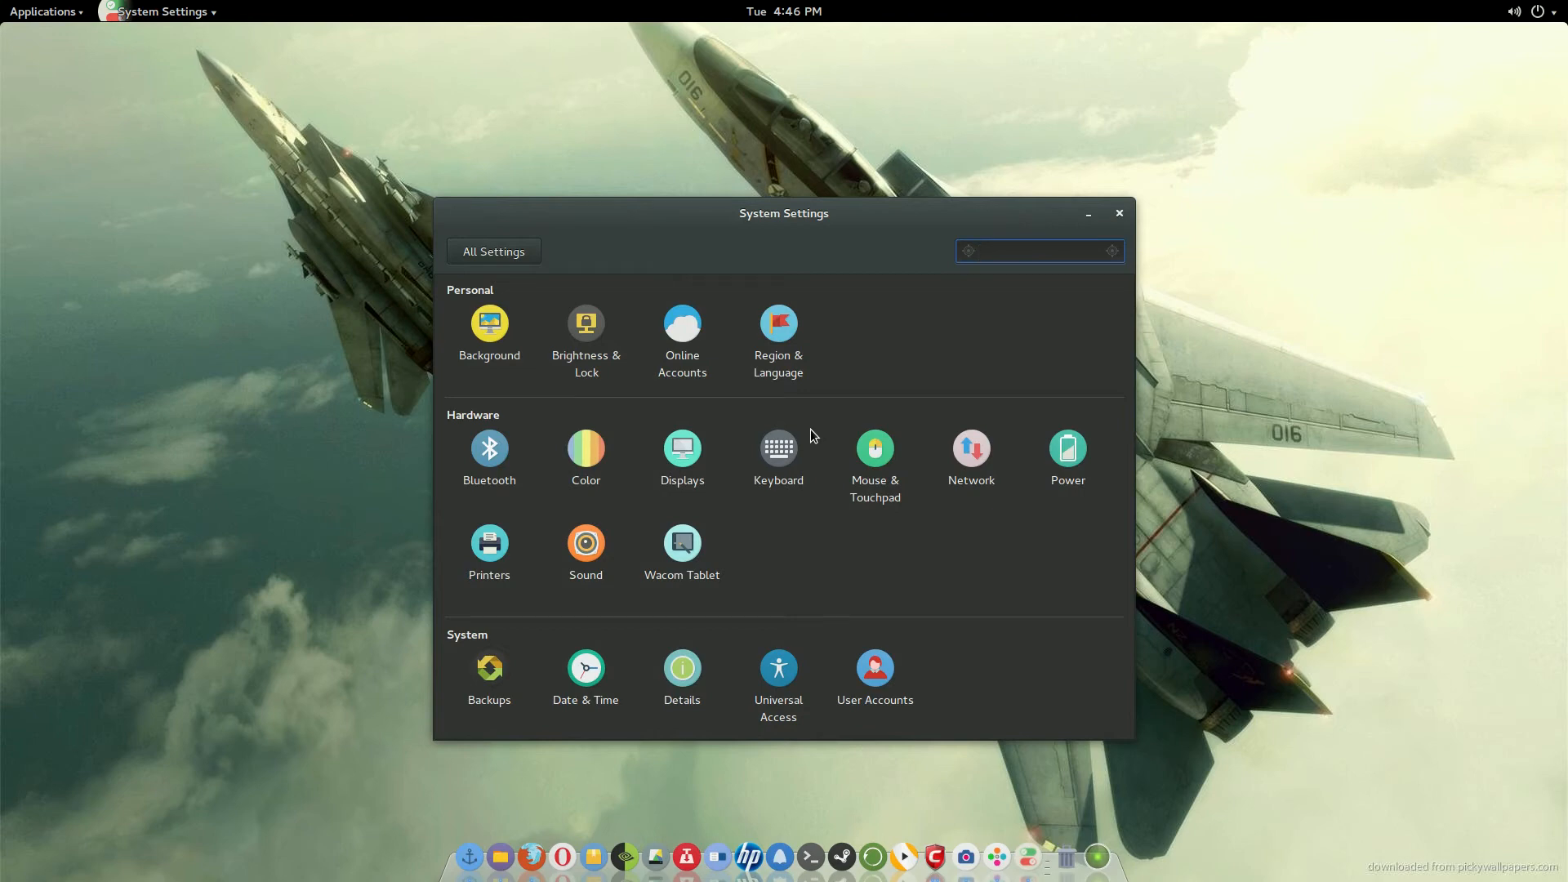
click(1038, 251)
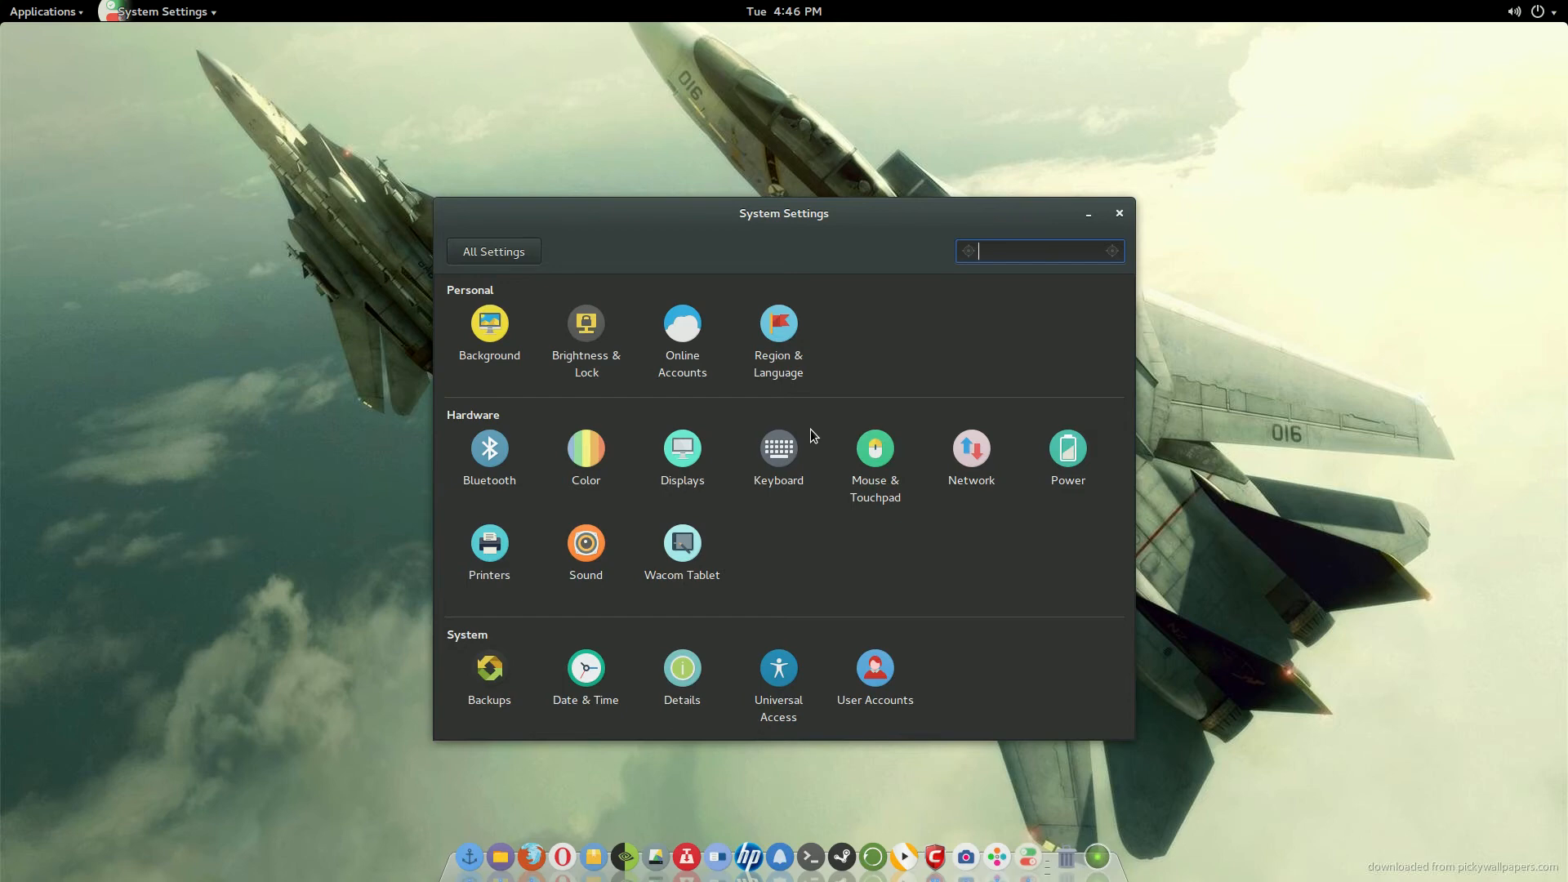
mouse_move(499, 573)
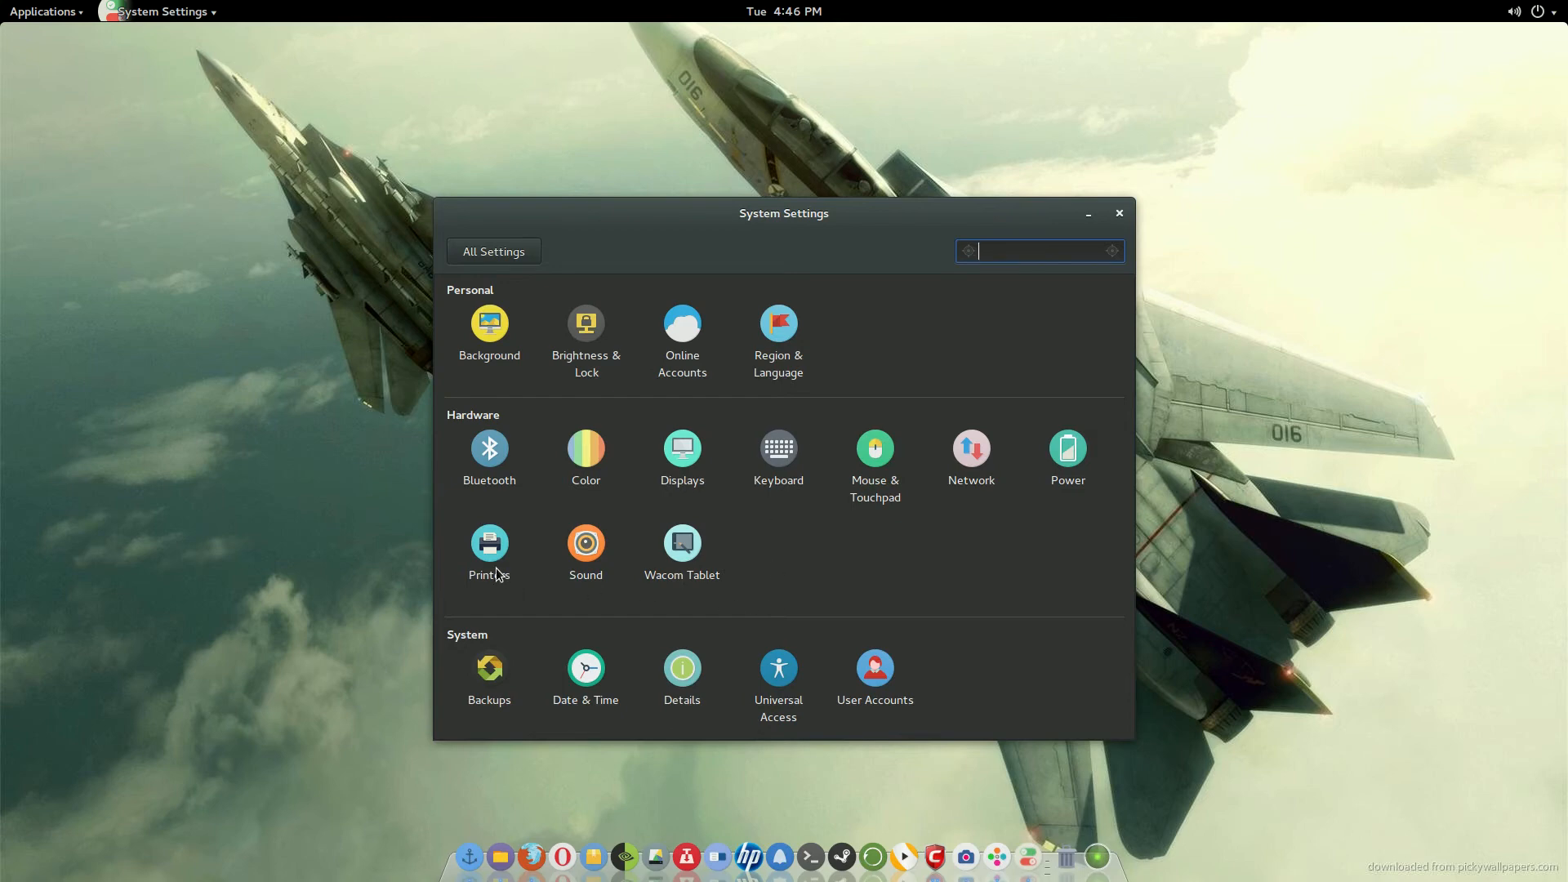
mouse_move(917, 286)
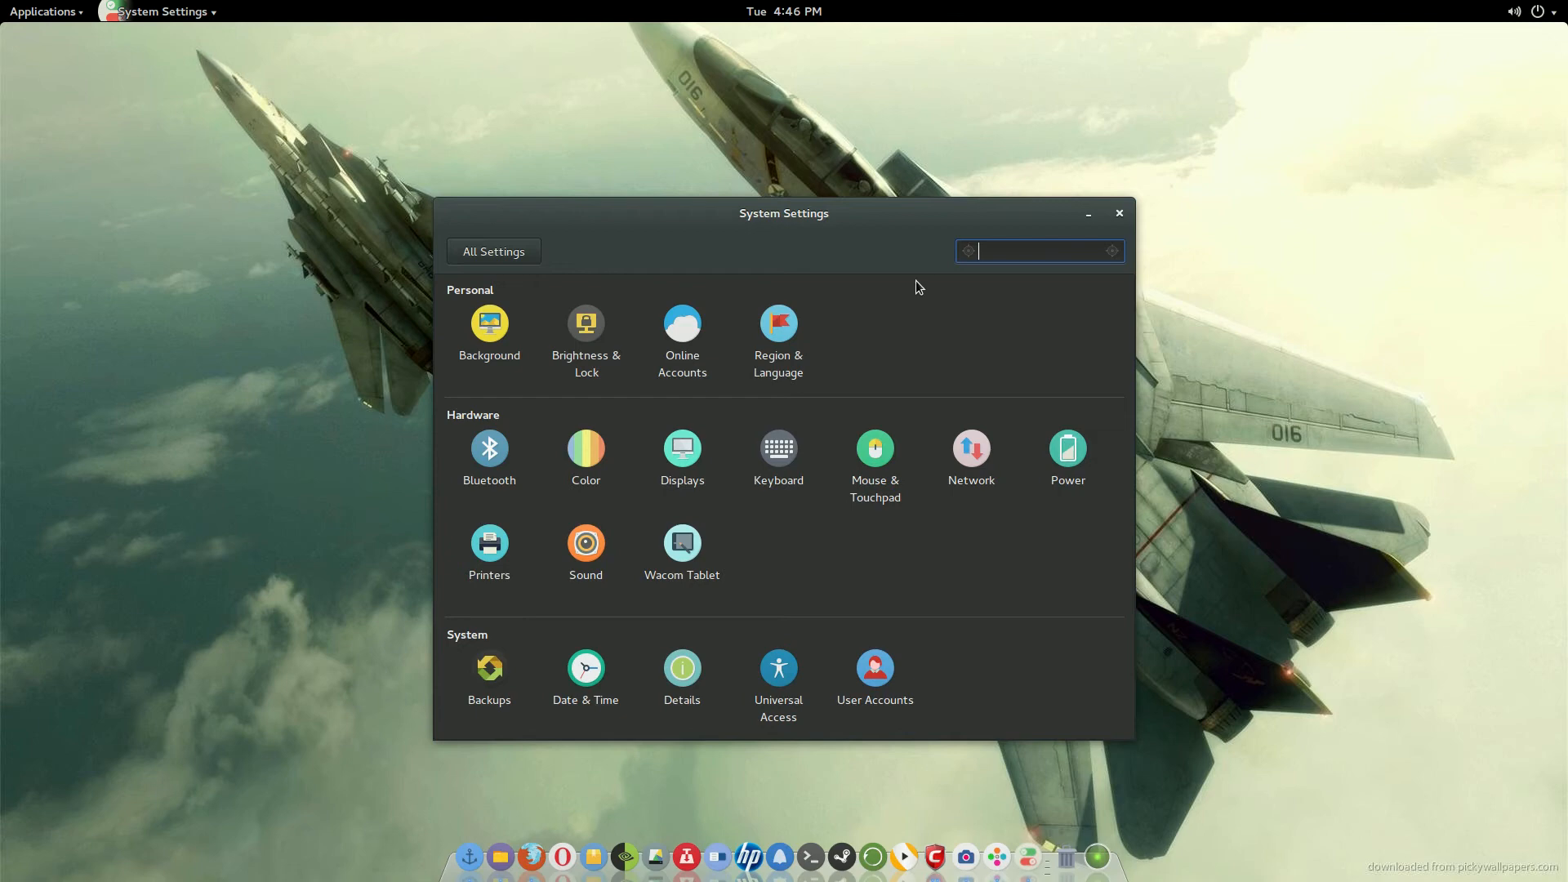
mouse_move(857, 233)
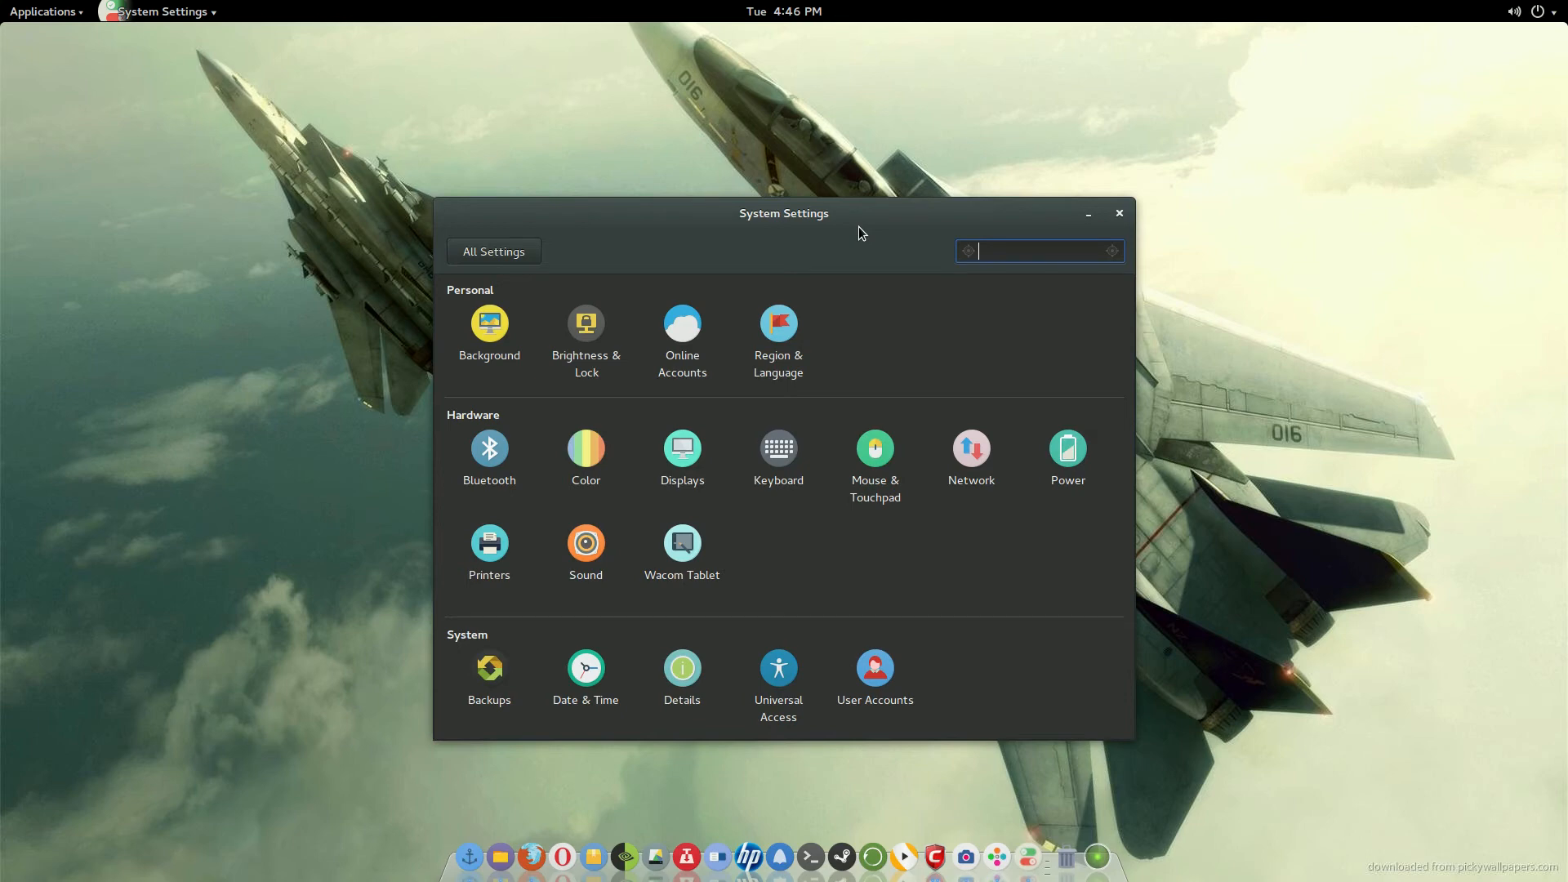
mouse_move(801, 249)
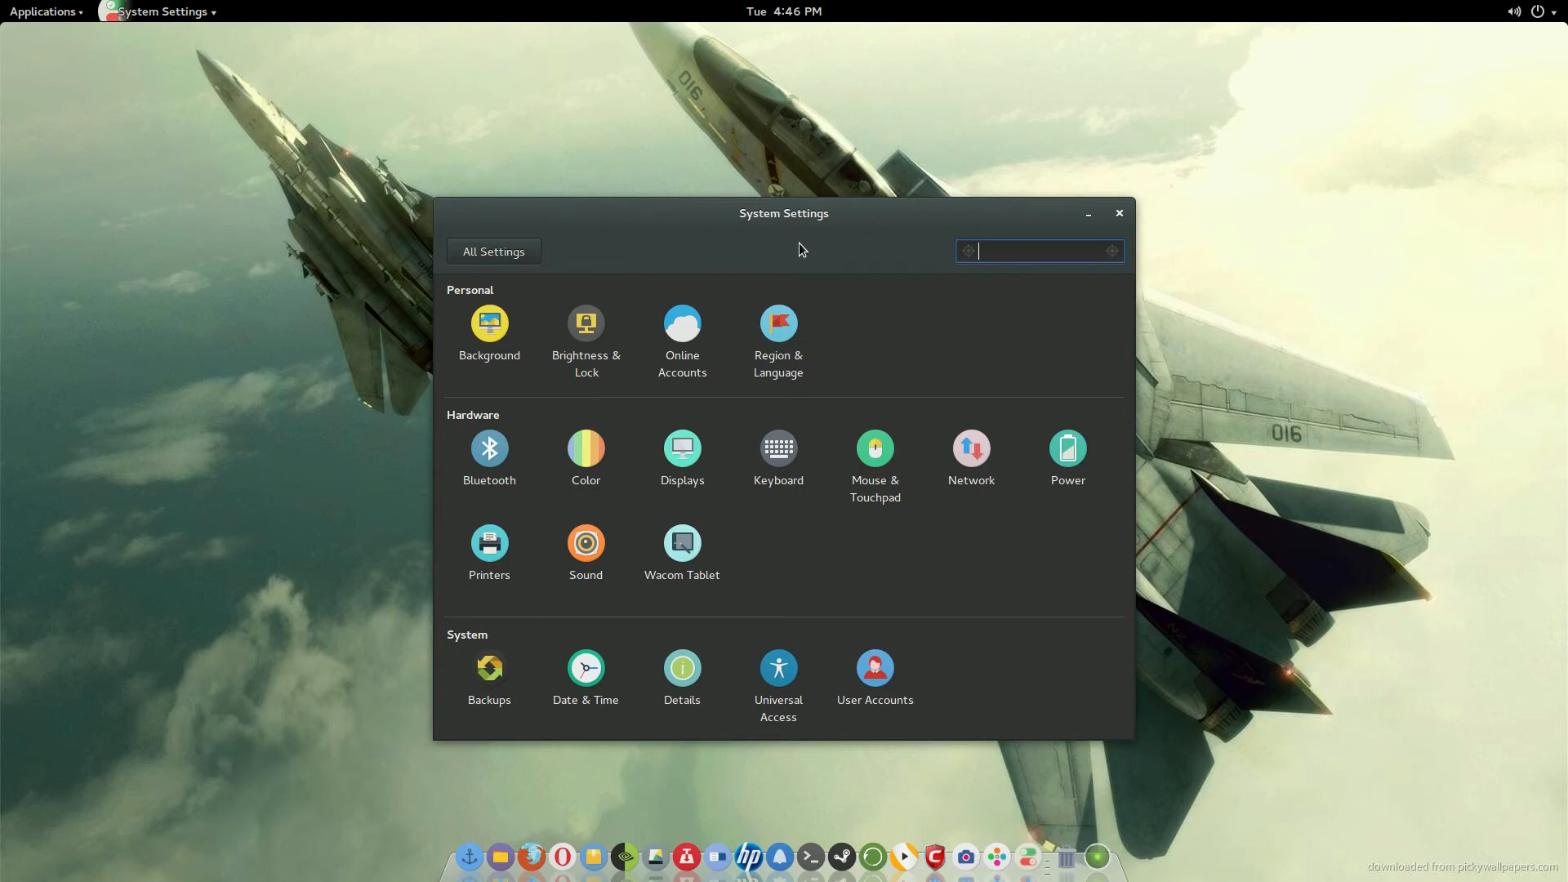
Open the Printers panel showing Officejet_4620 as Ready beside Officejet_4620_fax.
click(489, 544)
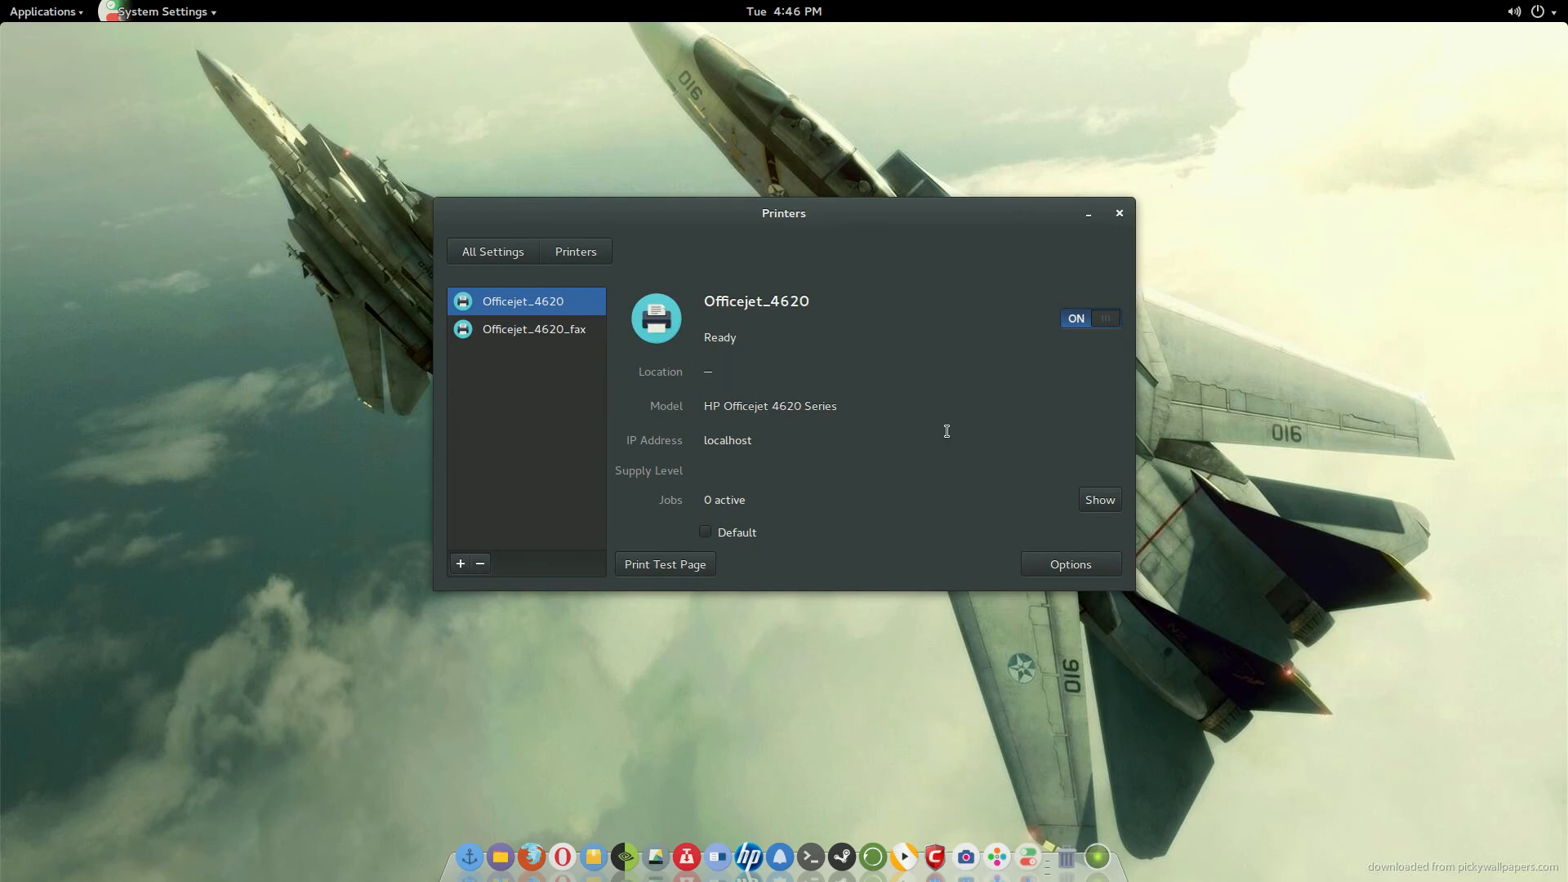
mouse_move(883, 451)
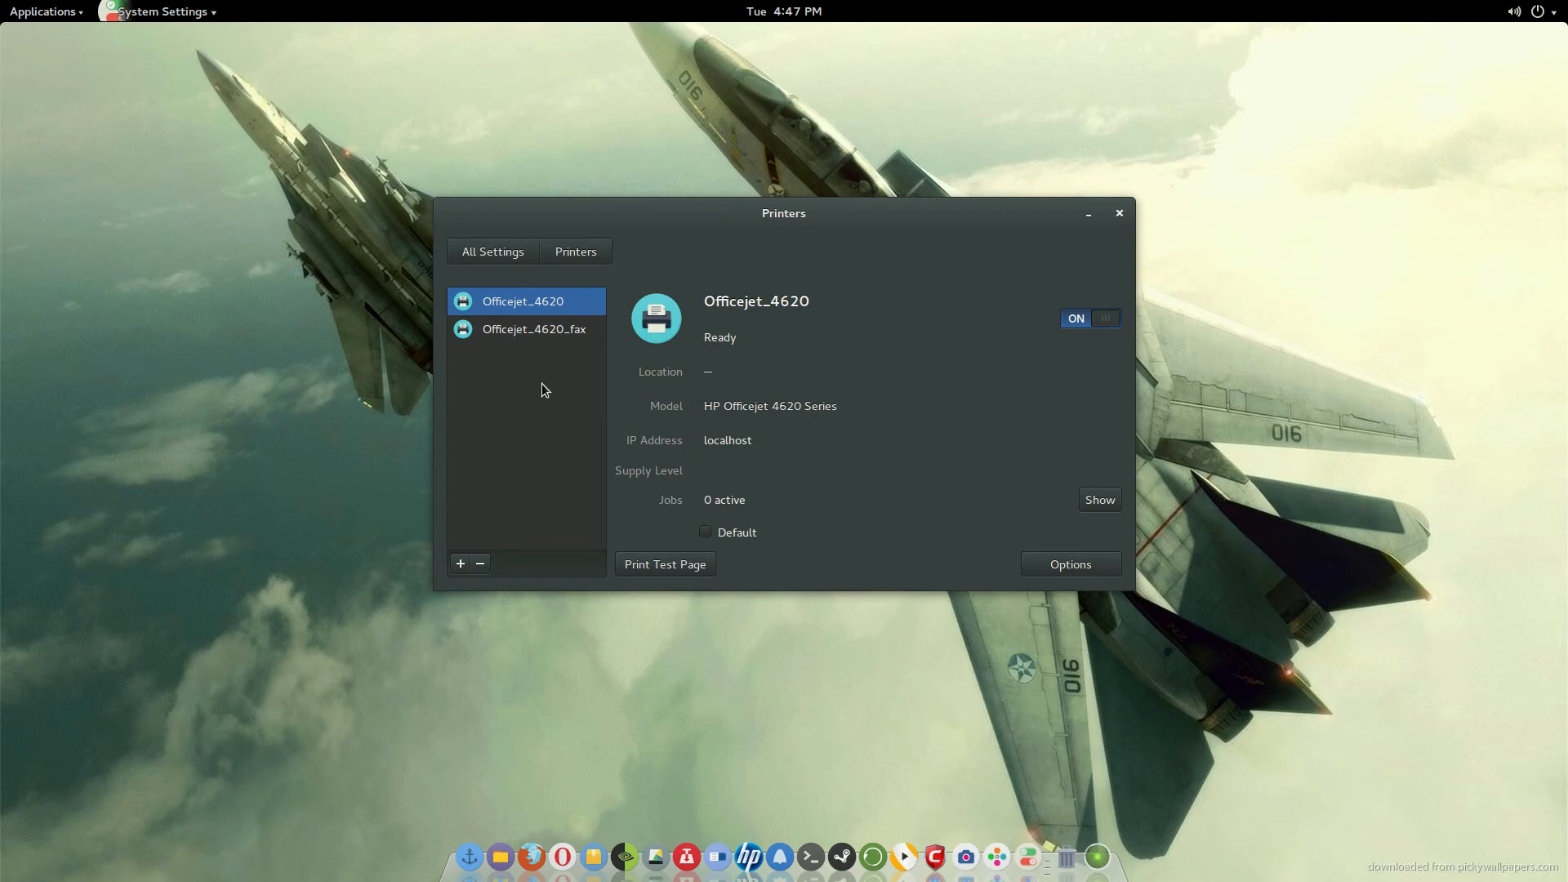
mouse_move(1038, 551)
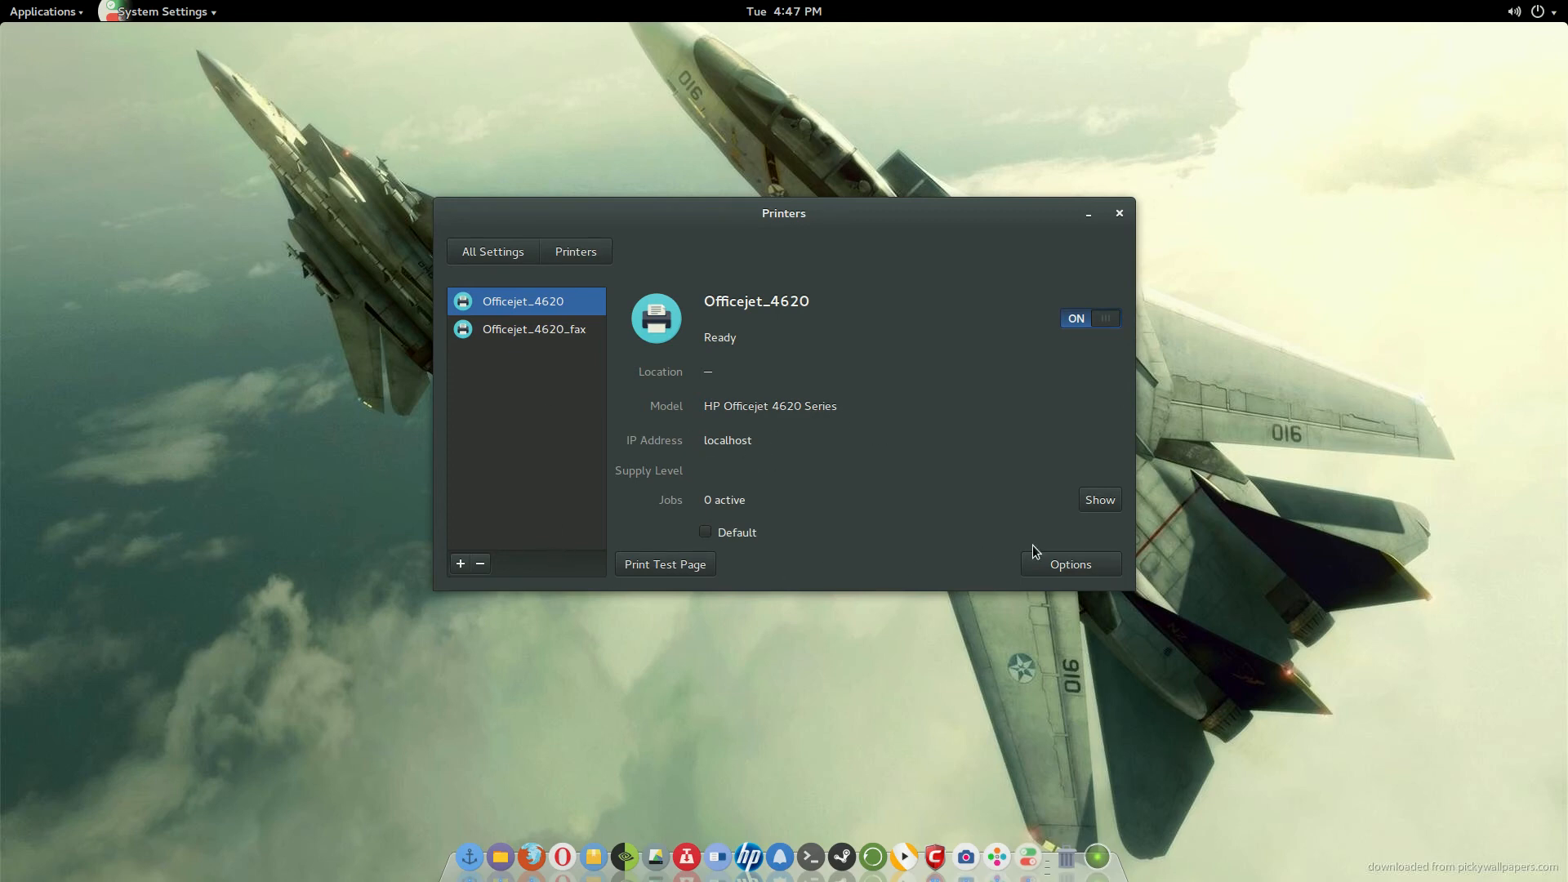
mouse_move(928, 557)
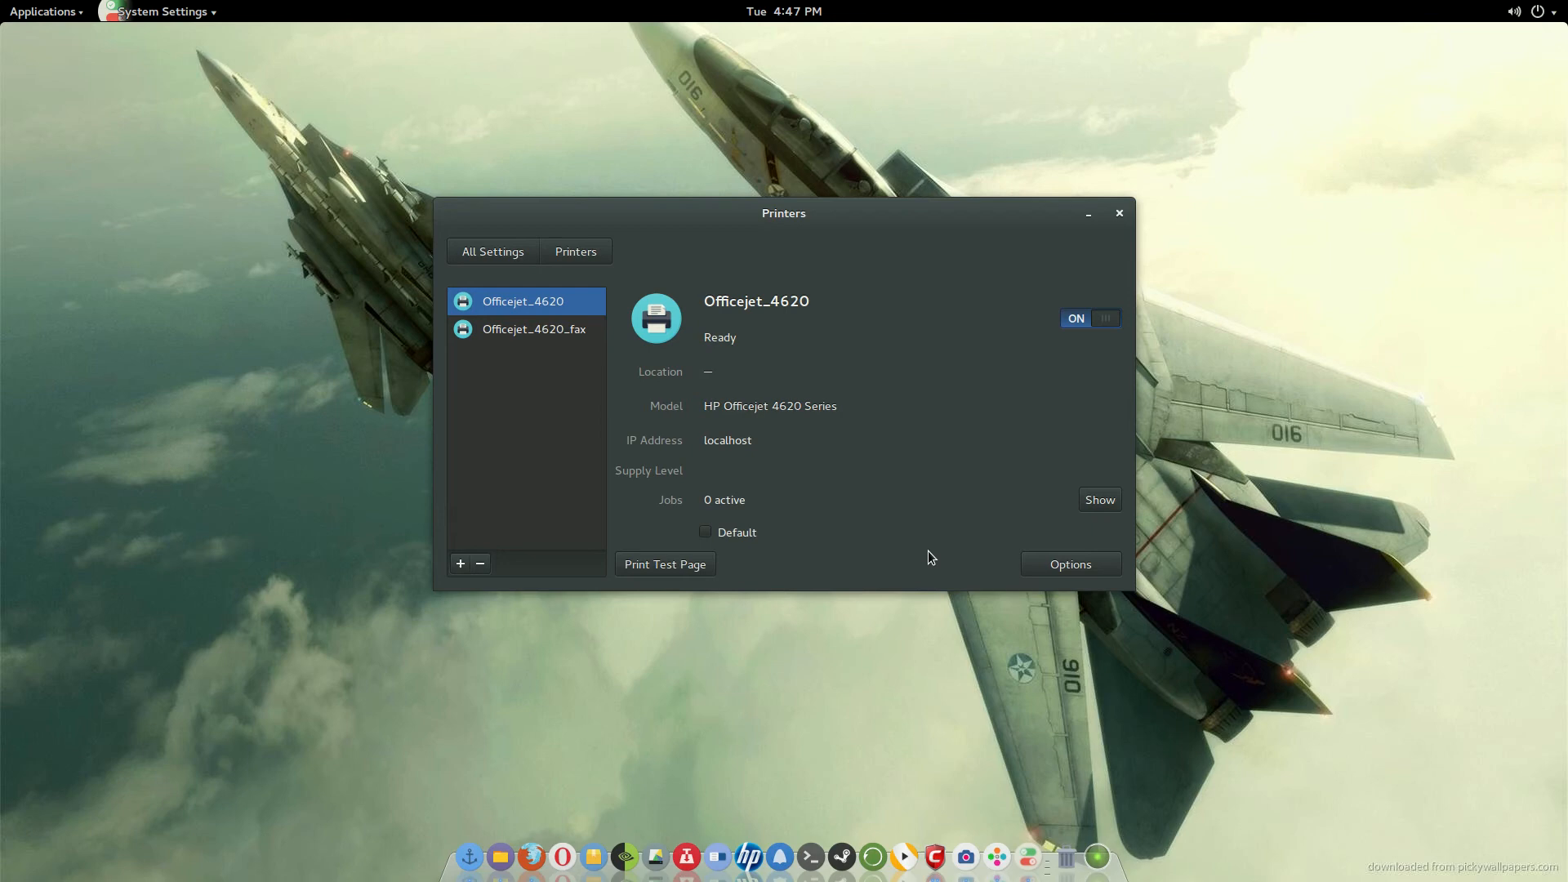
mouse_move(523, 301)
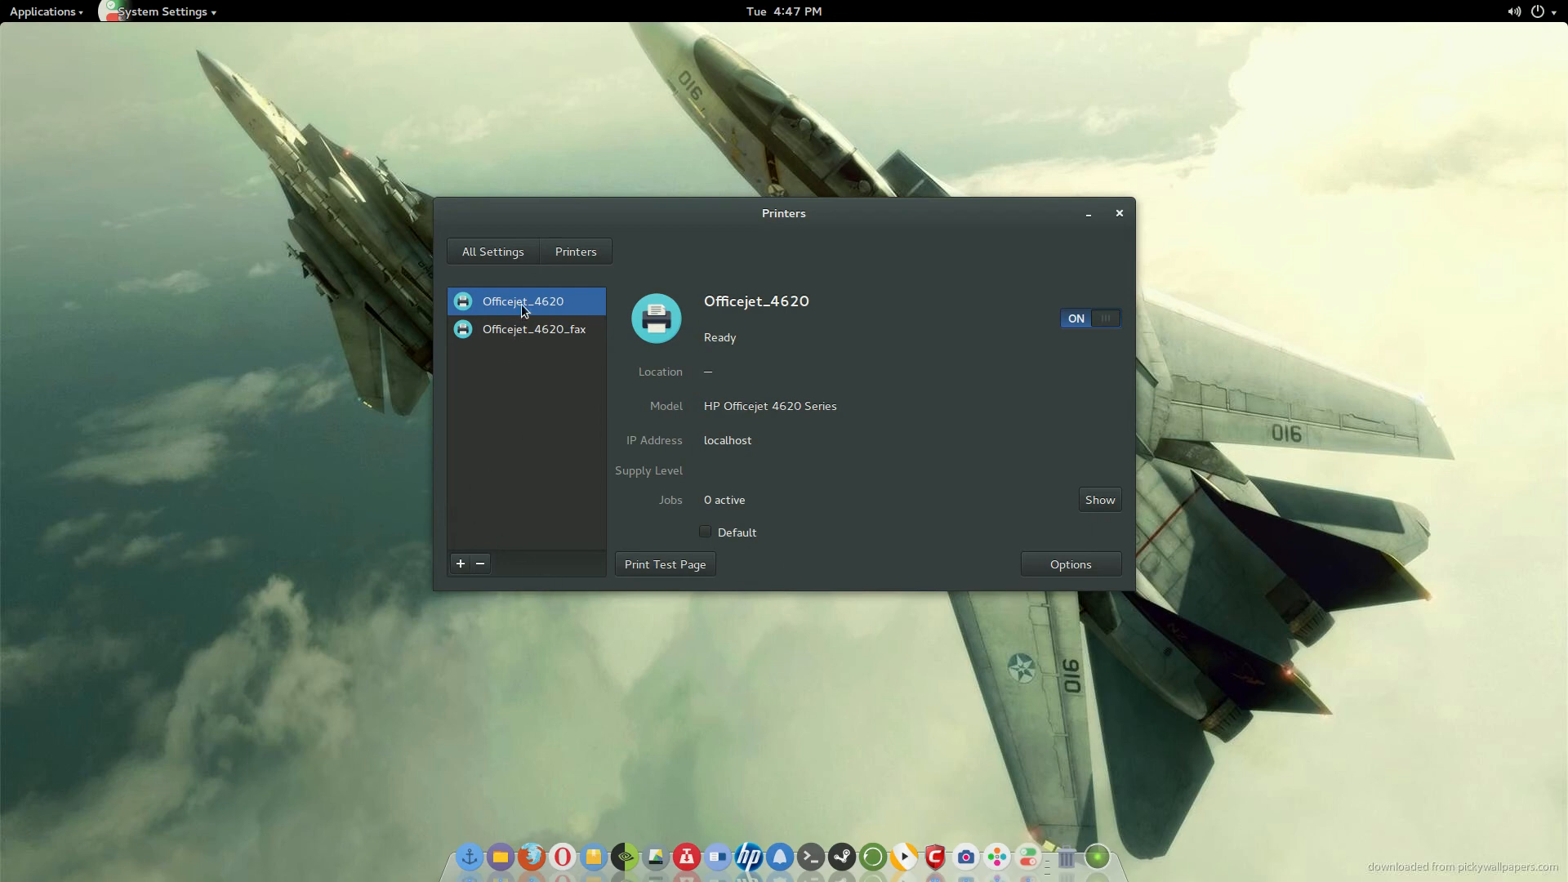
mouse_move(1069, 564)
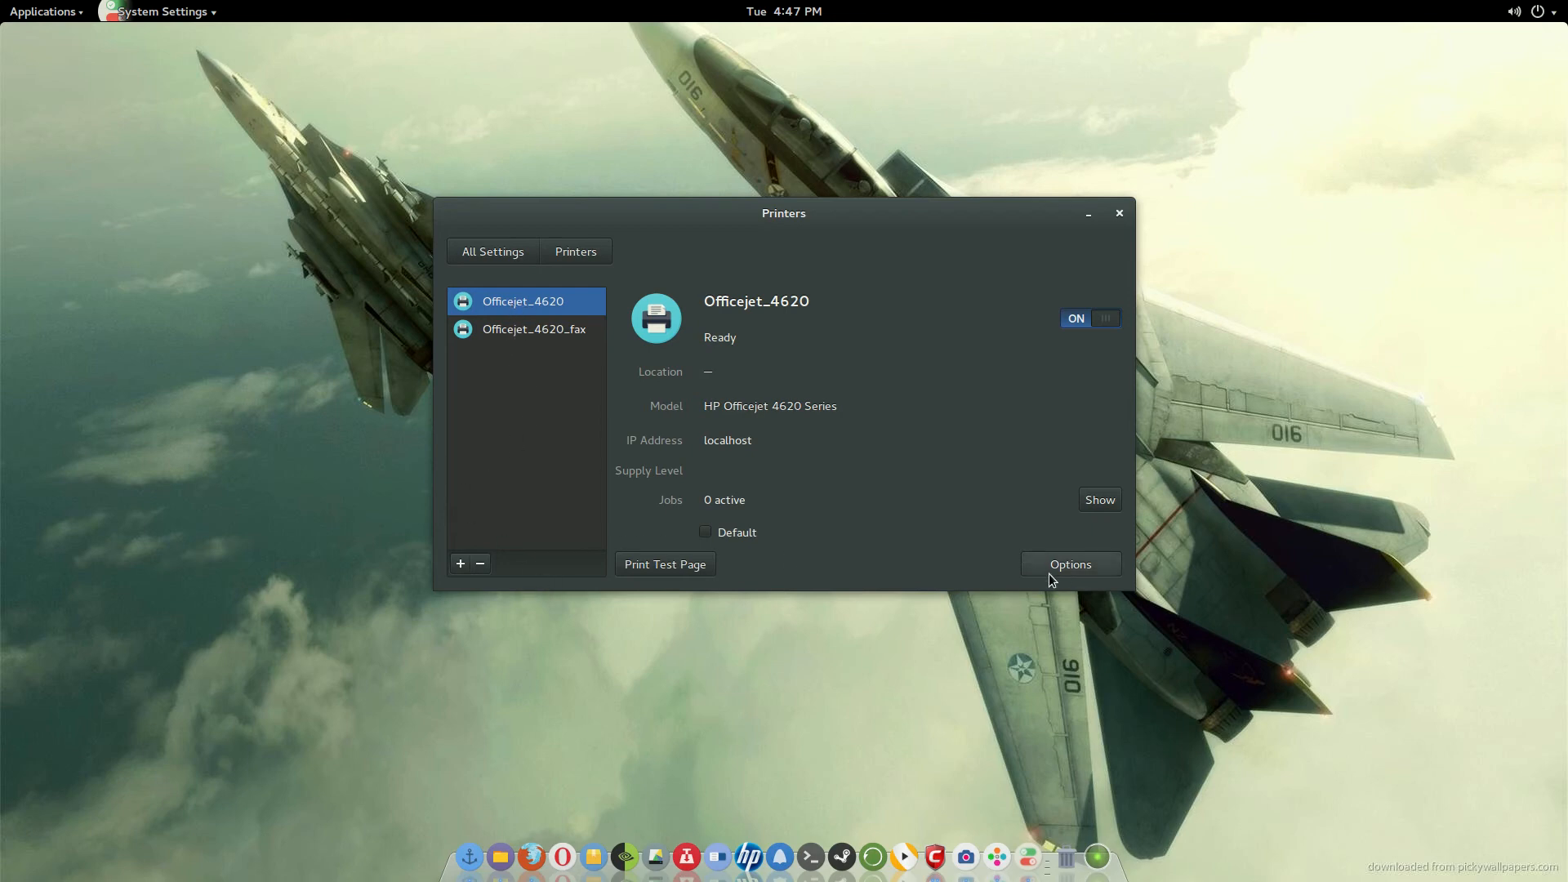
mouse_move(1025, 567)
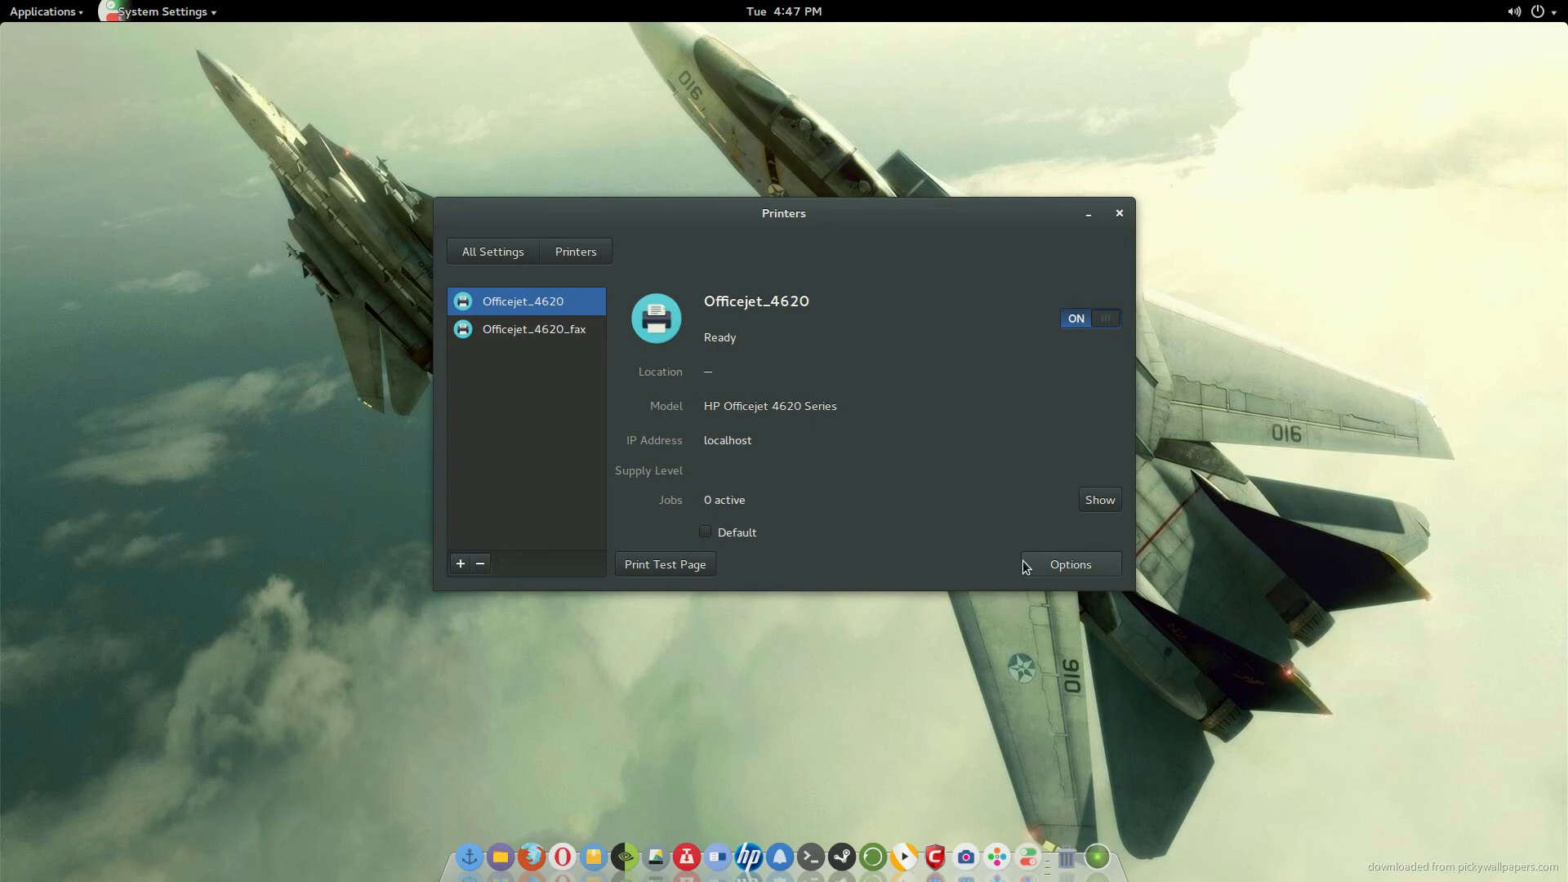
mouse_move(1043, 574)
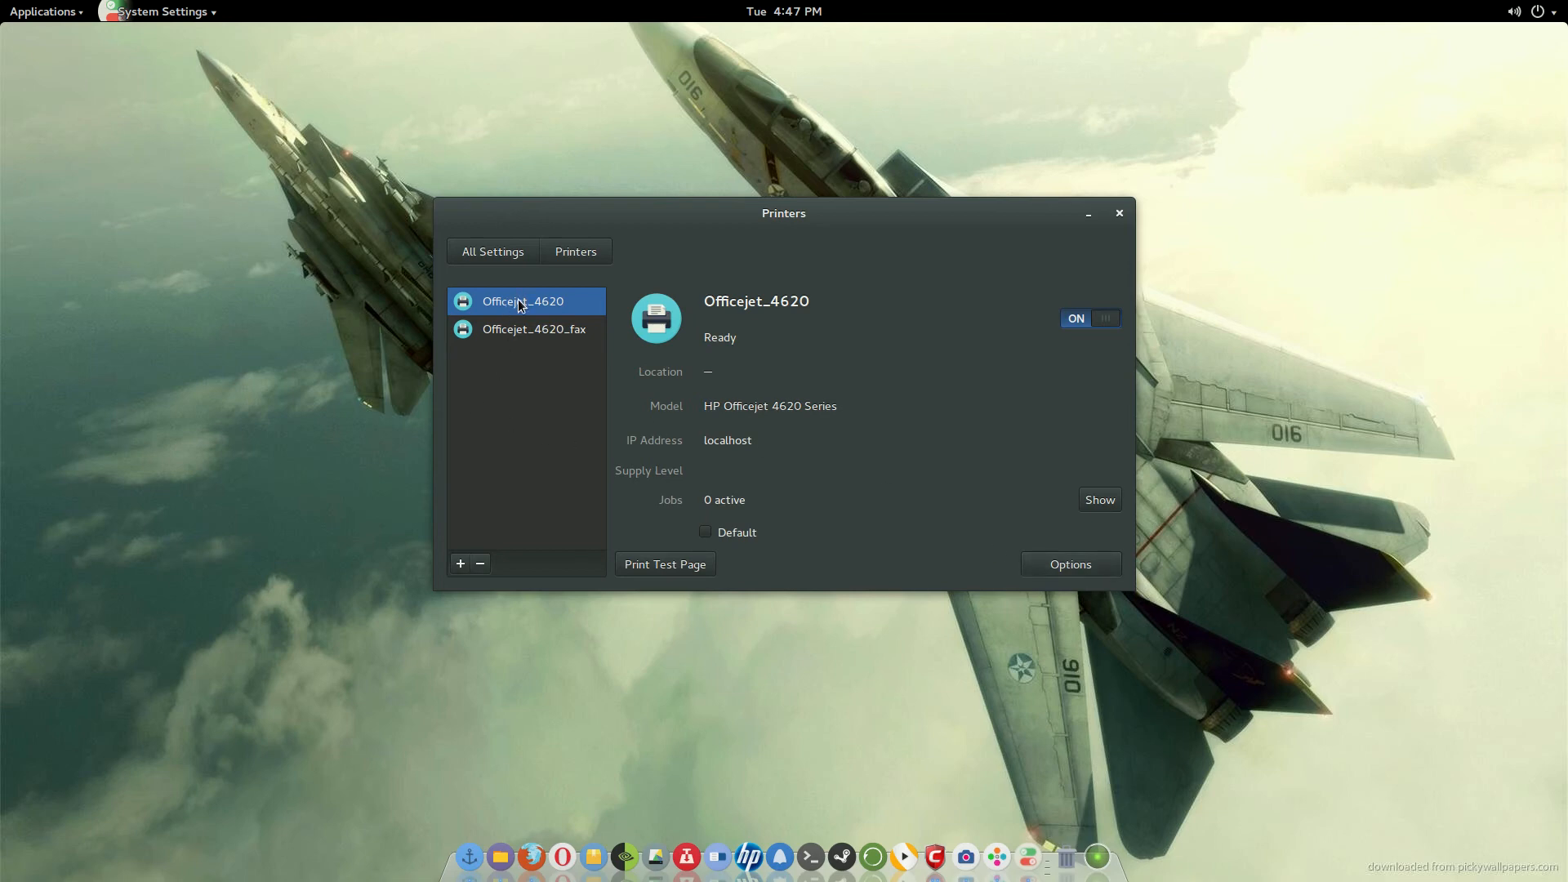
mouse_move(548, 339)
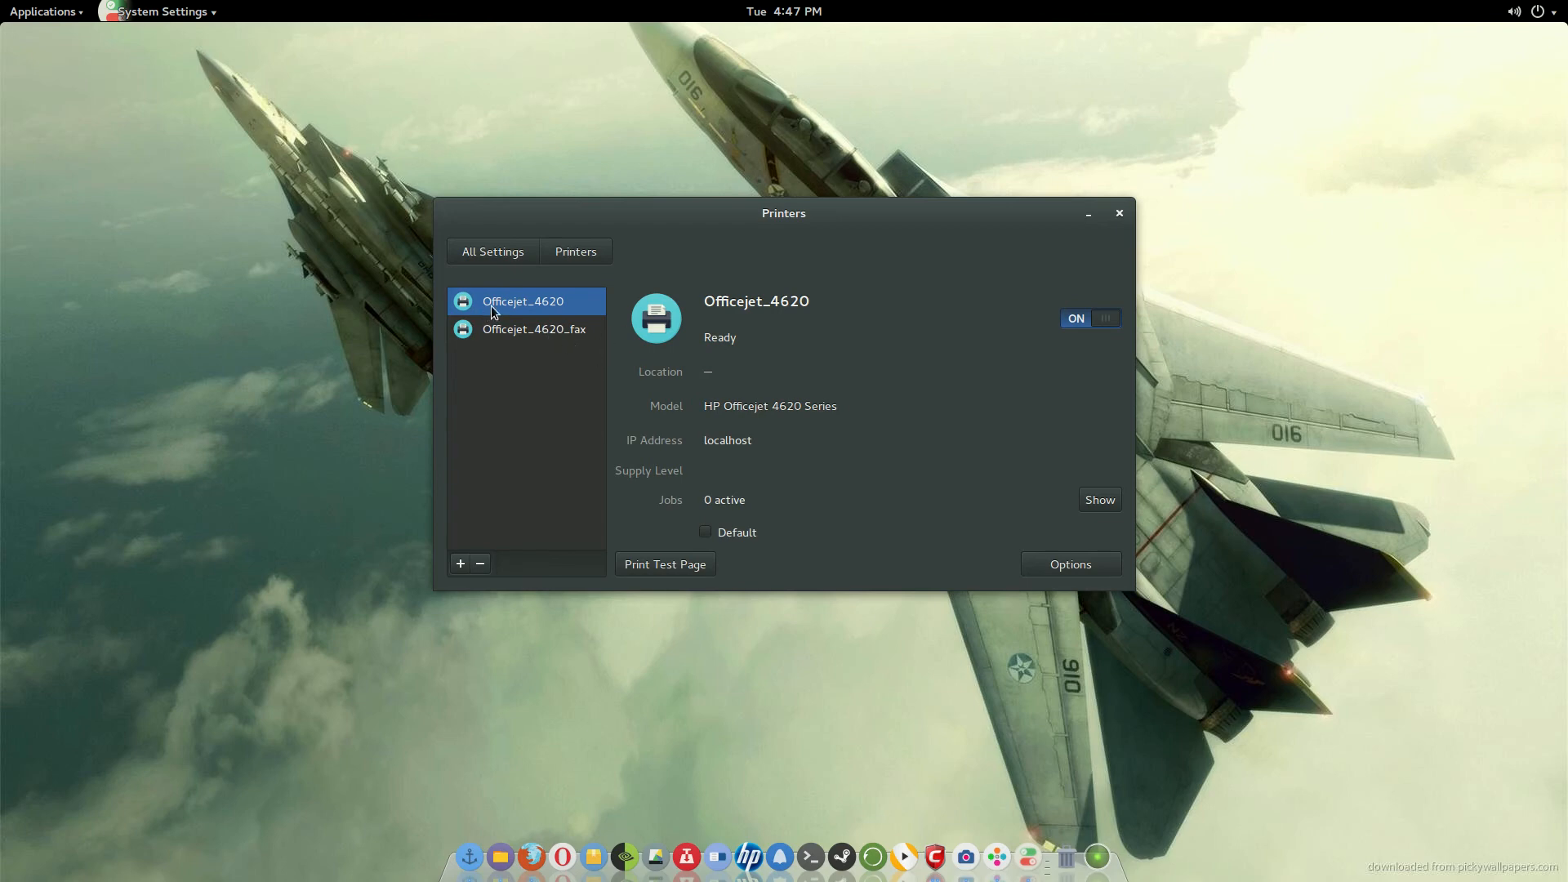
mouse_move(595, 312)
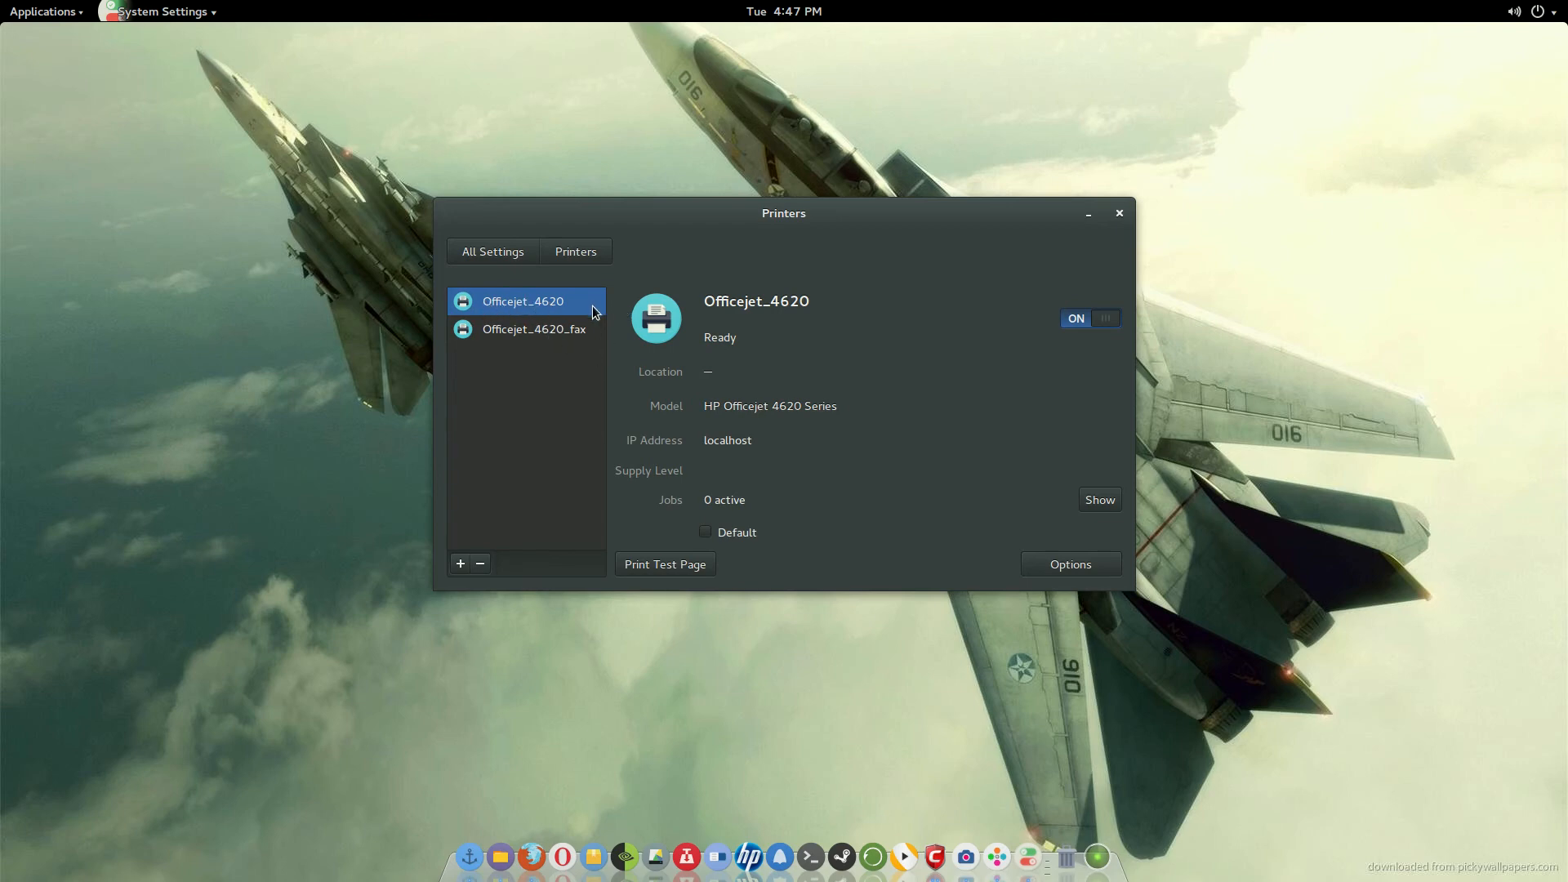
mouse_move(710, 335)
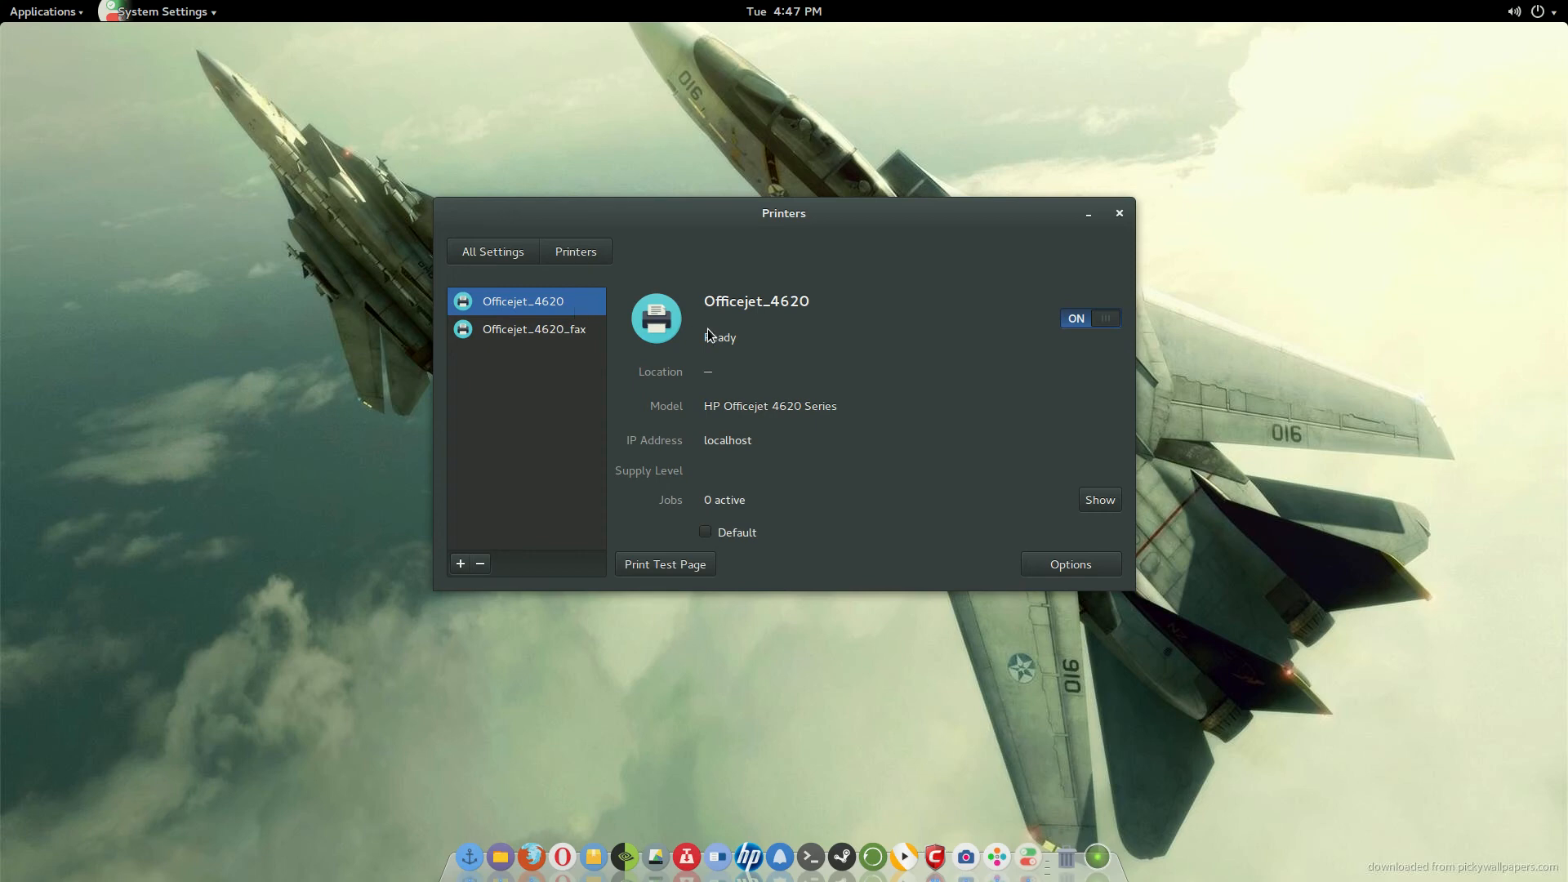
mouse_move(1069, 304)
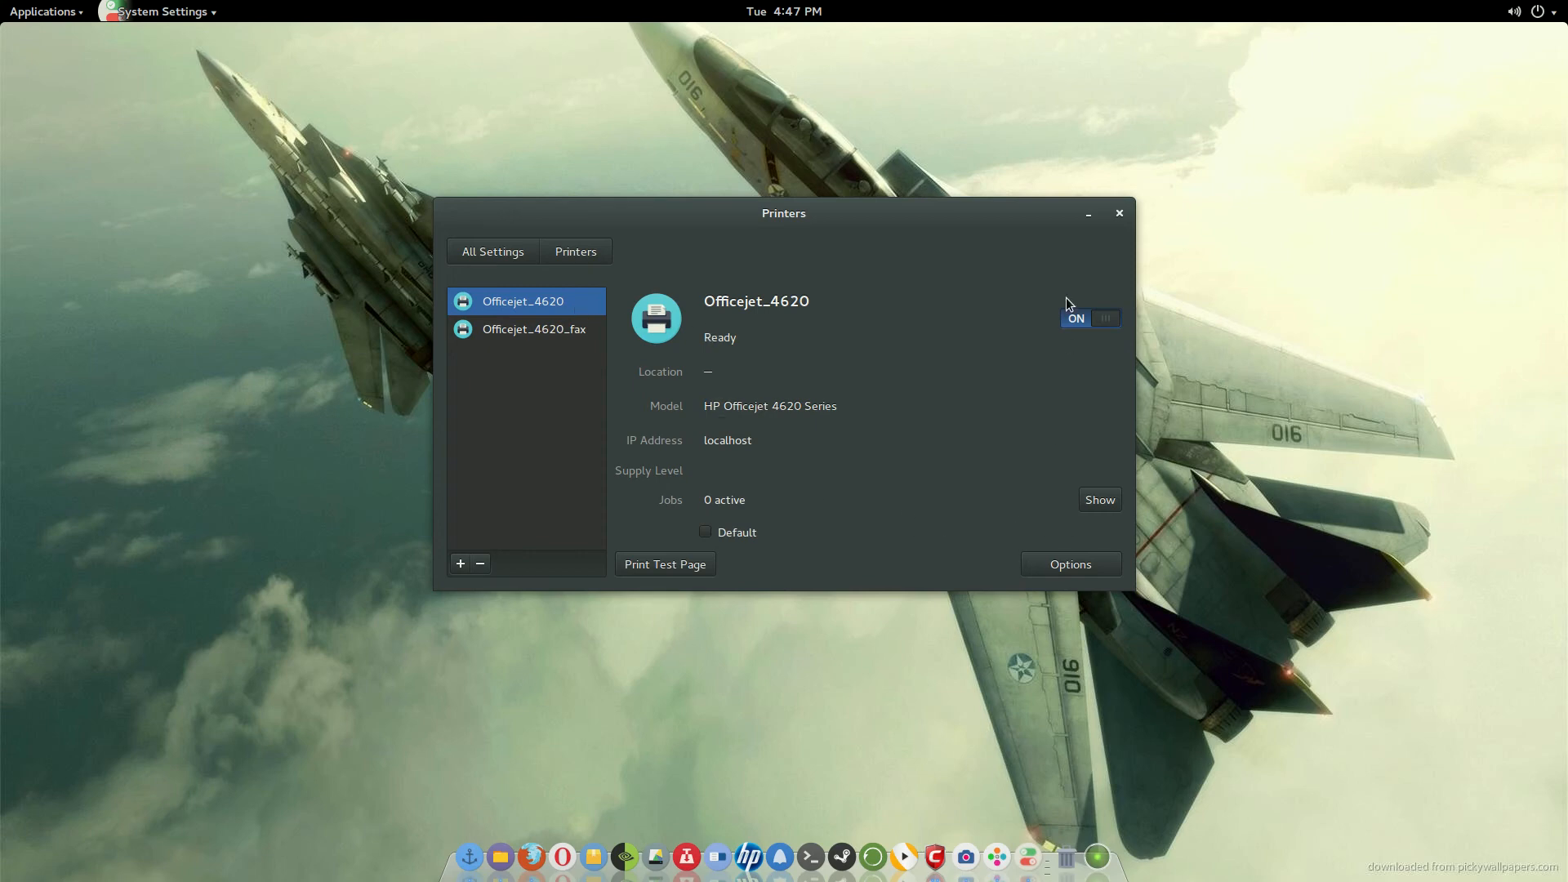
mouse_move(1122, 223)
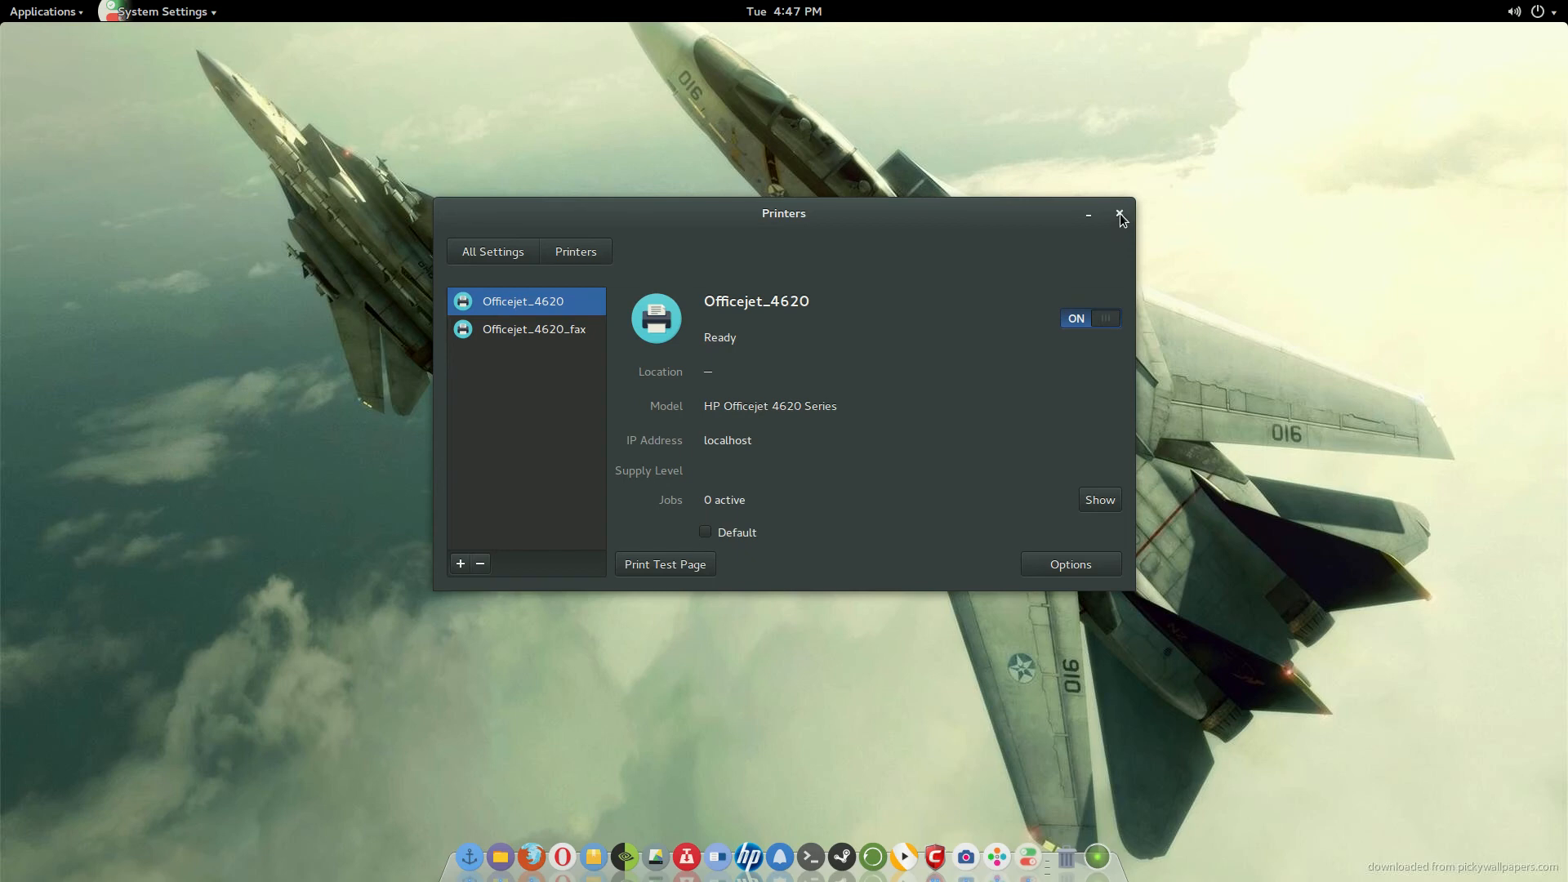
Close the Printers settings window, leaving only the wallpaper and dock visible.
click(1119, 214)
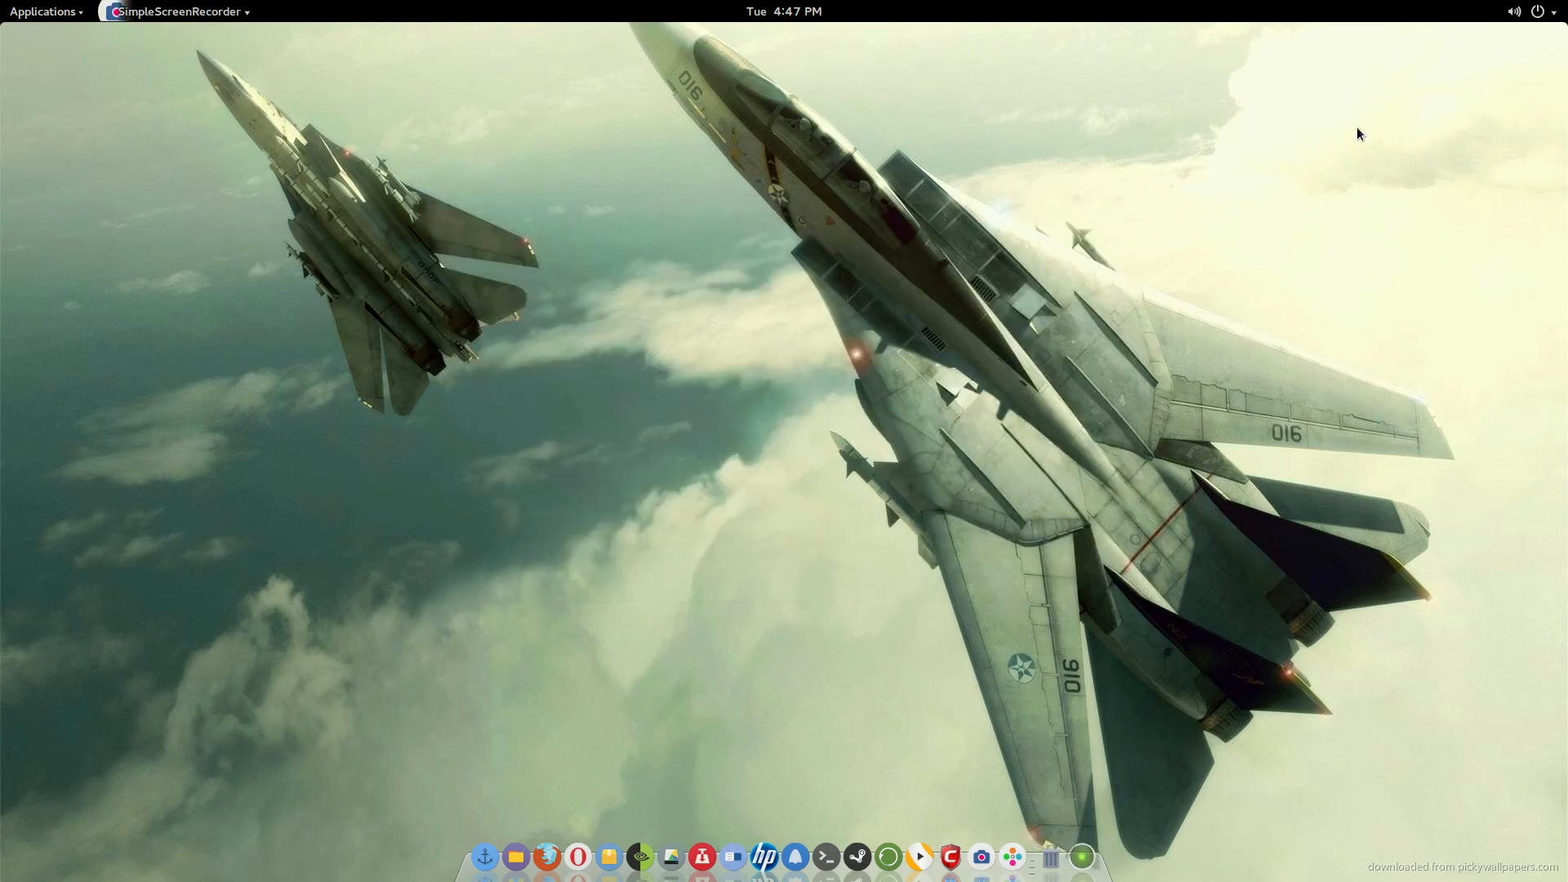
mouse_move(1238, 236)
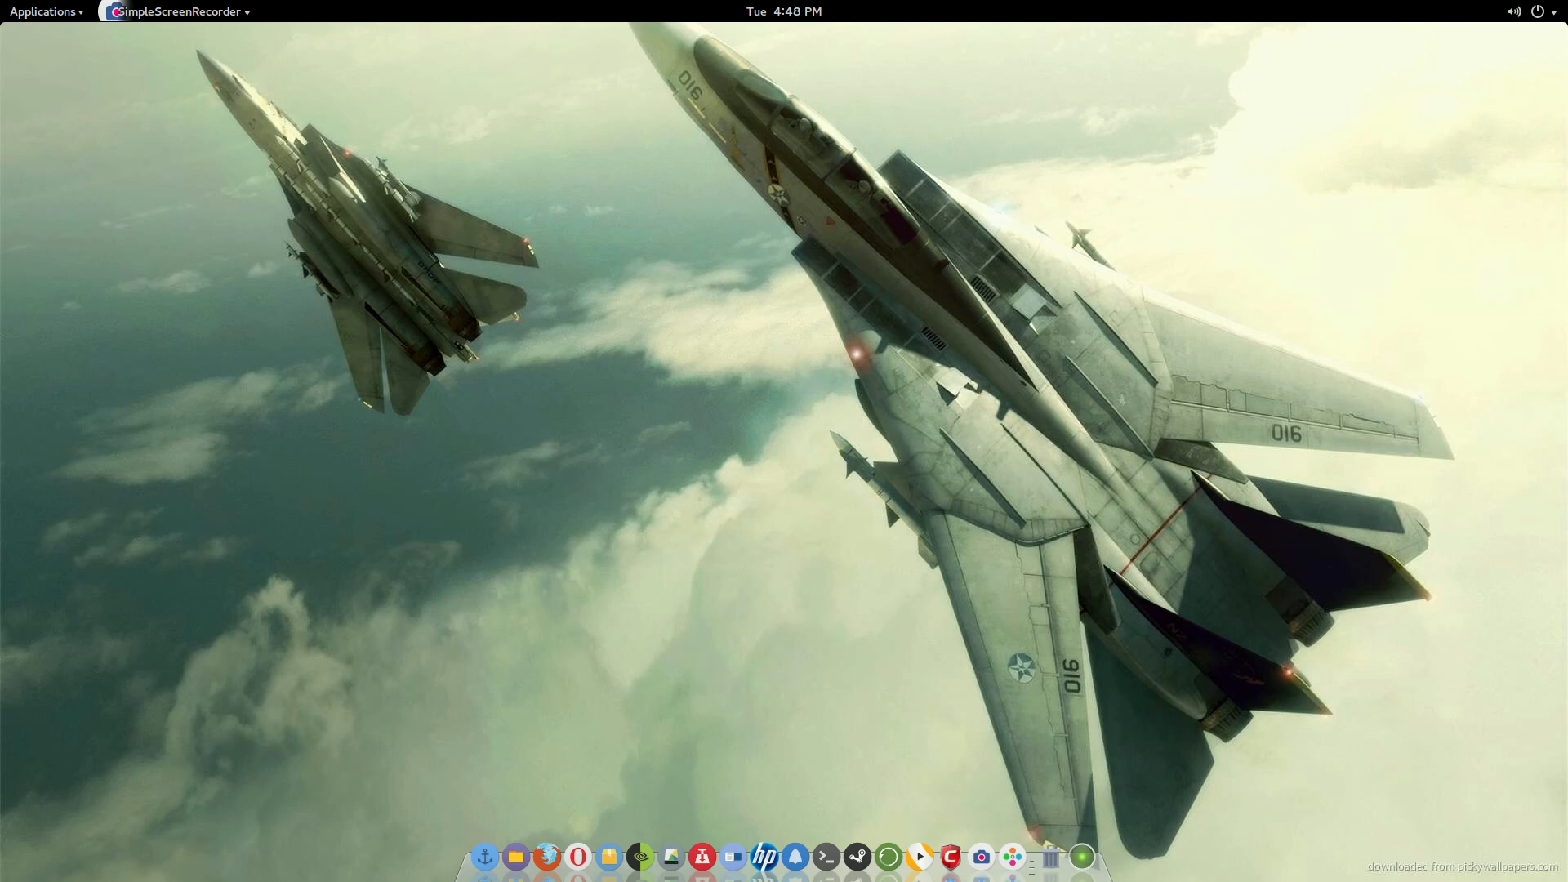
mouse_move(1238, 344)
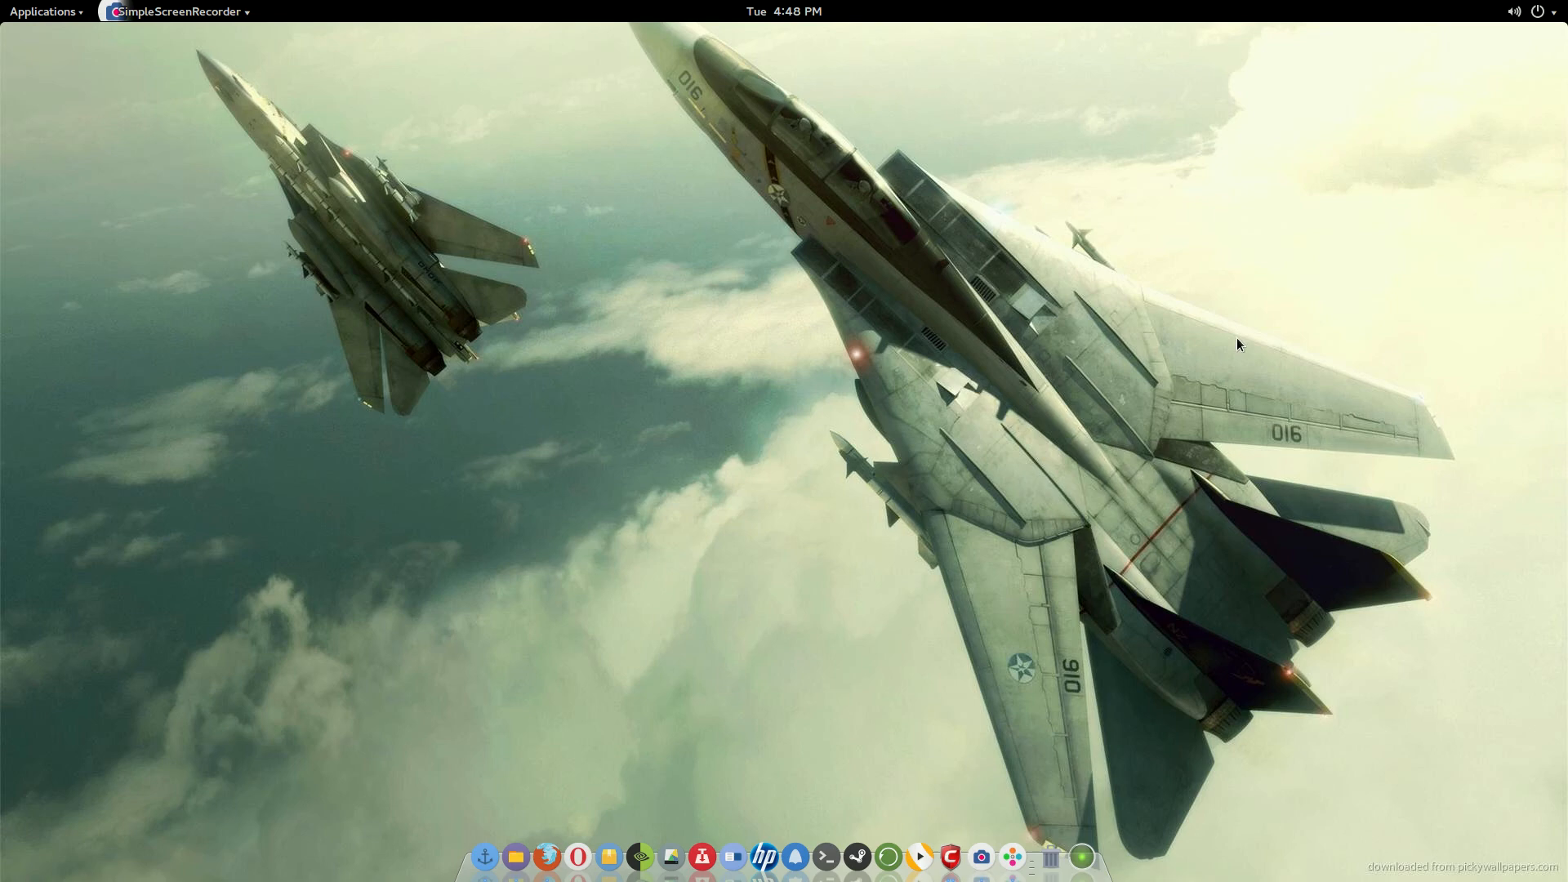
mouse_move(933, 347)
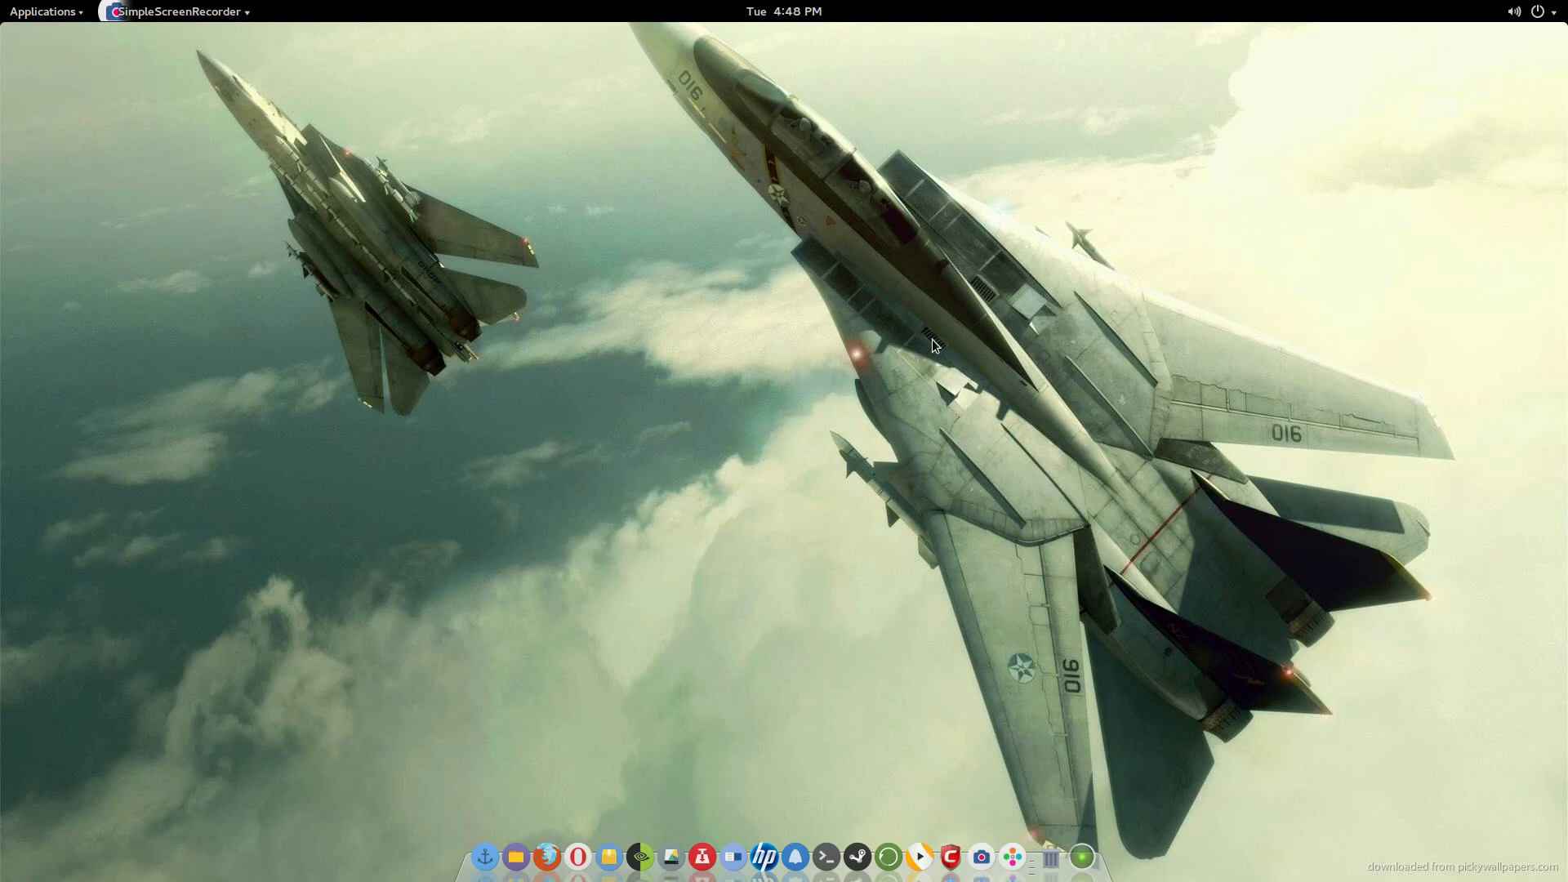
mouse_move(463, 304)
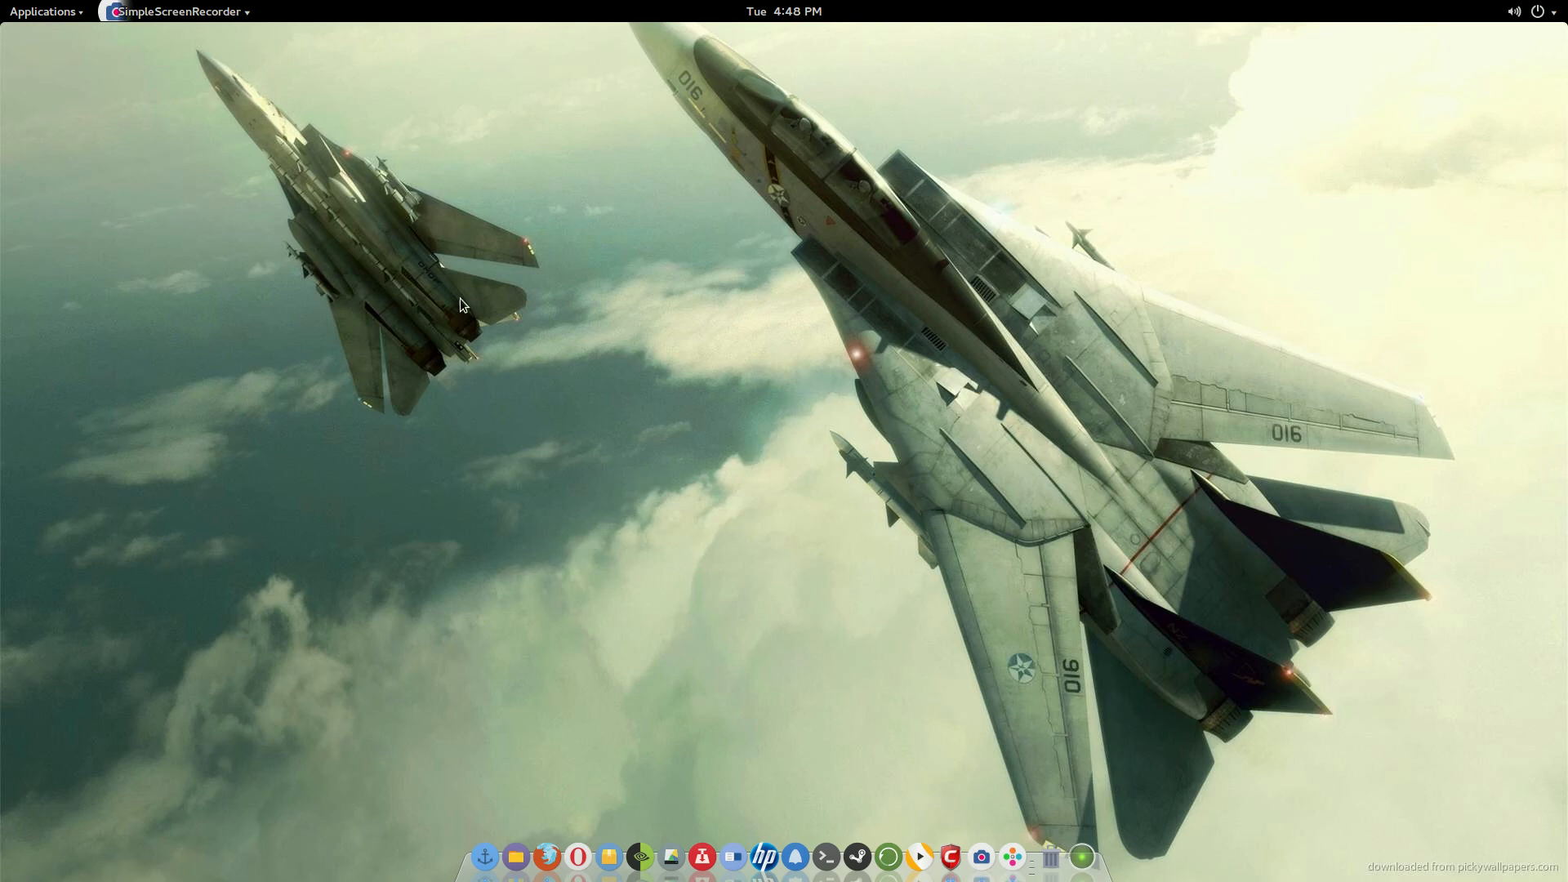
mouse_move(770, 451)
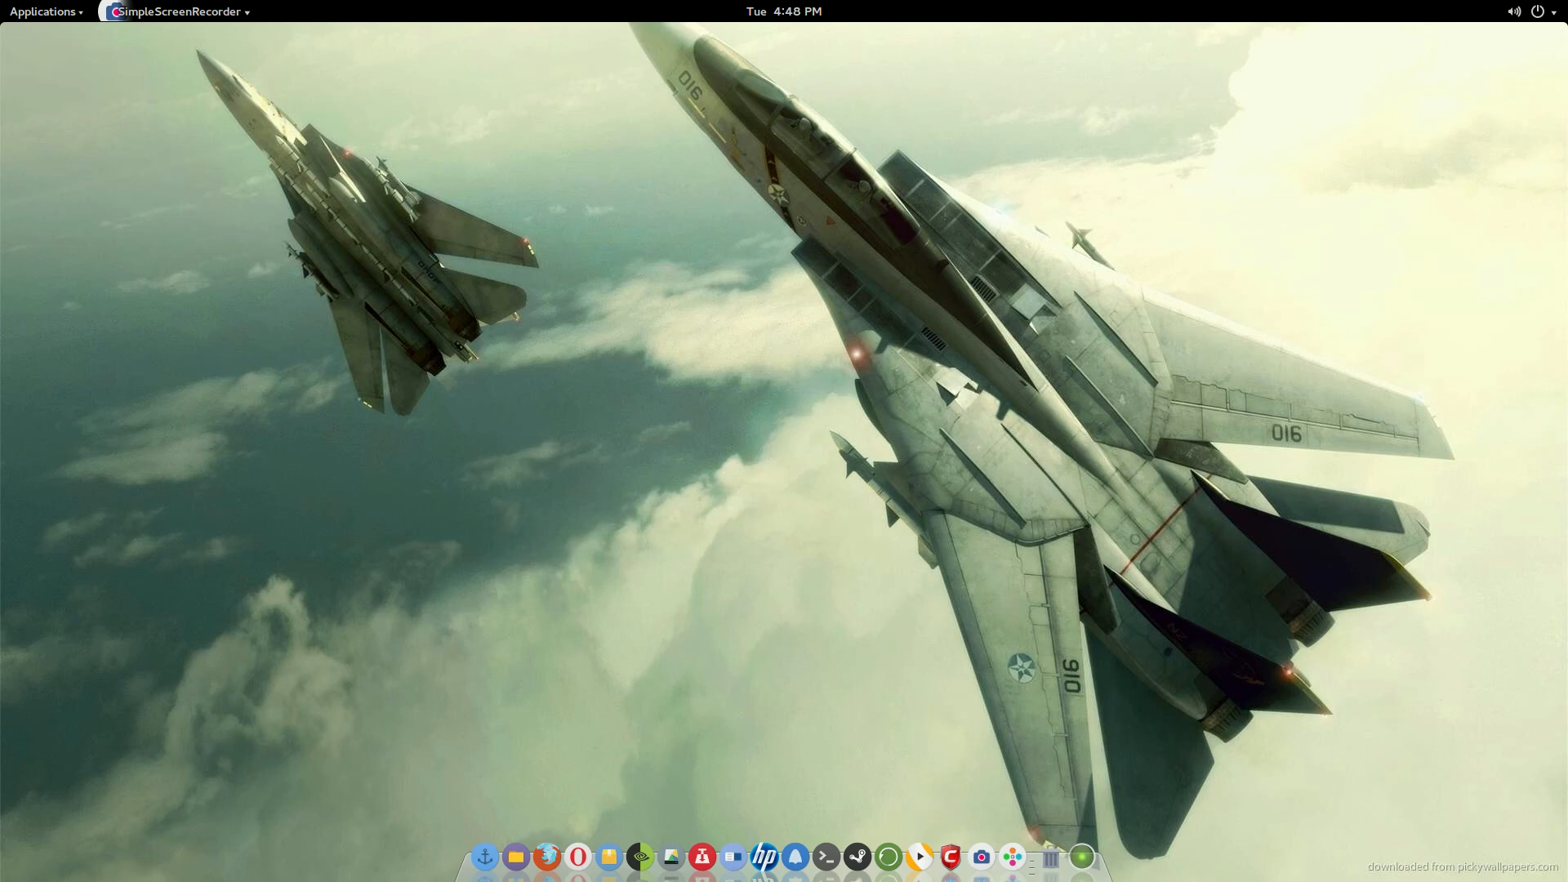
click(175, 10)
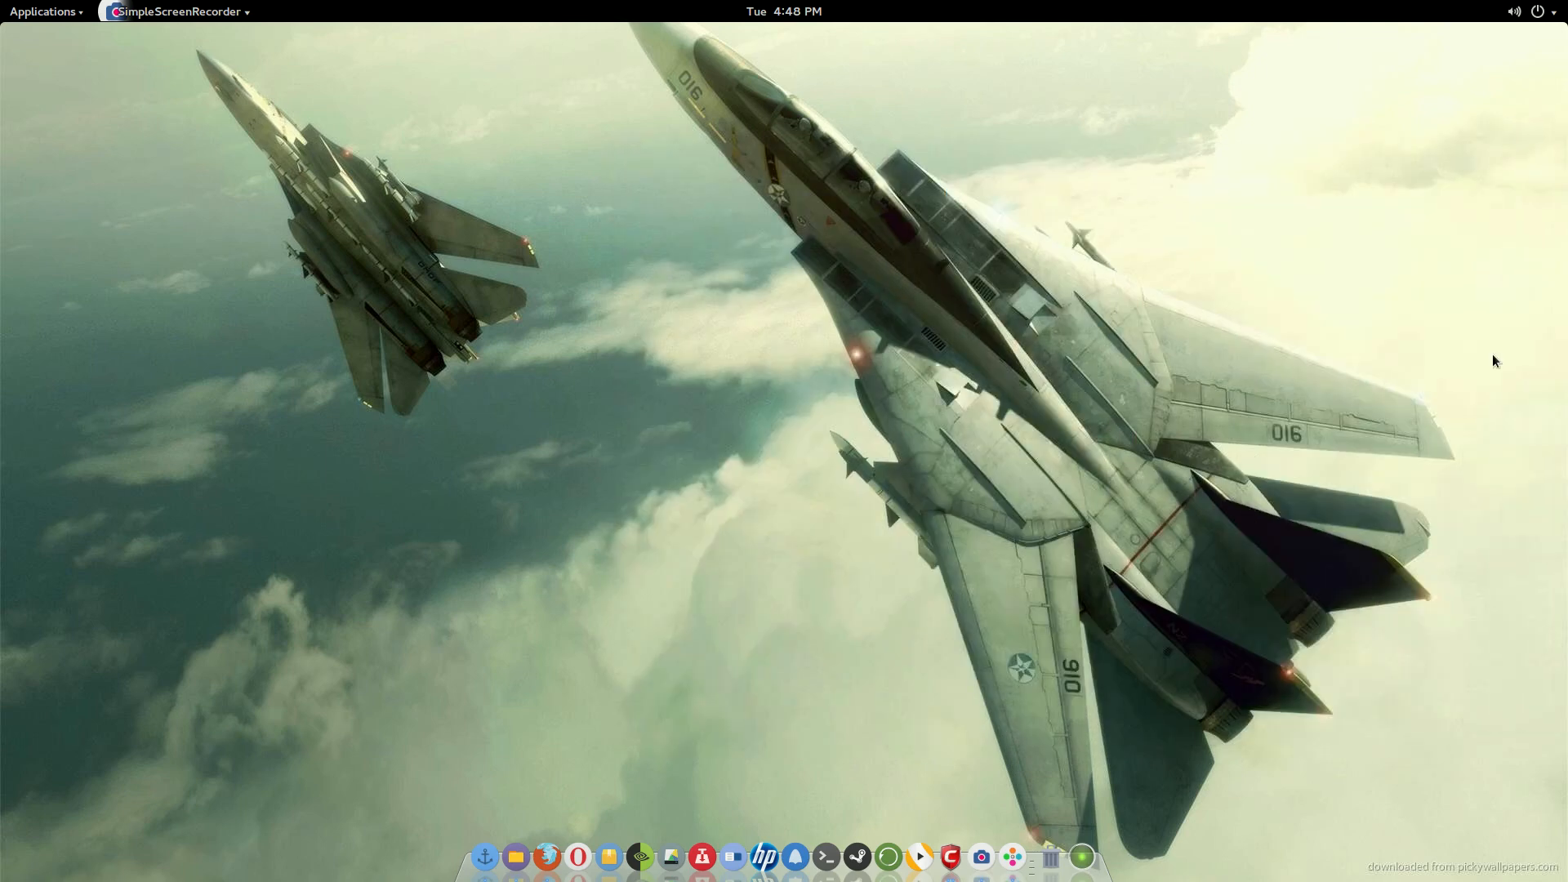
mouse_move(1127, 324)
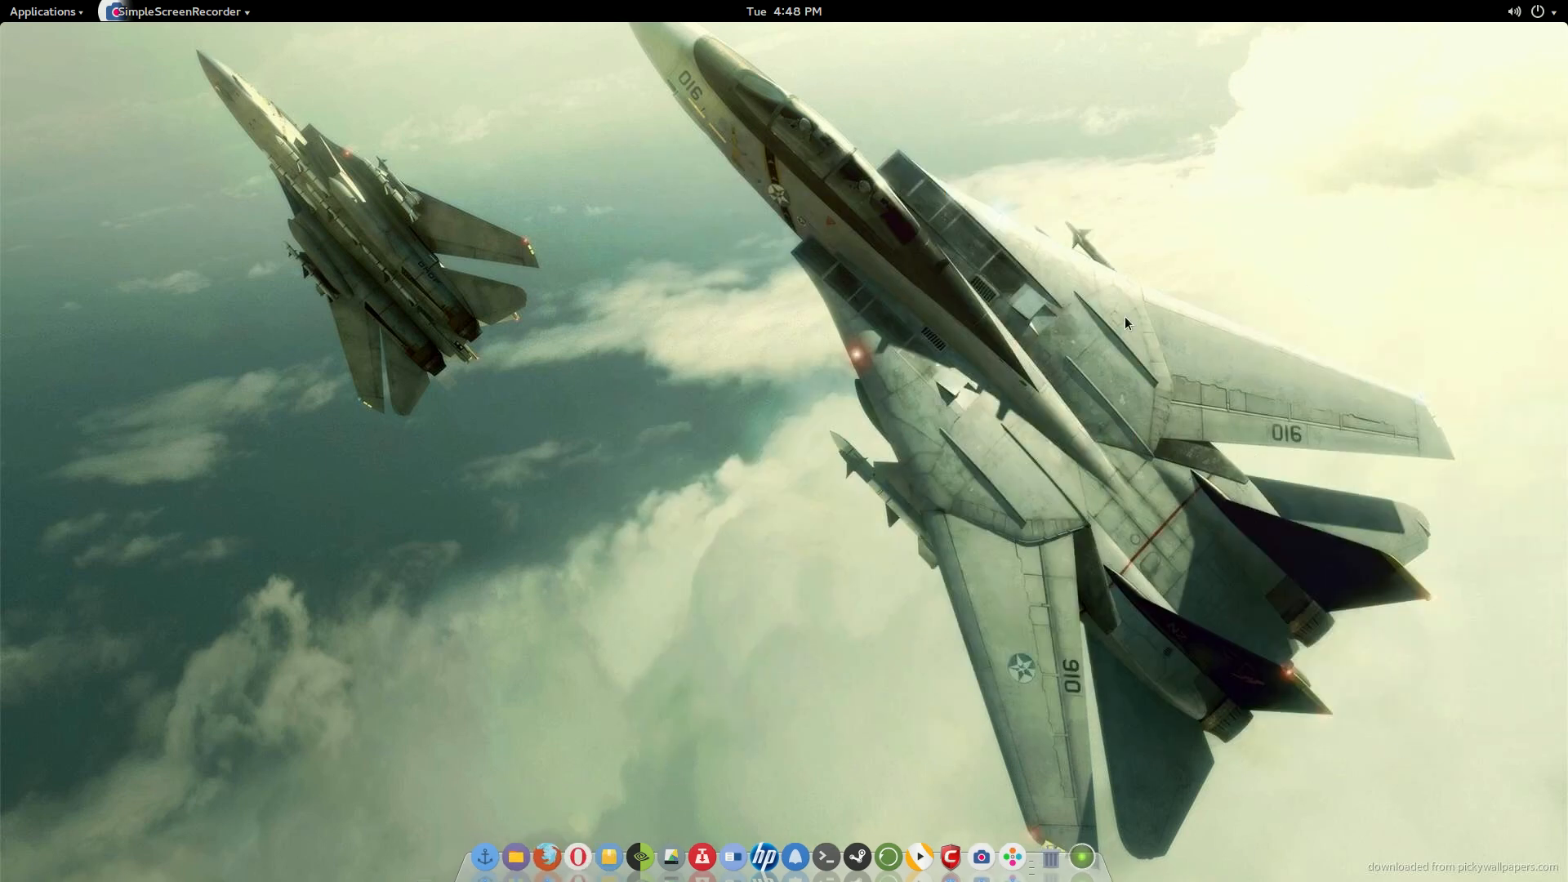